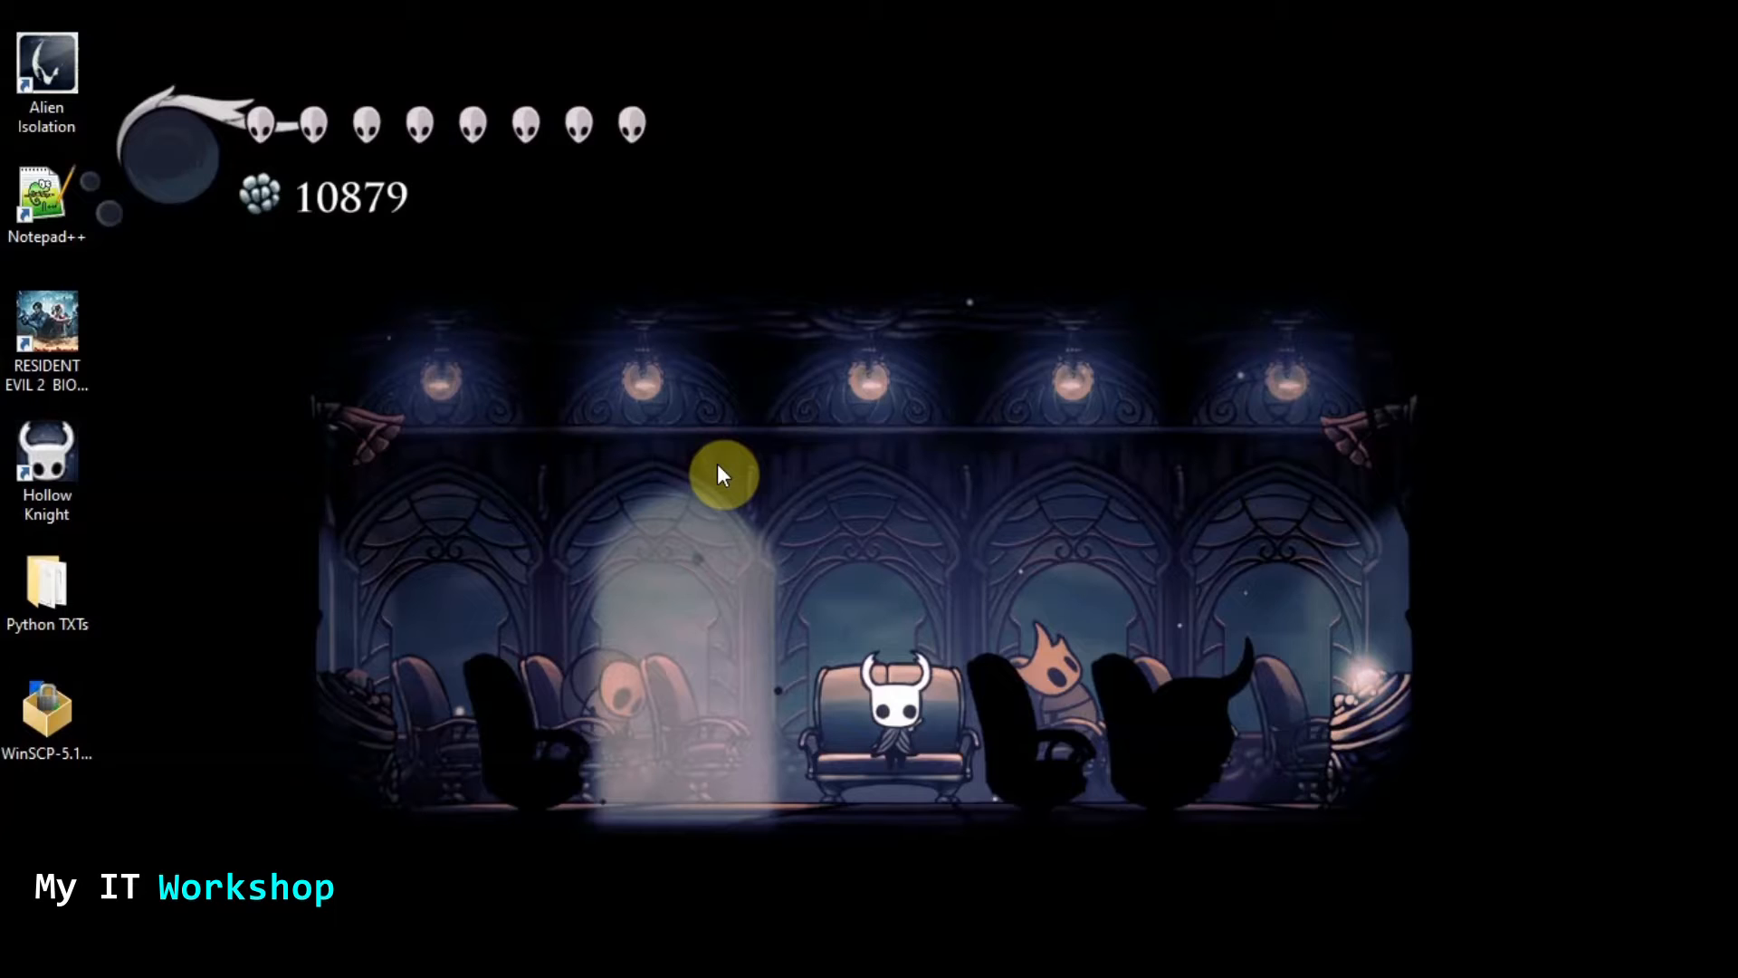
mouse_move(315, 253)
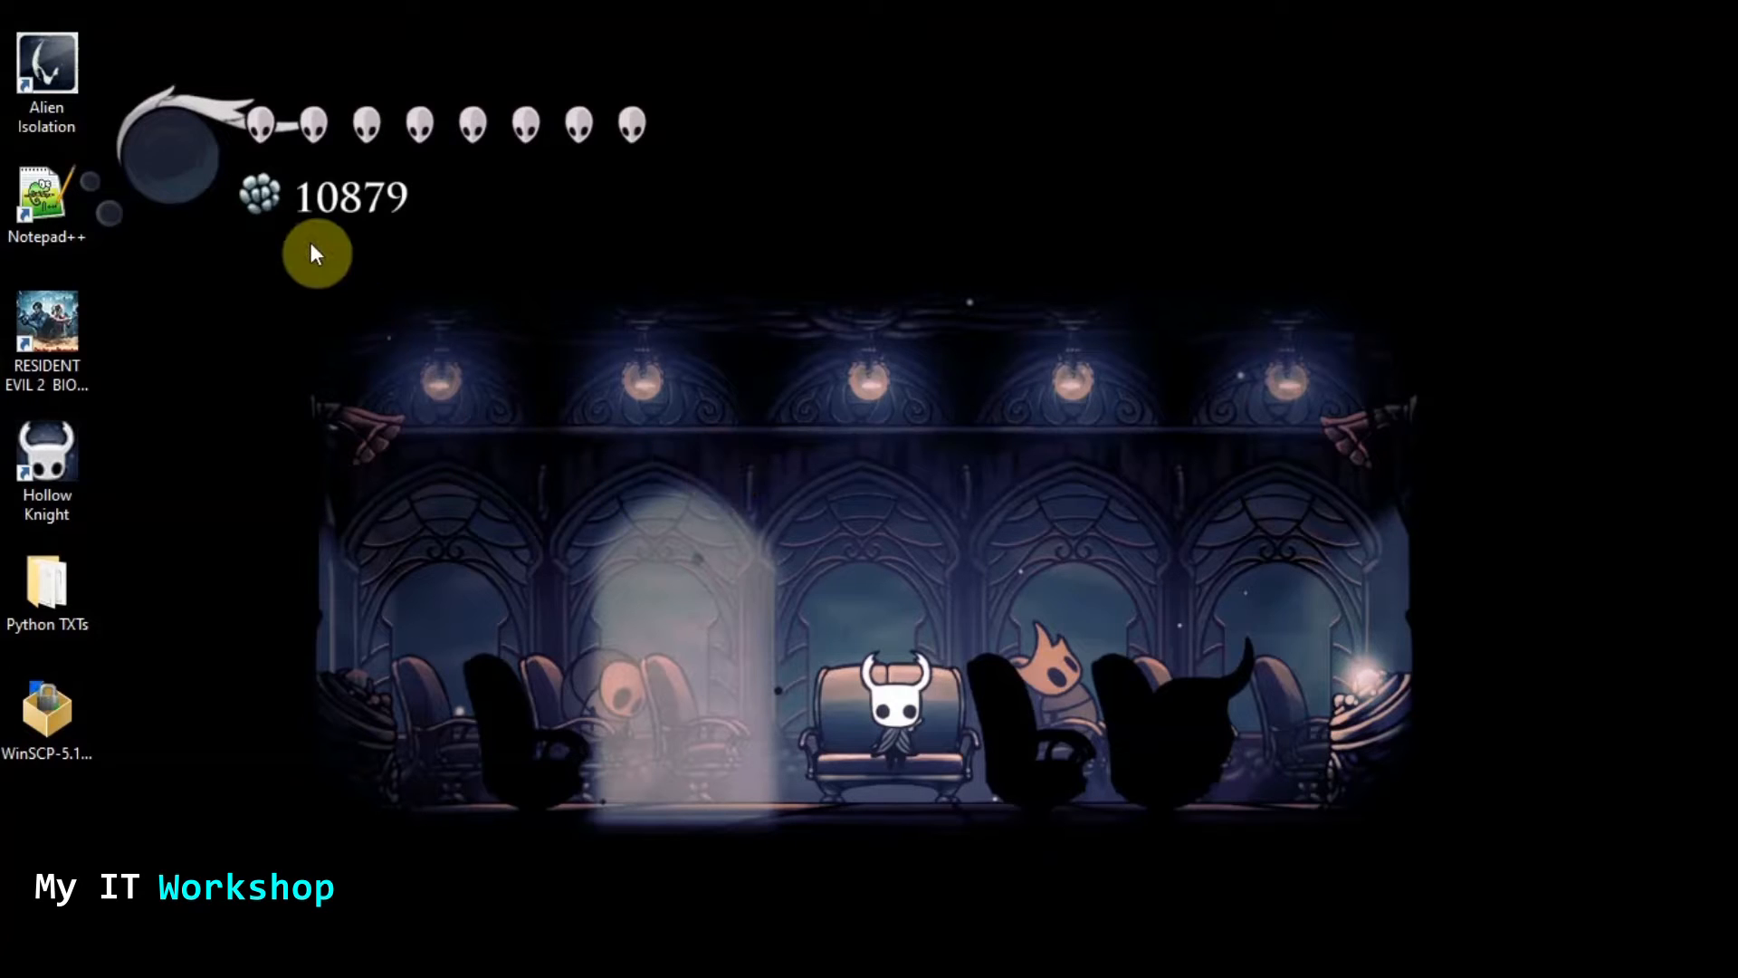
mouse_move(302, 246)
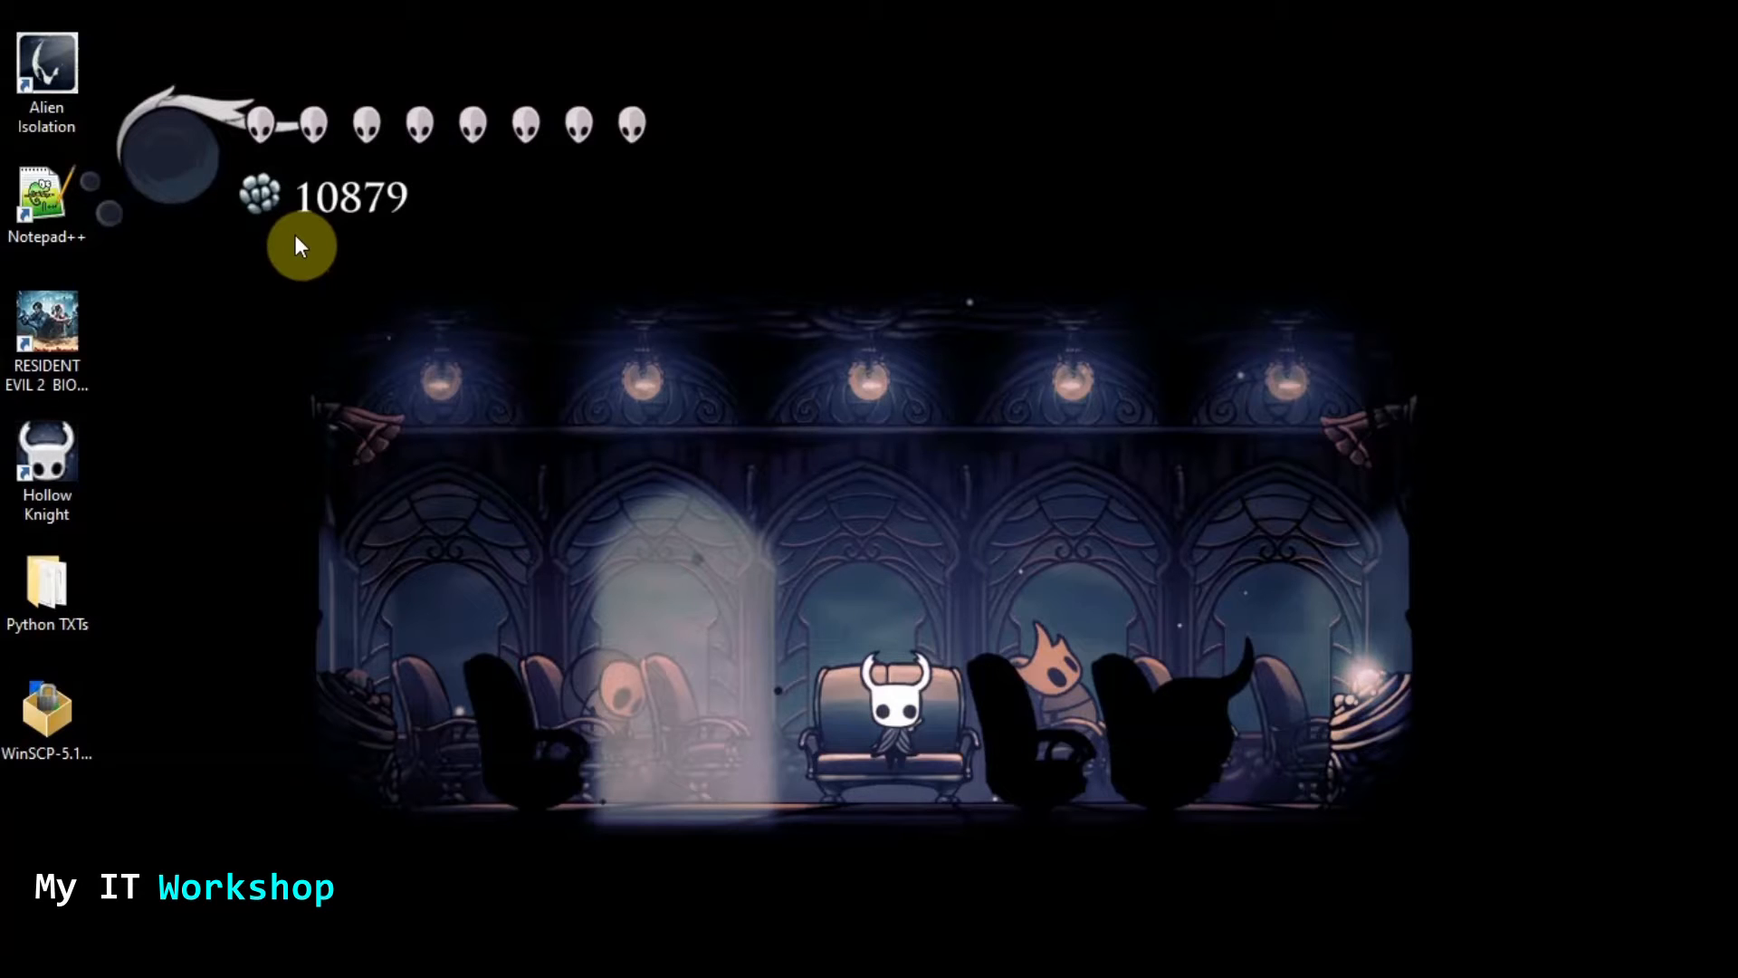
mouse_move(1371, 811)
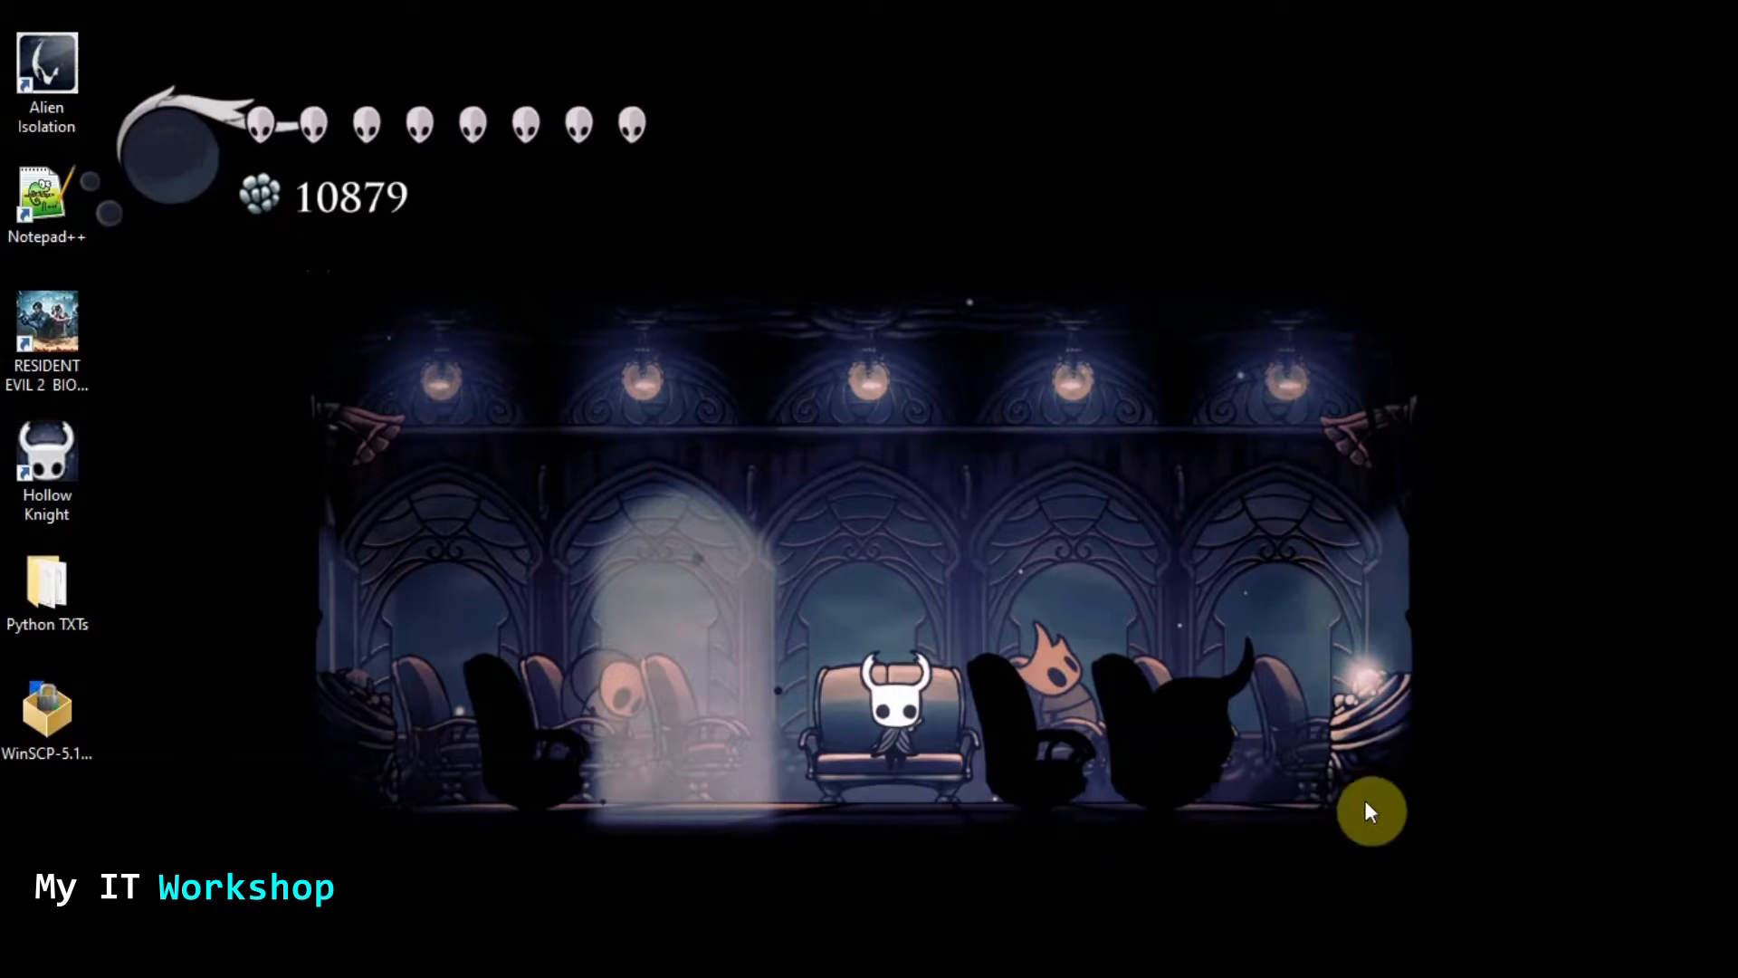
mouse_move(1193, 805)
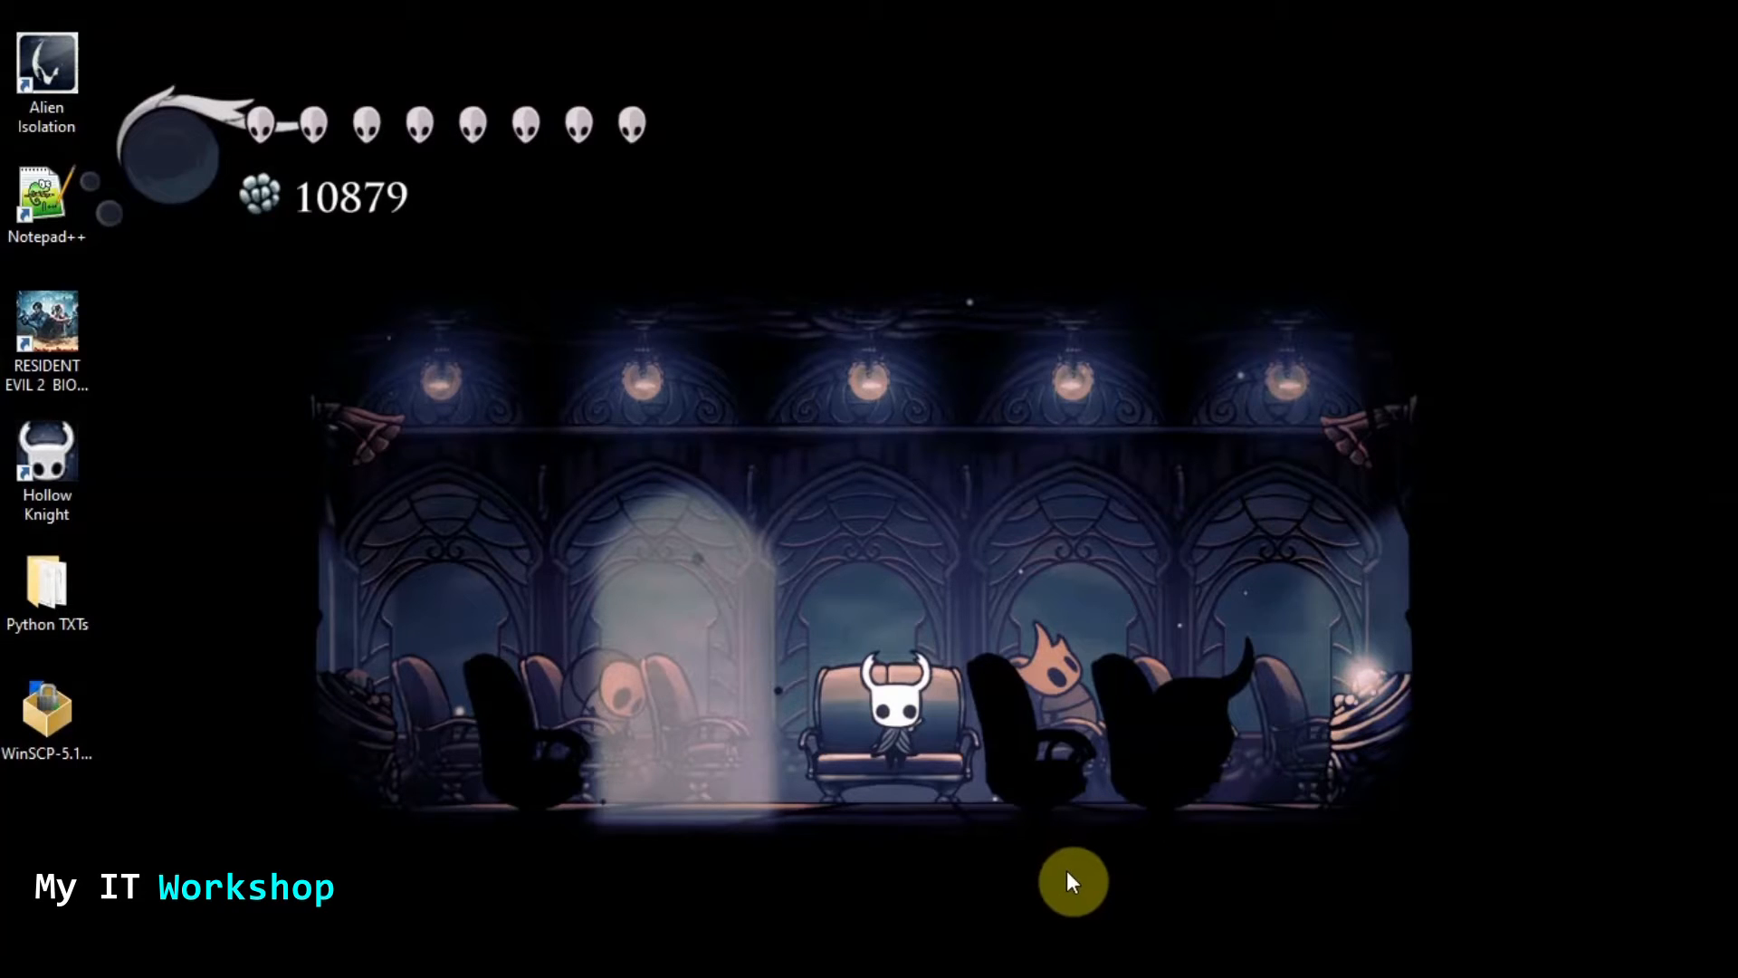
mouse_move(1064, 918)
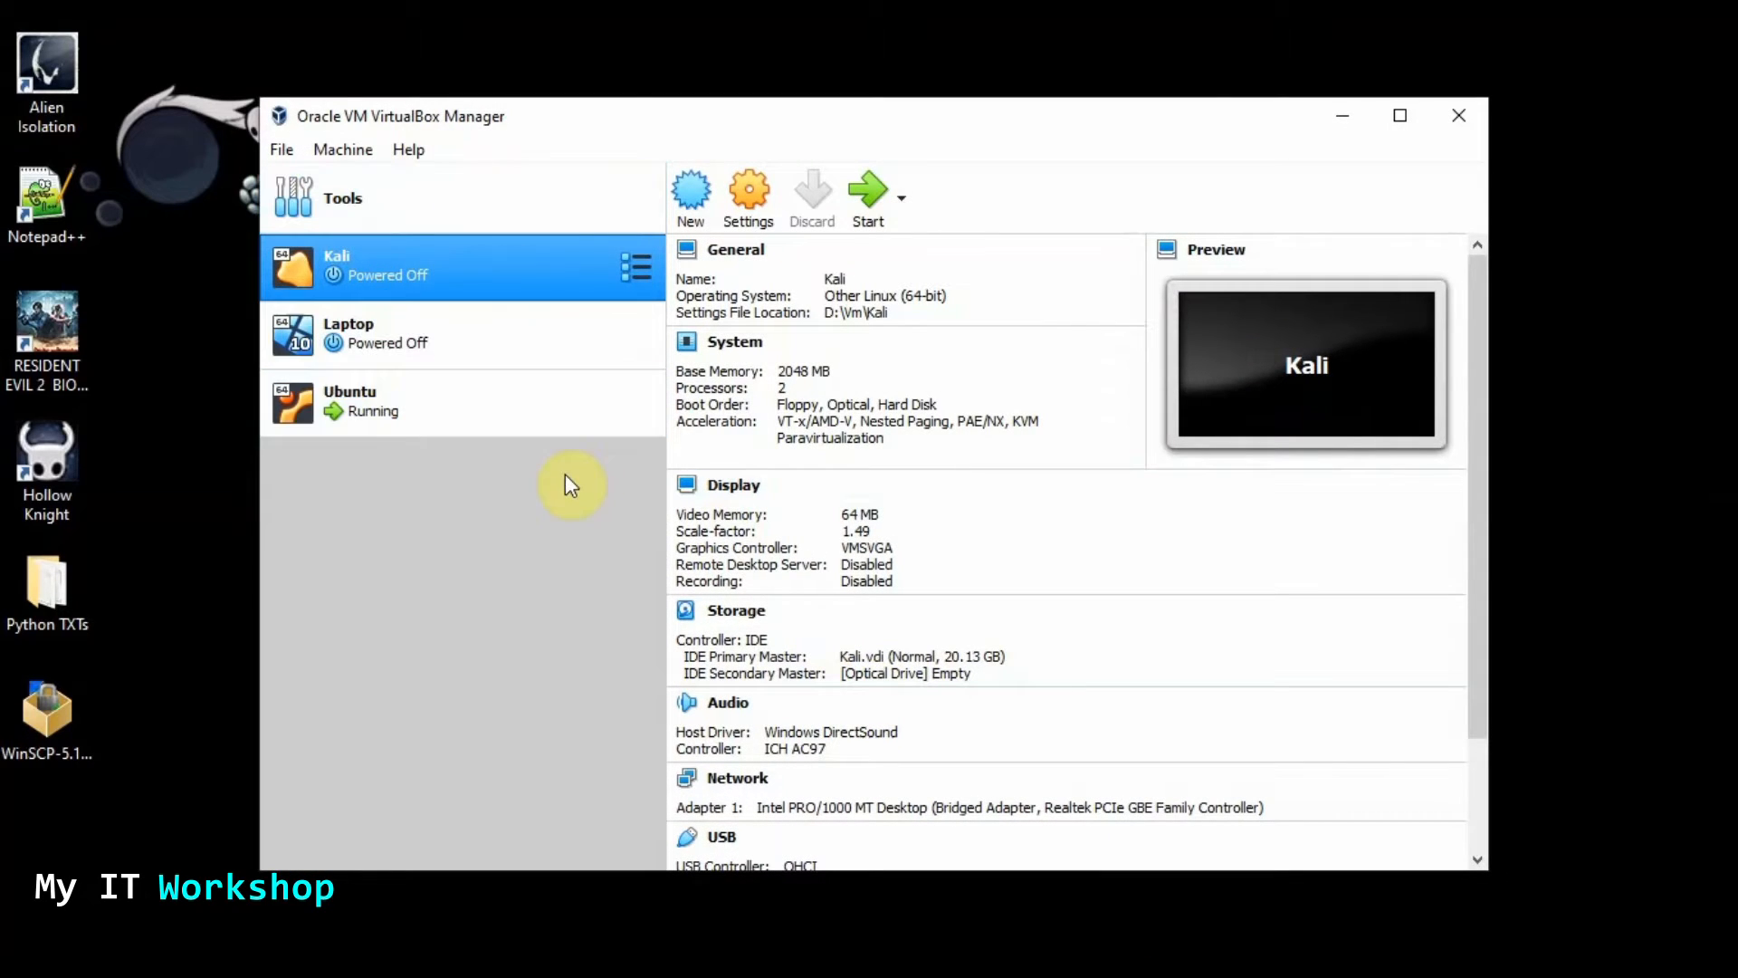
mouse_move(505, 474)
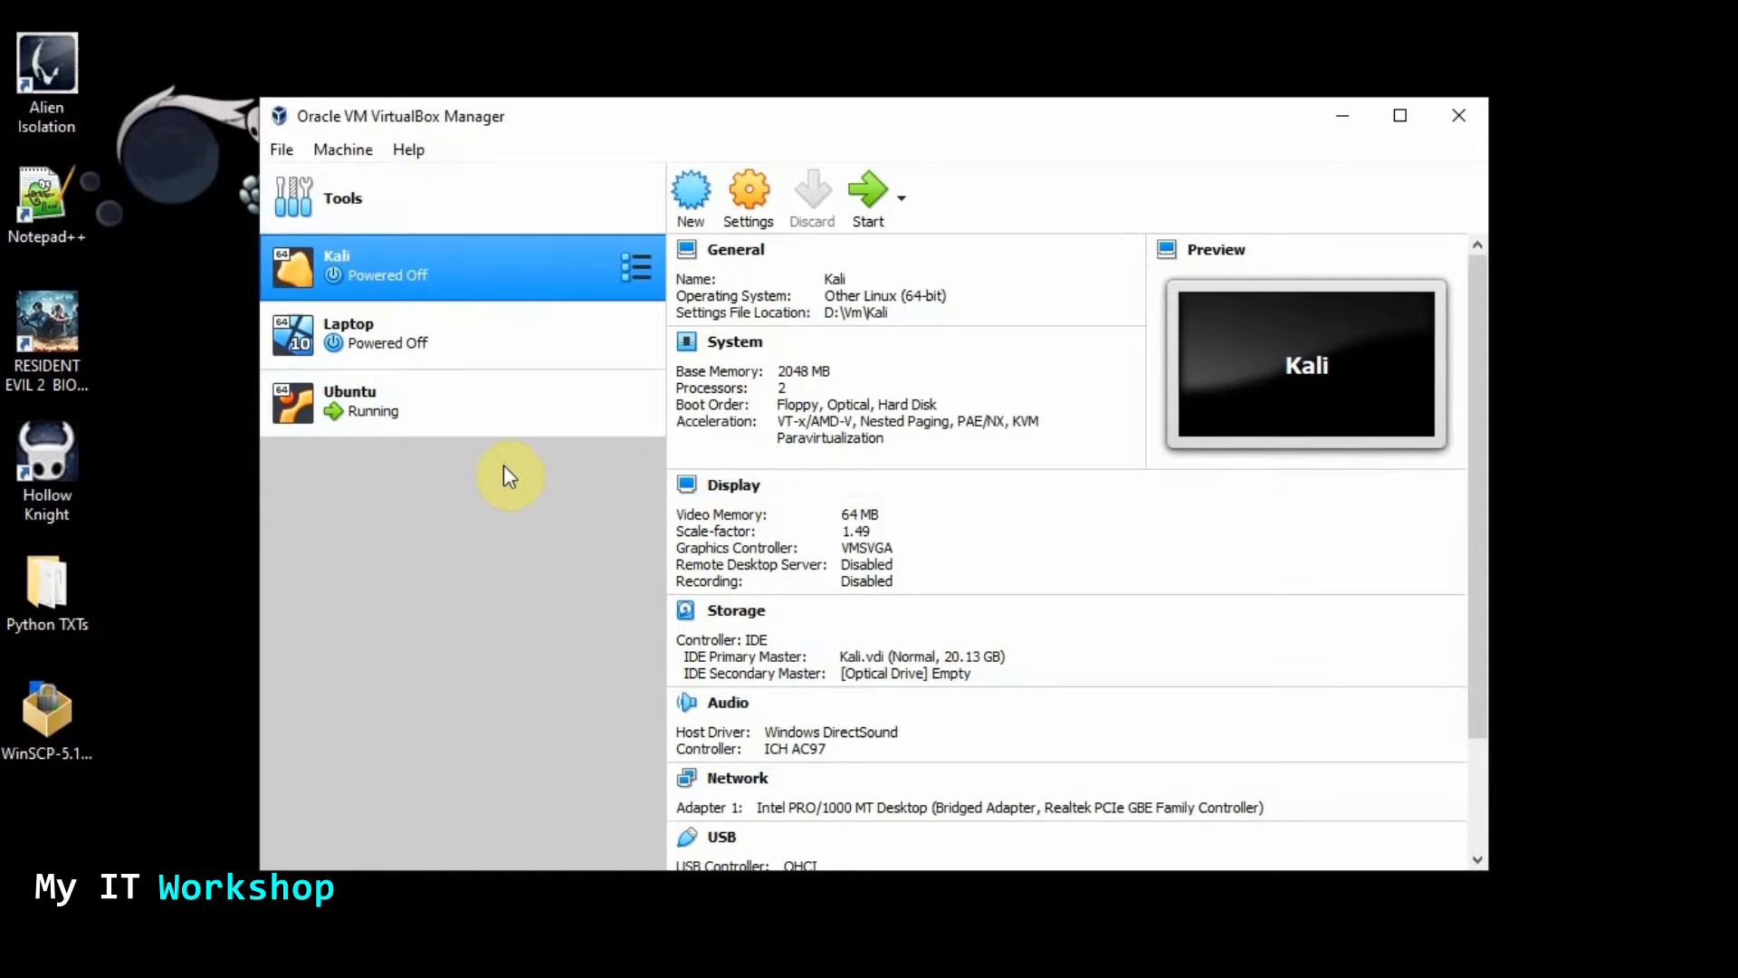
Show the running Ubuntu virtual machine's desktop window from VirtualBox Manager
click(387, 402)
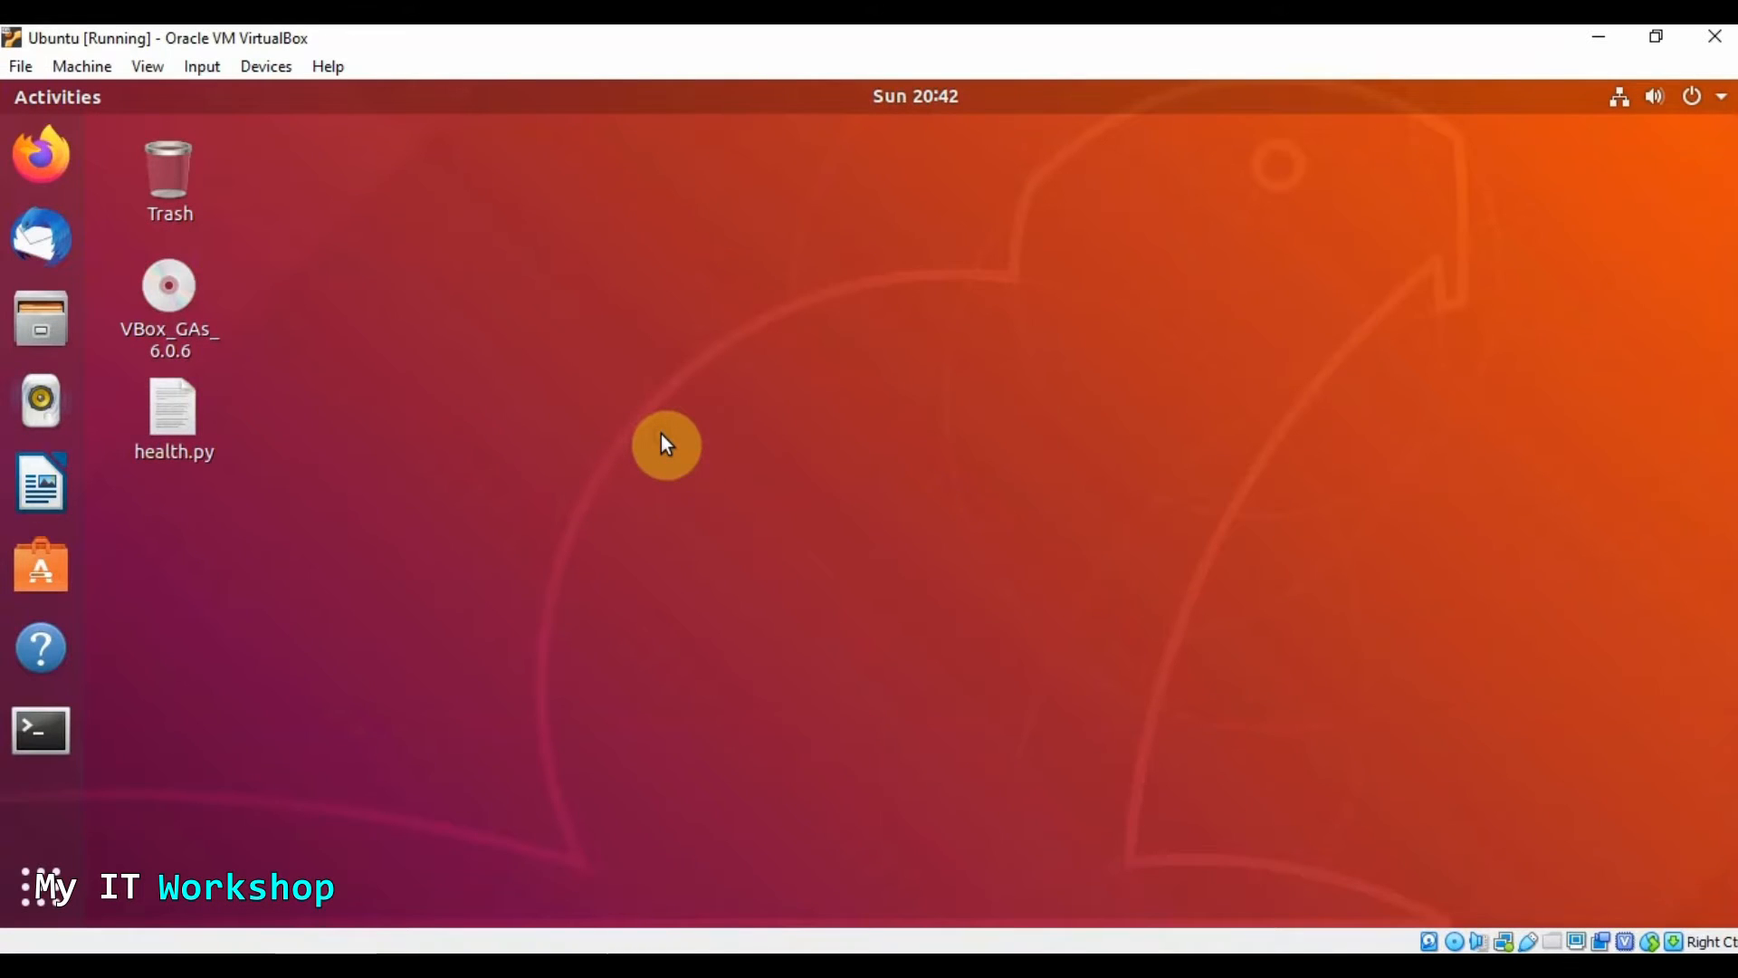
mouse_move(836, 462)
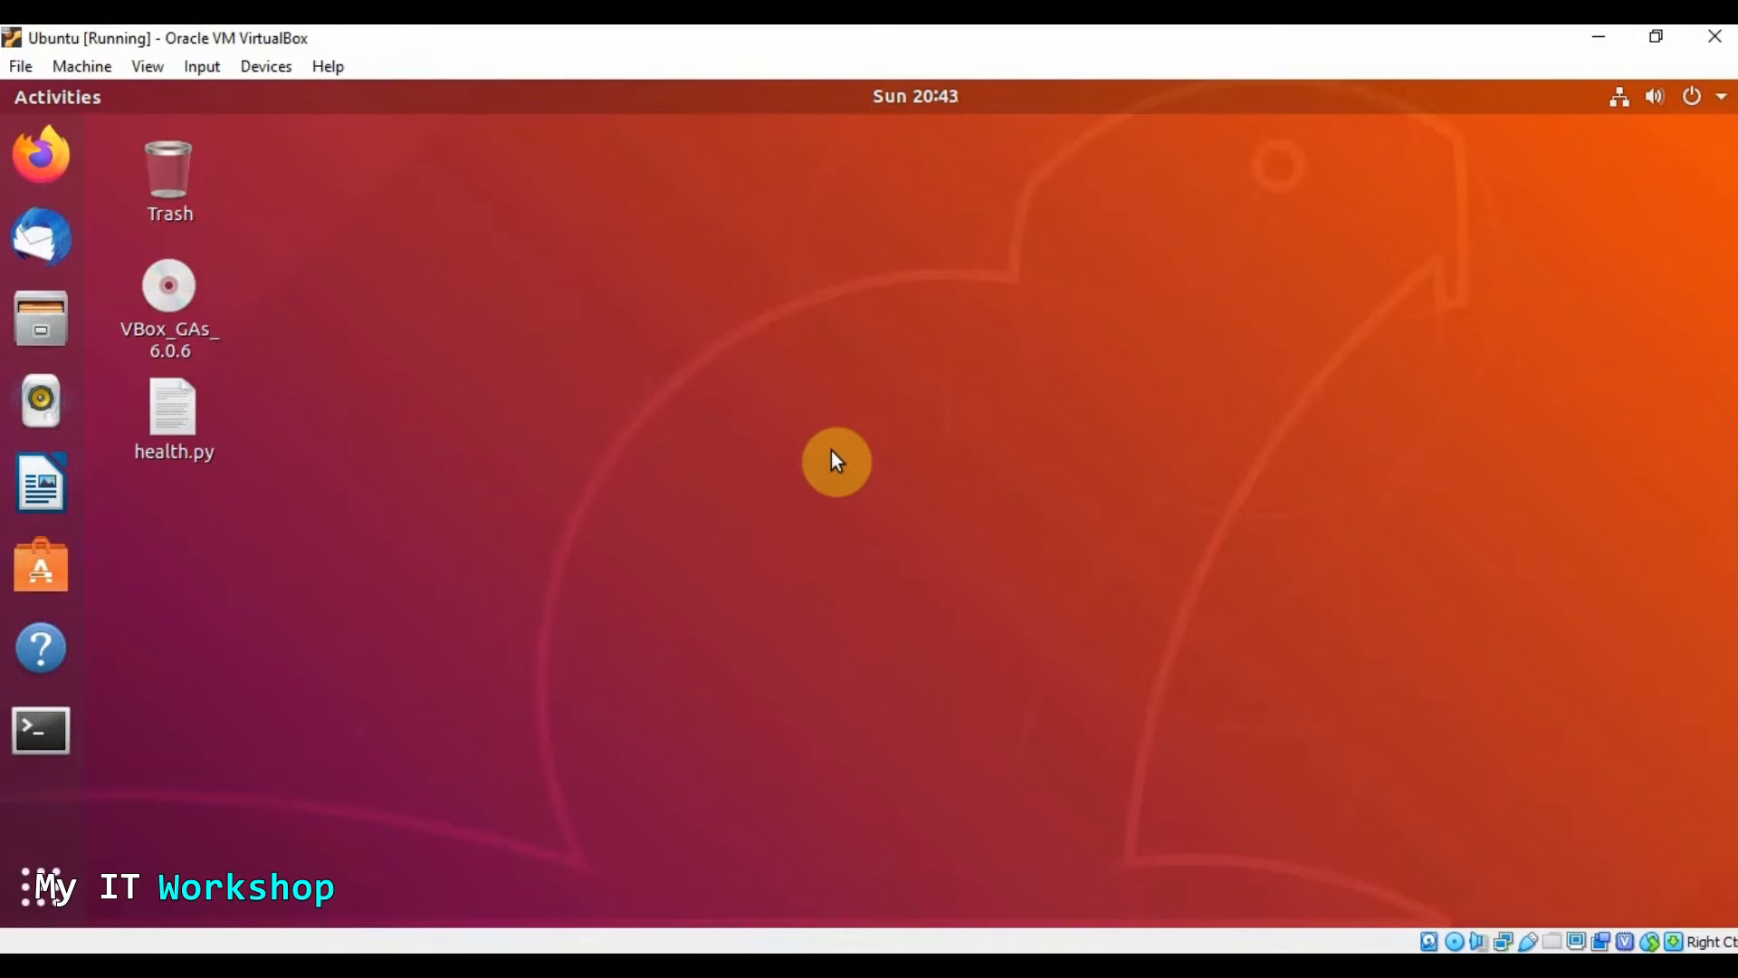
mouse_move(1276, 349)
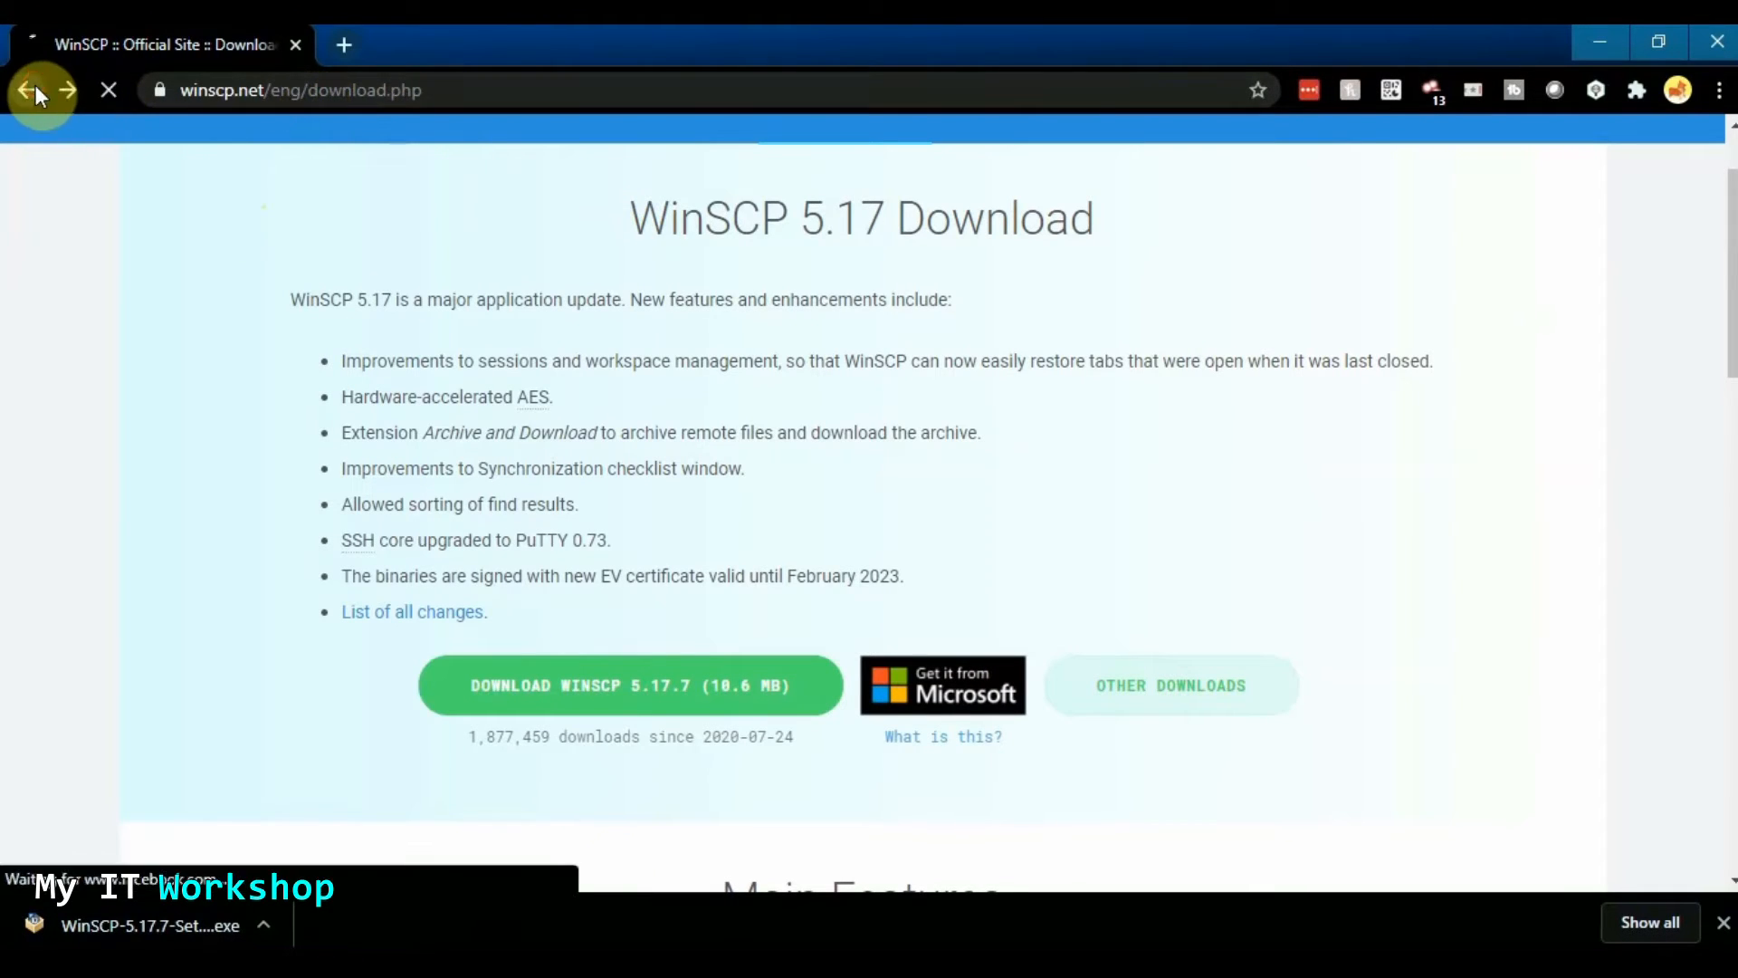
Return to the winscp.net home page and follow DOWNLOAD NOW to the 5.17 download page
click(36, 91)
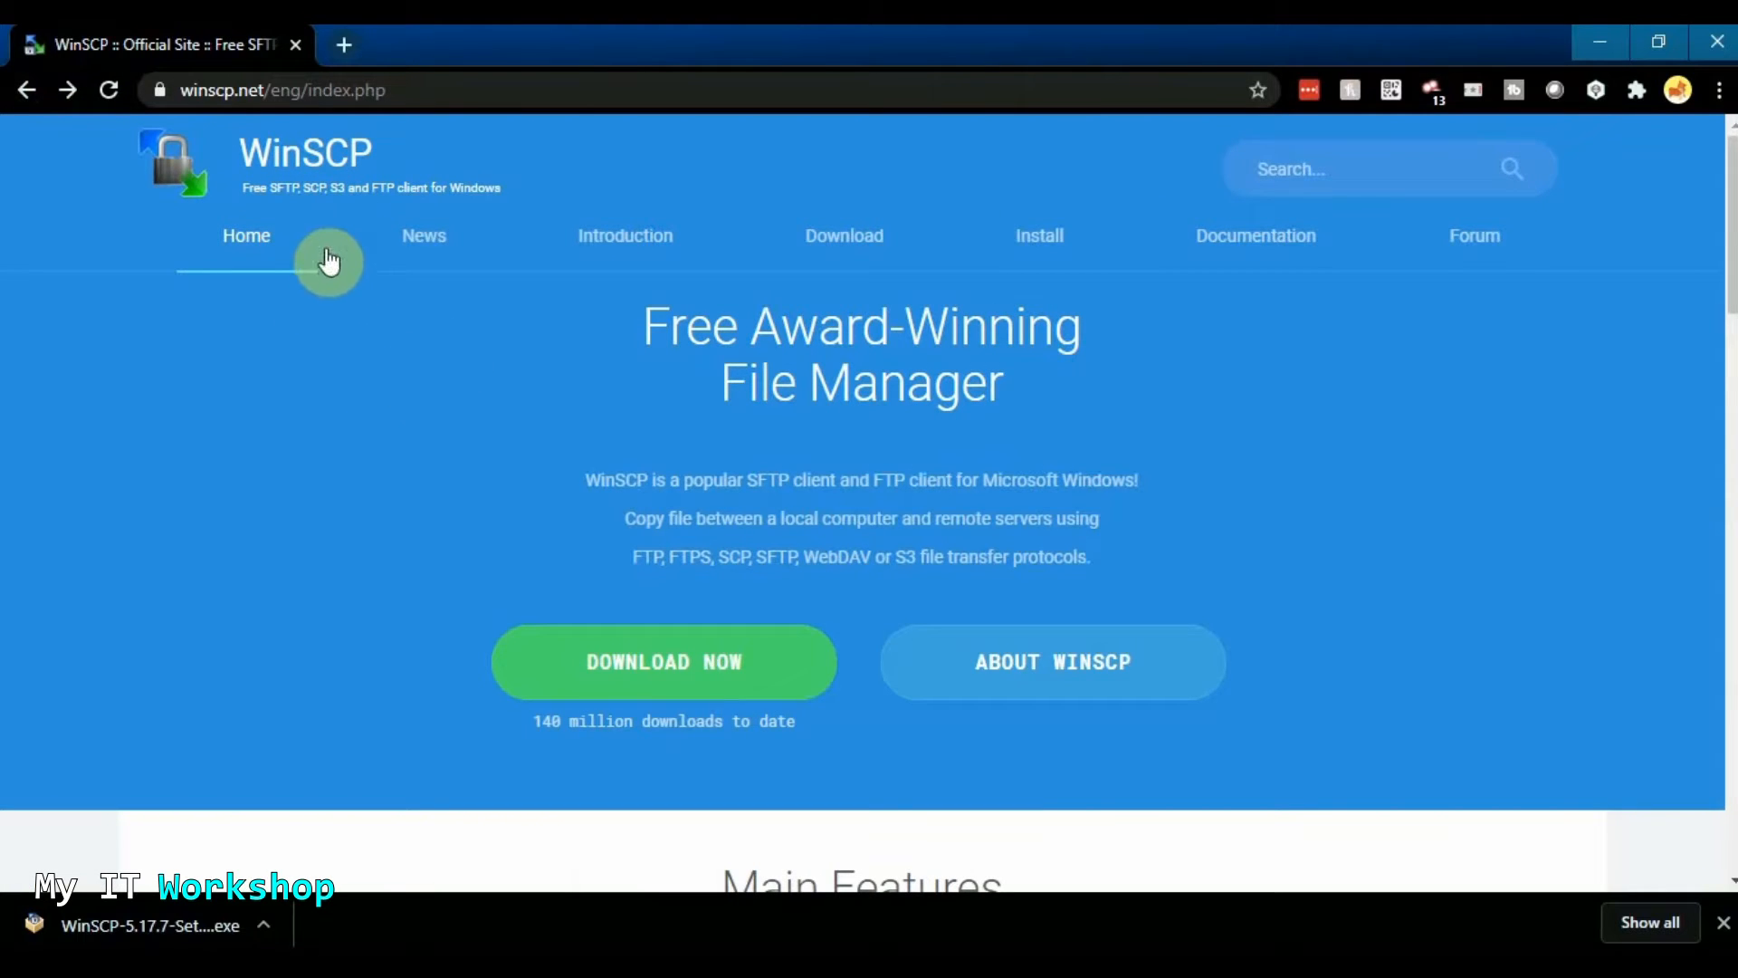
mouse_move(275, 452)
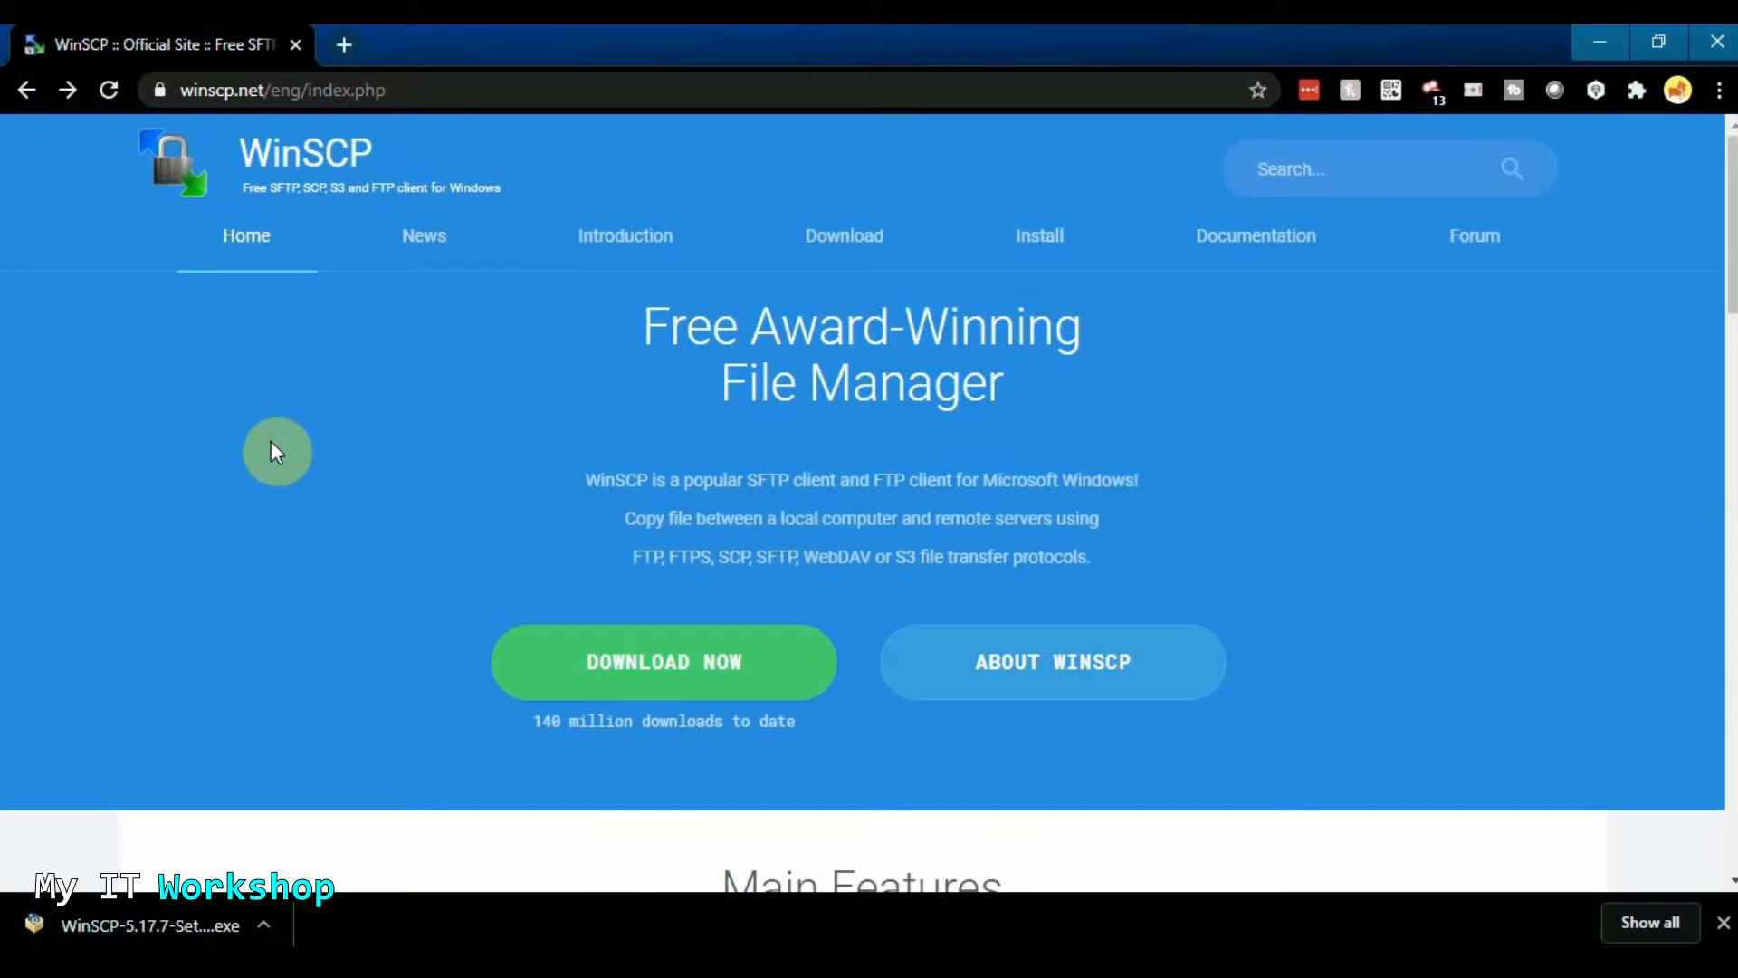
mouse_move(718, 380)
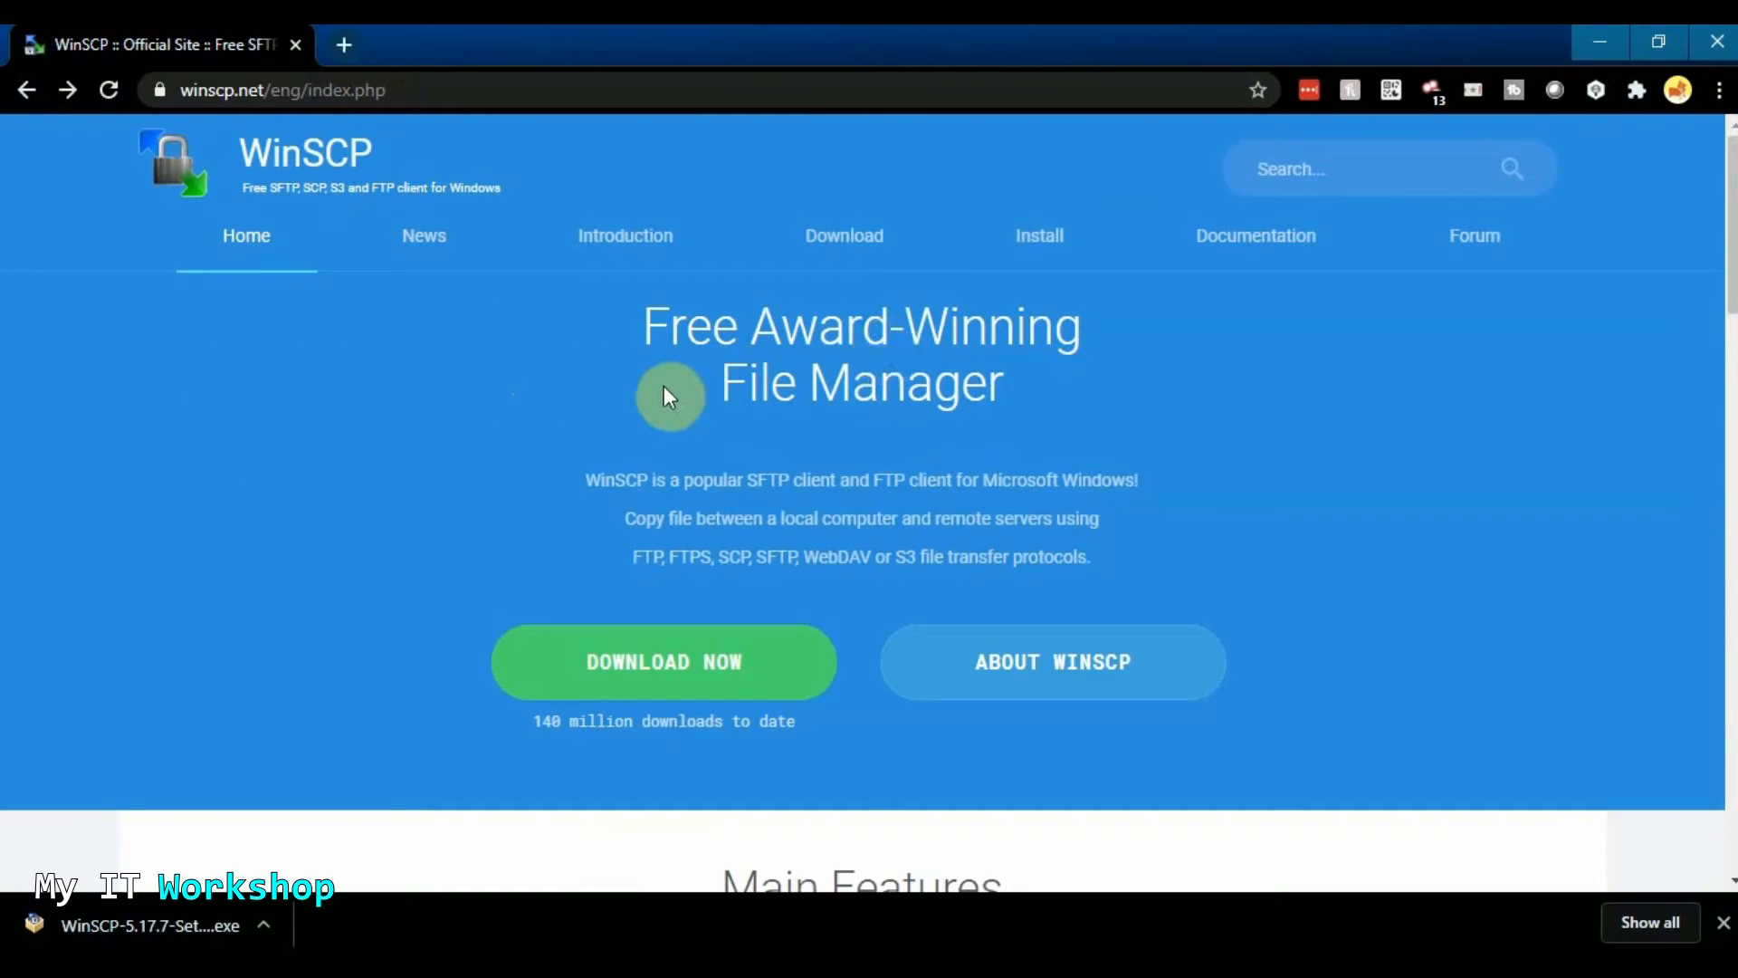
mouse_move(684, 688)
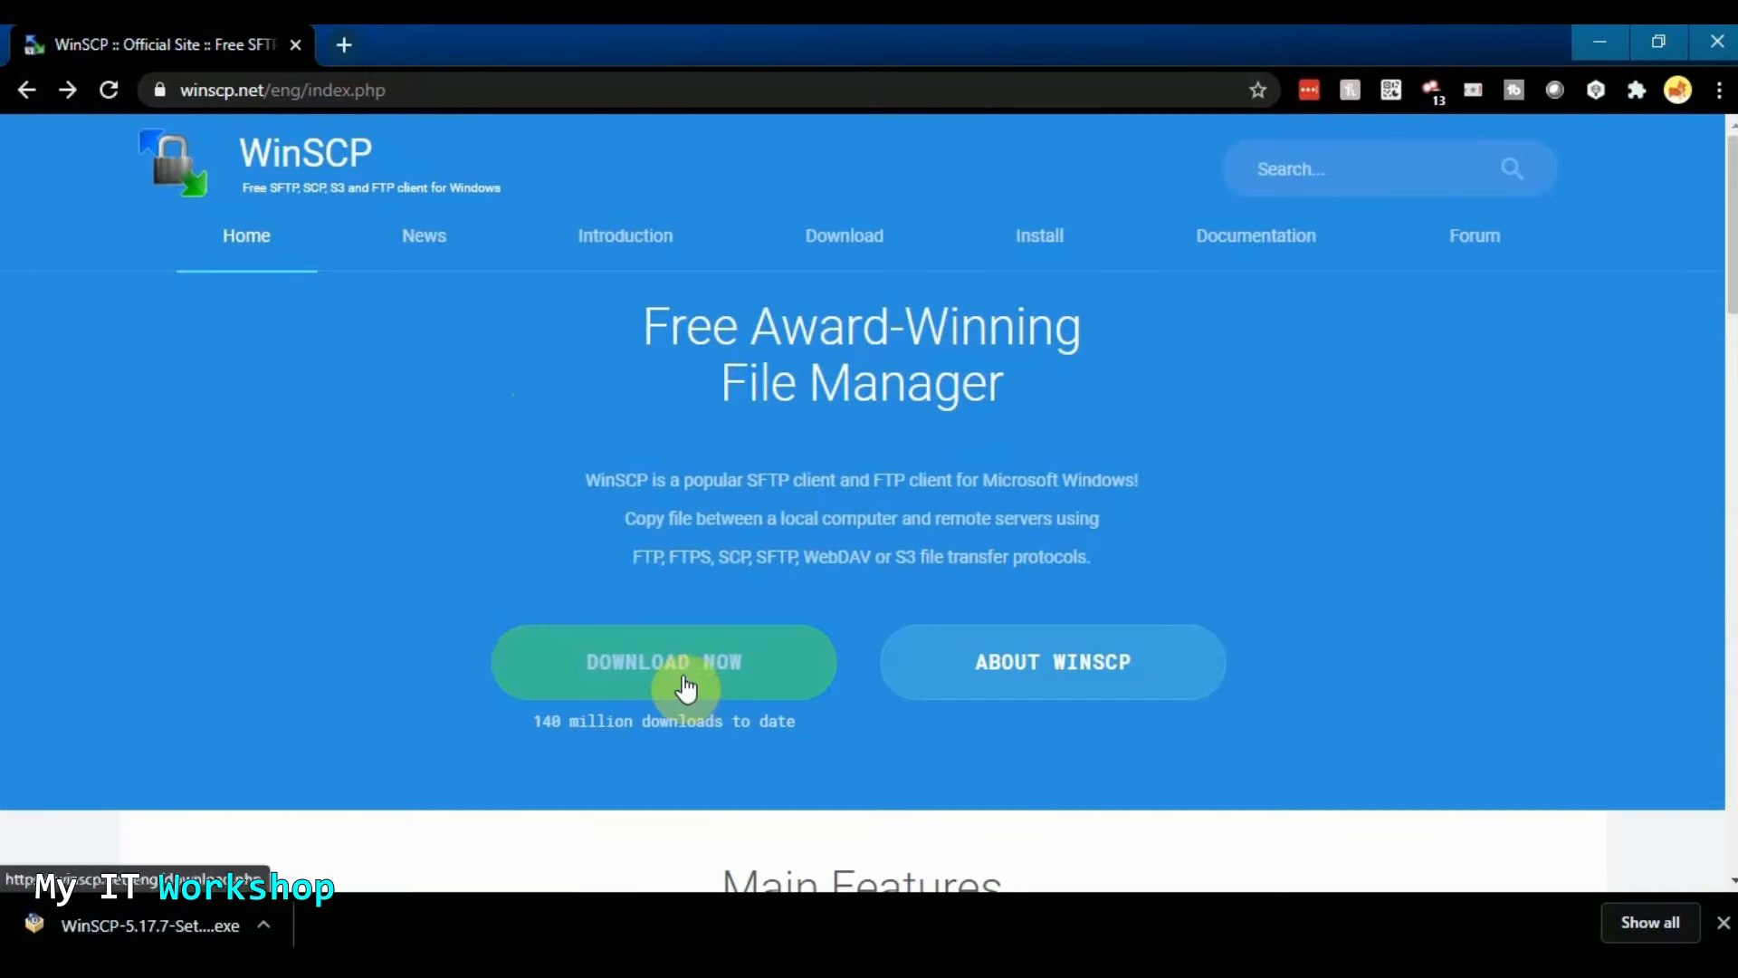
click(662, 663)
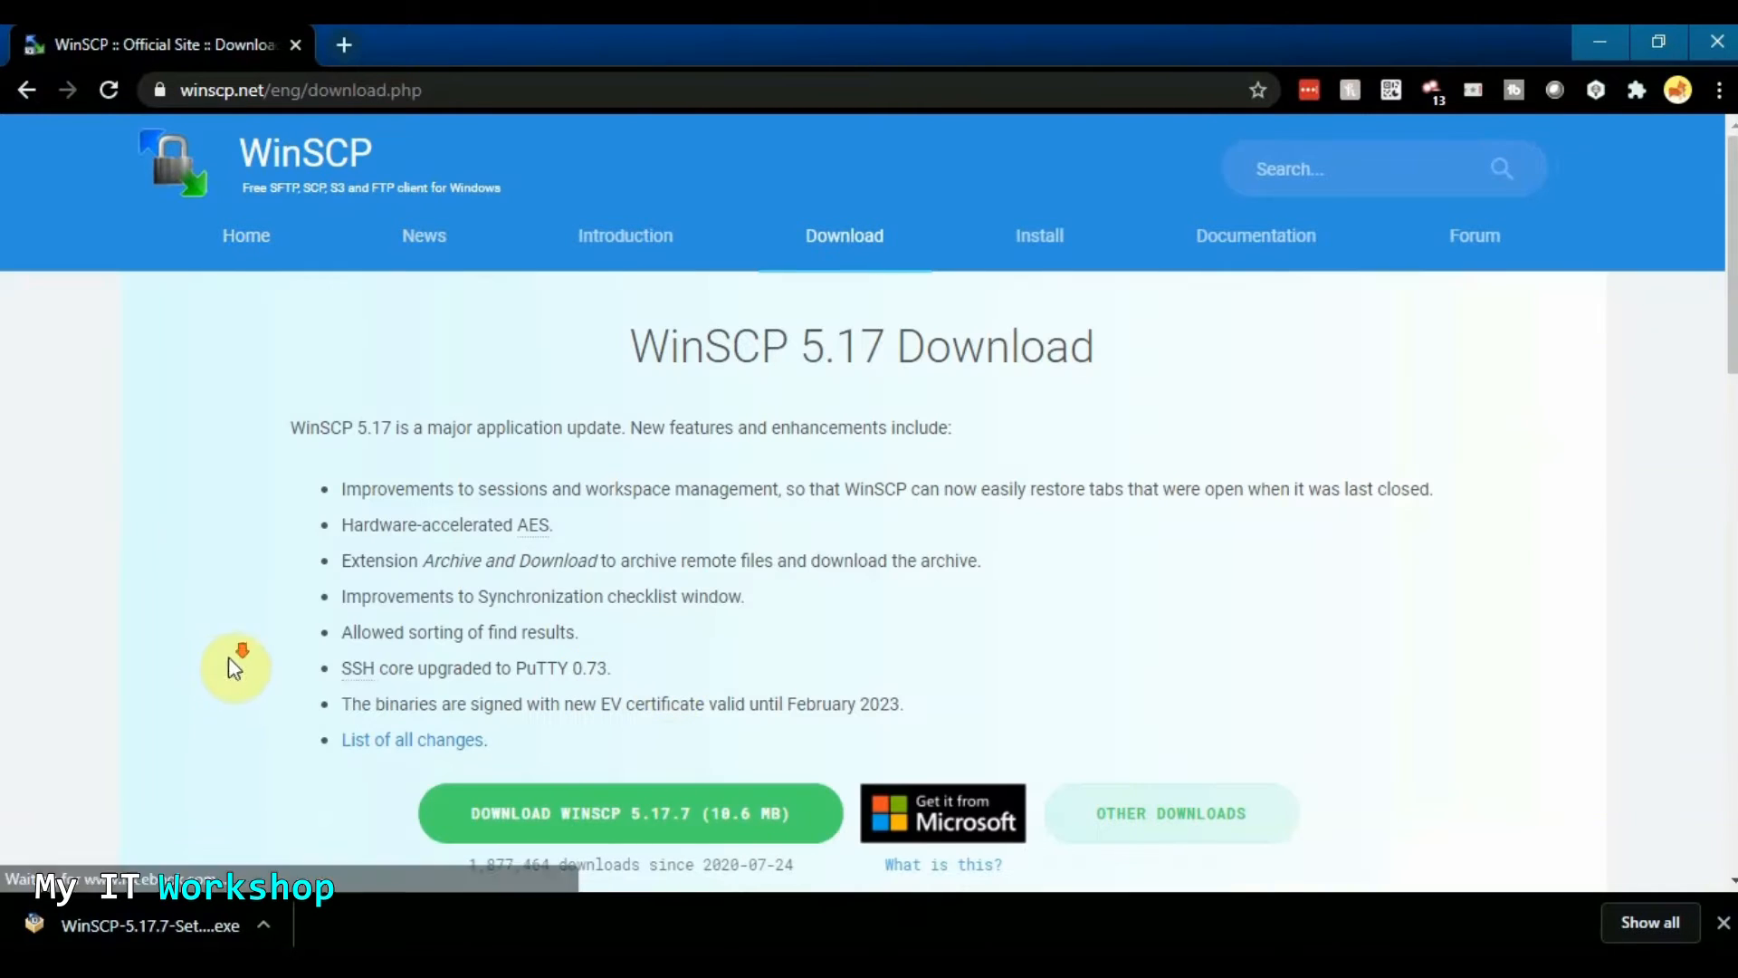
scroll(down, 3)
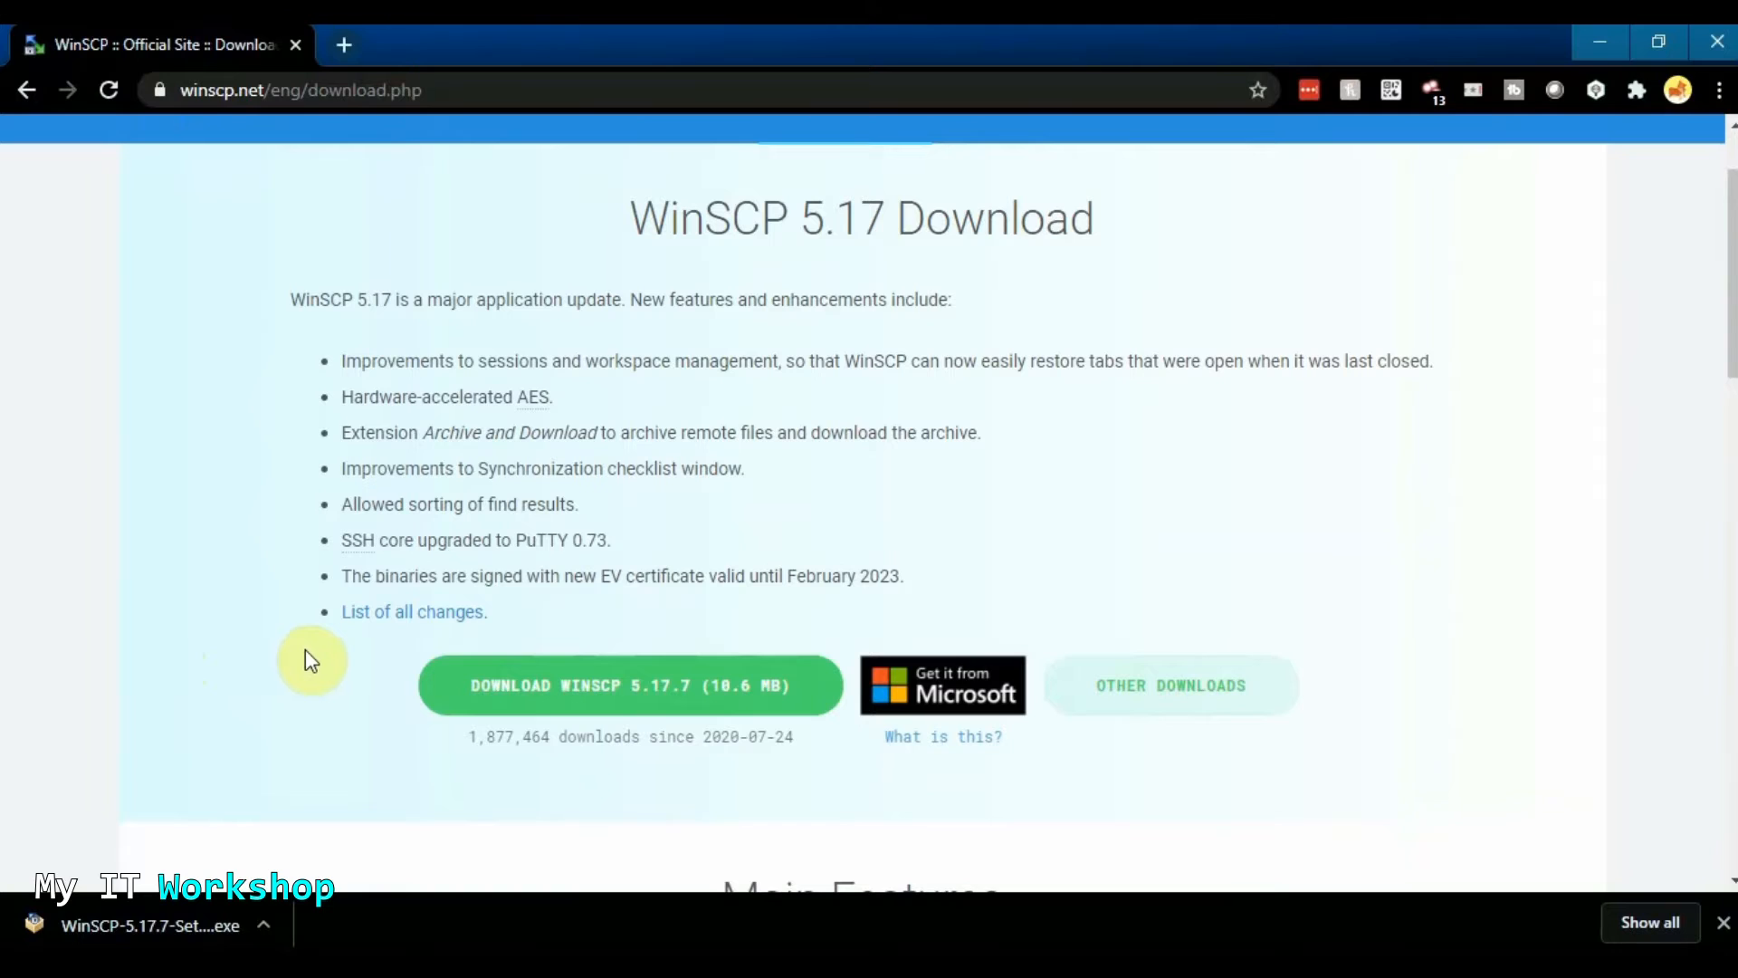
mouse_move(362, 719)
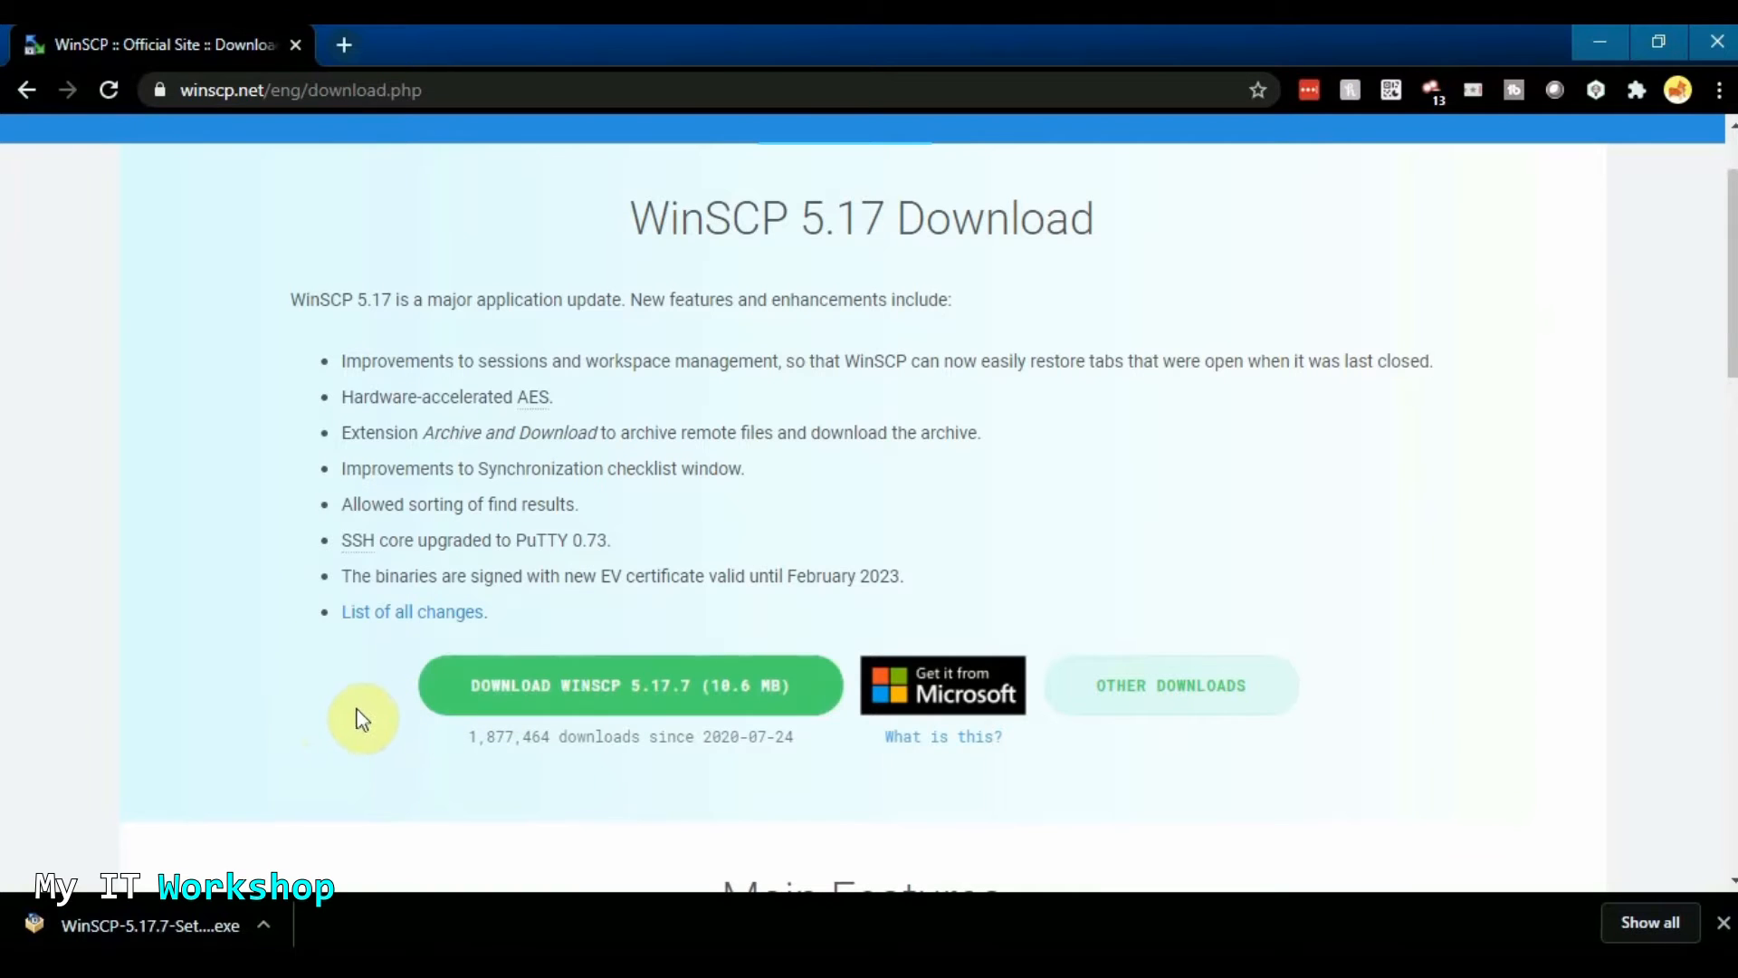
mouse_move(870, 644)
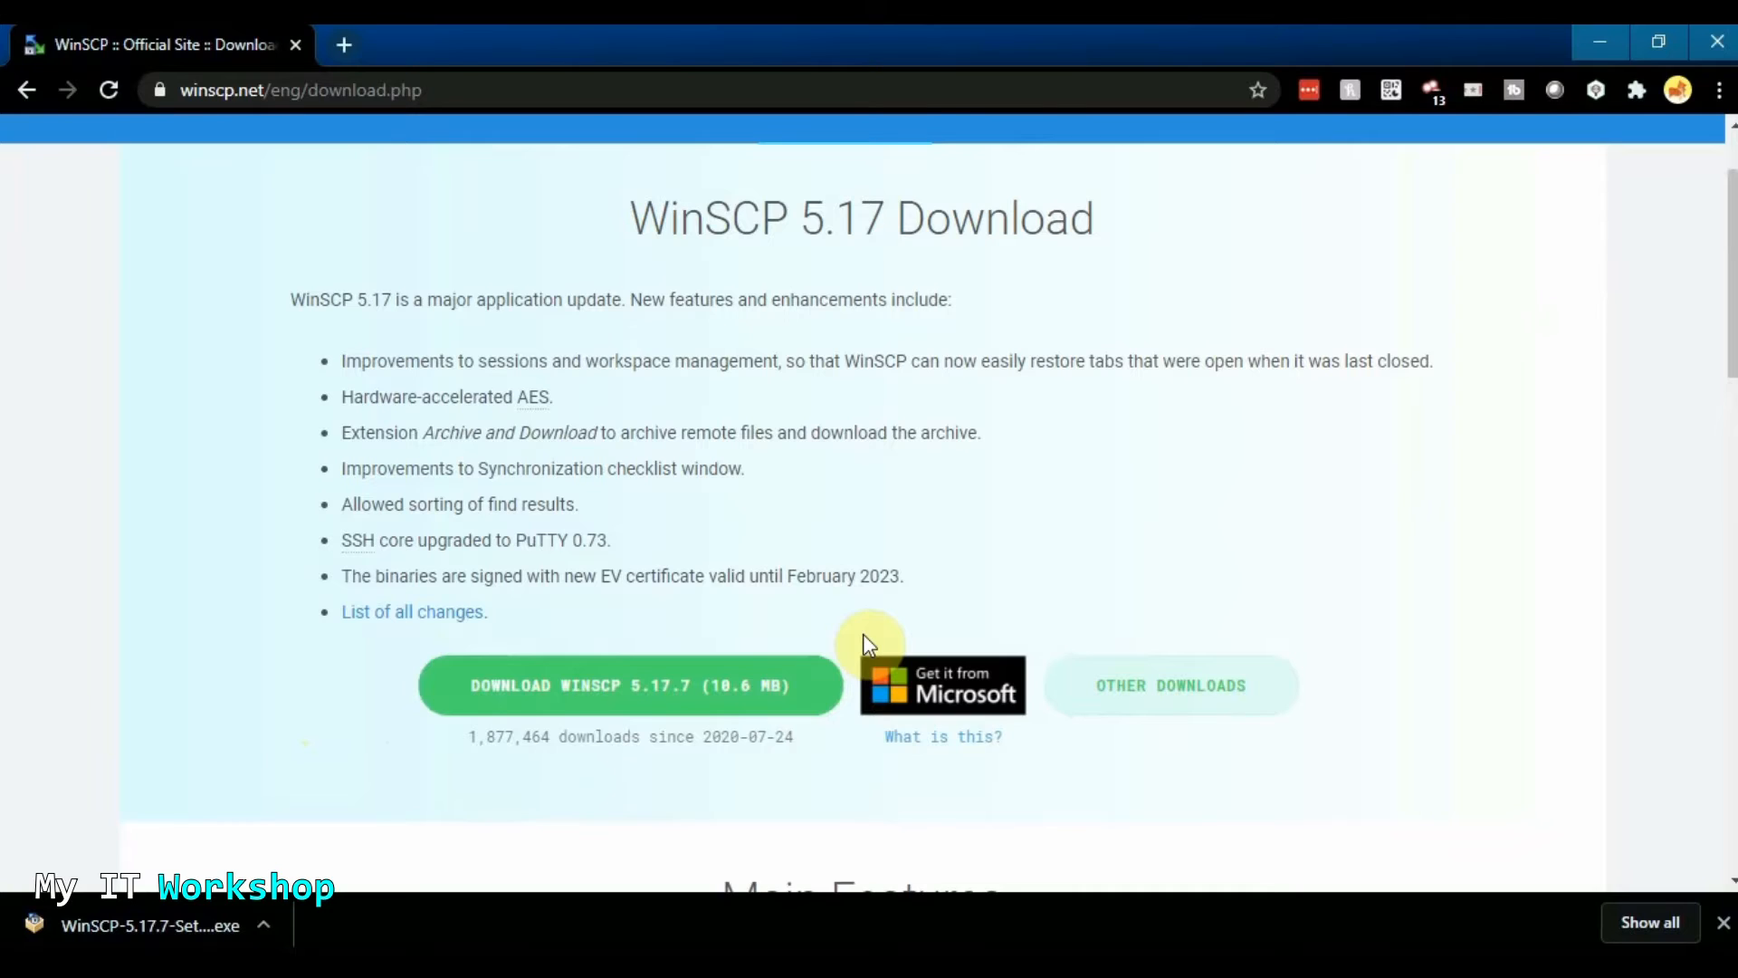
mouse_move(840, 642)
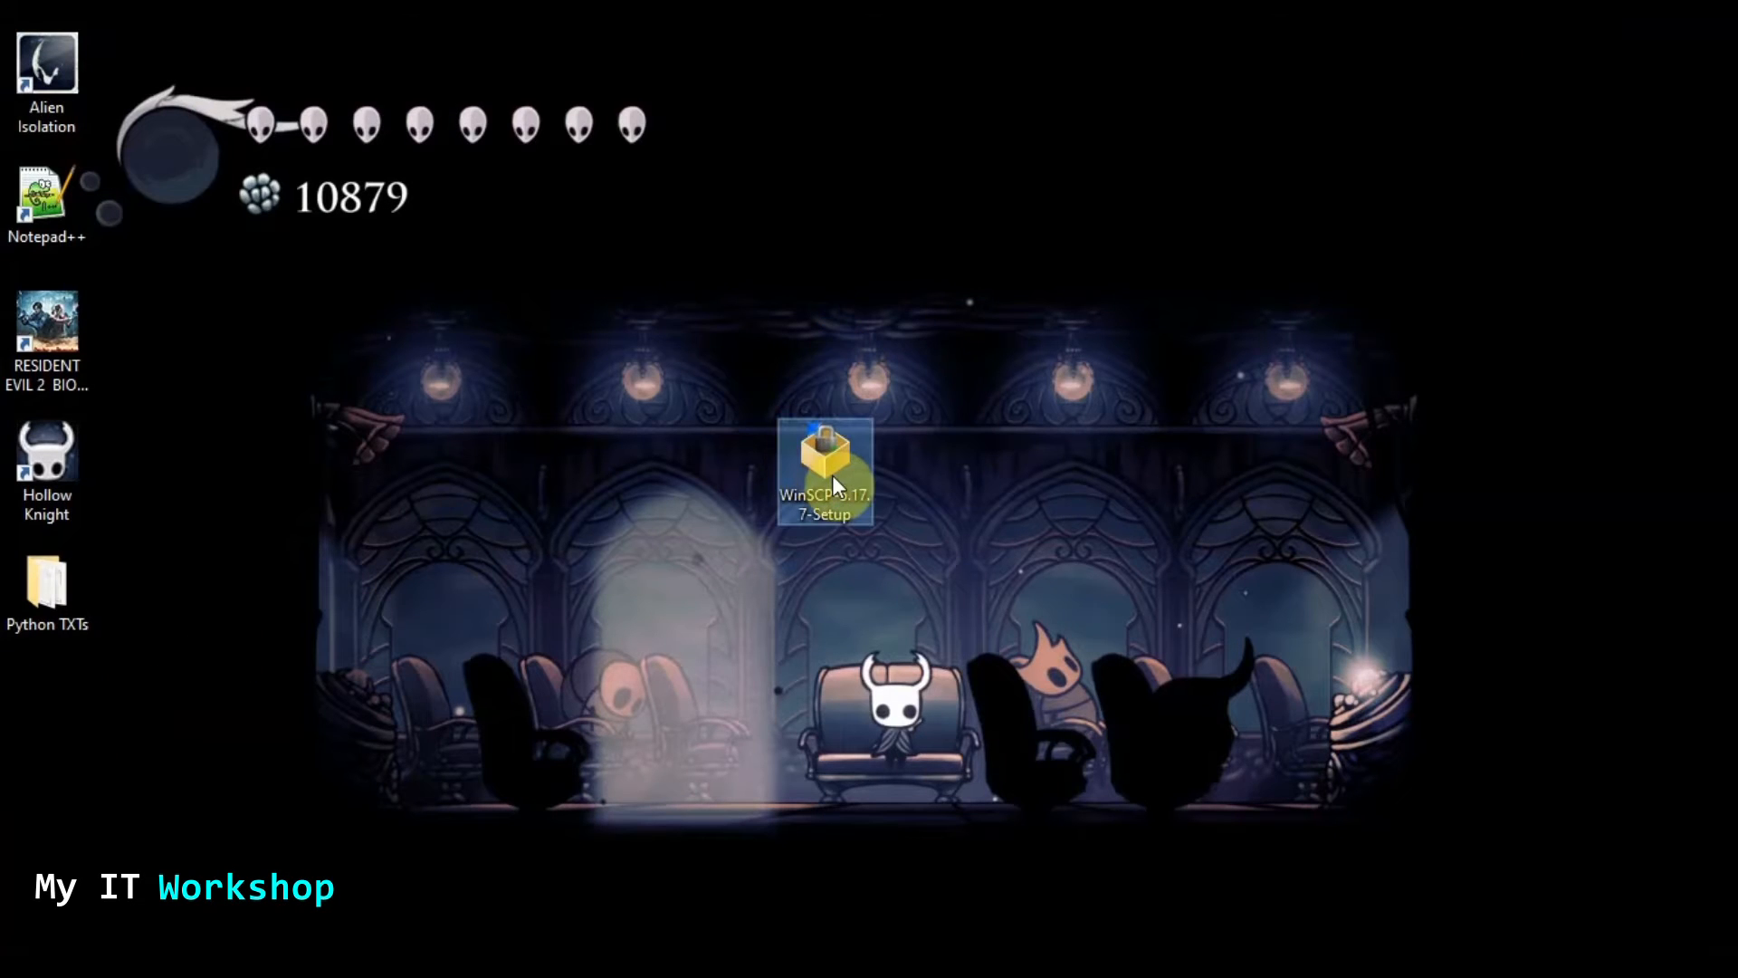
Launch WinSCP-5.17.7-Setup from the desktop and choose Install for all users
double_click(826, 466)
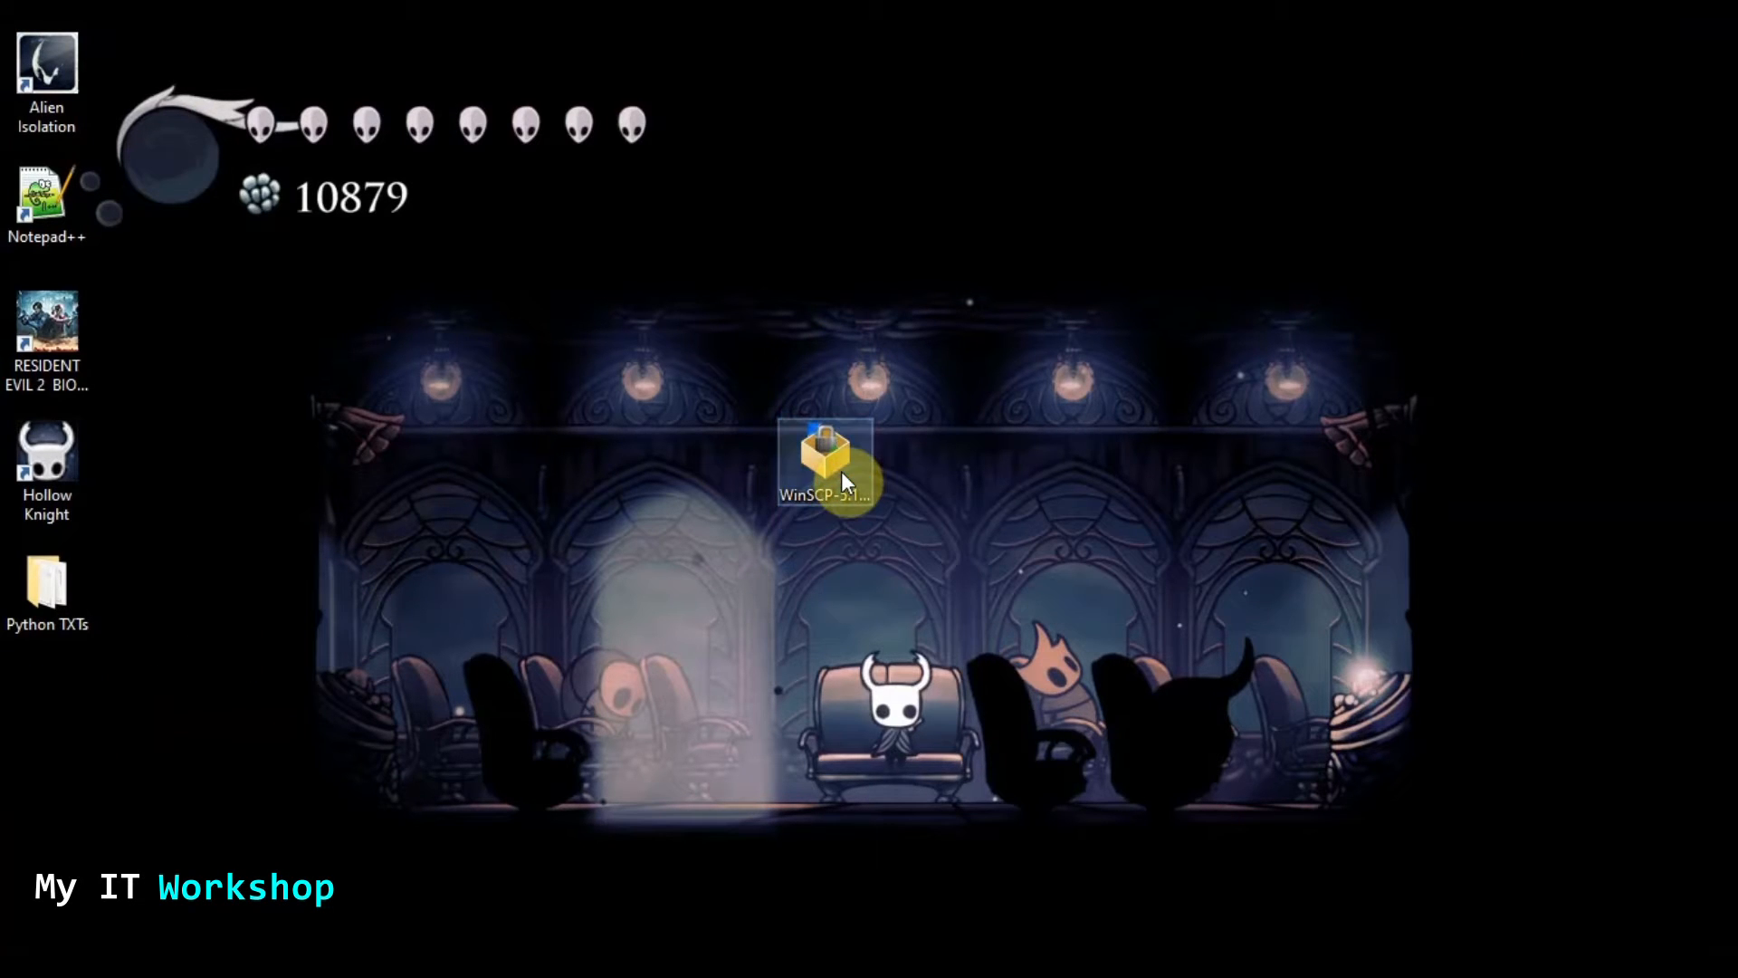
double_click(825, 458)
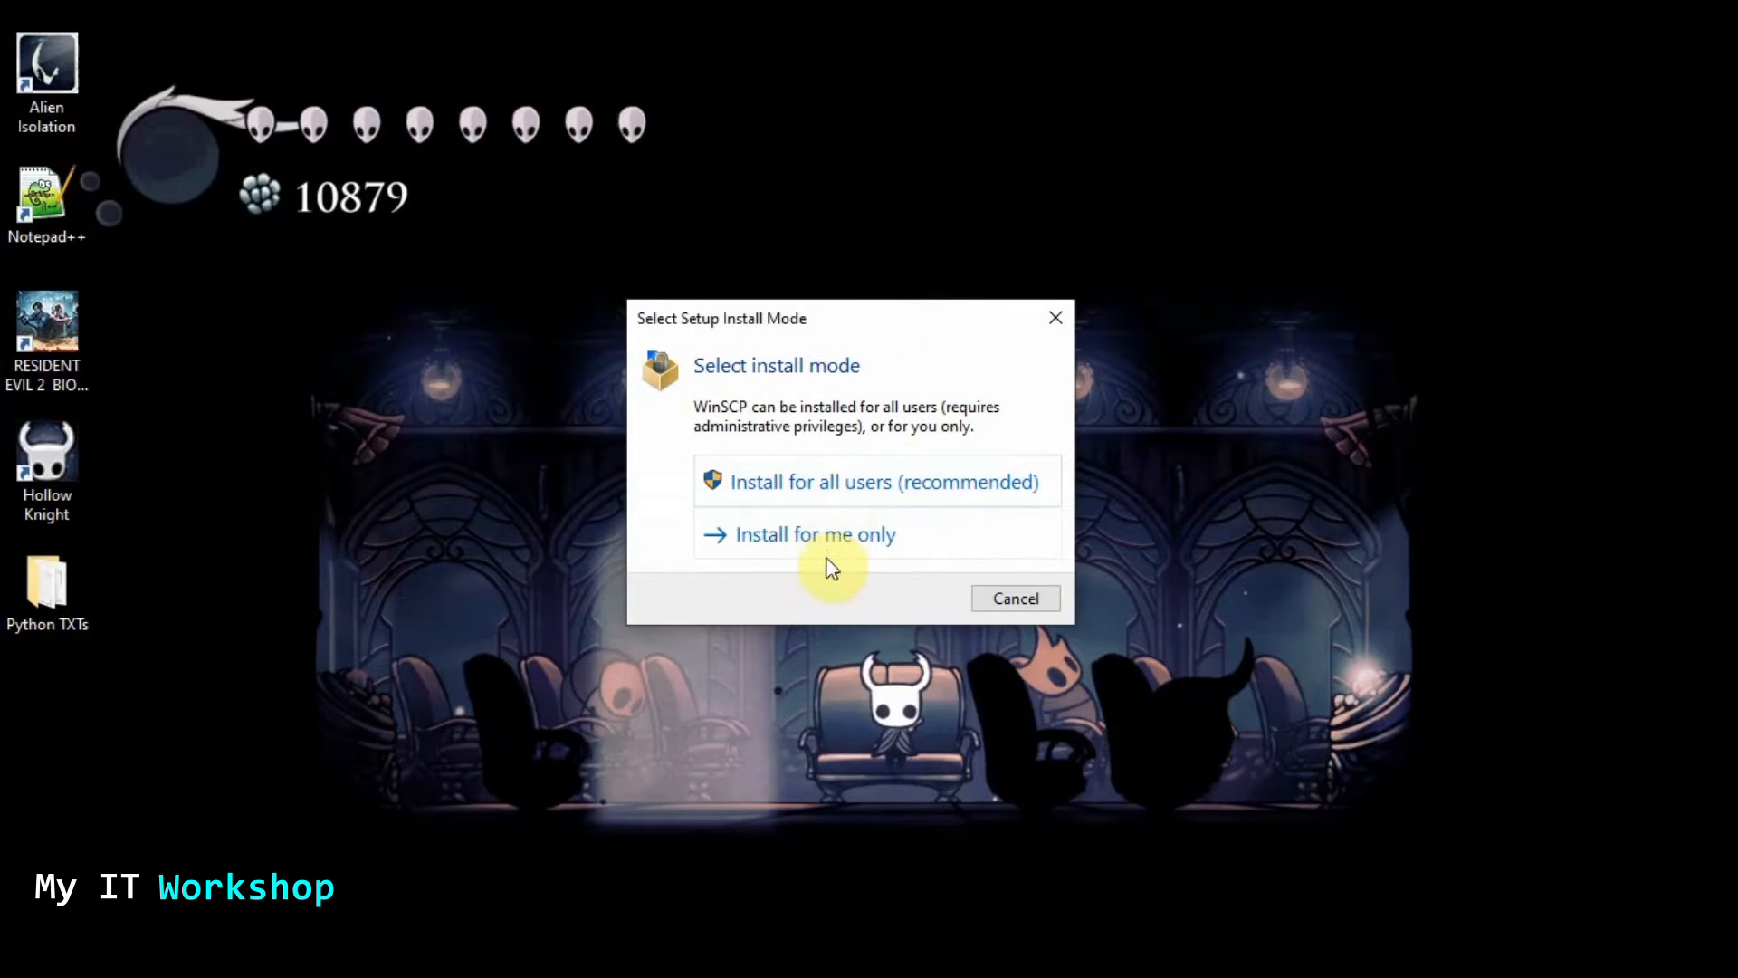
mouse_move(861, 490)
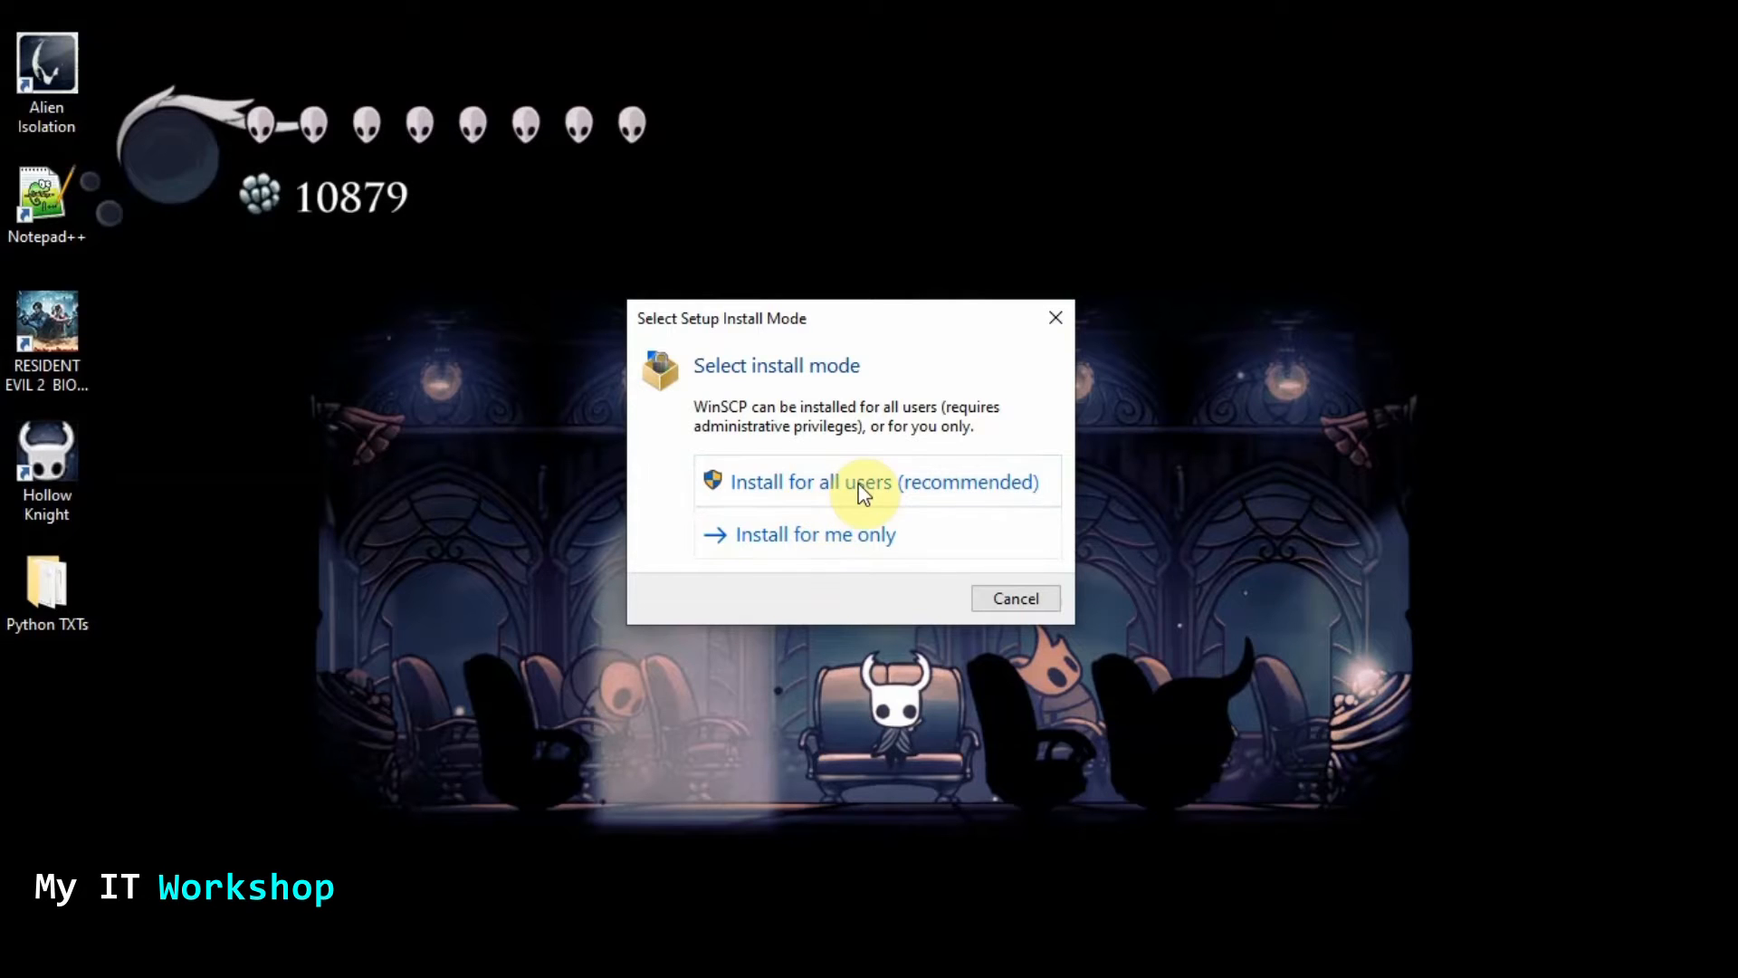
click(867, 481)
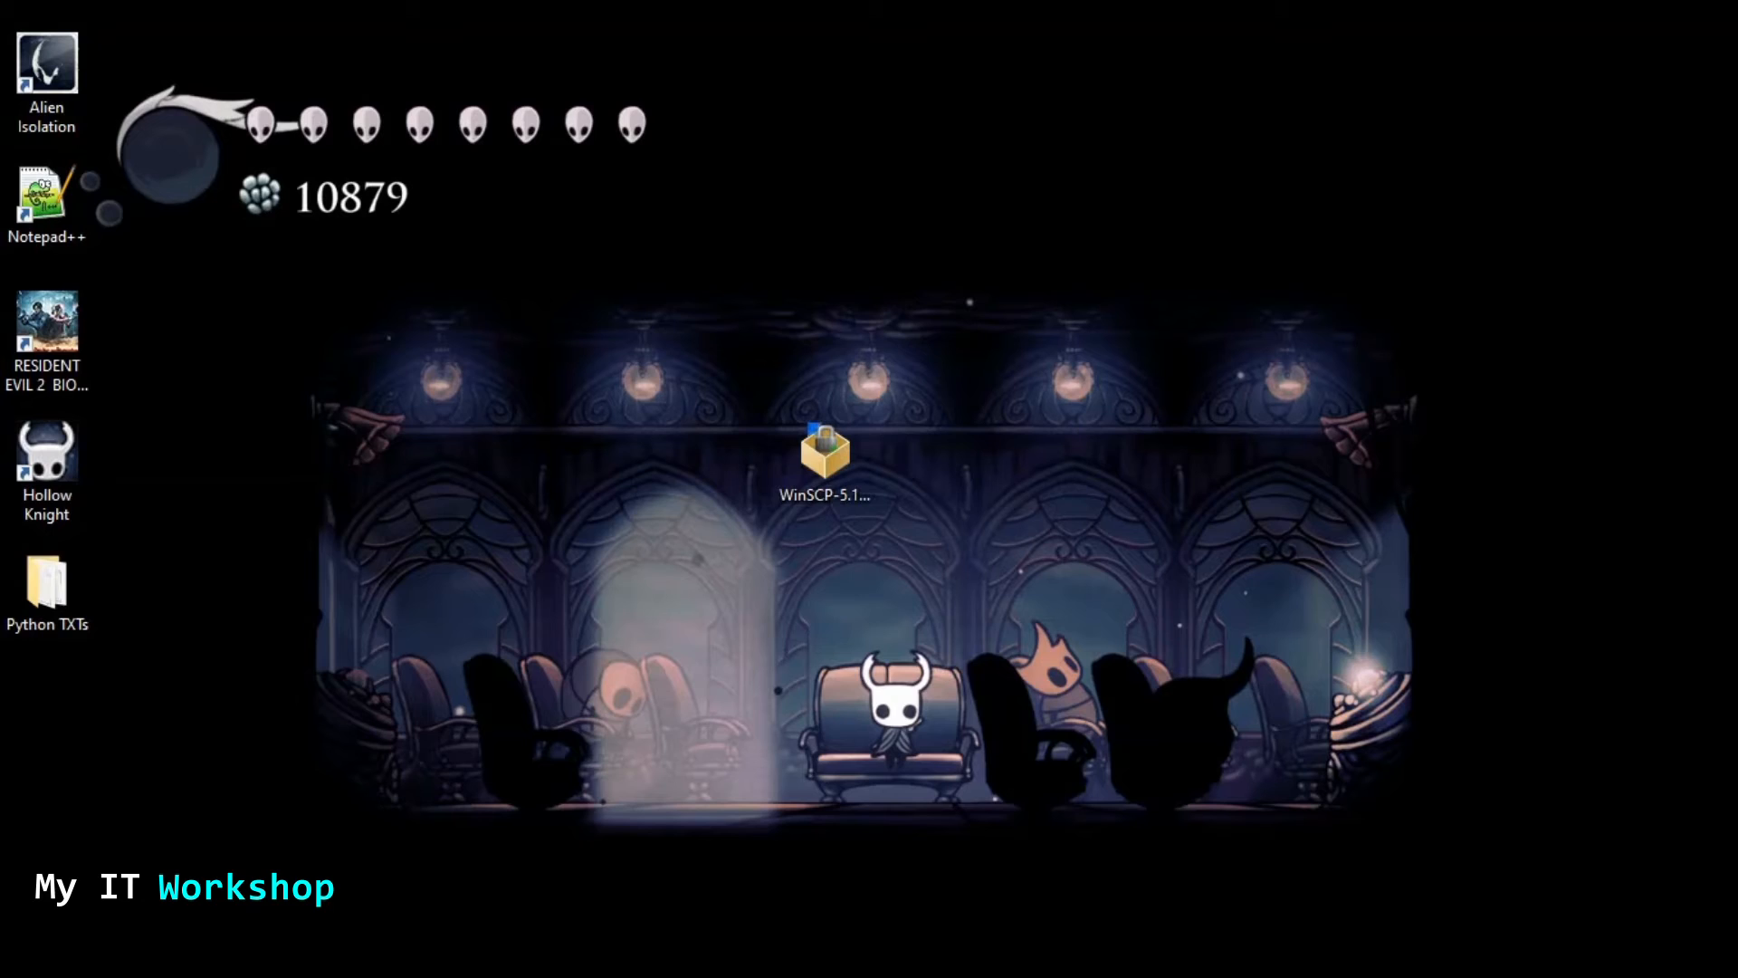
double_click(824, 449)
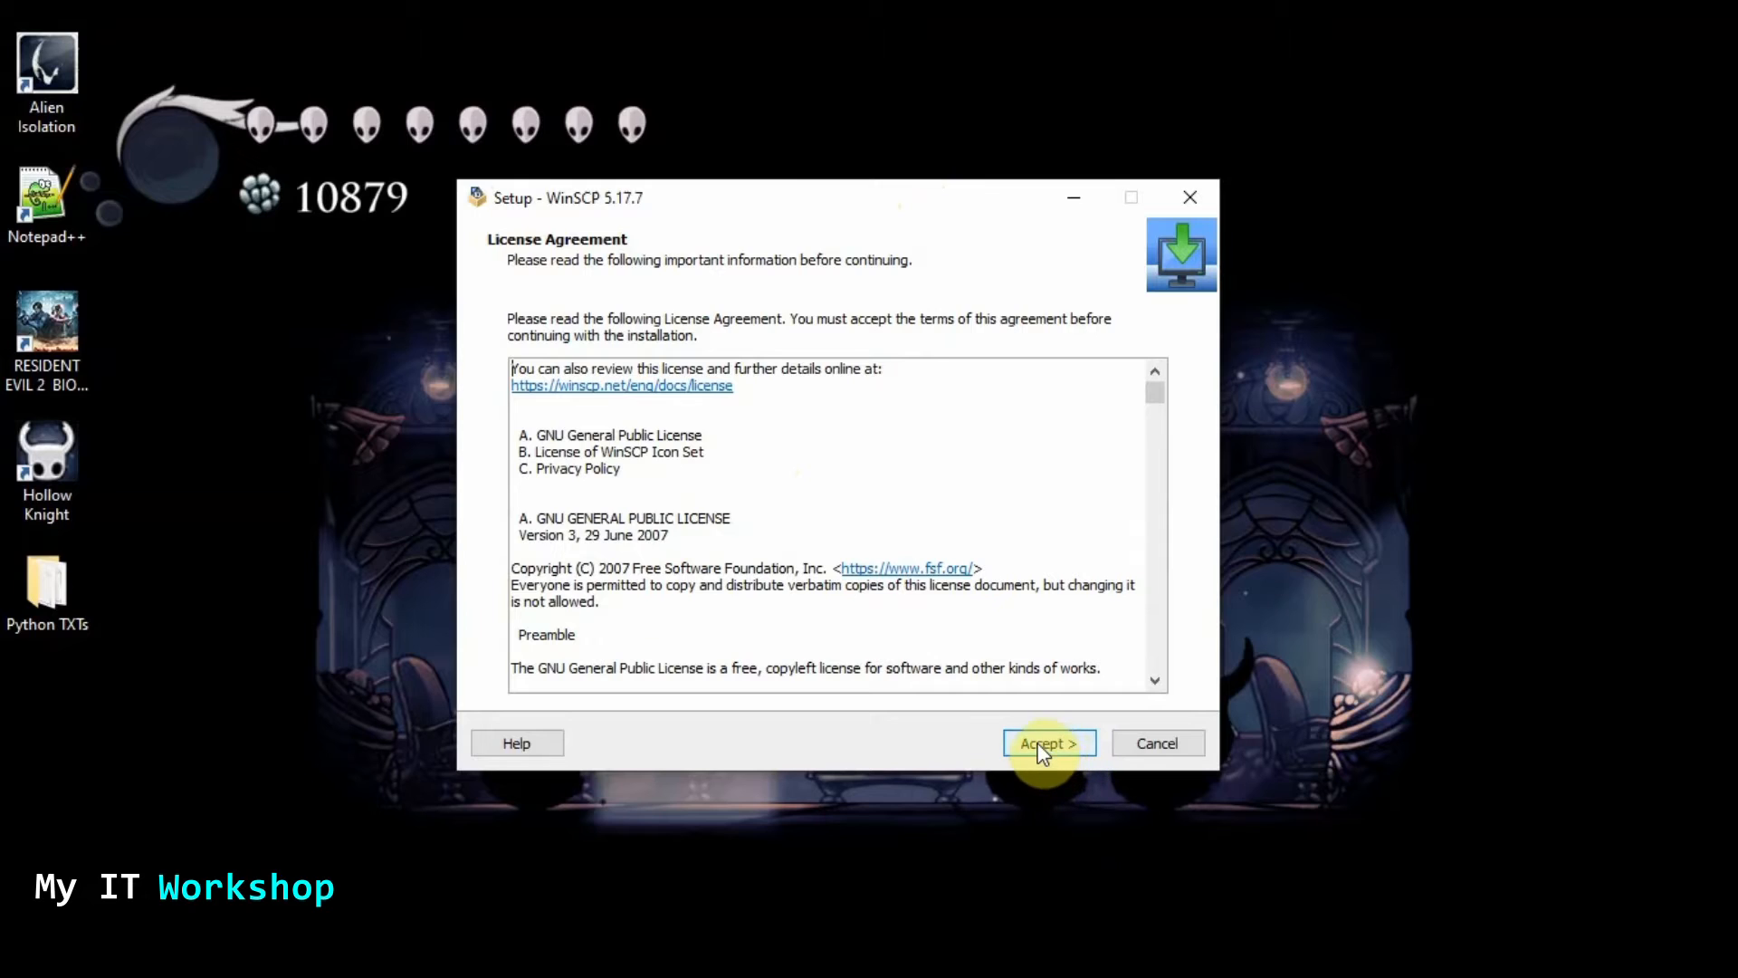
Accept the license and keep the typical install with the Commander interface style
click(1048, 742)
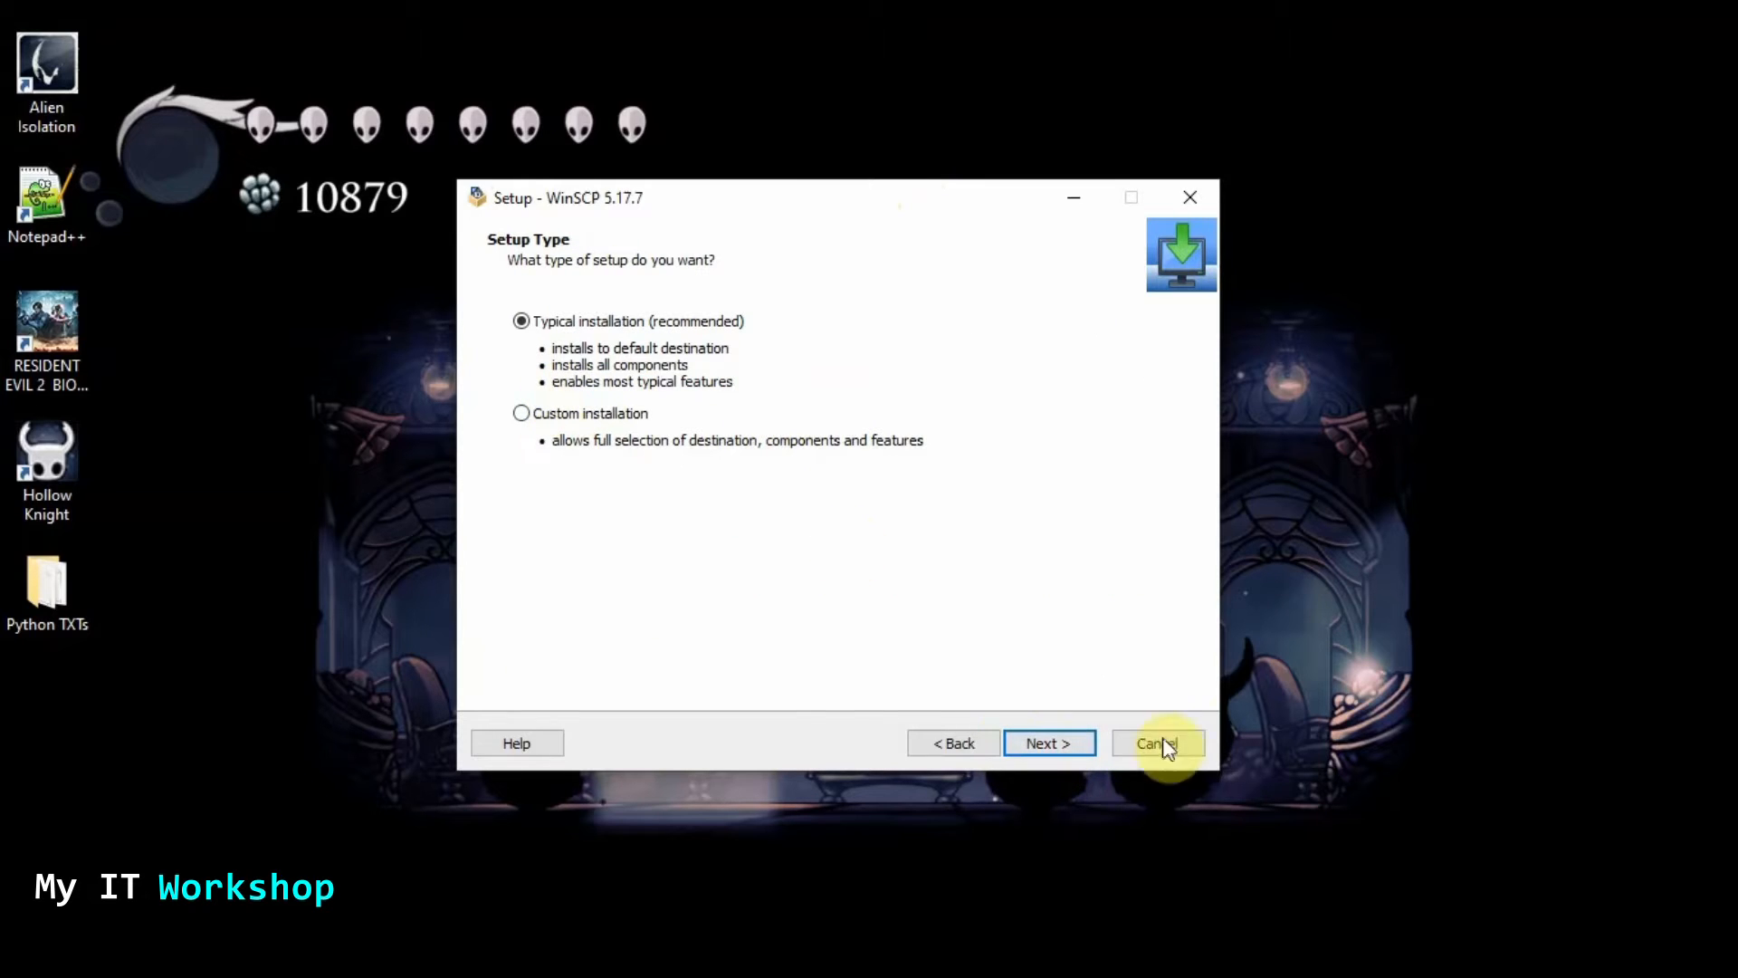
click(1048, 742)
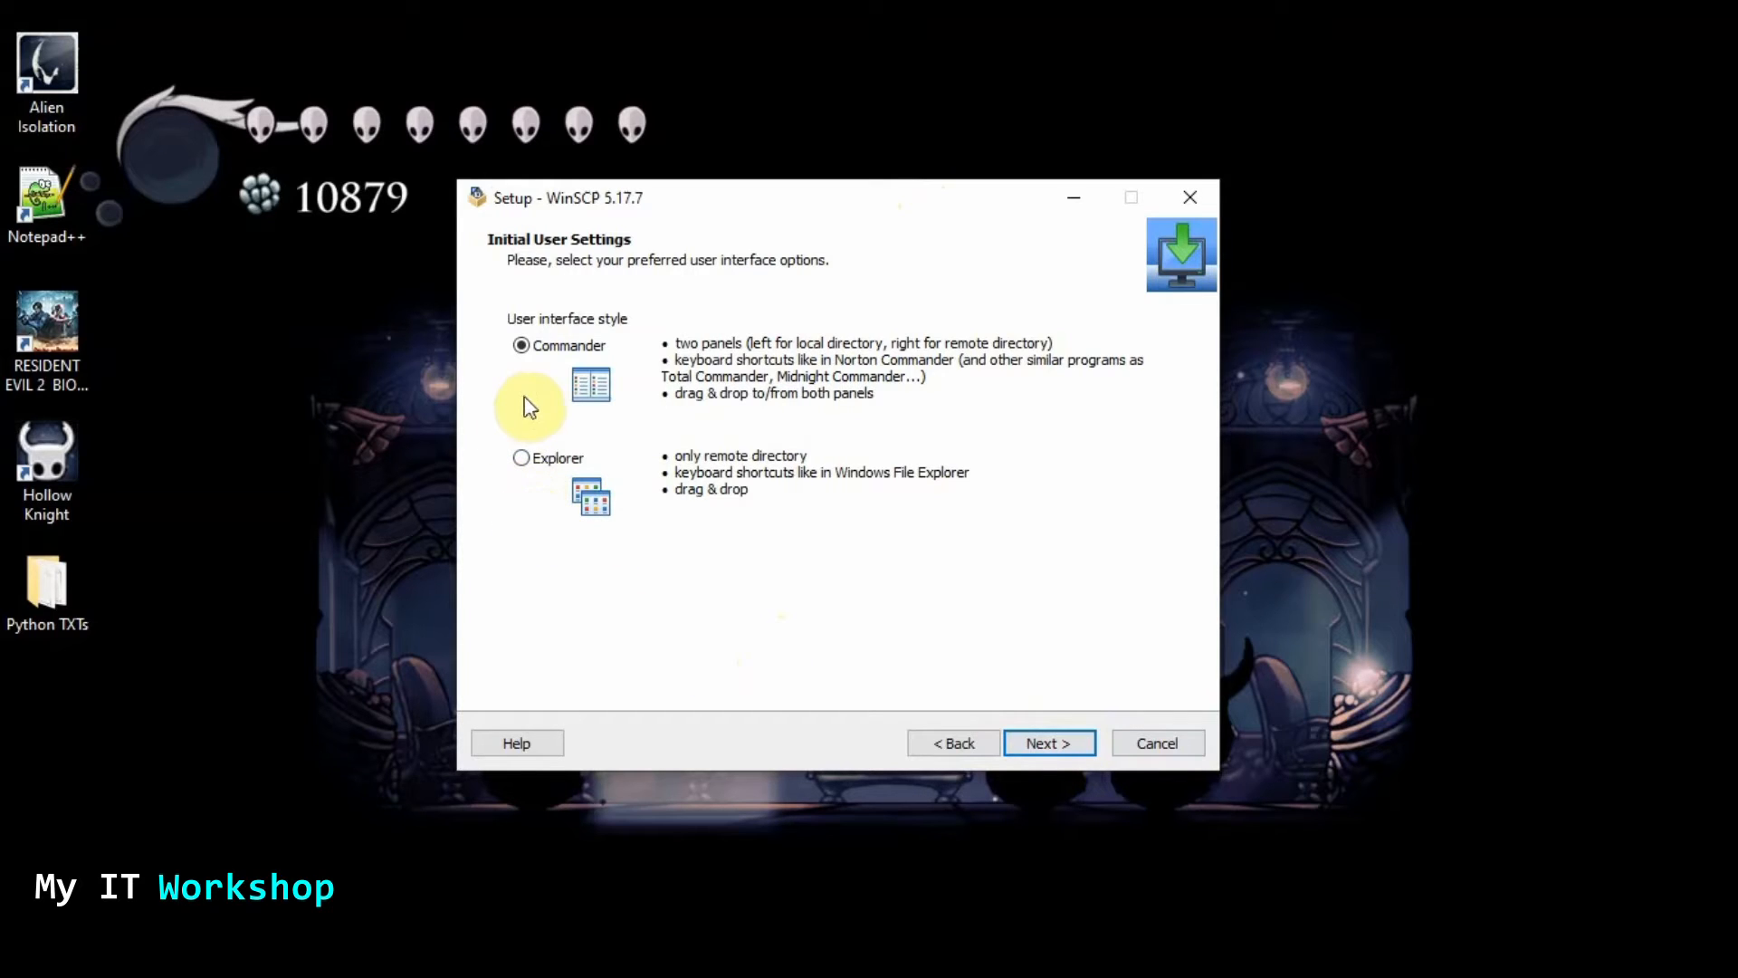
mouse_move(536, 369)
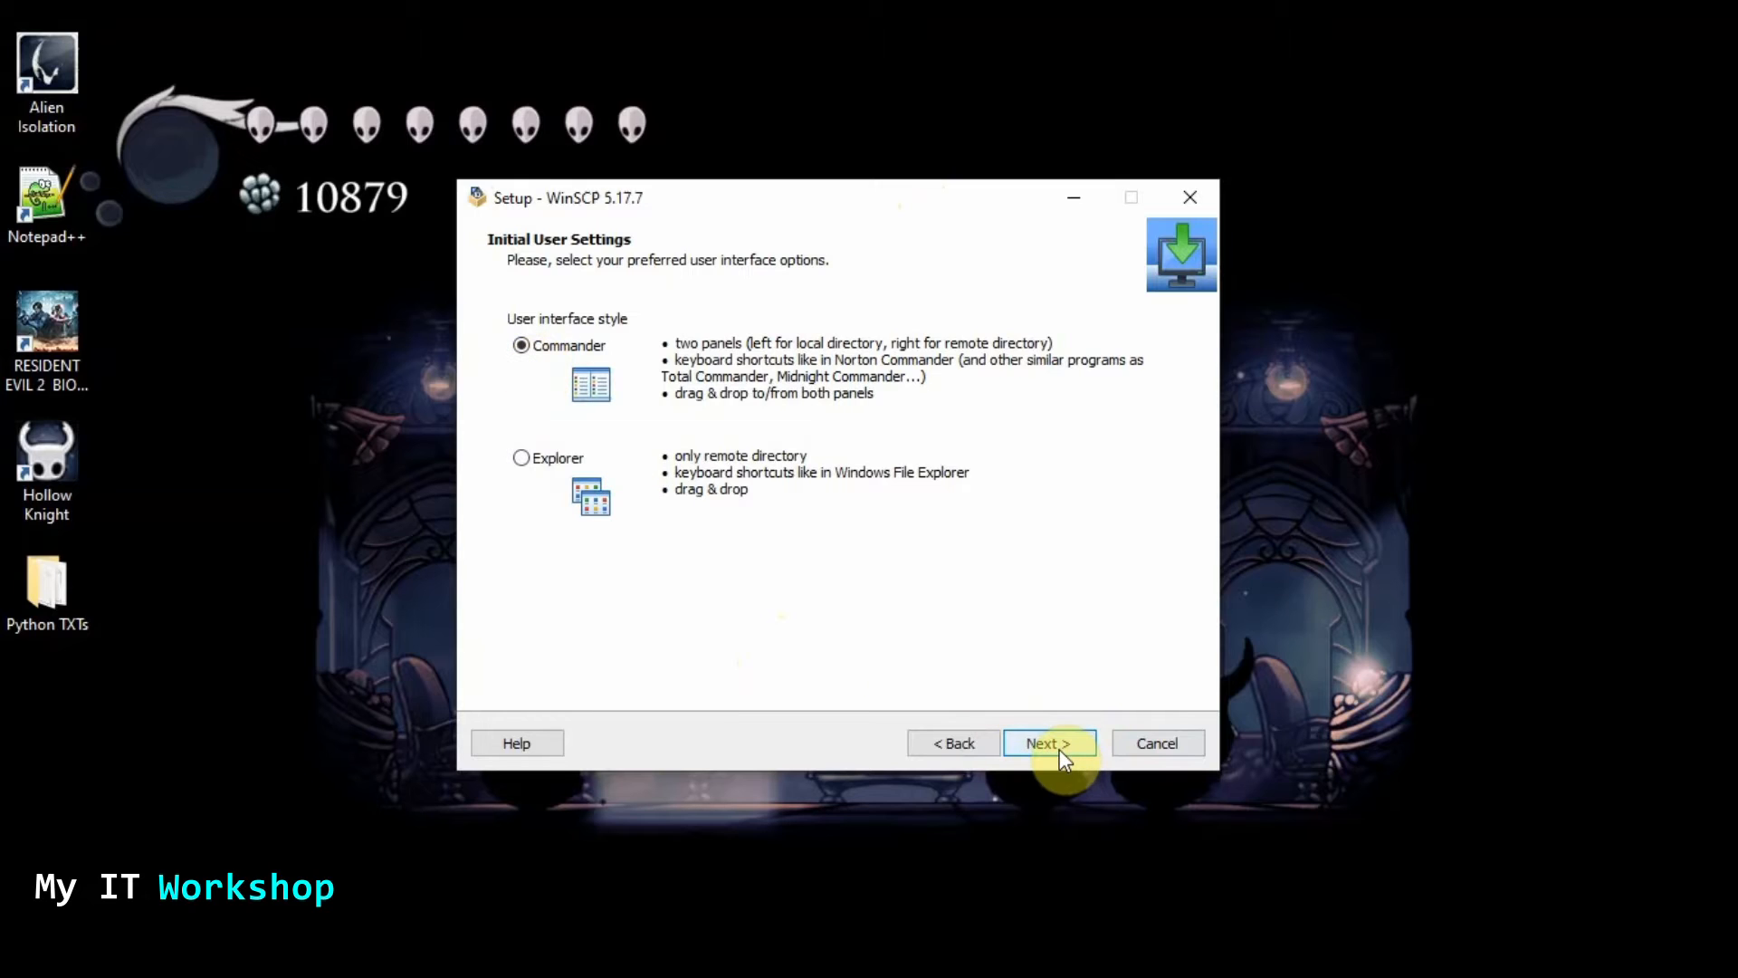
click(1049, 742)
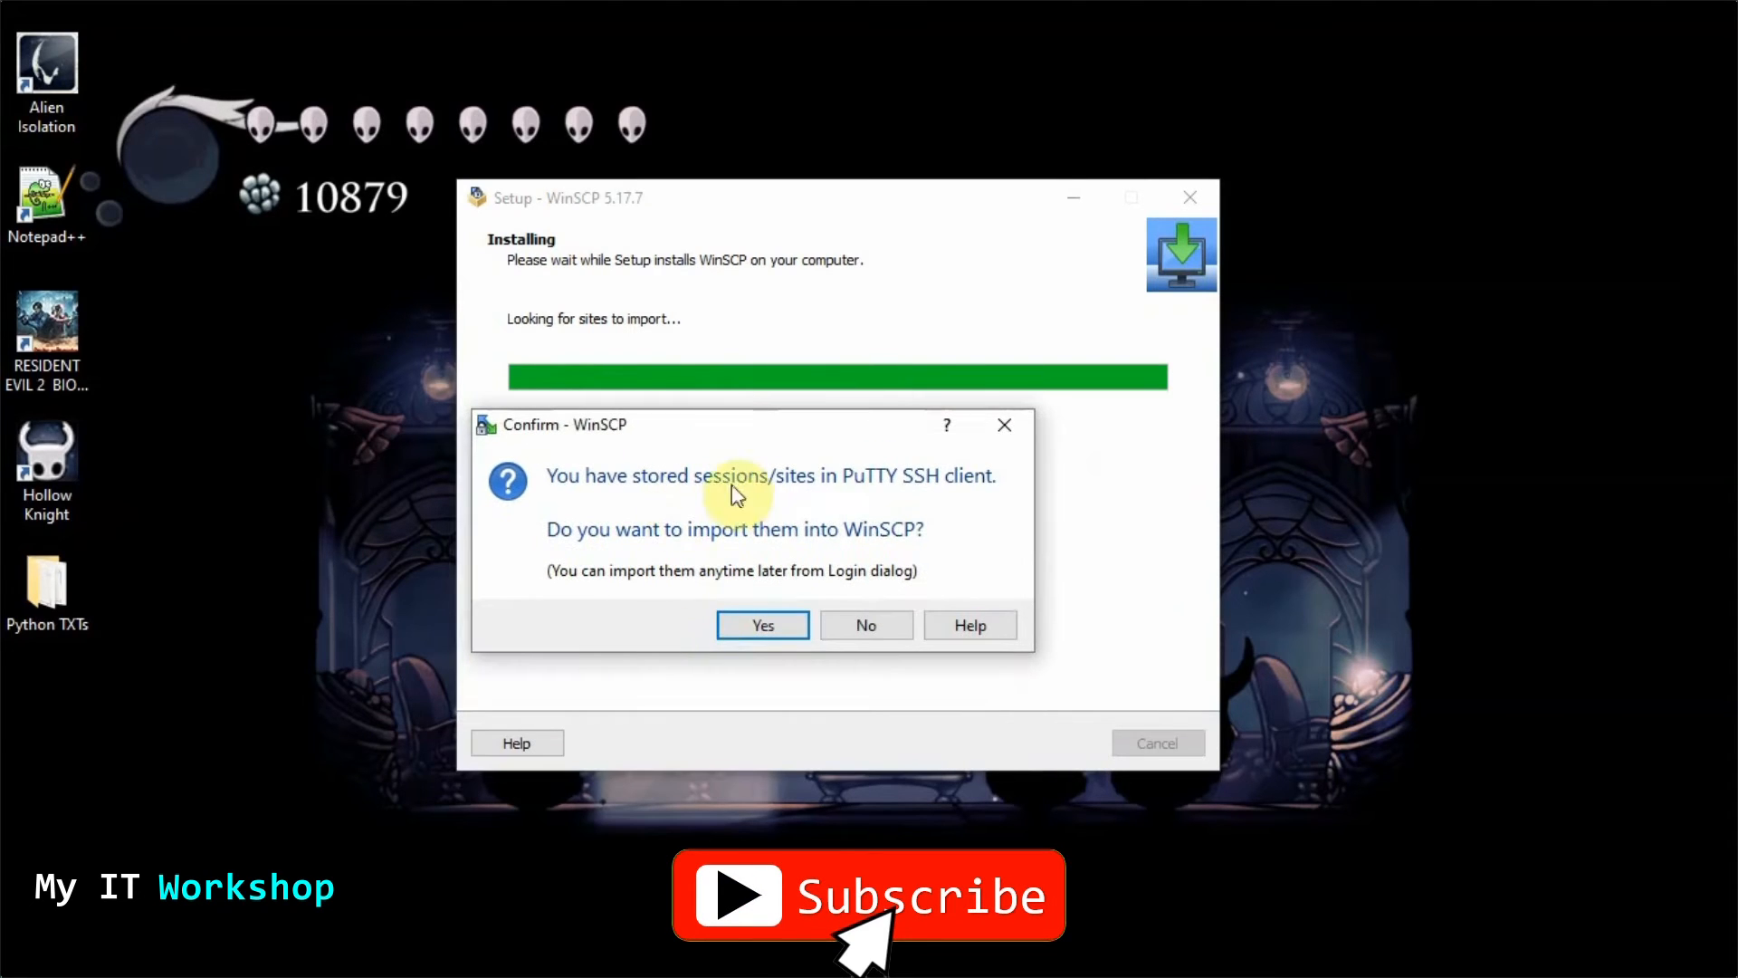
mouse_move(942, 505)
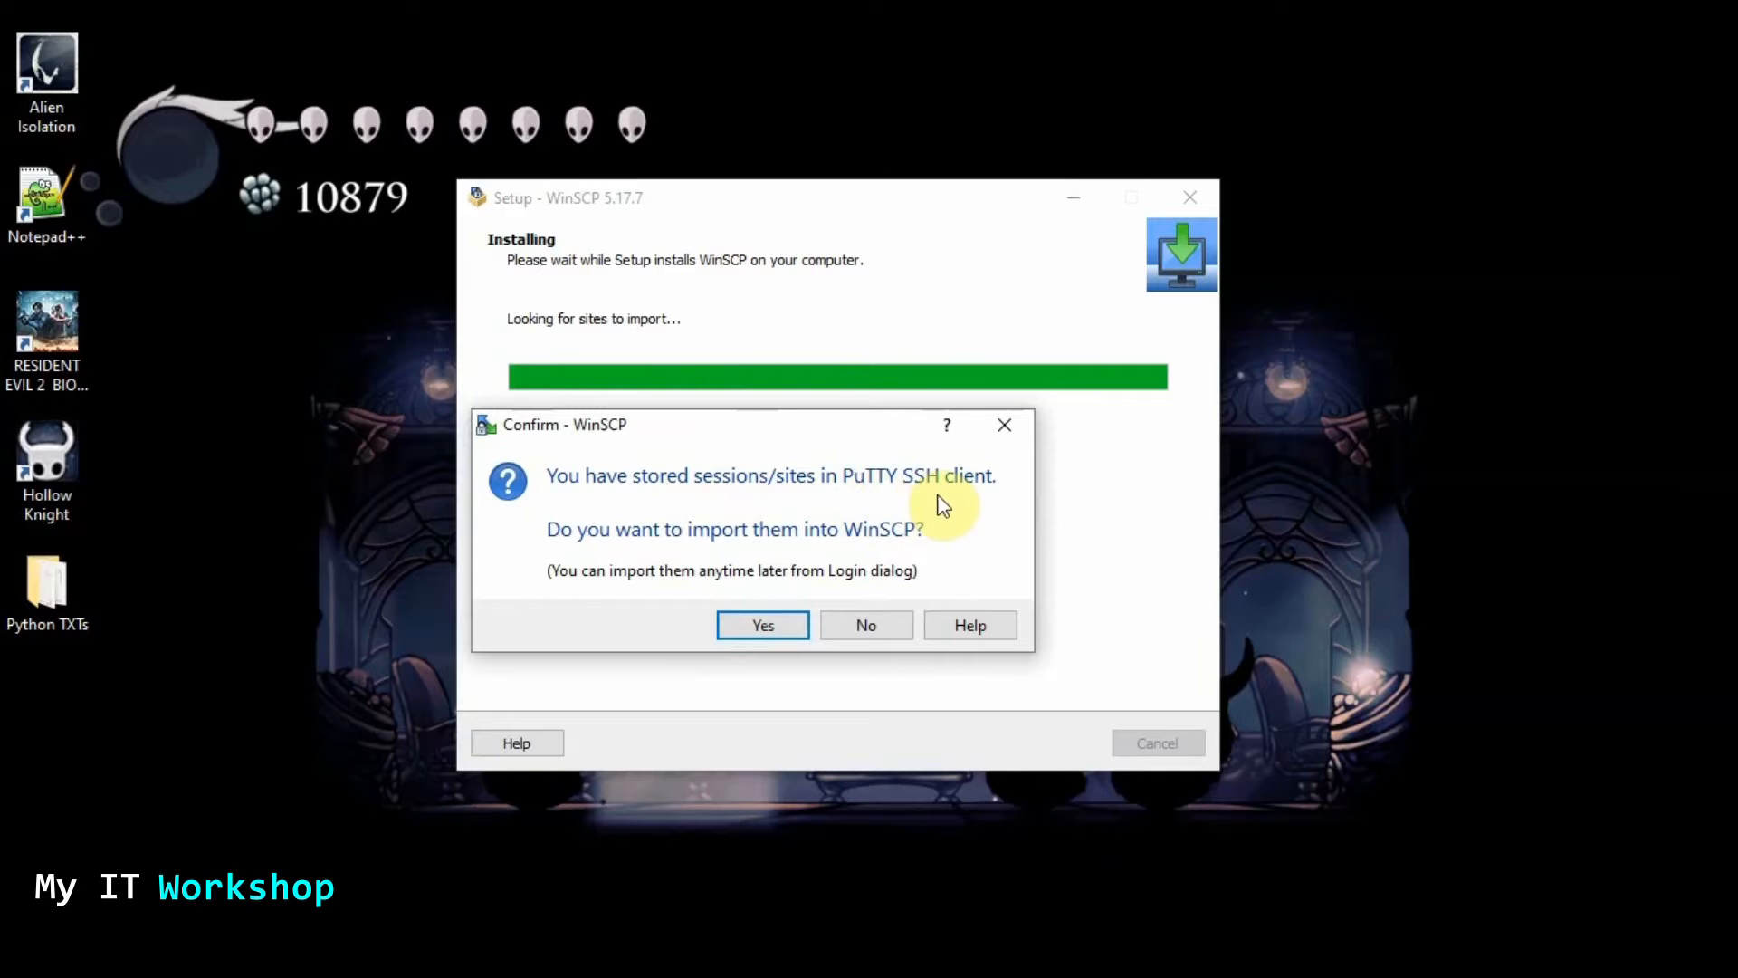
mouse_move(833, 566)
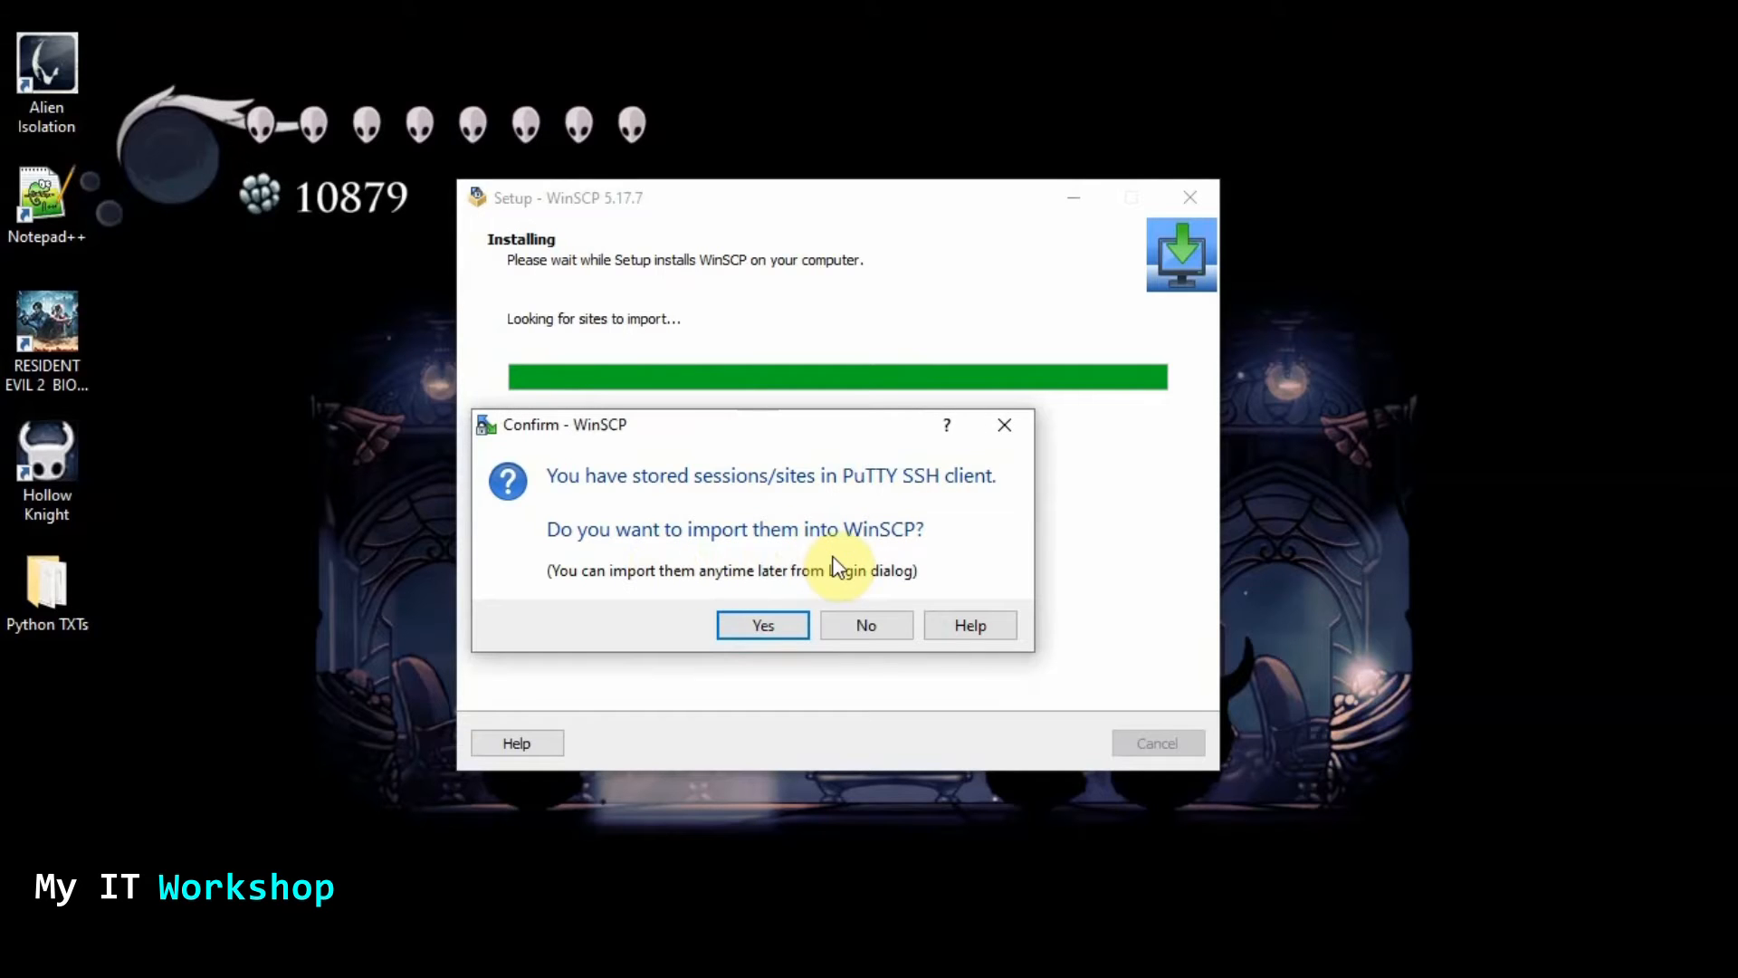
Answer the PuTTY import prompt, uncheck 'Open Getting started page', and finish setup
click(865, 624)
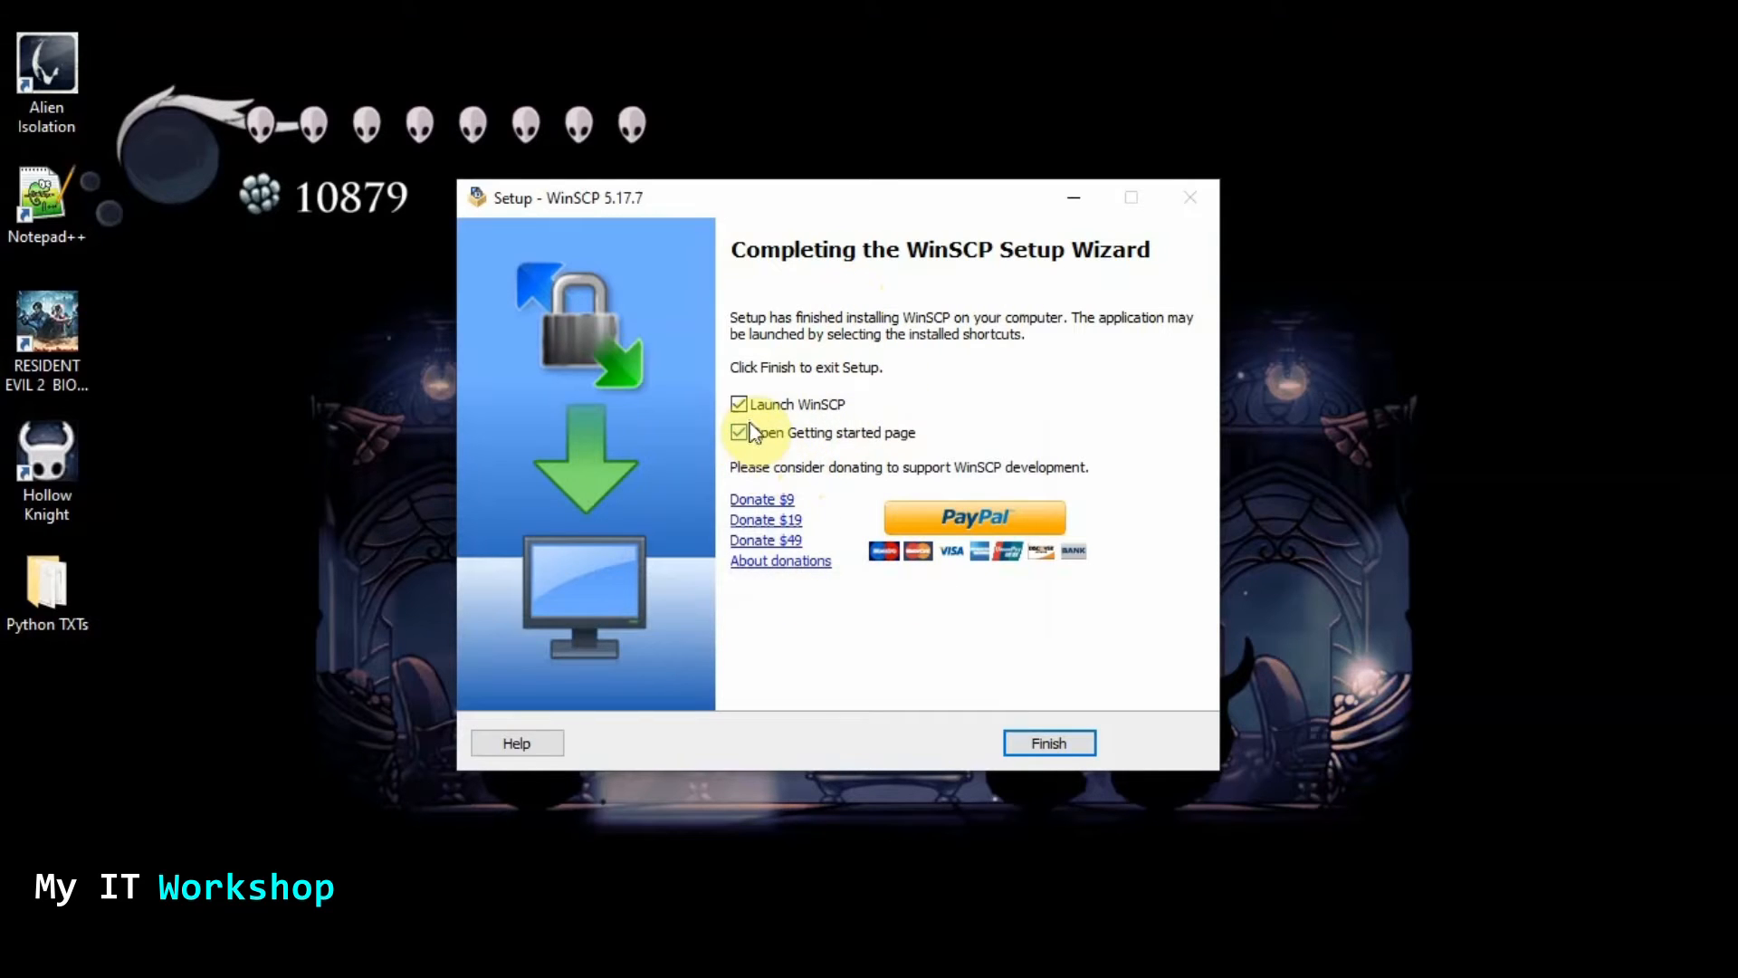
click(738, 432)
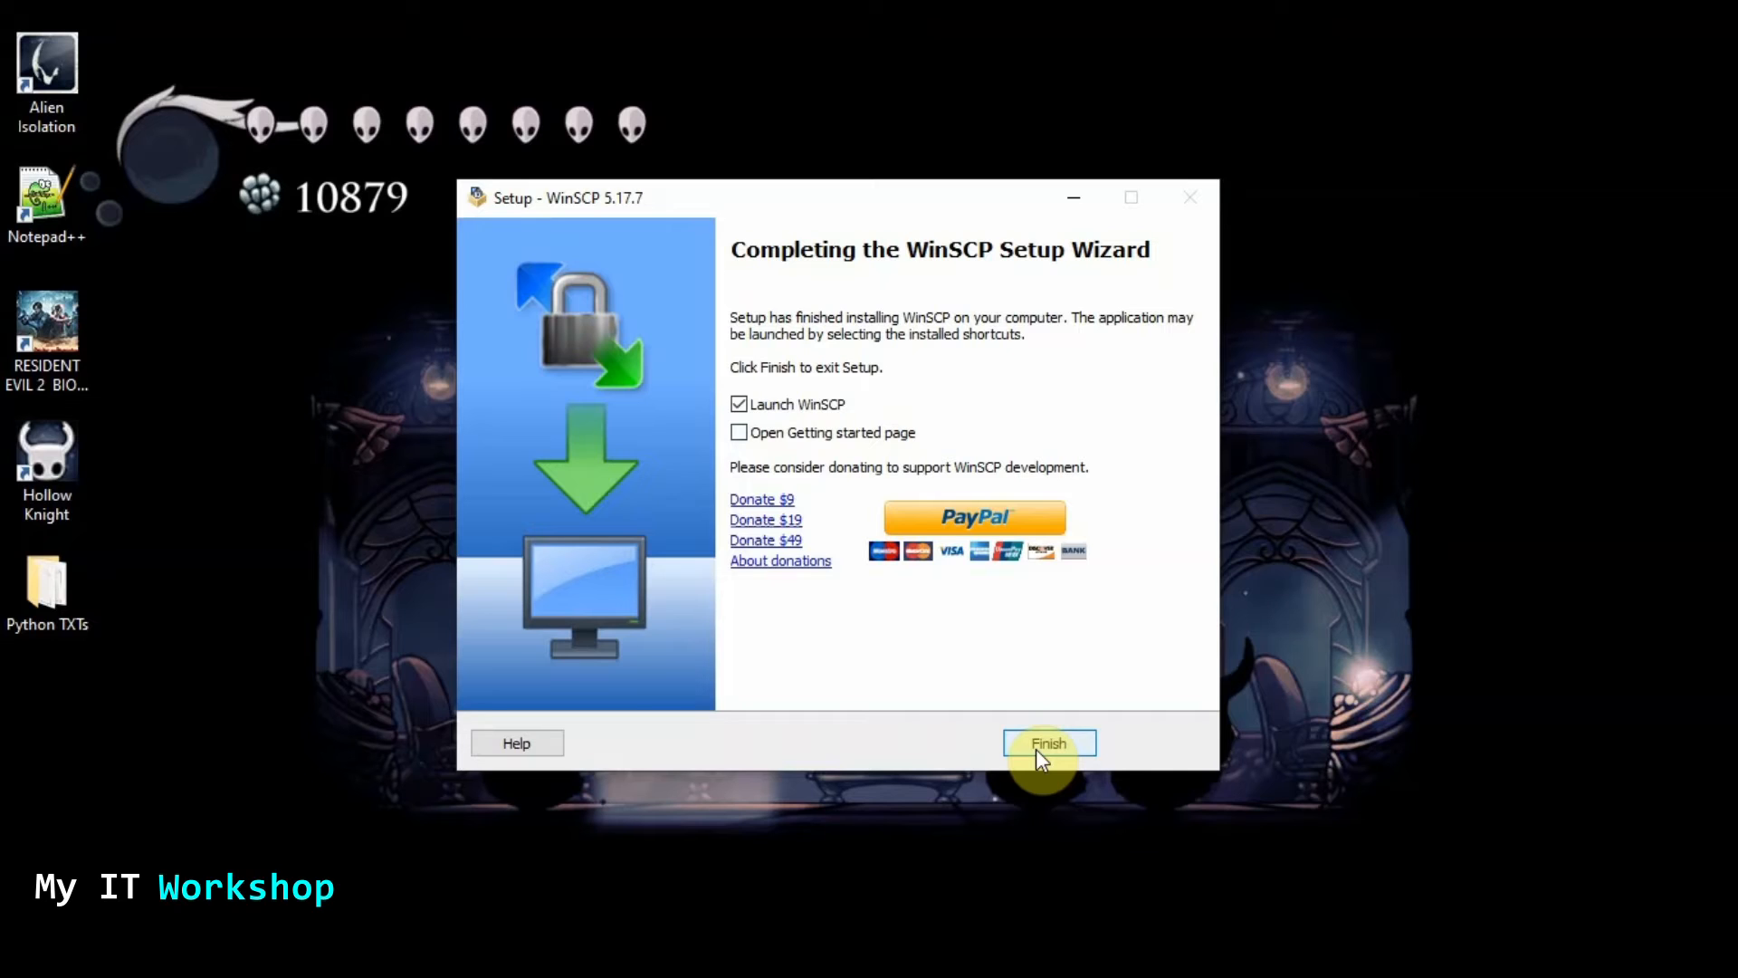
click(1047, 742)
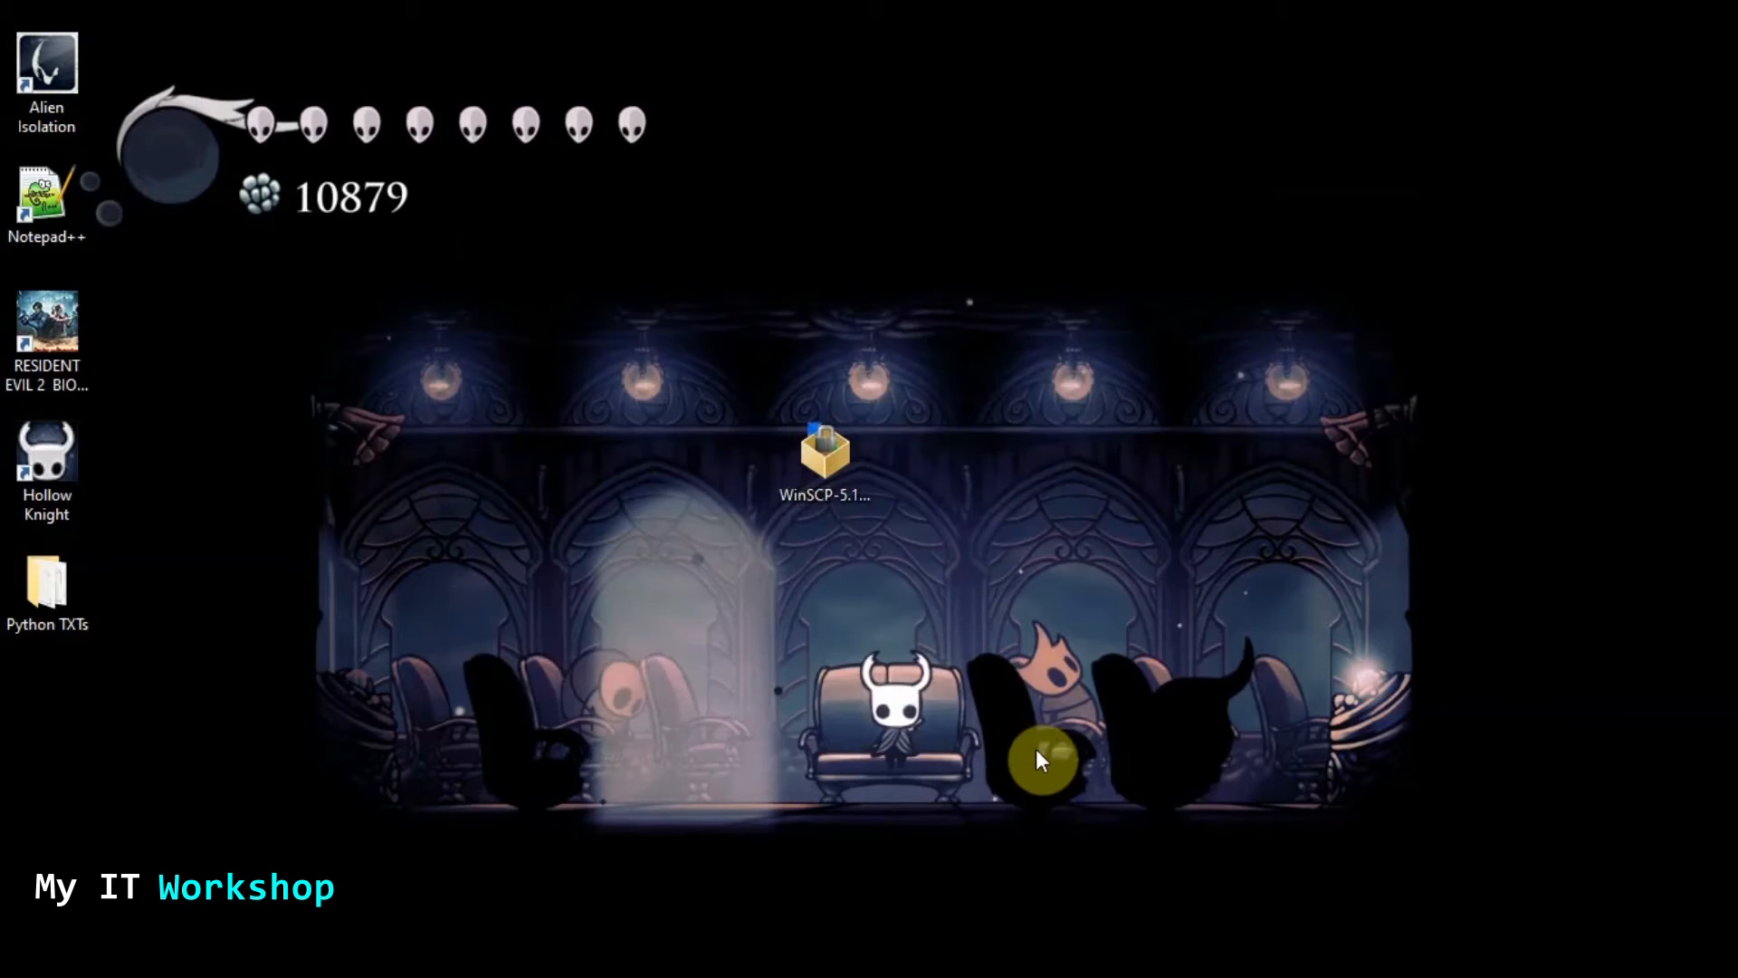
Start WinSCP and dismiss the Login dialog without connecting
double_click(825, 455)
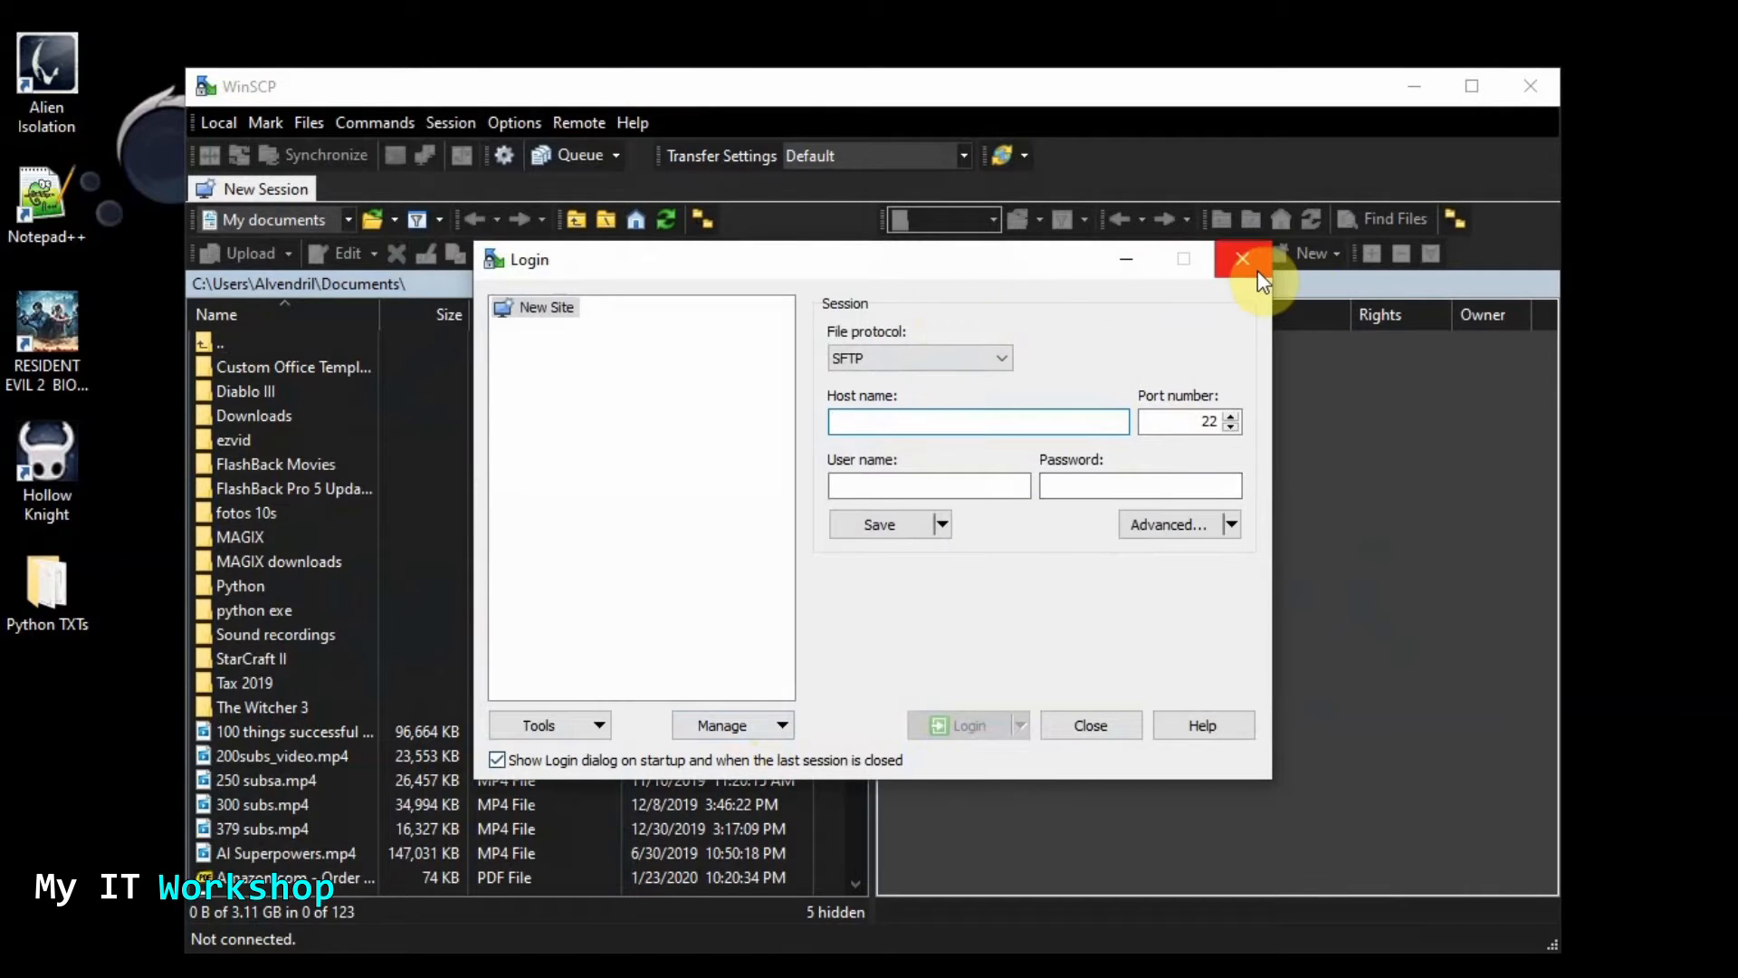
click(1242, 258)
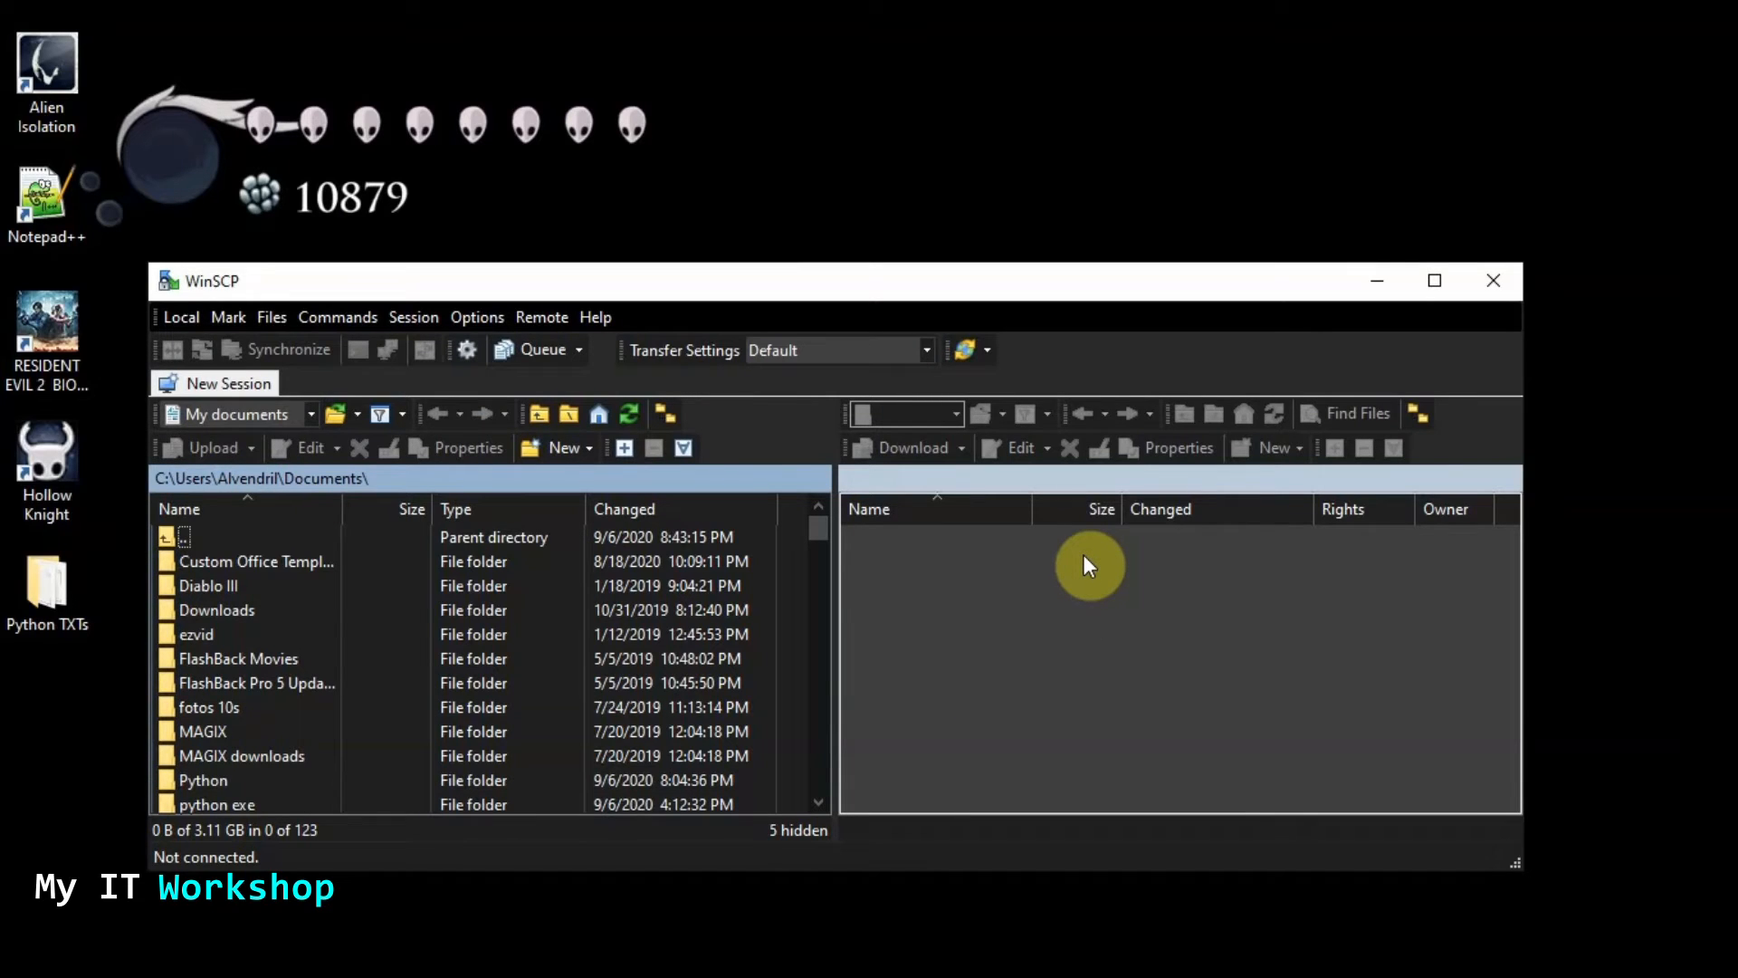
mouse_move(365, 581)
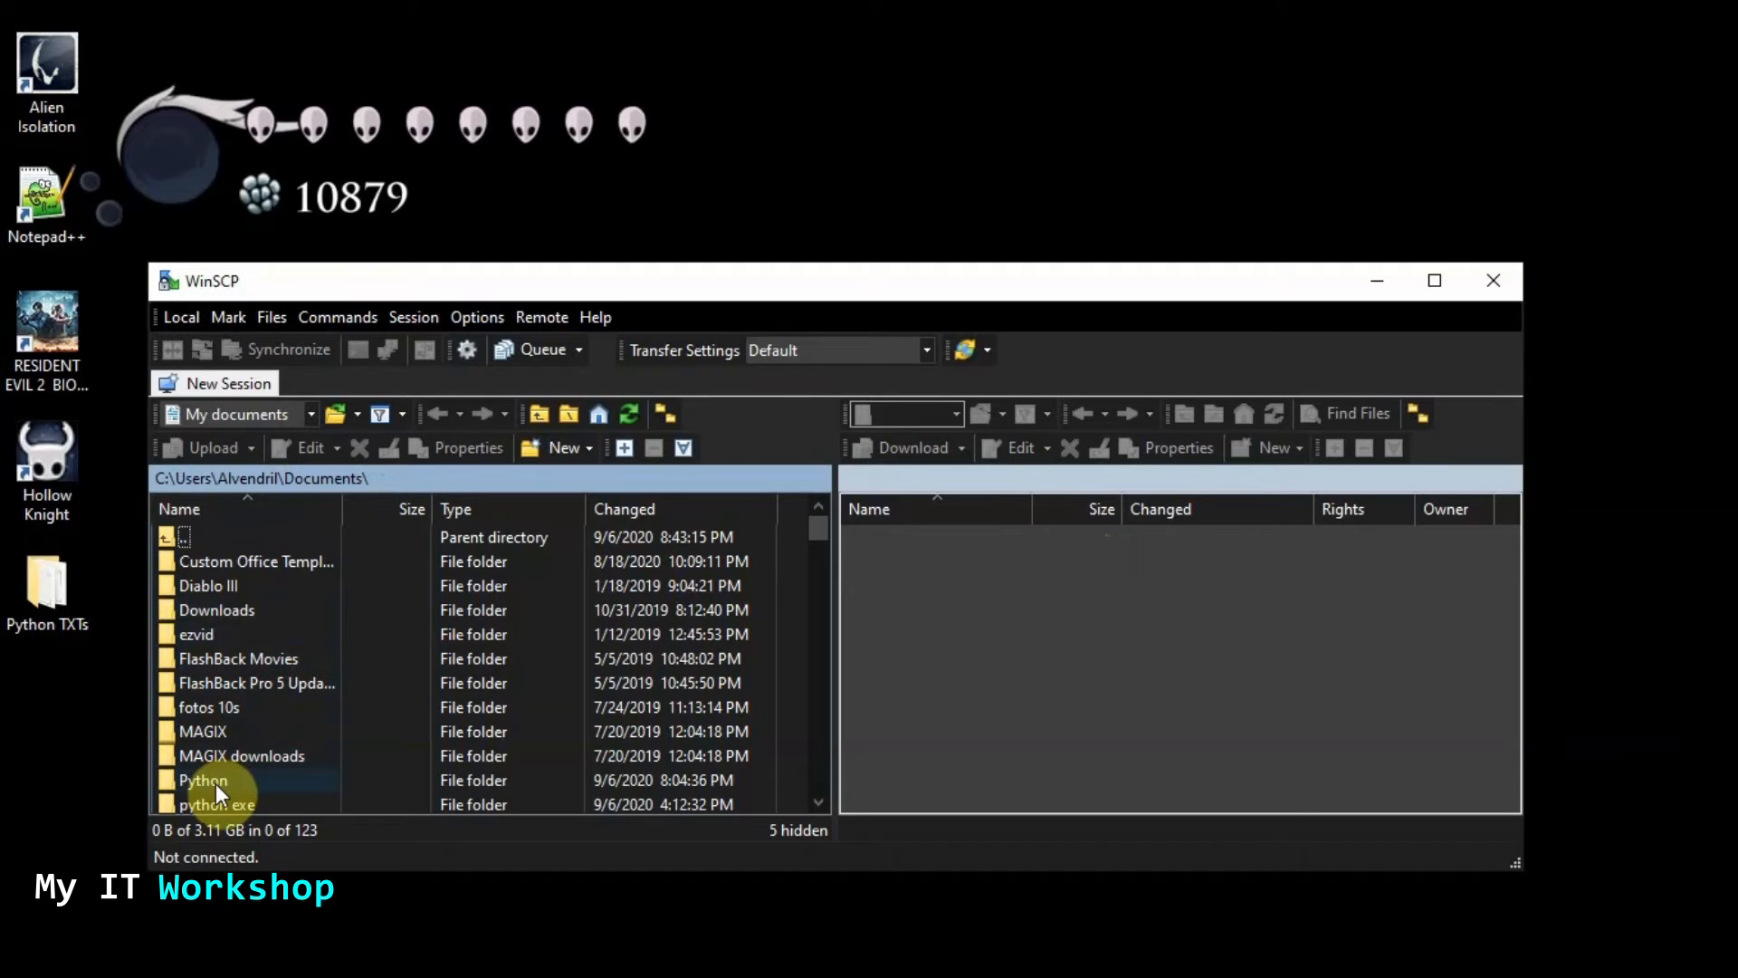
In the local Python folder, select for Ubuntu.txt and MyITWorkshop.txt for removal
double_click(203, 779)
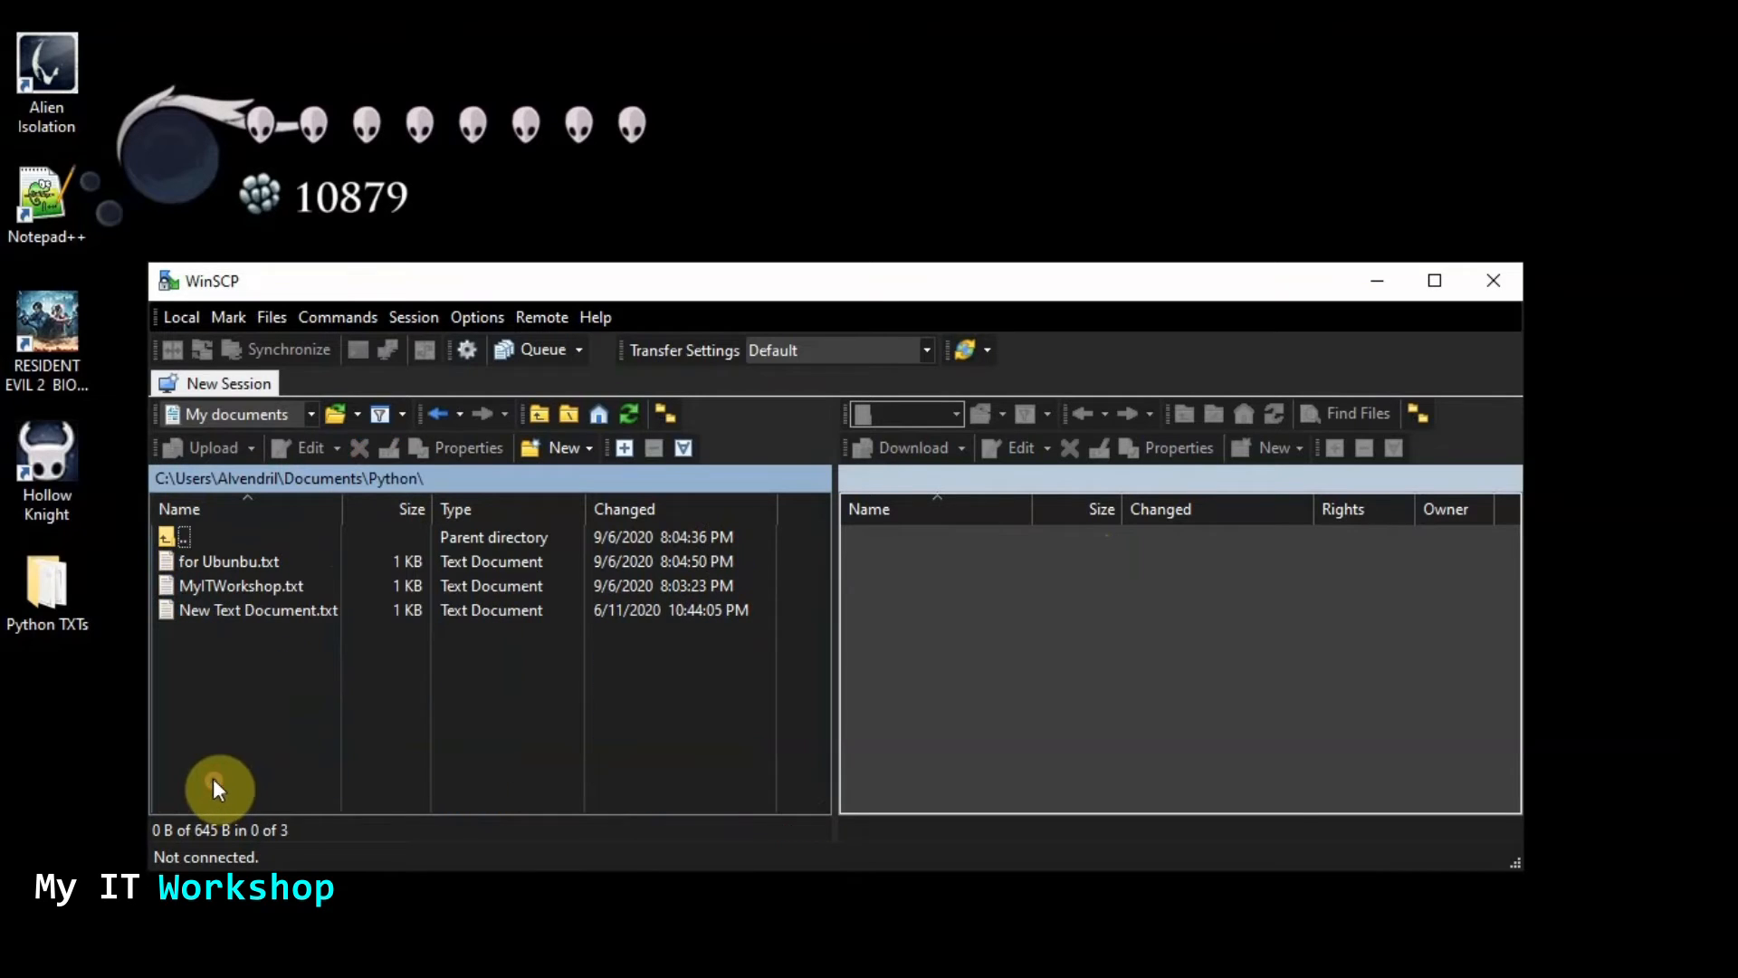
click(257, 610)
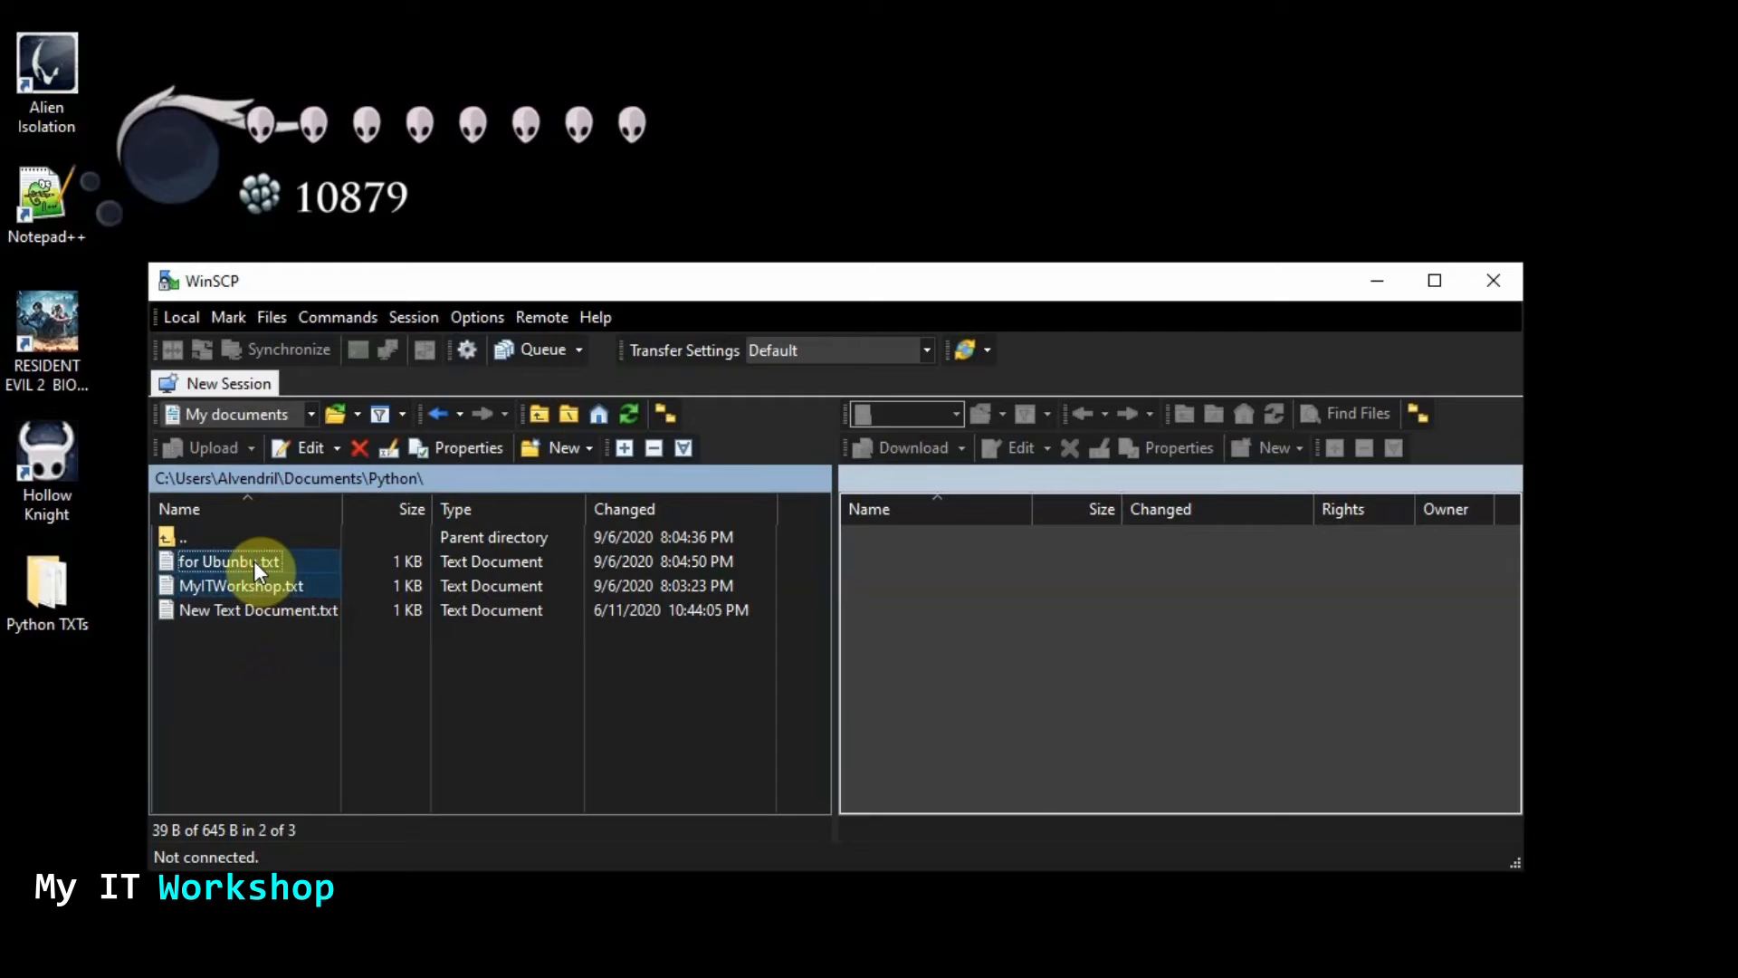
click(358, 447)
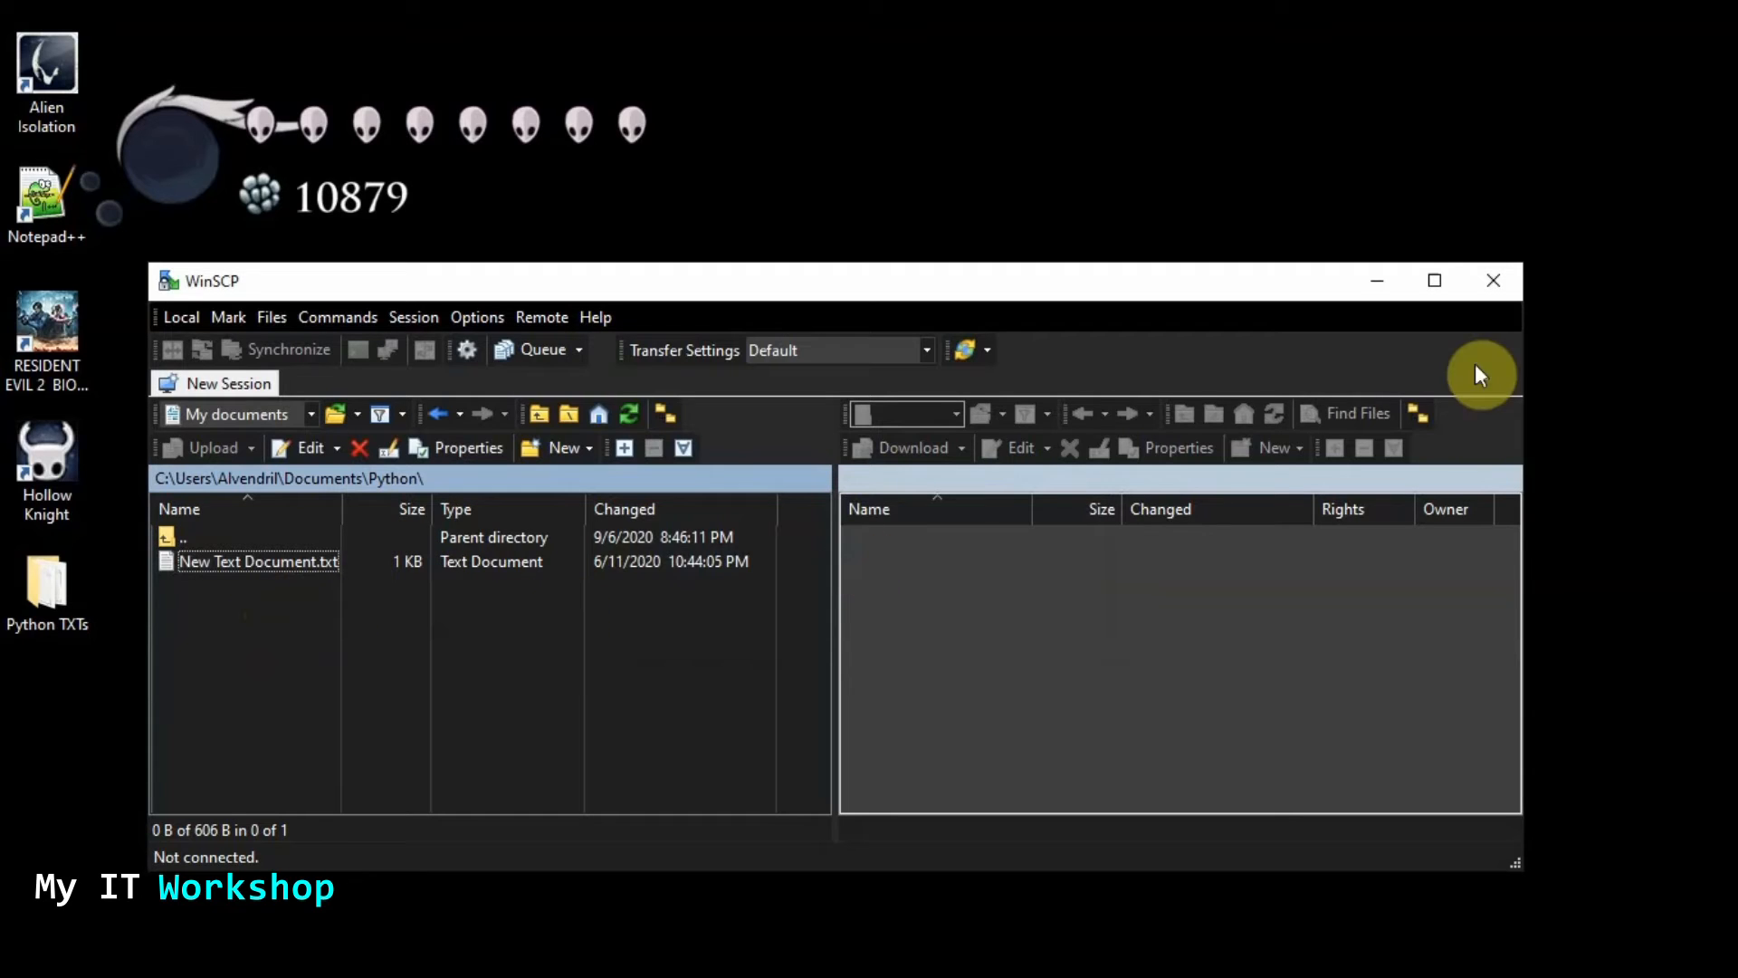
mouse_move(1494, 281)
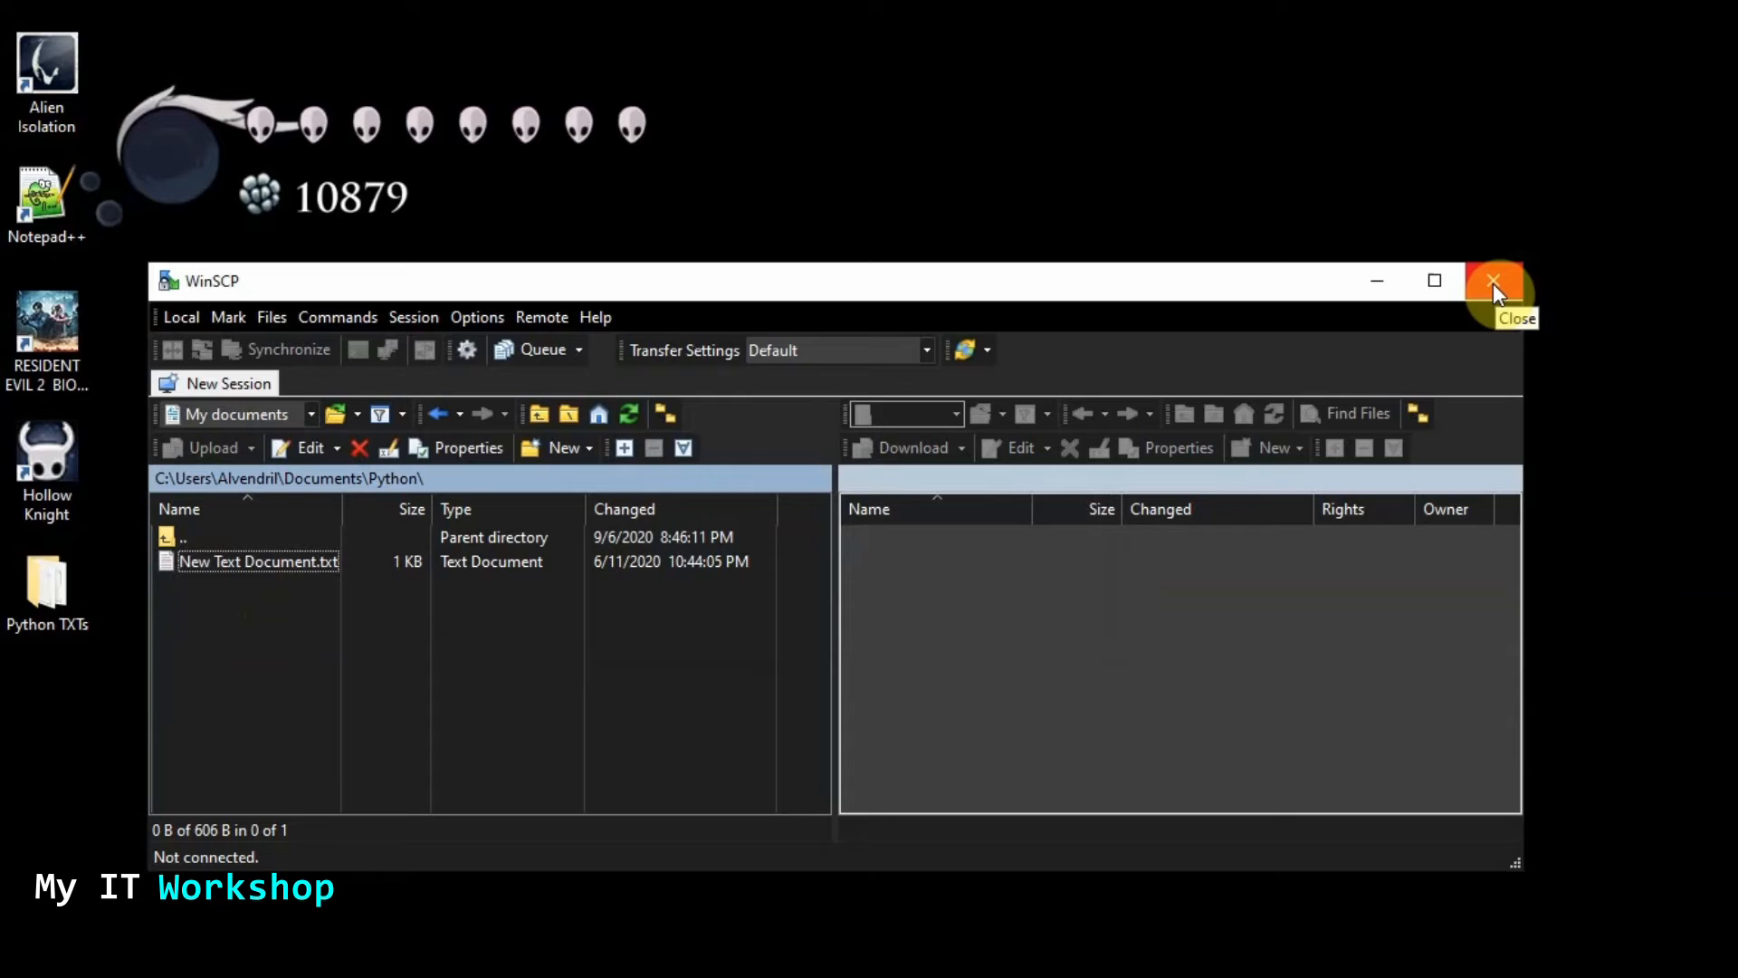
mouse_move(621, 677)
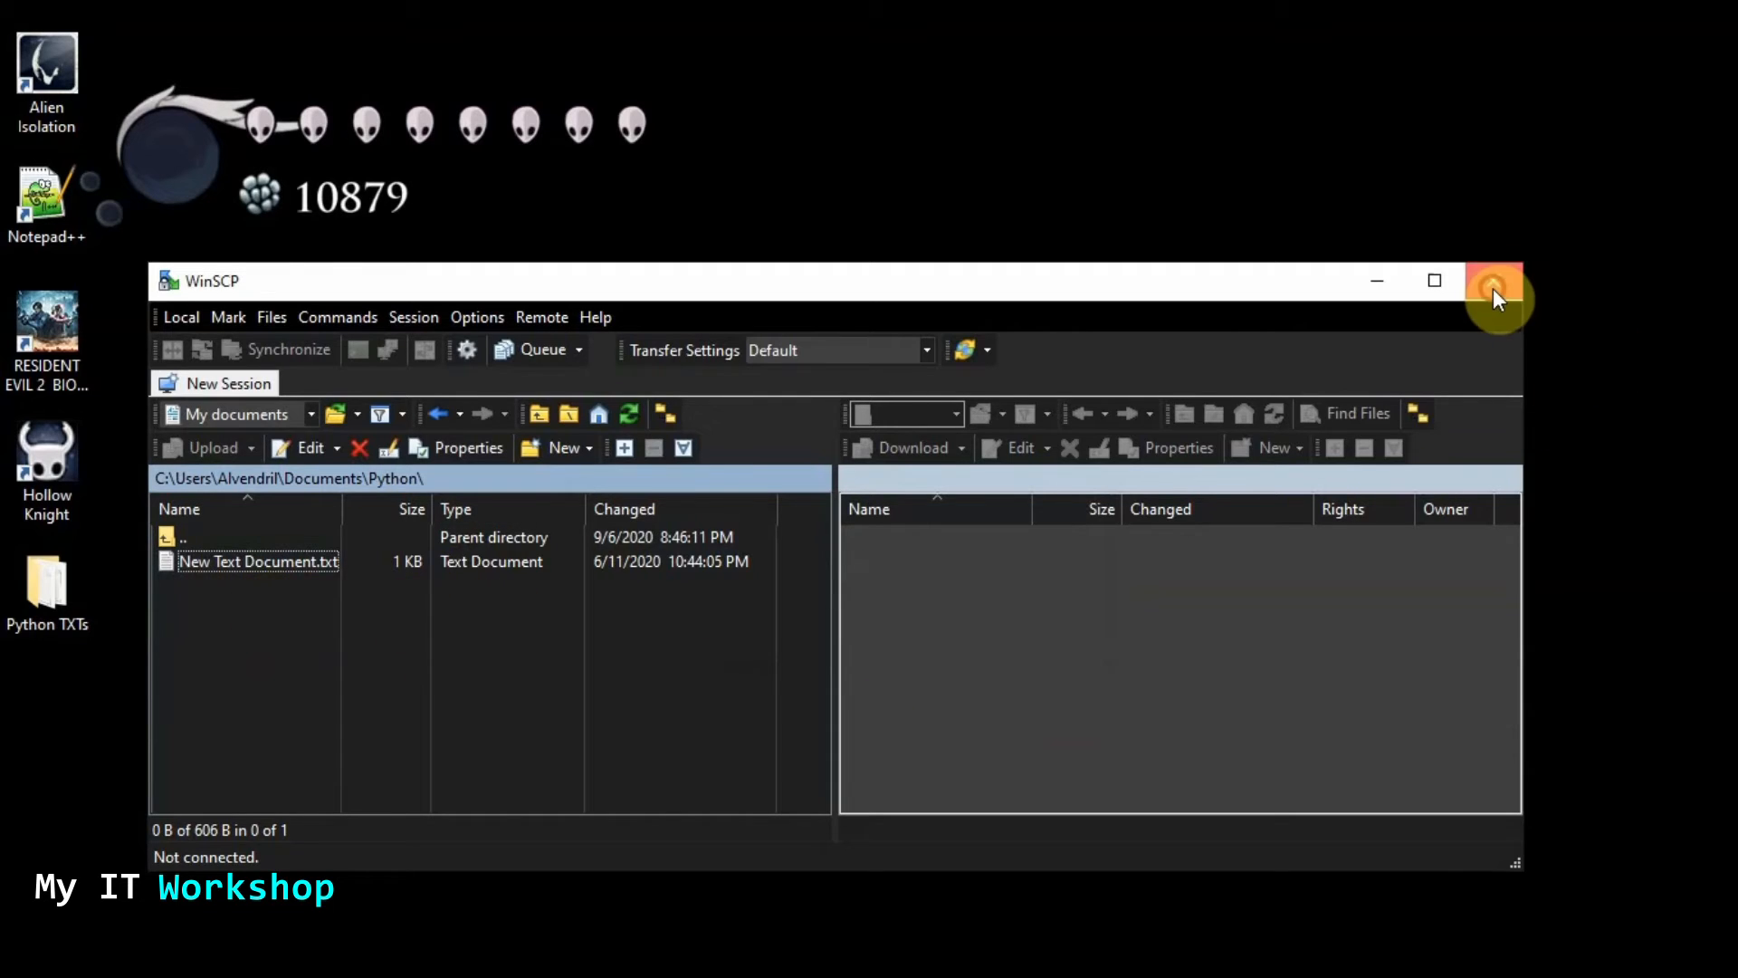
Close WinSCP, search Start for 'winscp', and switch to the Ubuntu VirtualBox window
click(1494, 281)
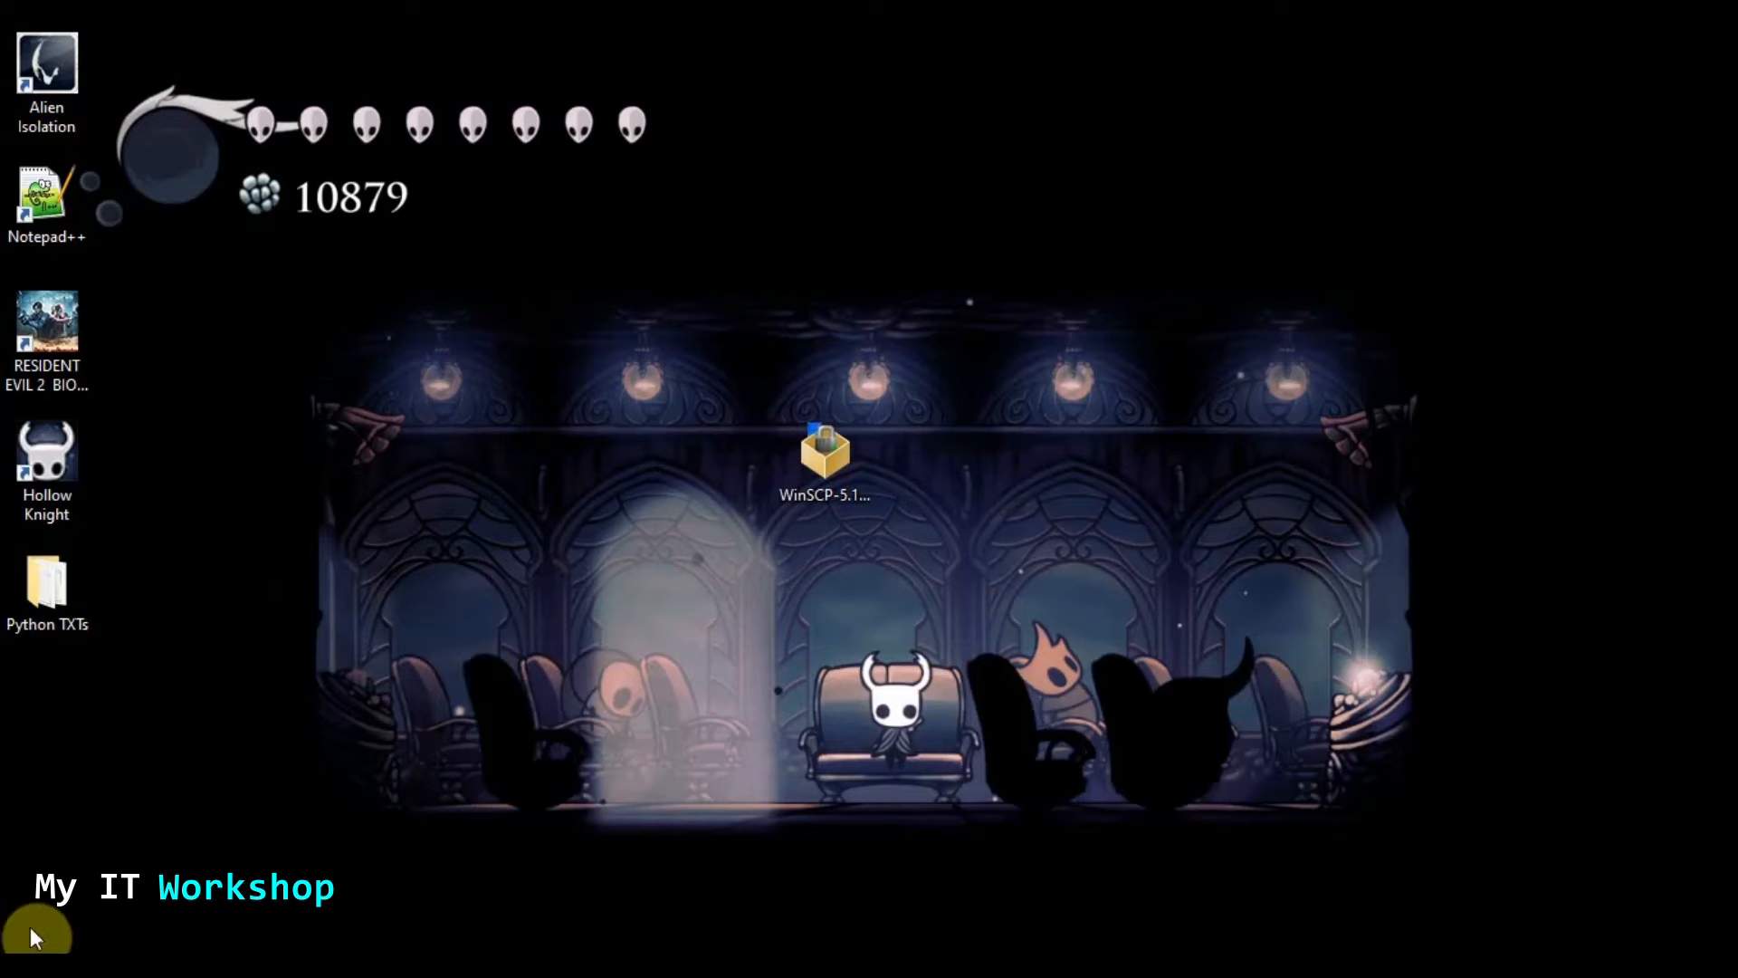
click(32, 934)
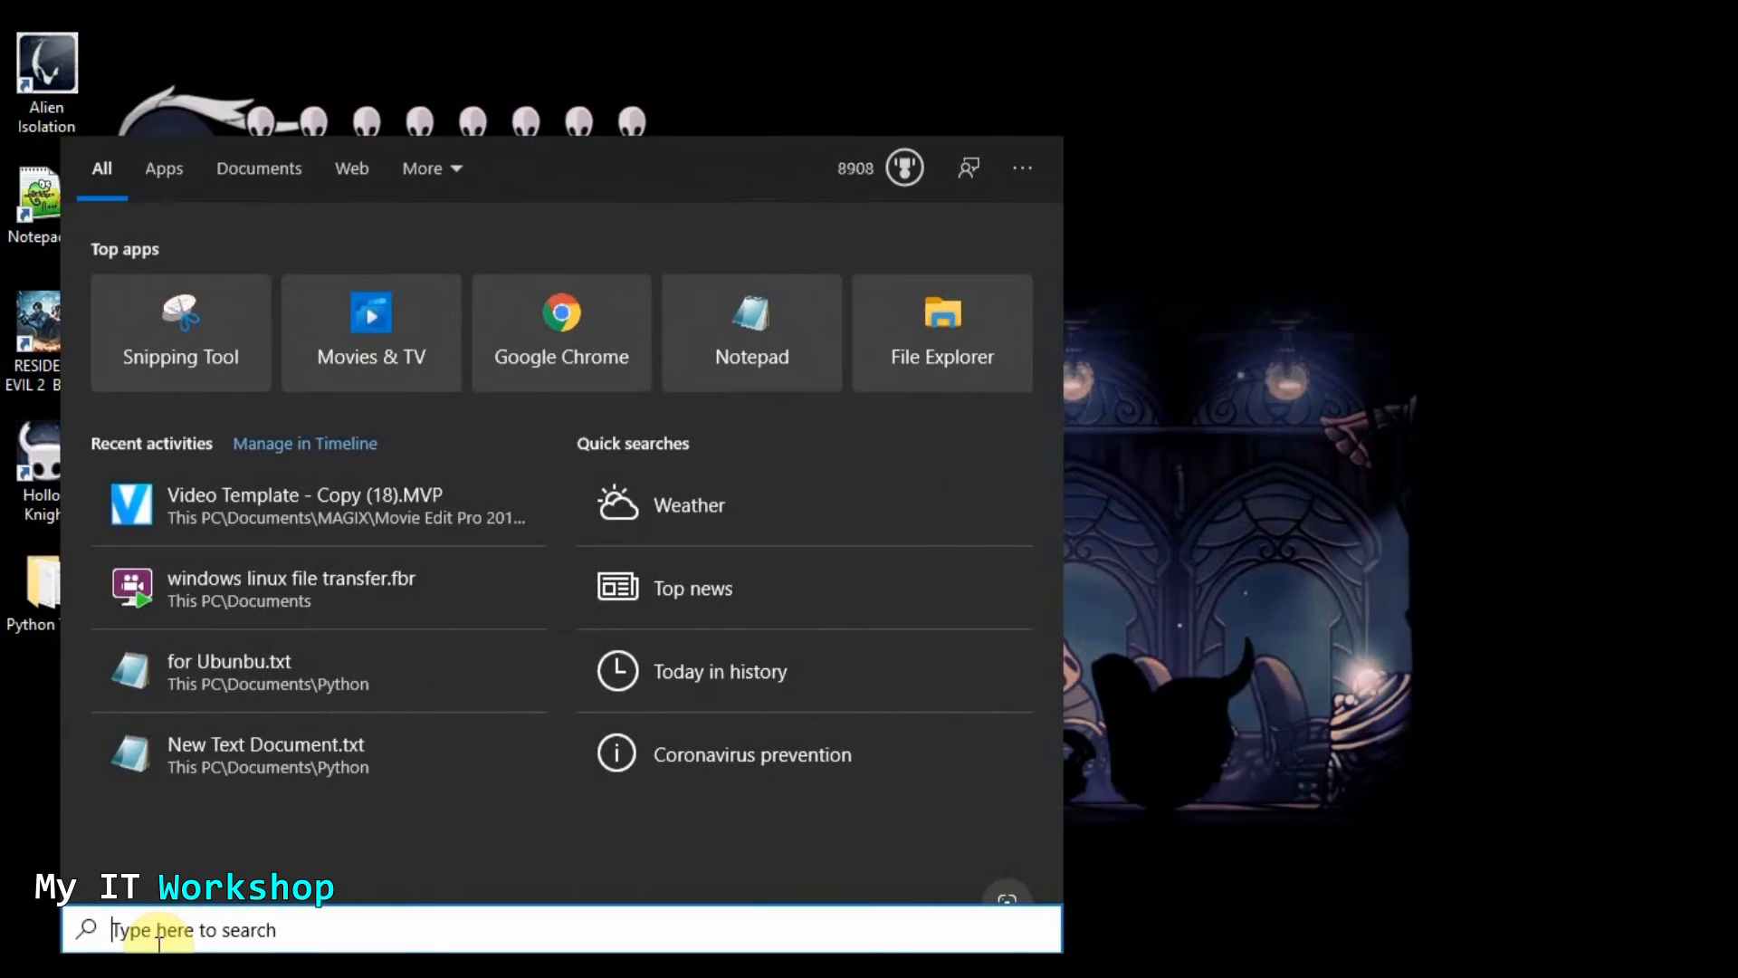
text(winscp)
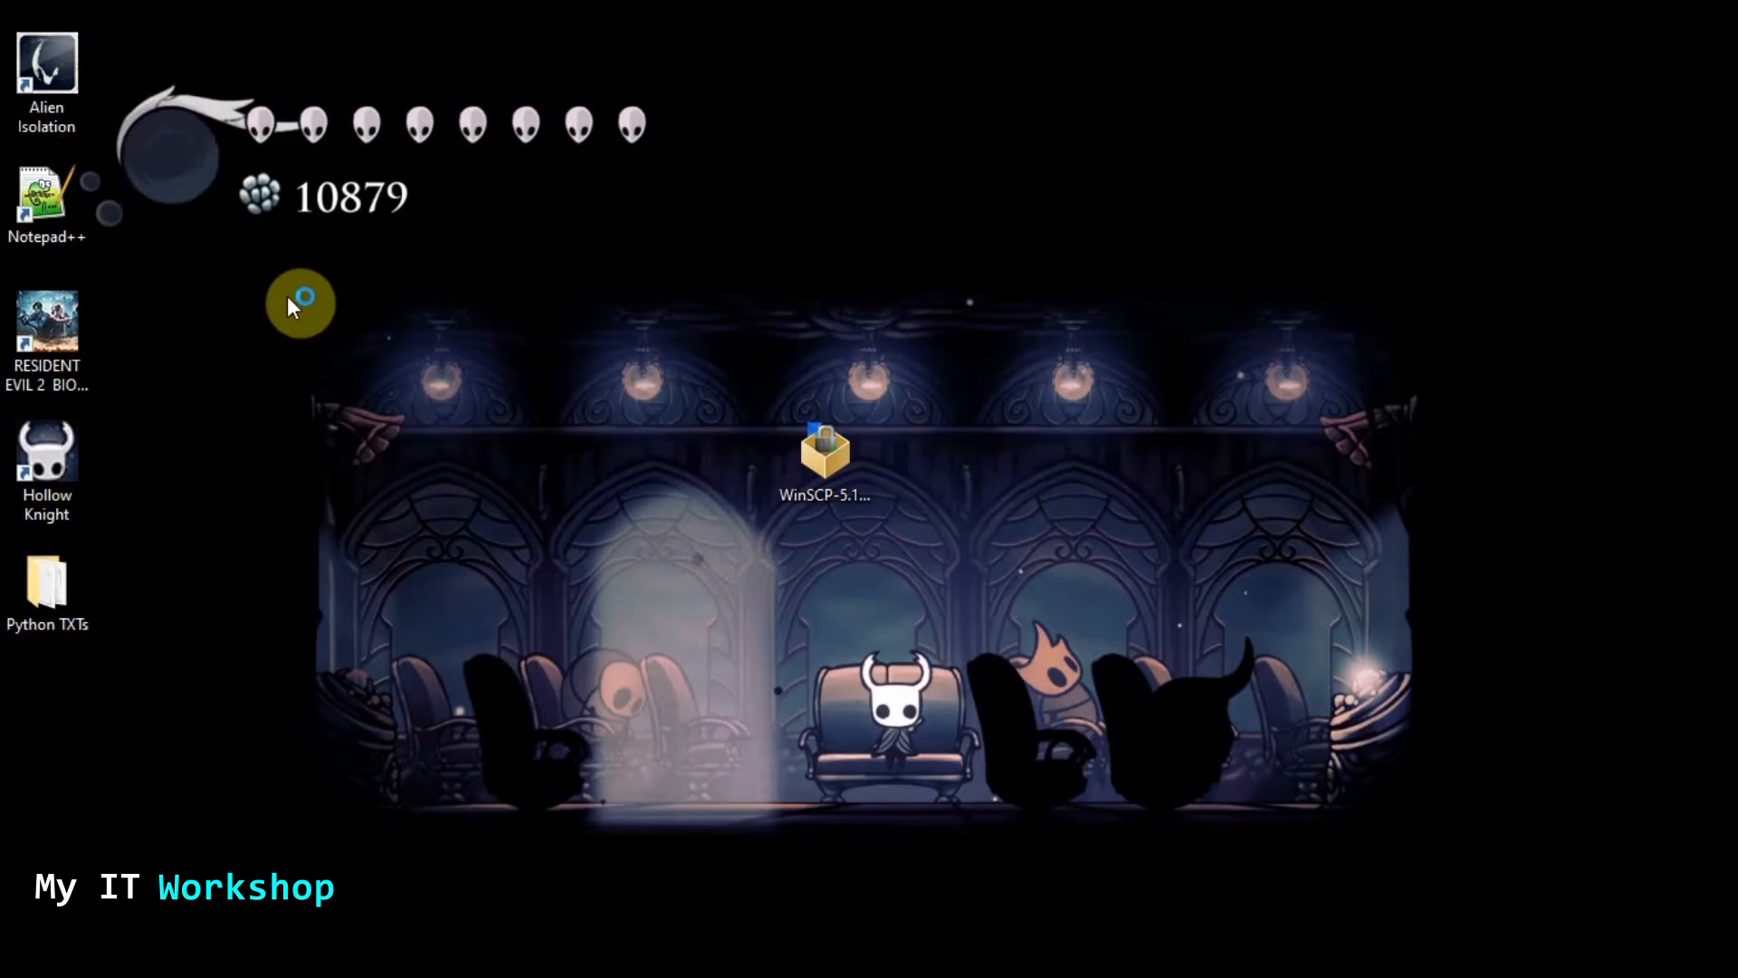
double_click(826, 449)
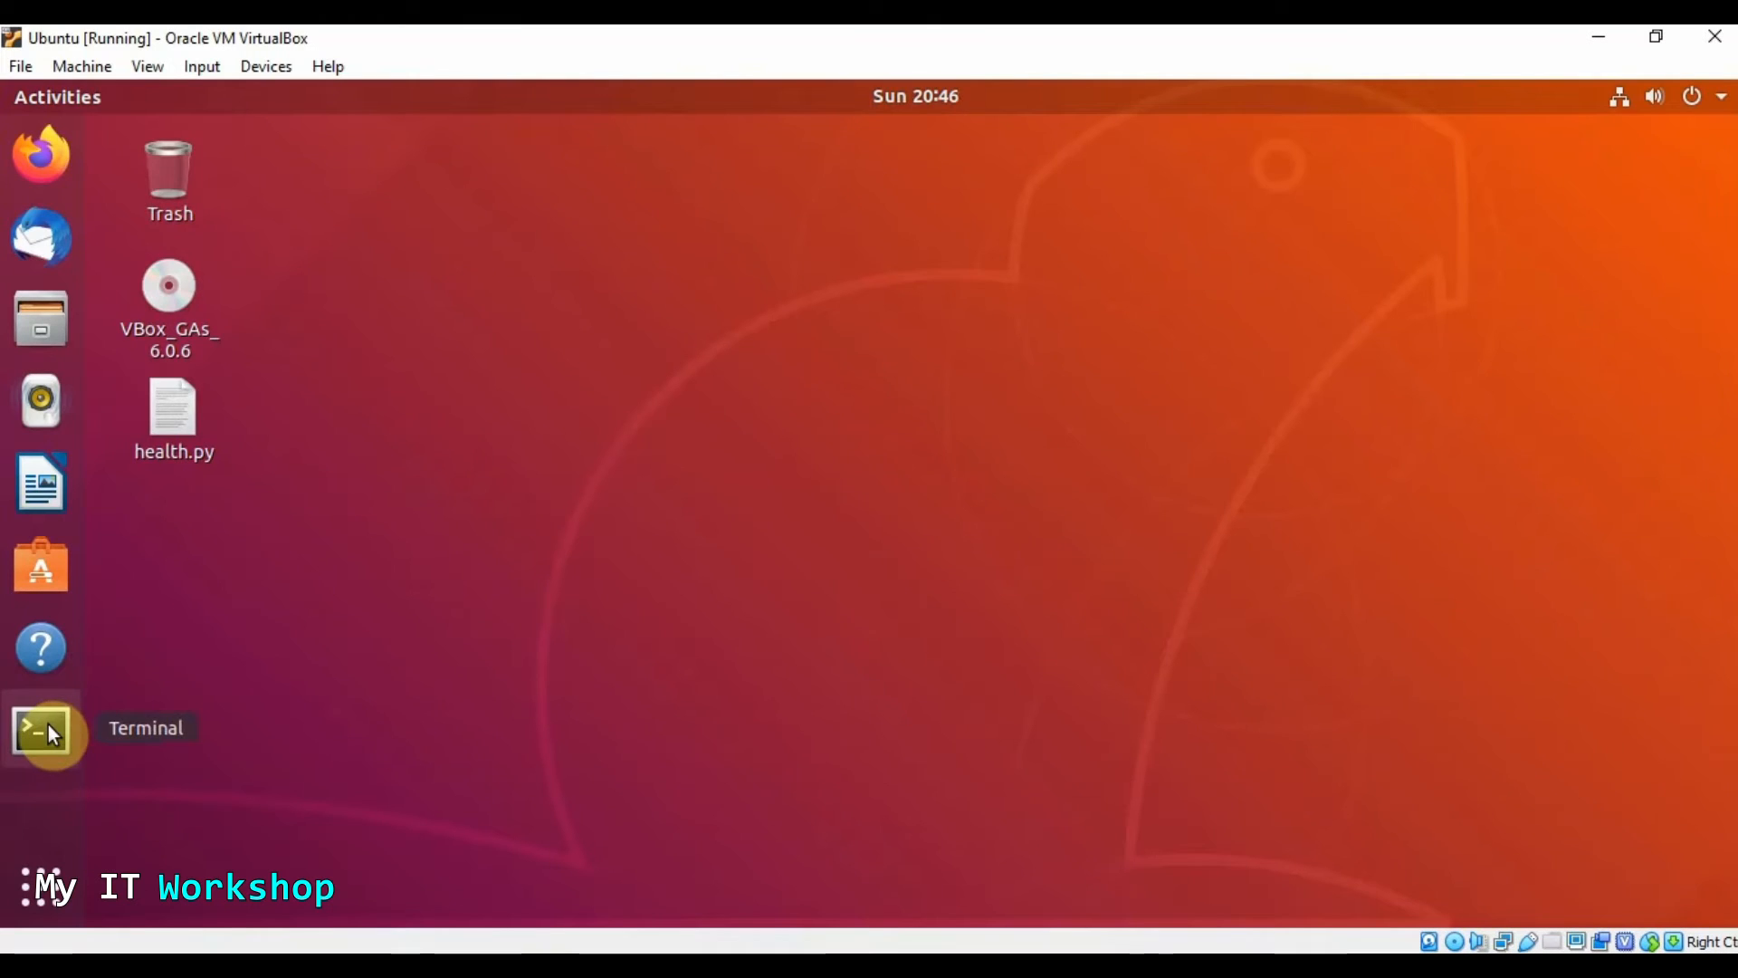
In an Ubuntu terminal, run 'ip addr' to list the VM's network addresses
click(41, 729)
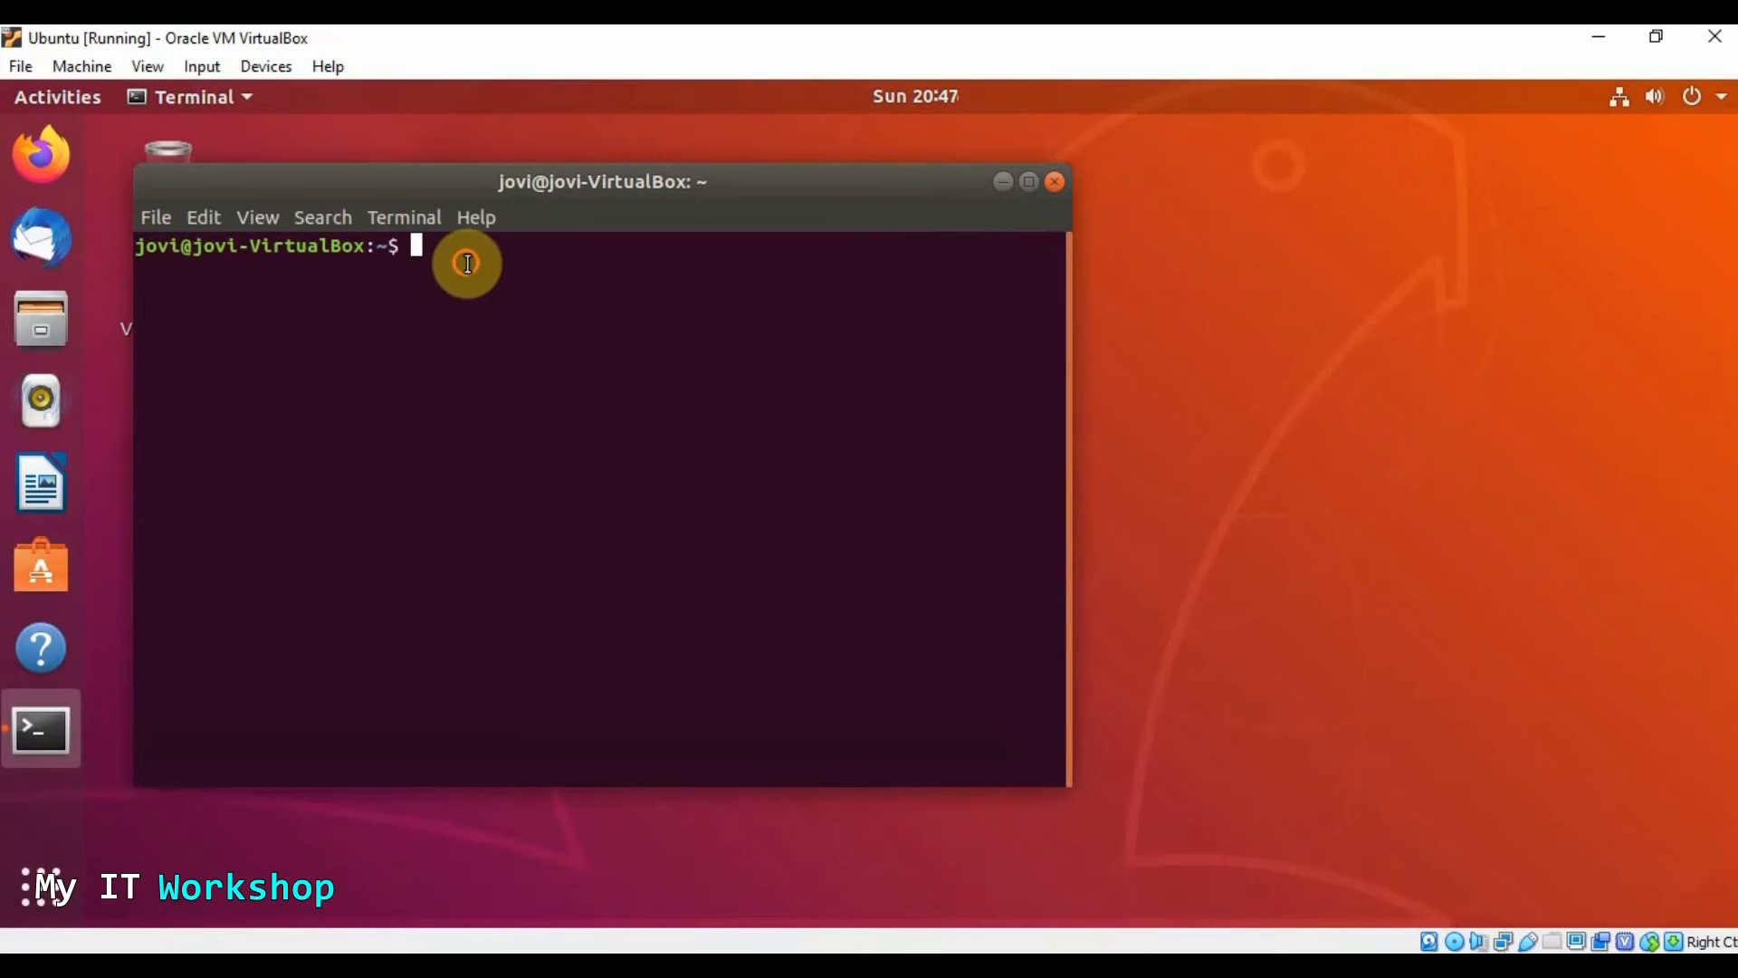
text(ip)
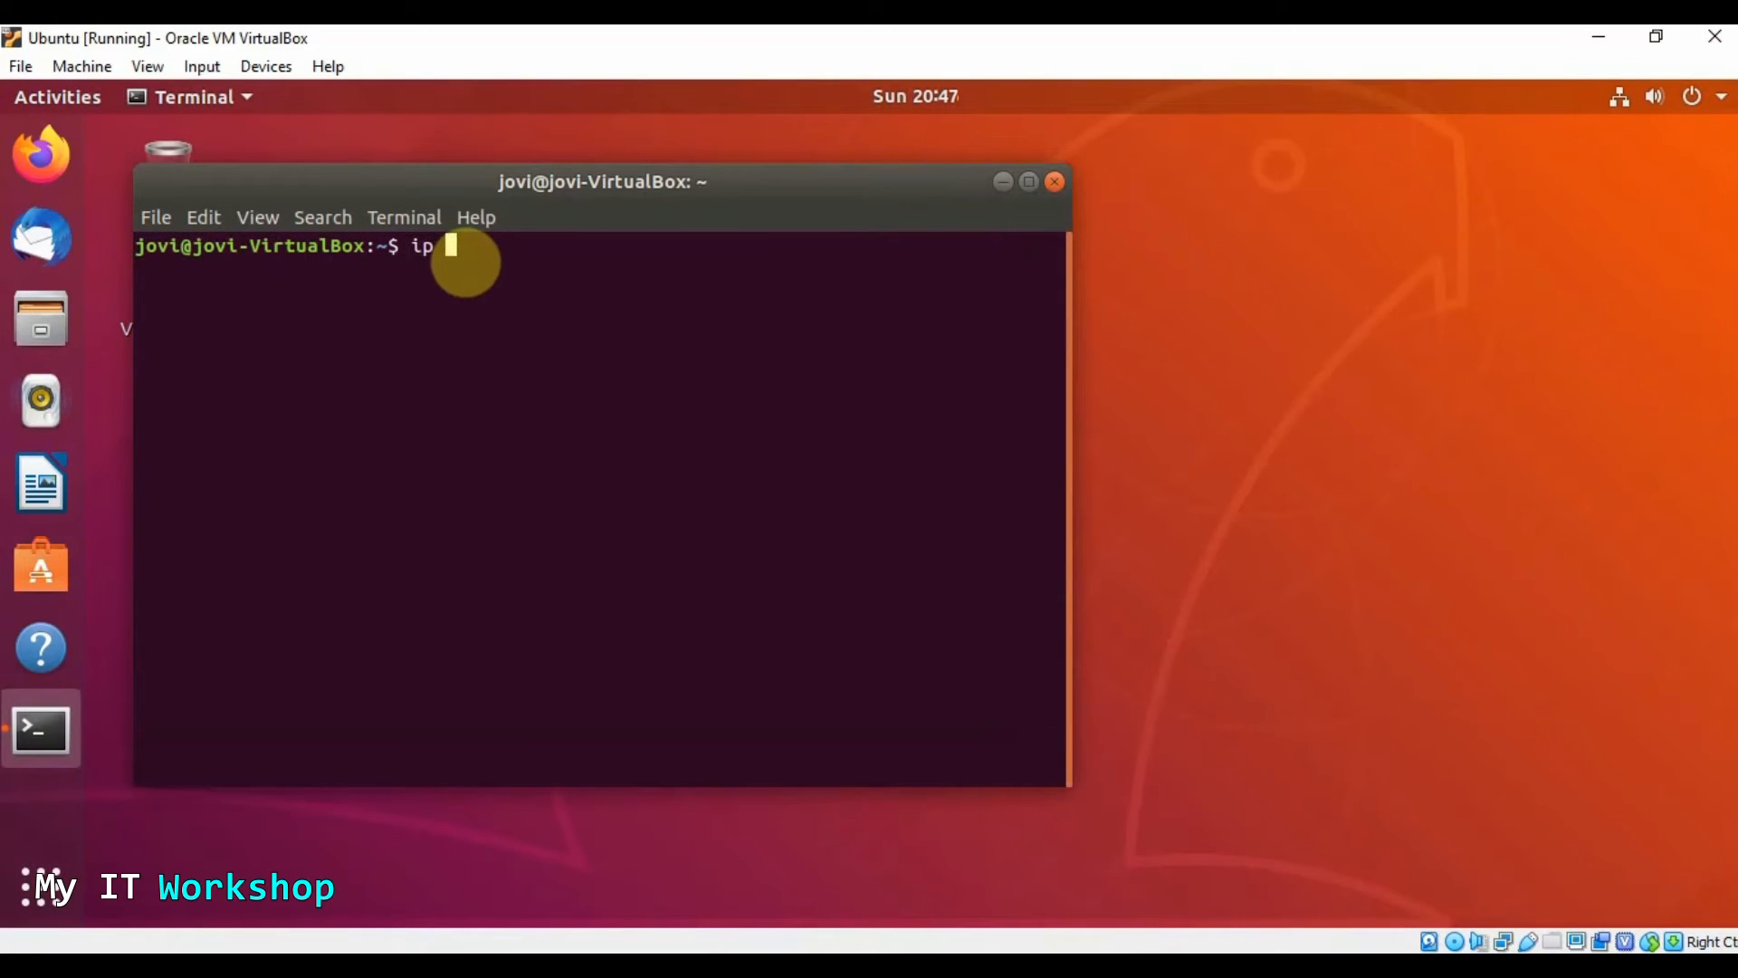
text(addr)
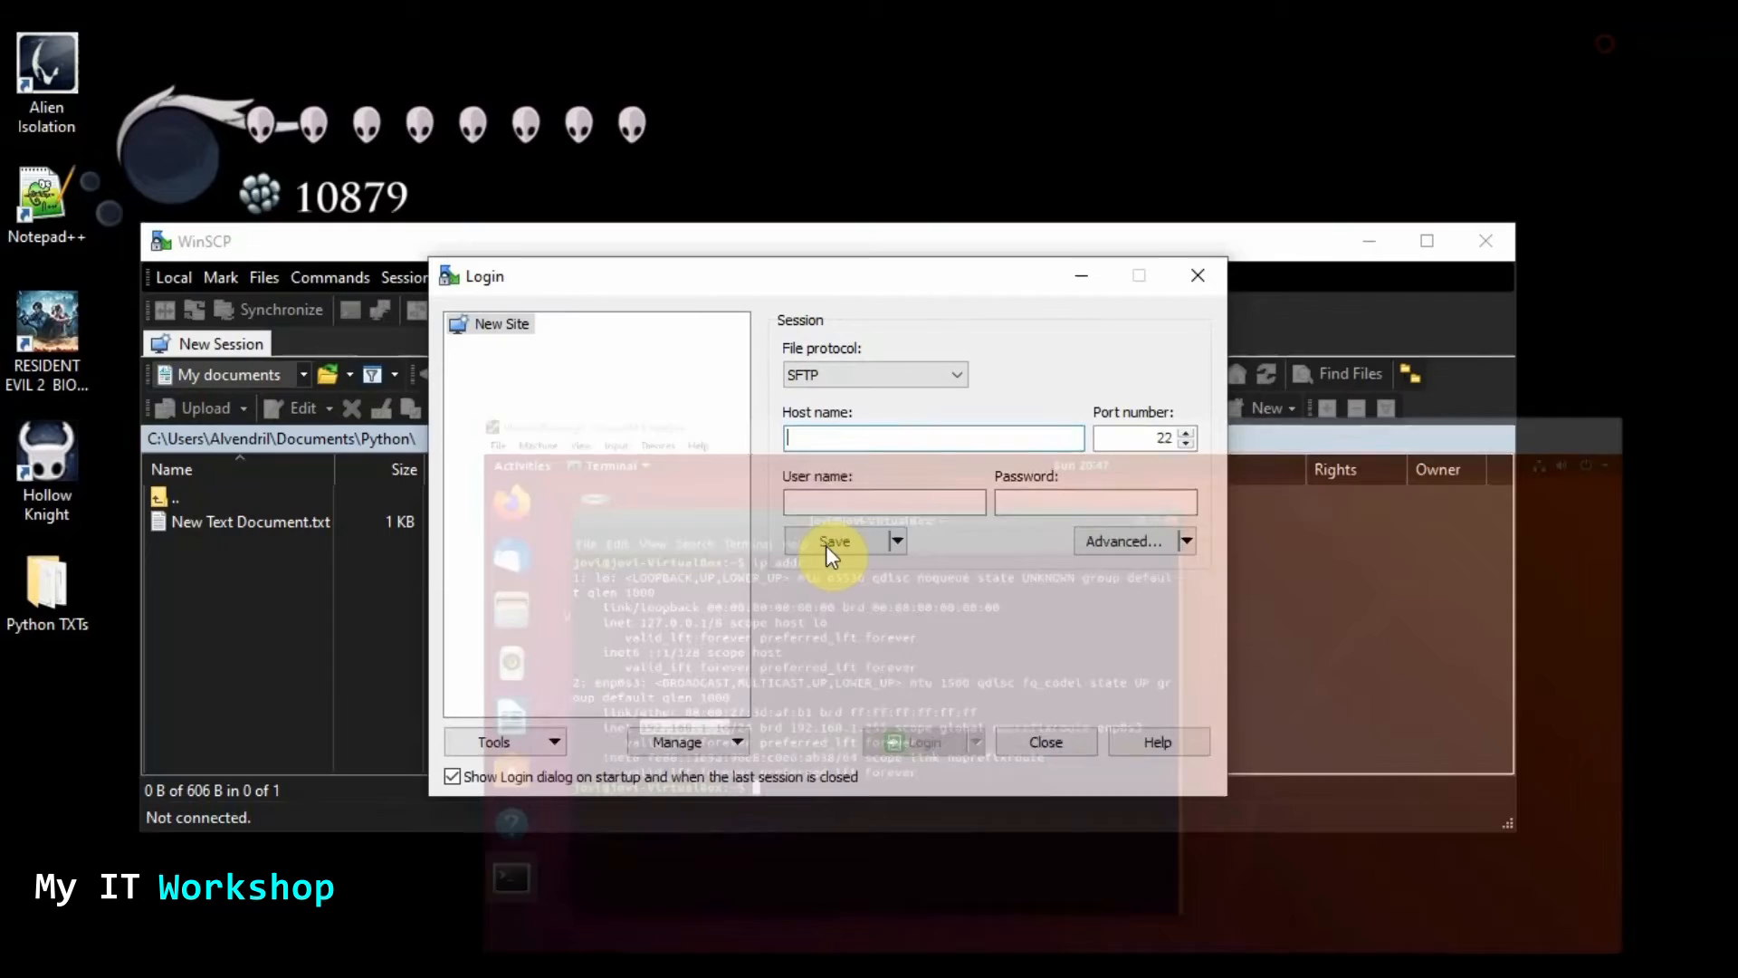
Log in over SFTP to host 192.168.1.10 with the VM user name and password
text(1)
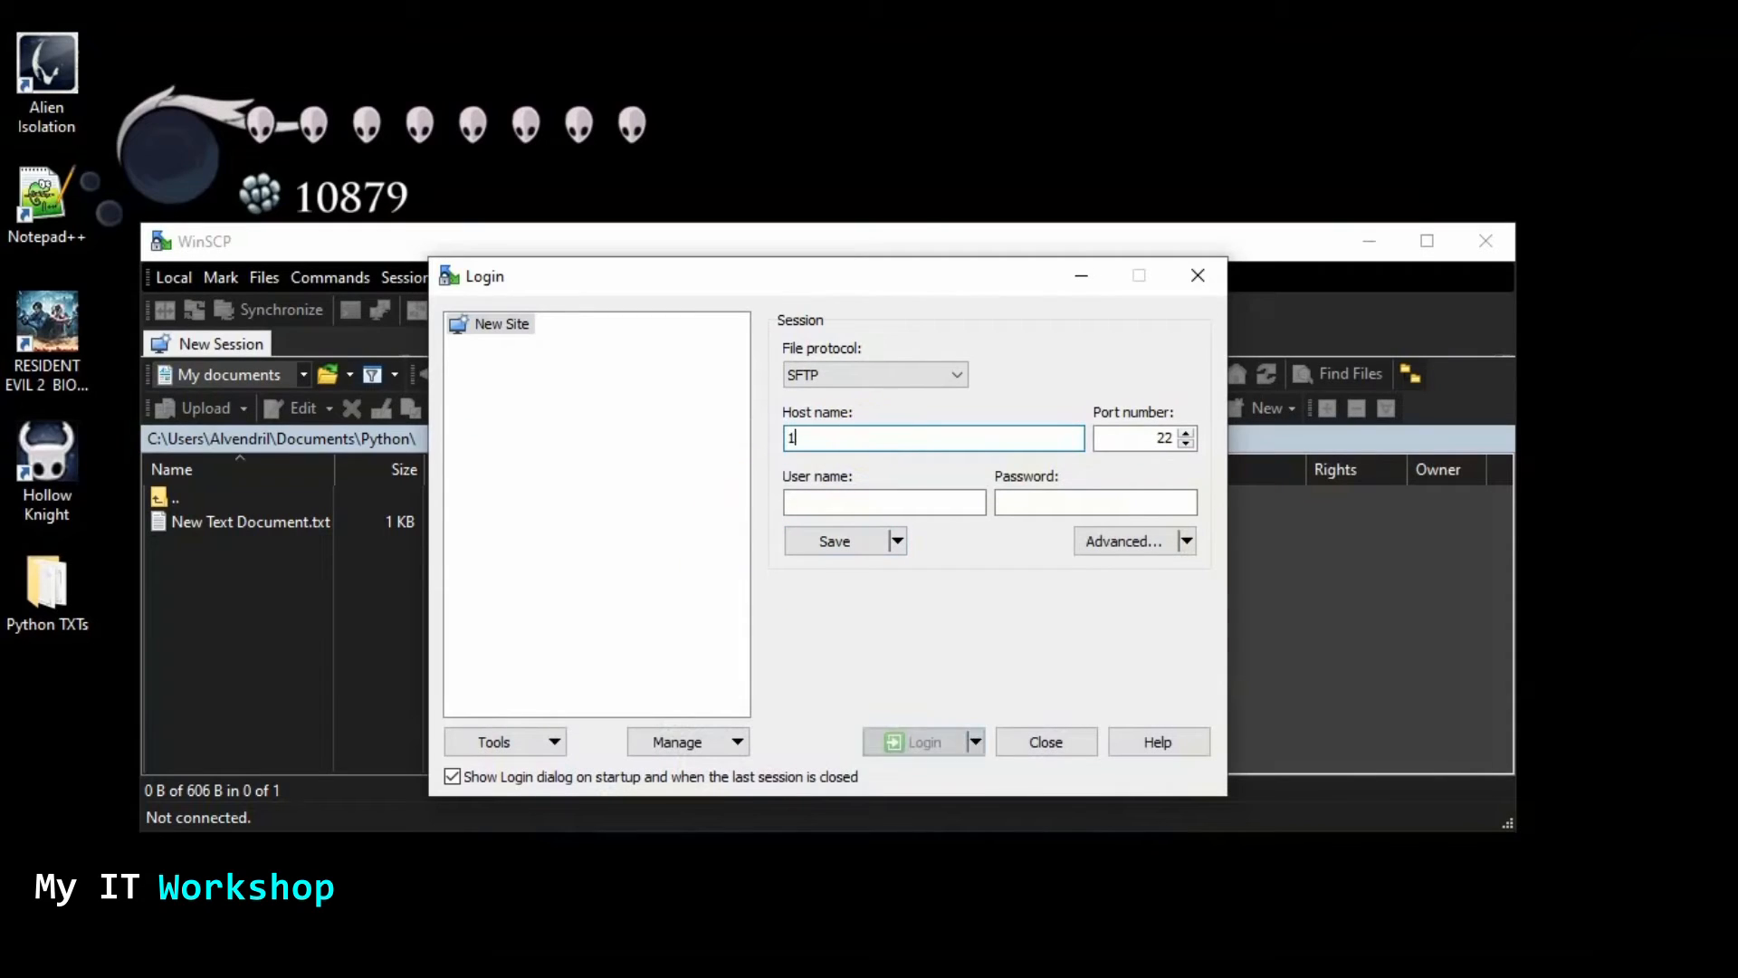
text(92.168.1.10)
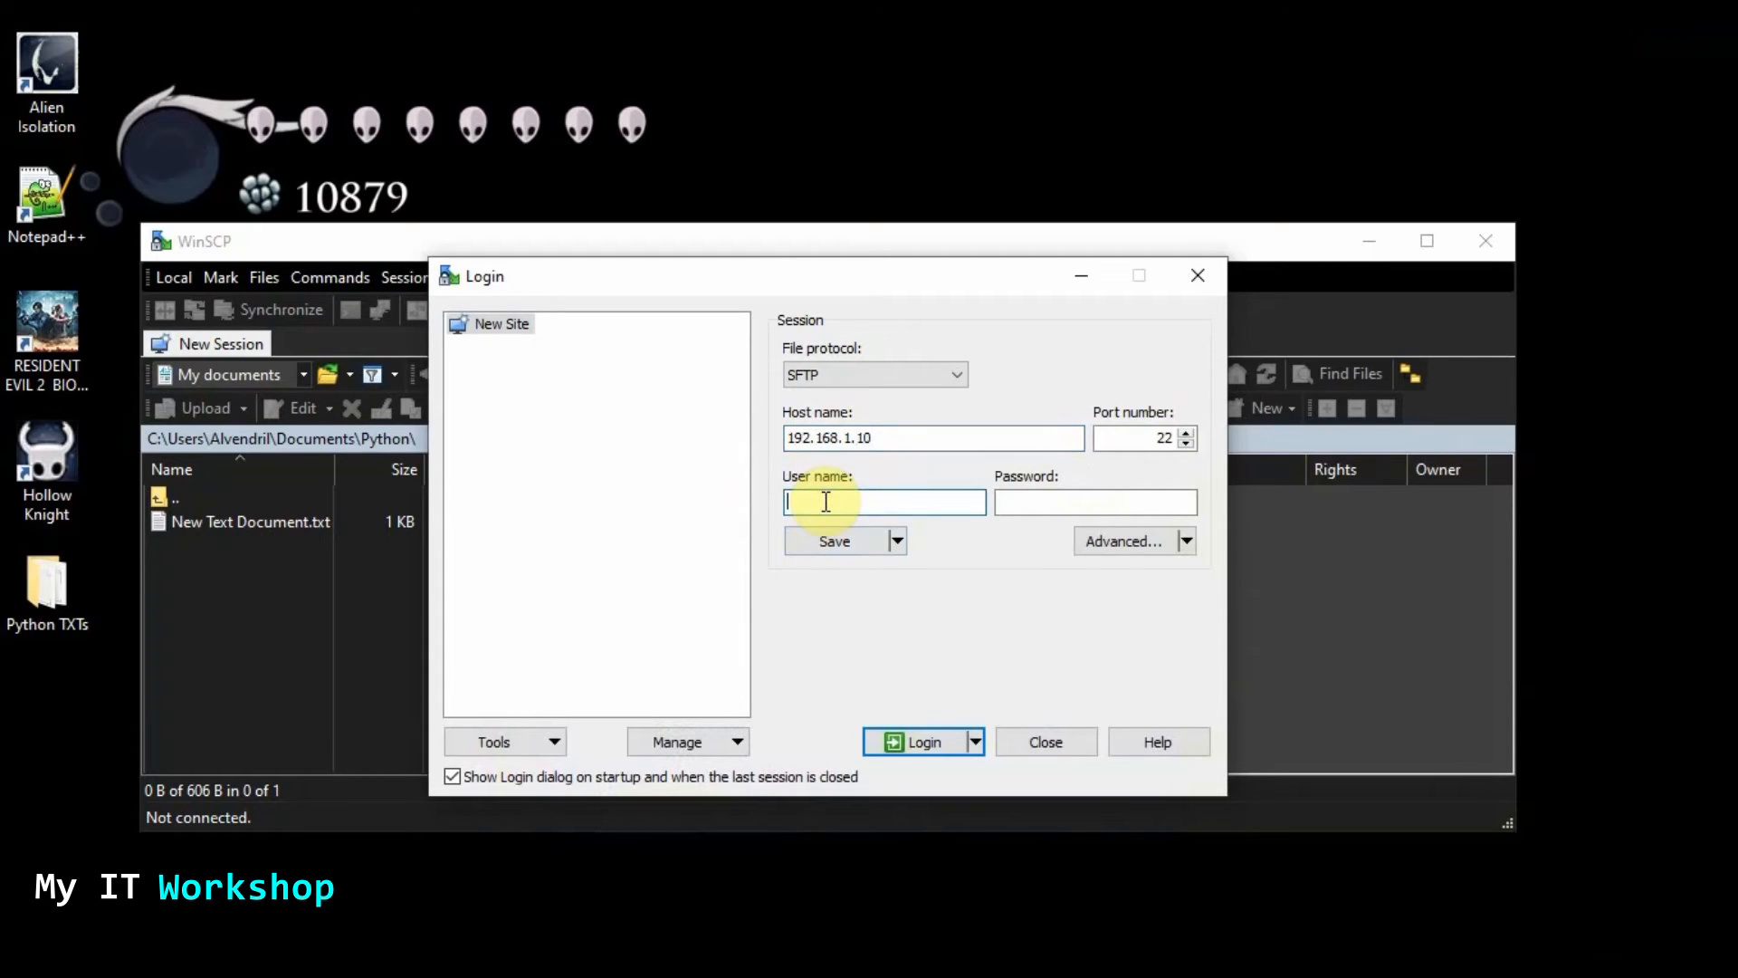
text(1)
text(jovi)
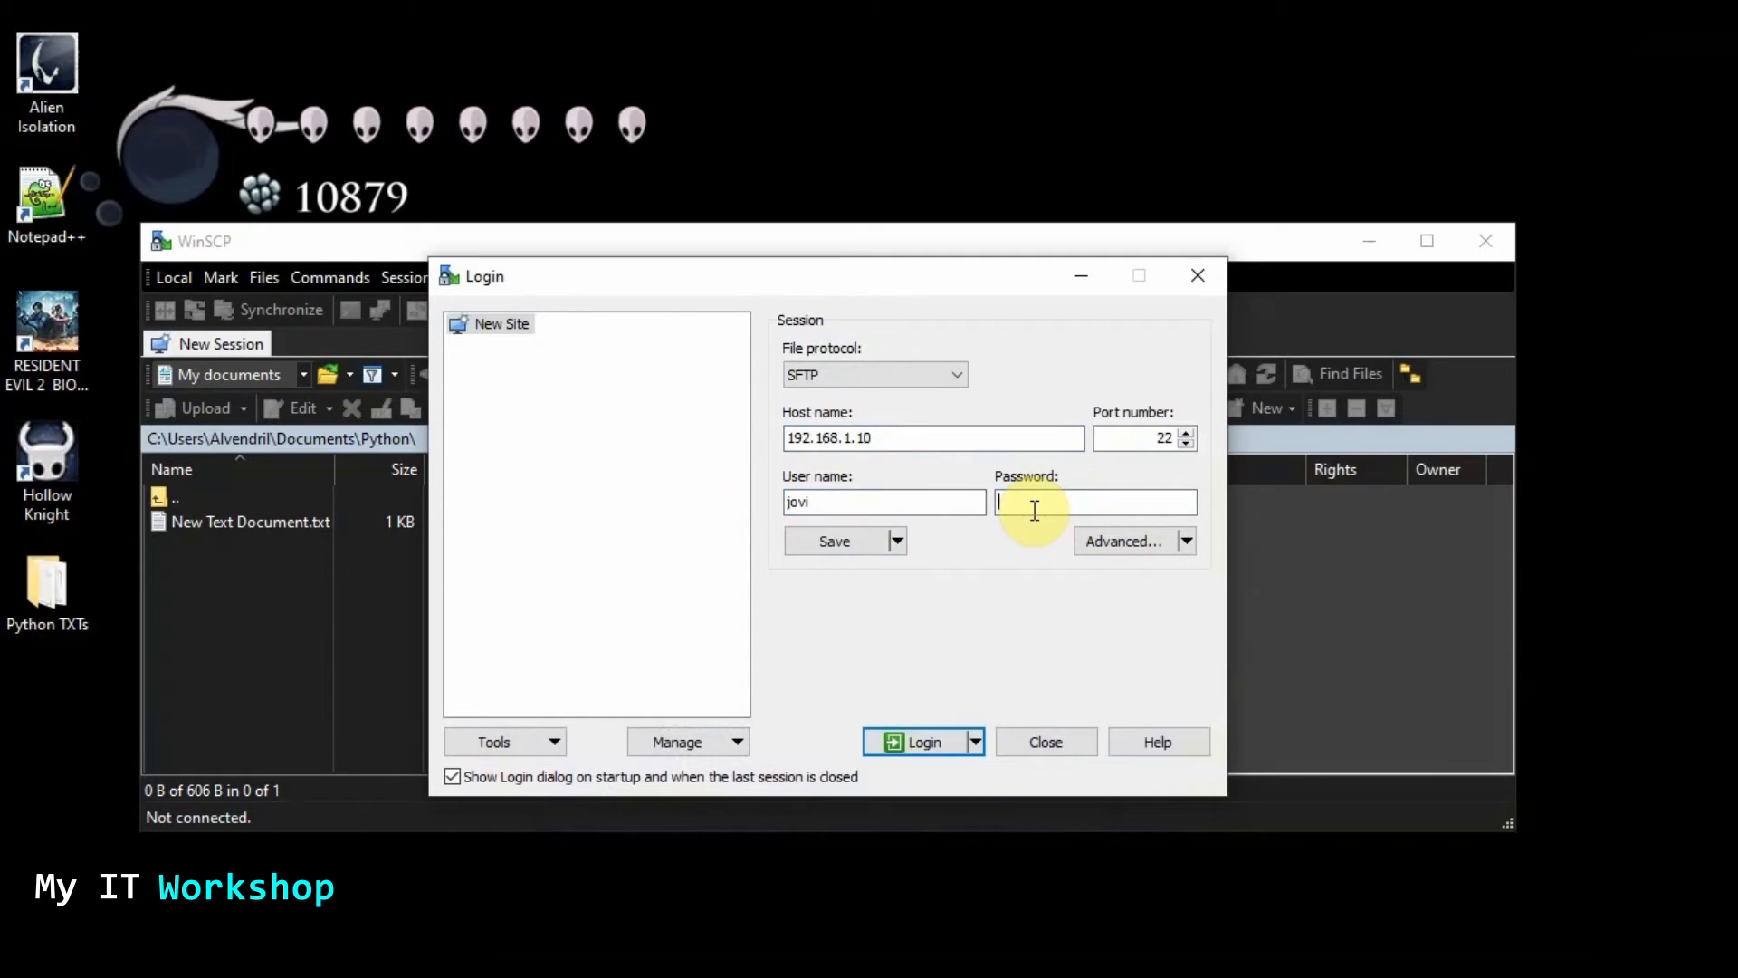
text(•)
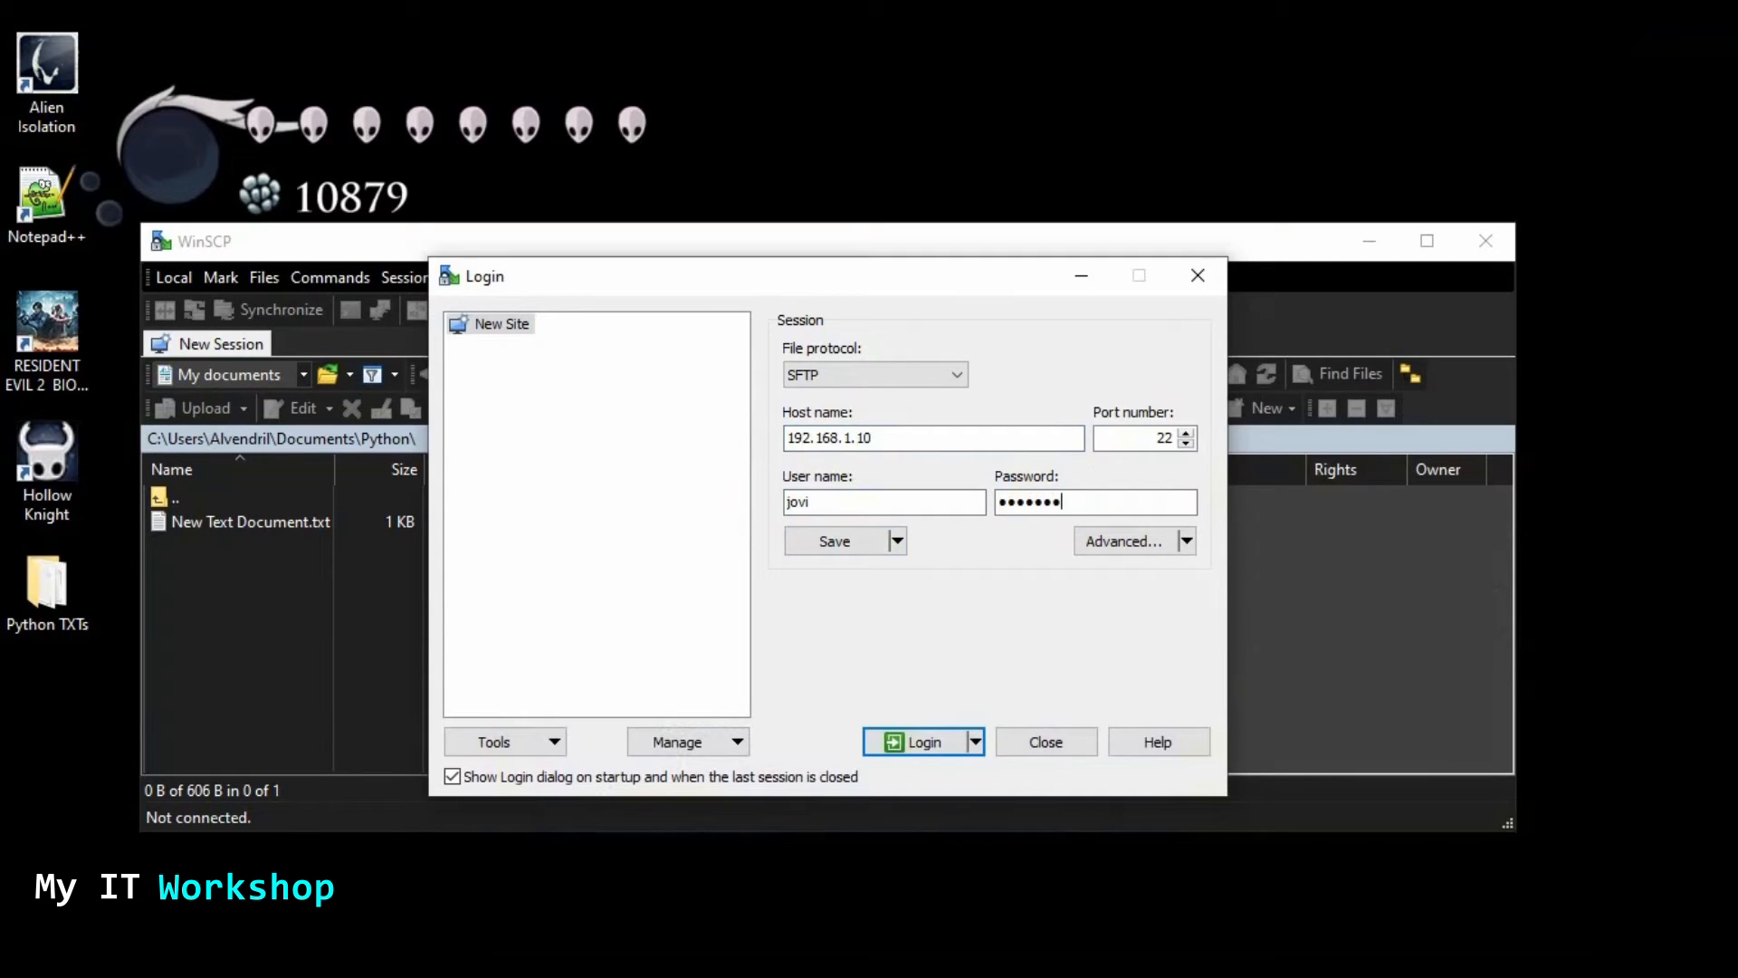
click(916, 741)
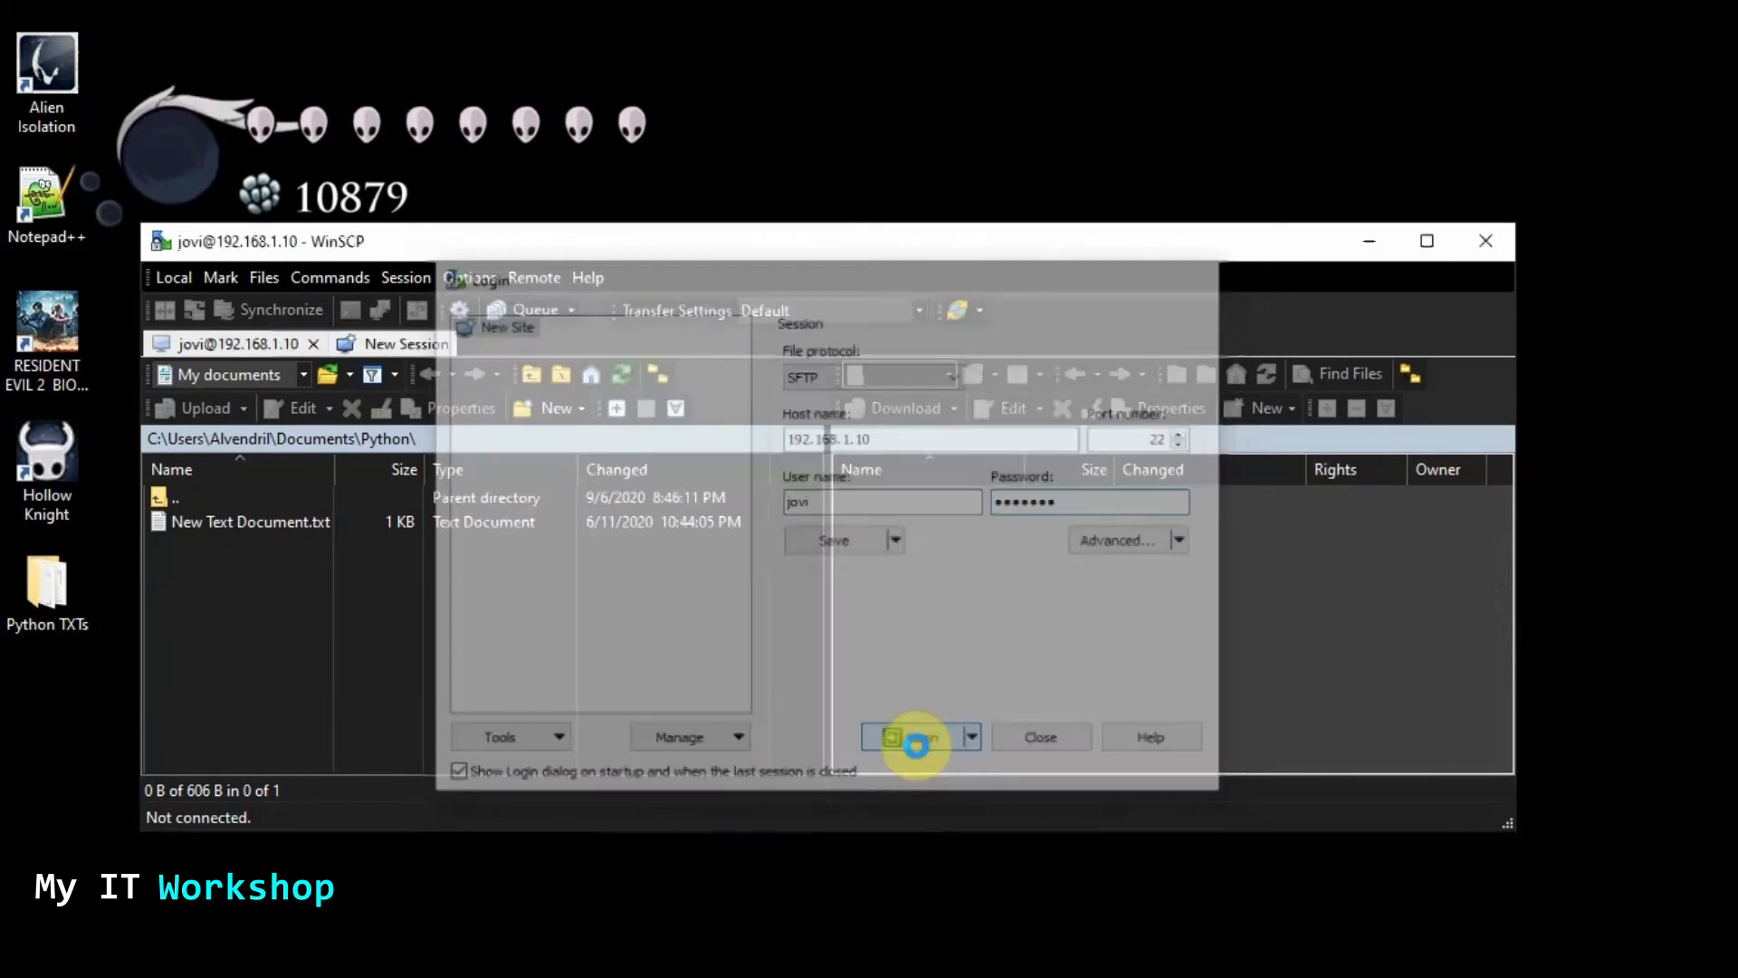
click(910, 737)
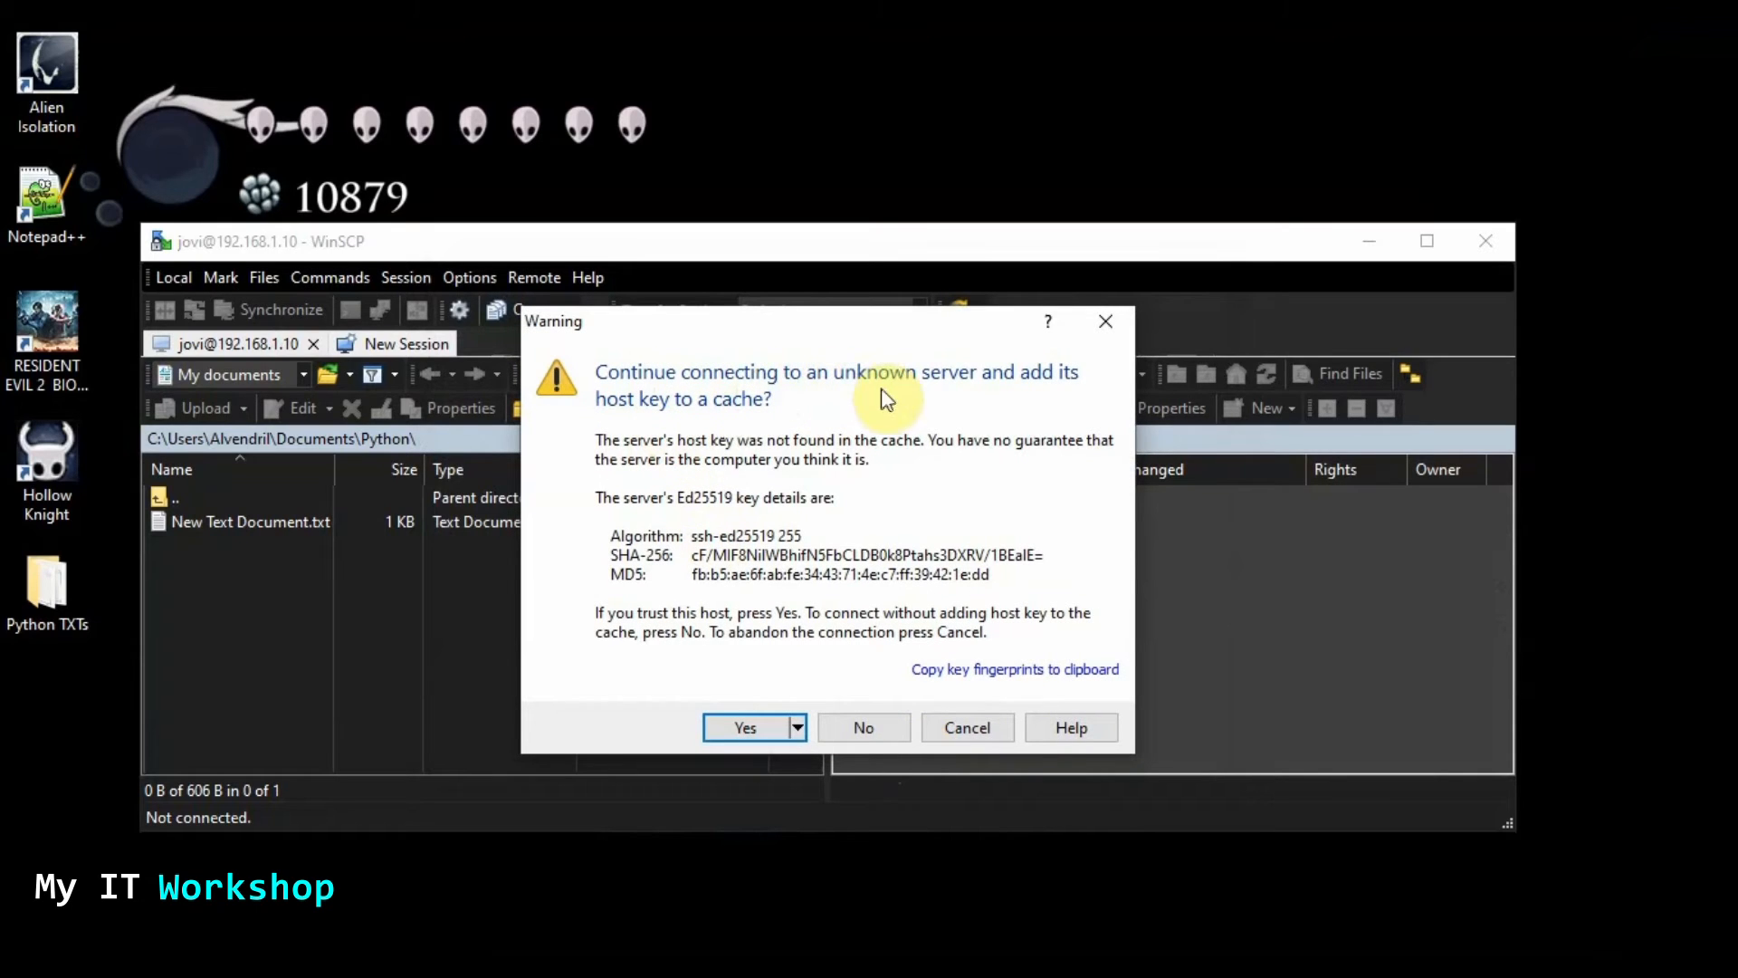
mouse_move(674, 410)
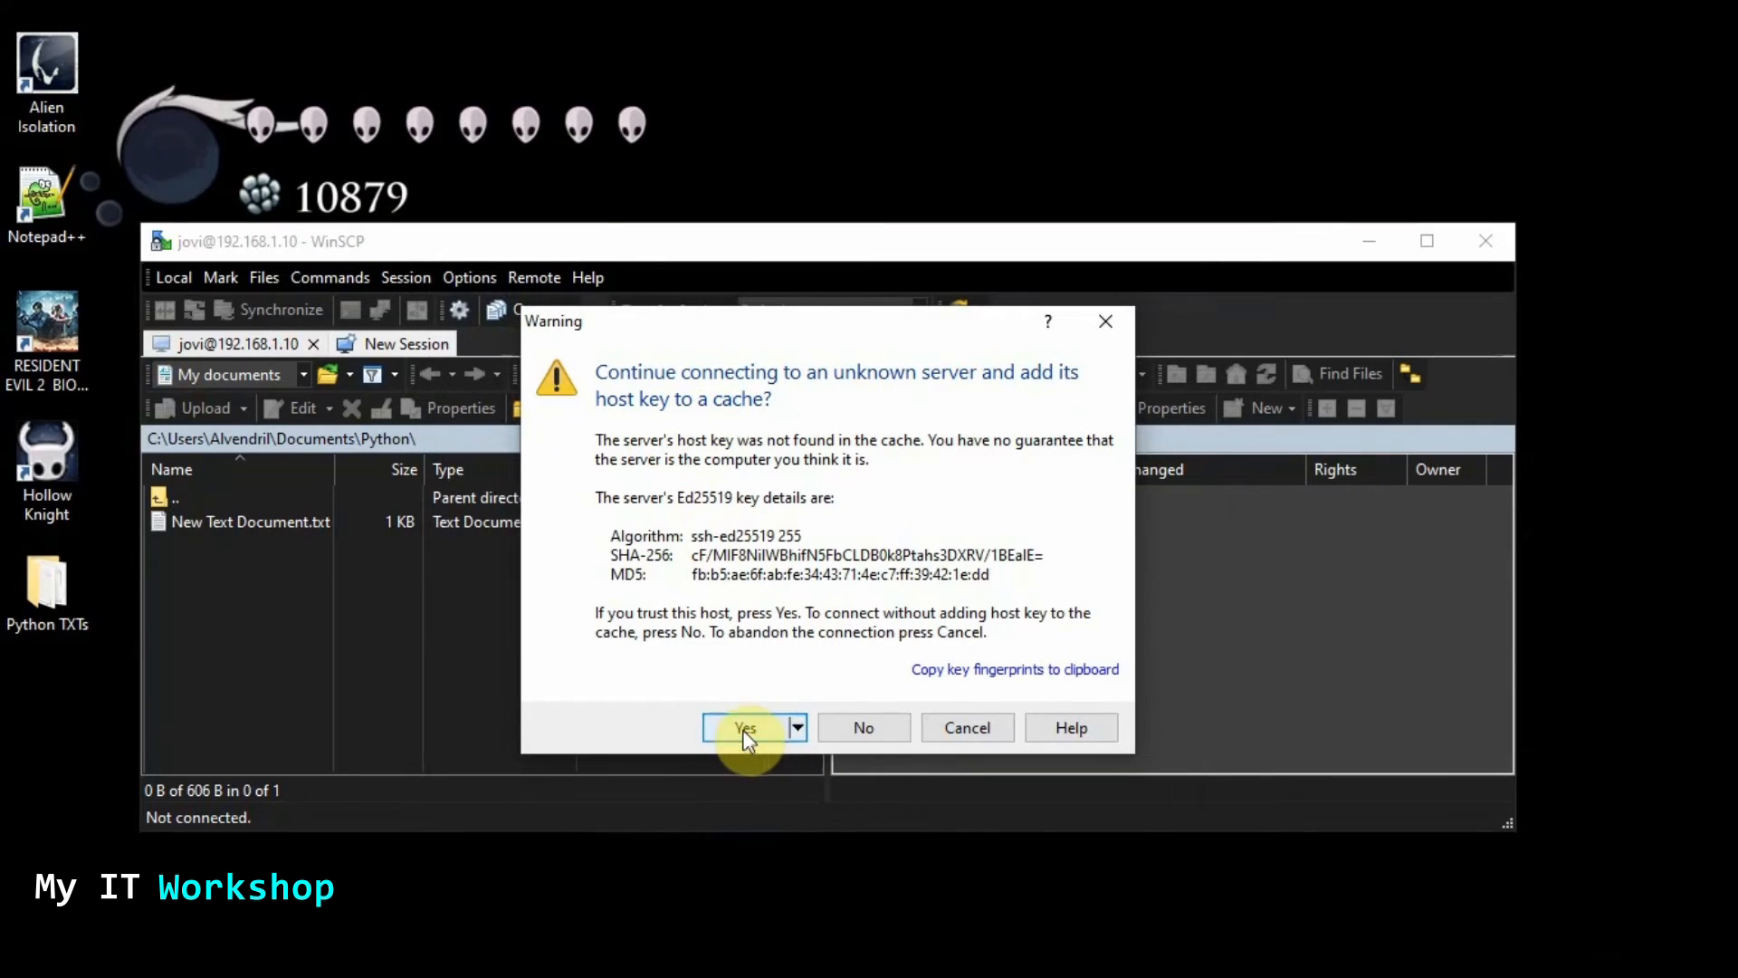
Trust the unknown host key and browse the remote /home/jovi/ folder
click(744, 728)
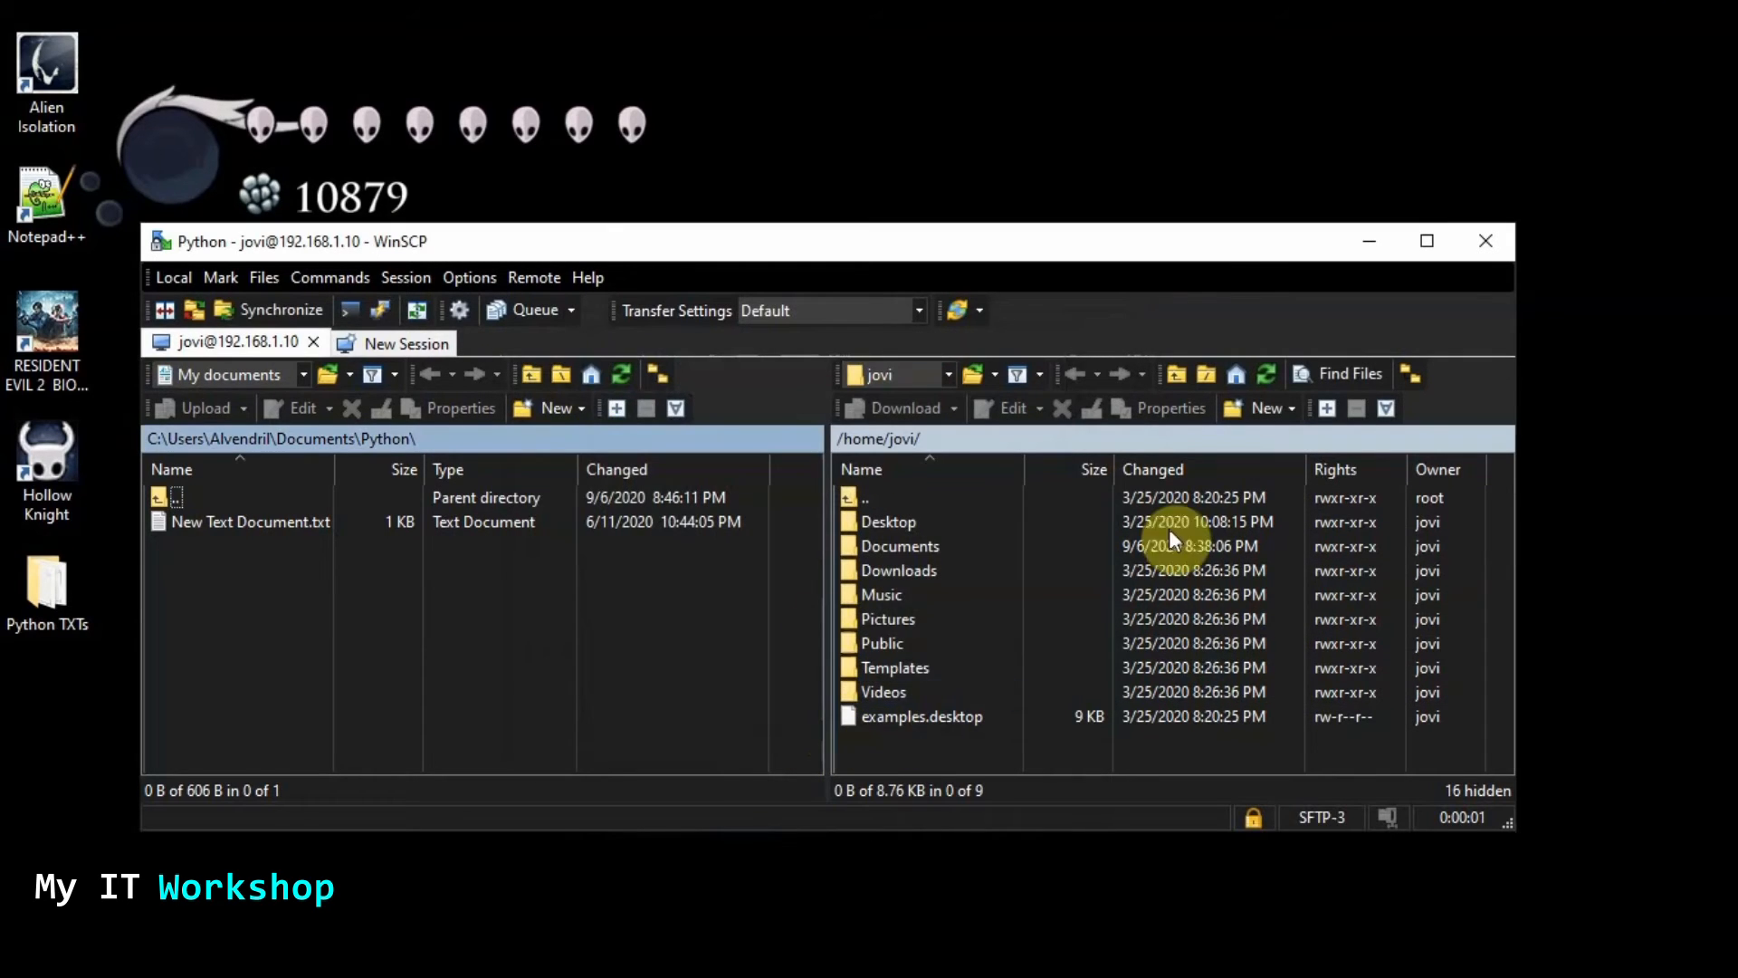
mouse_move(1050, 590)
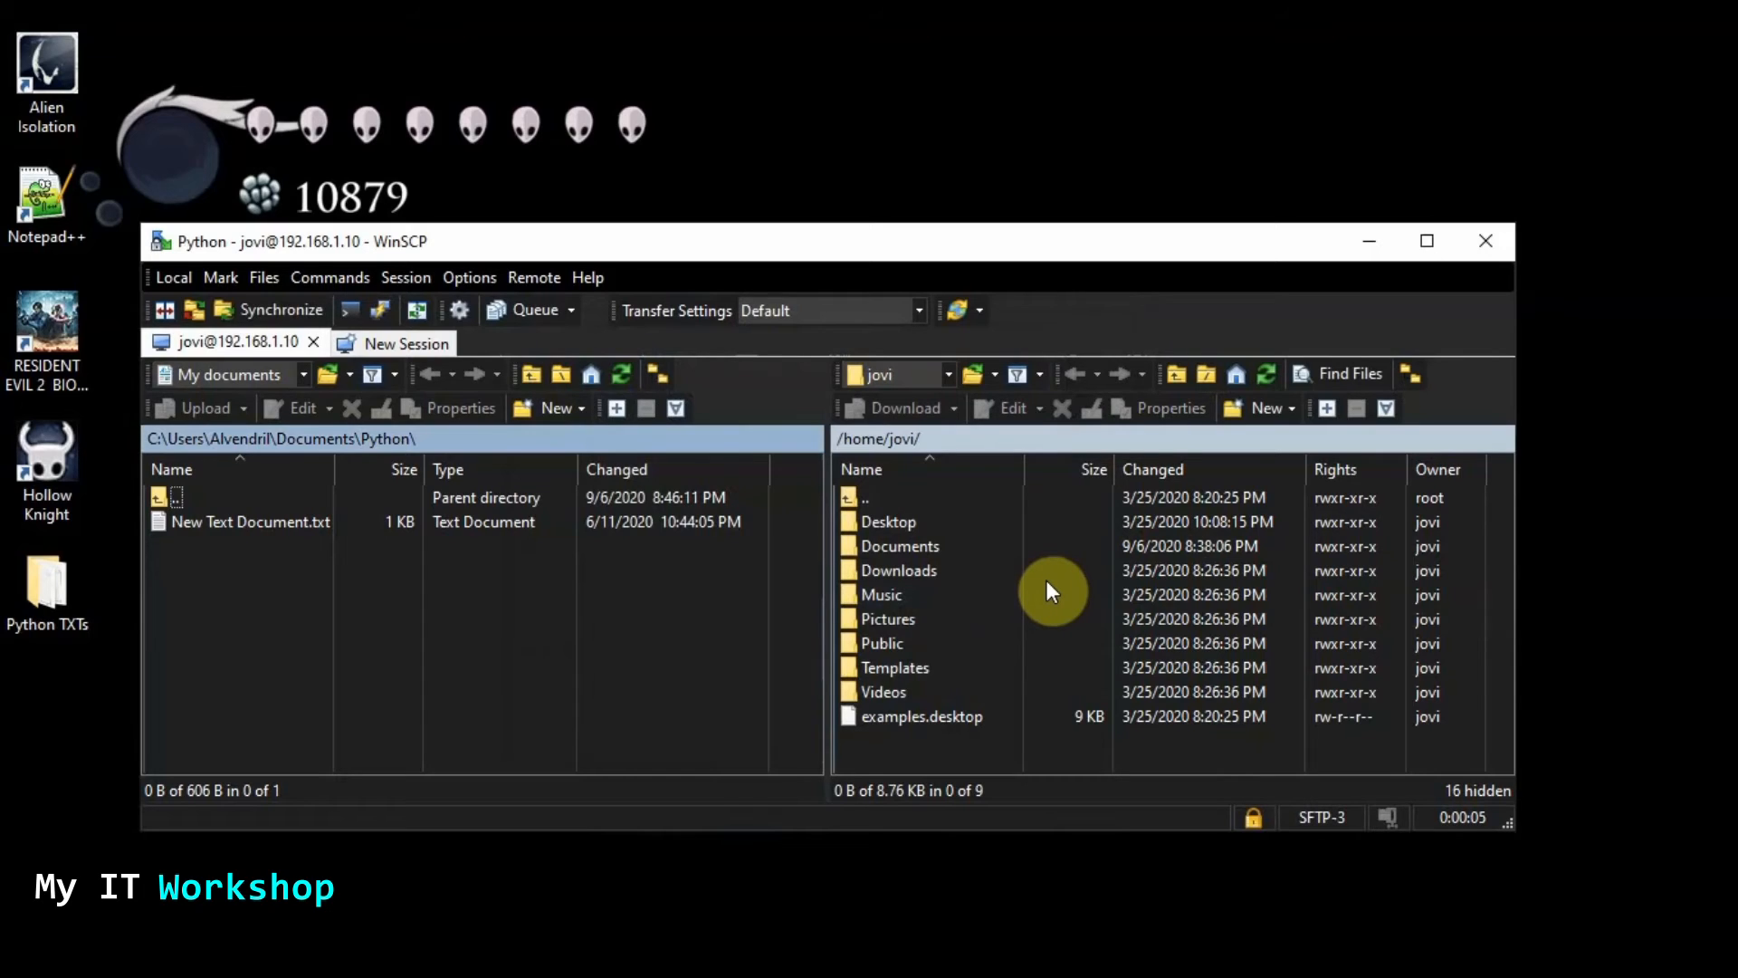
mouse_move(1015, 663)
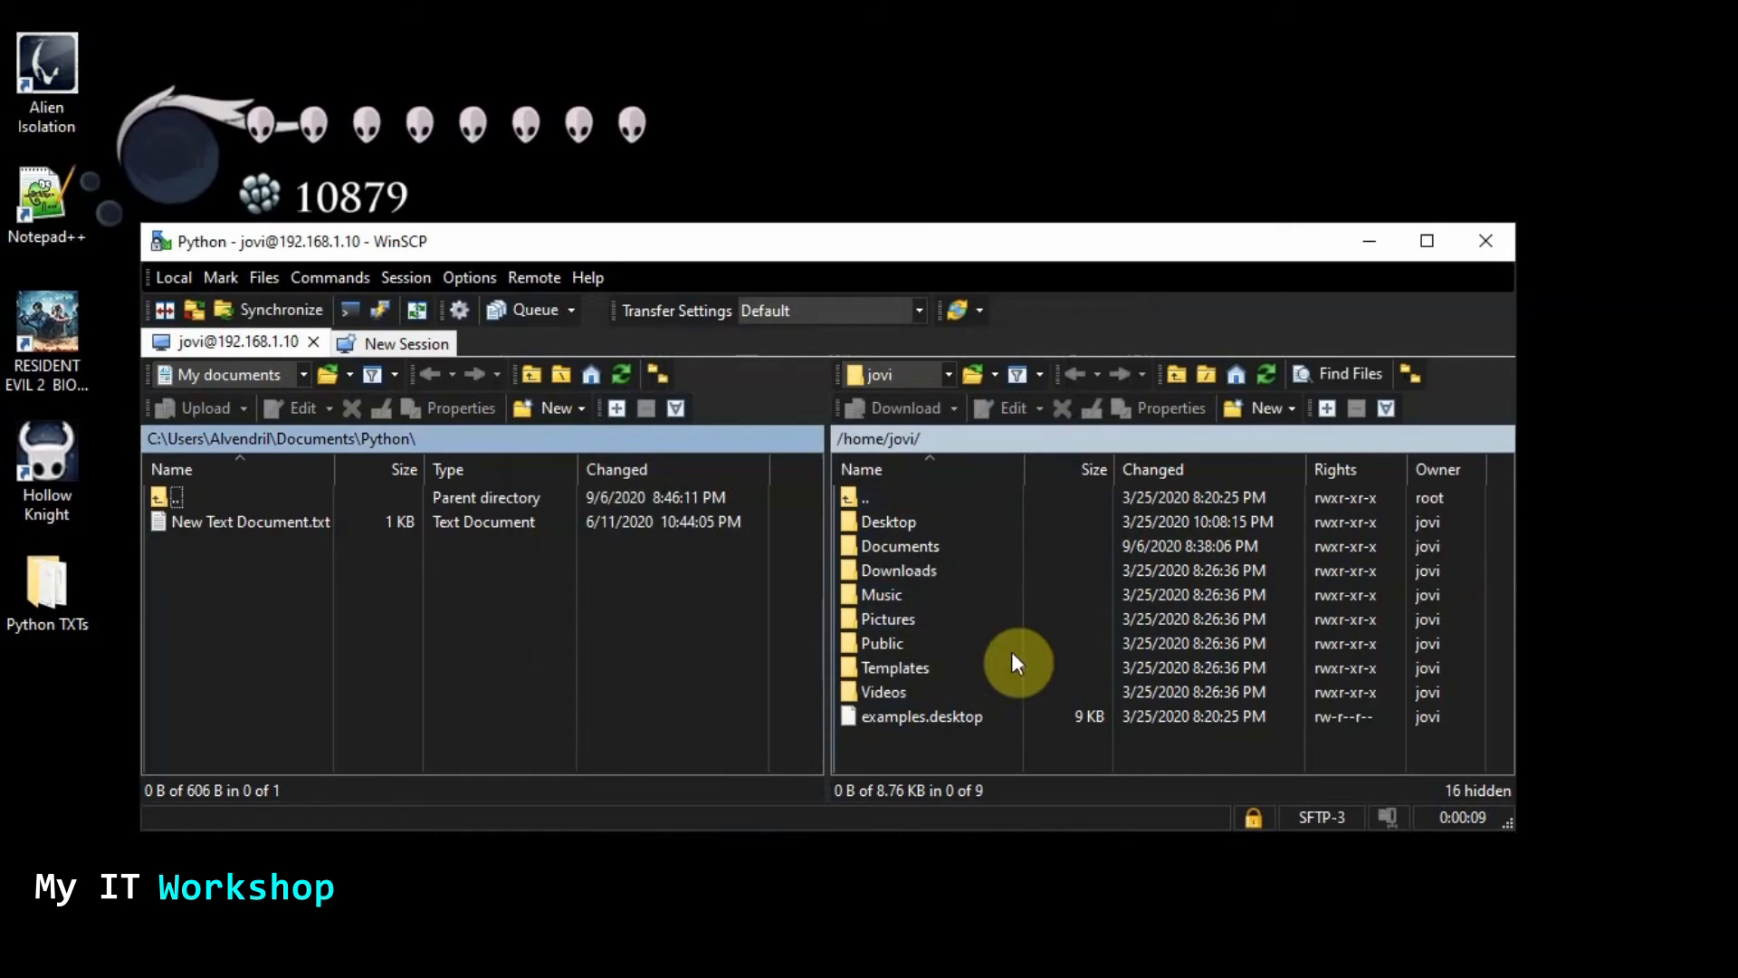
mouse_move(450, 575)
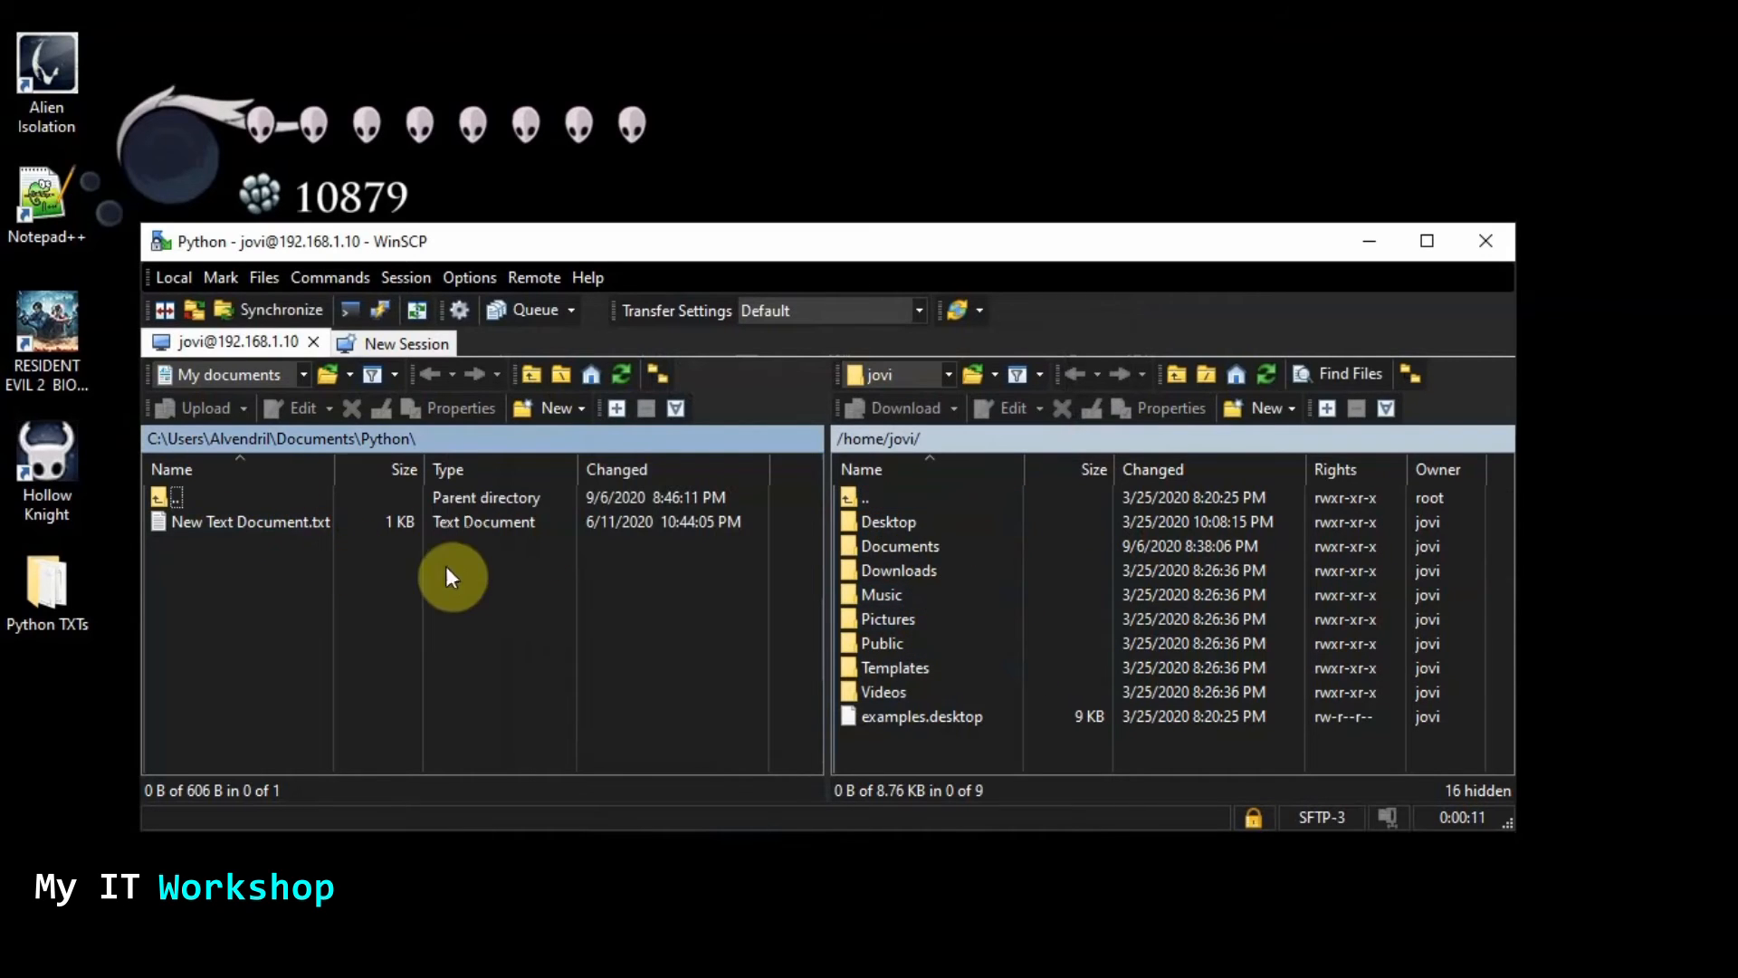
mouse_move(1213, 559)
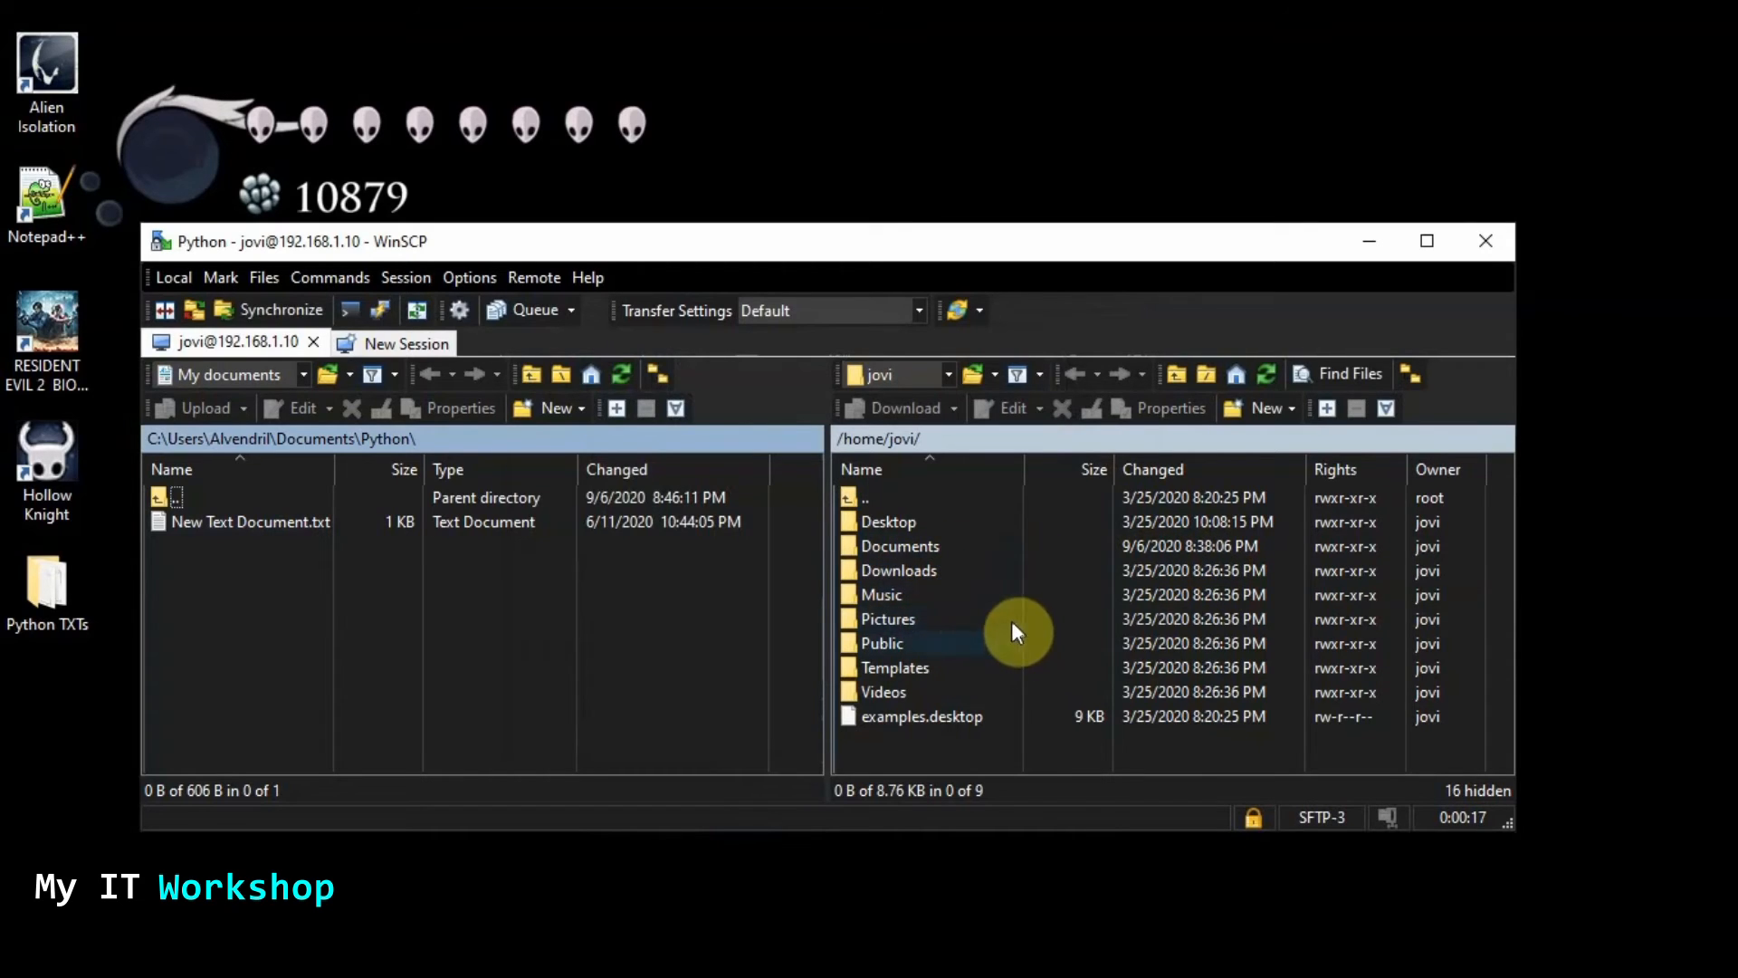
double_click(900, 545)
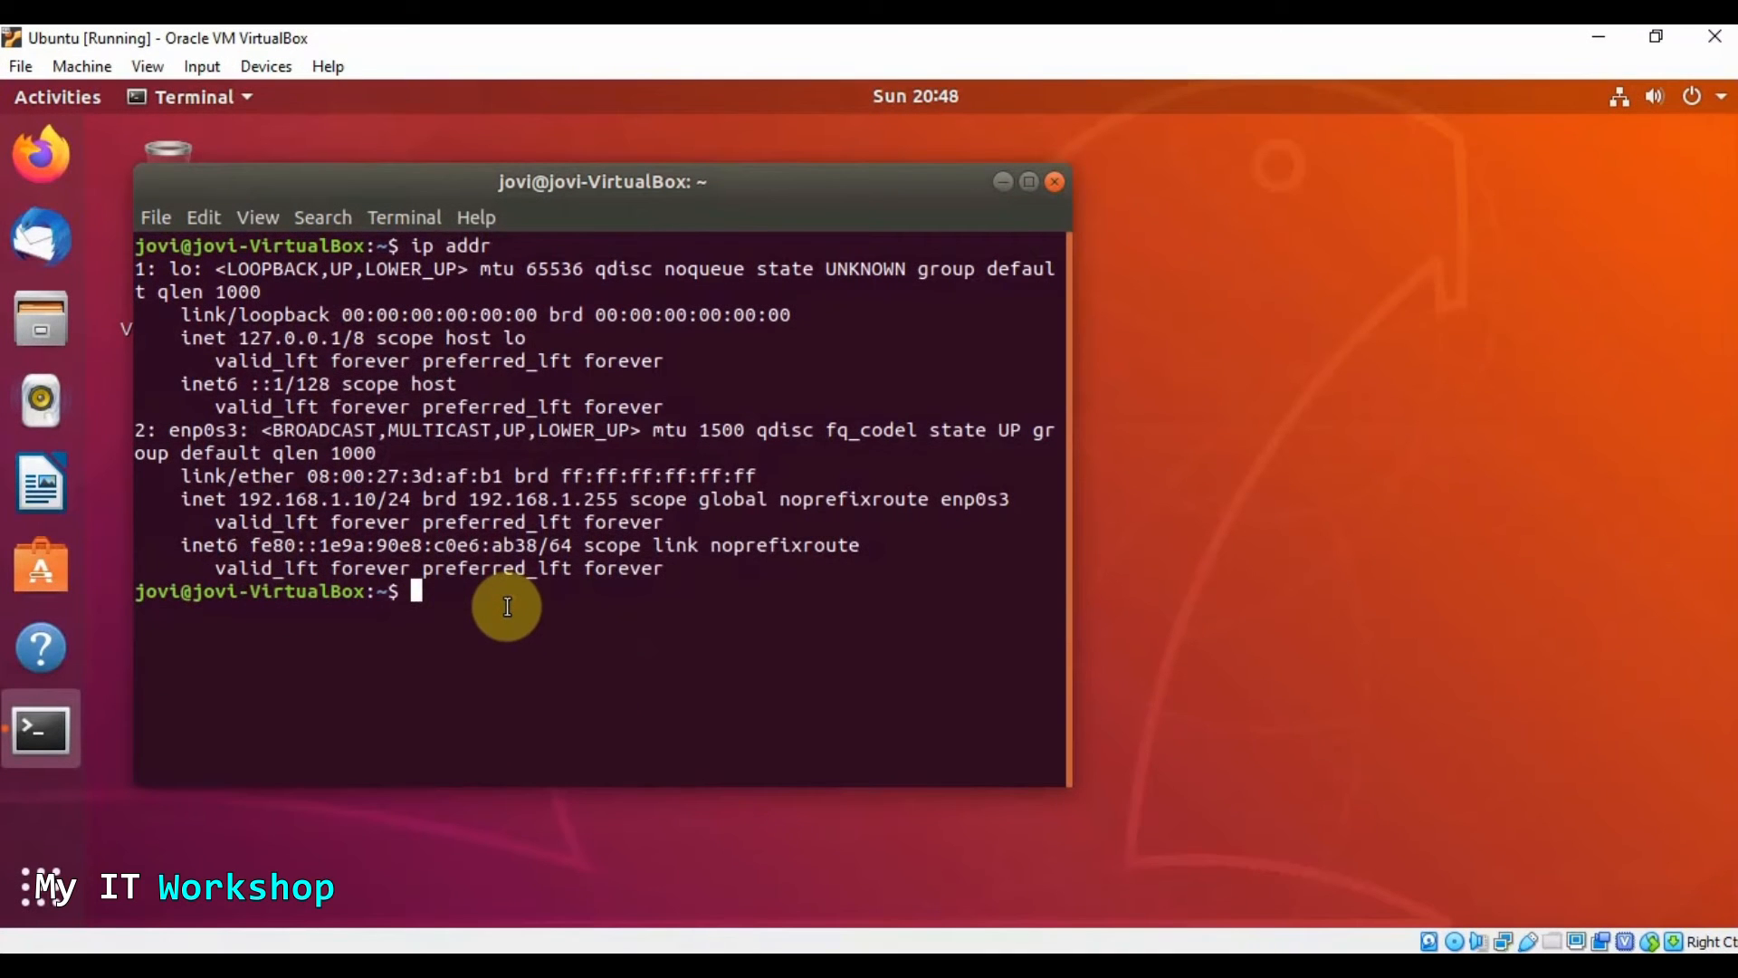
List the home folder and change into Documents/ with cd
text(ls)
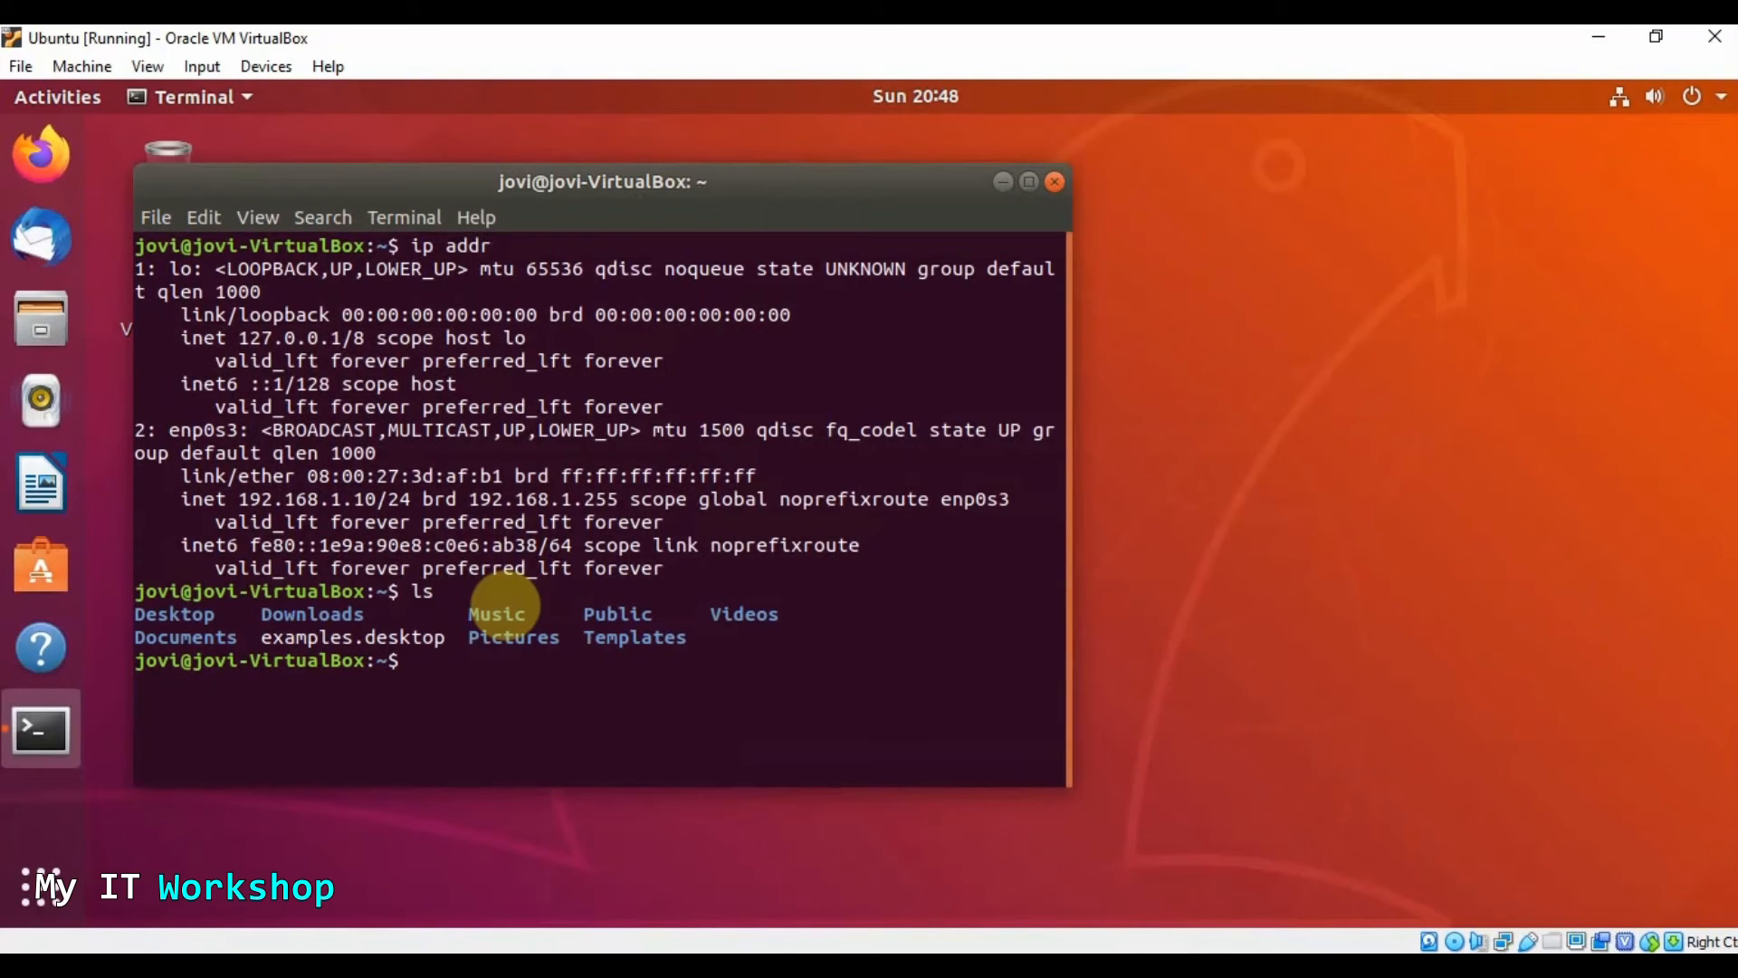
text(lcd)
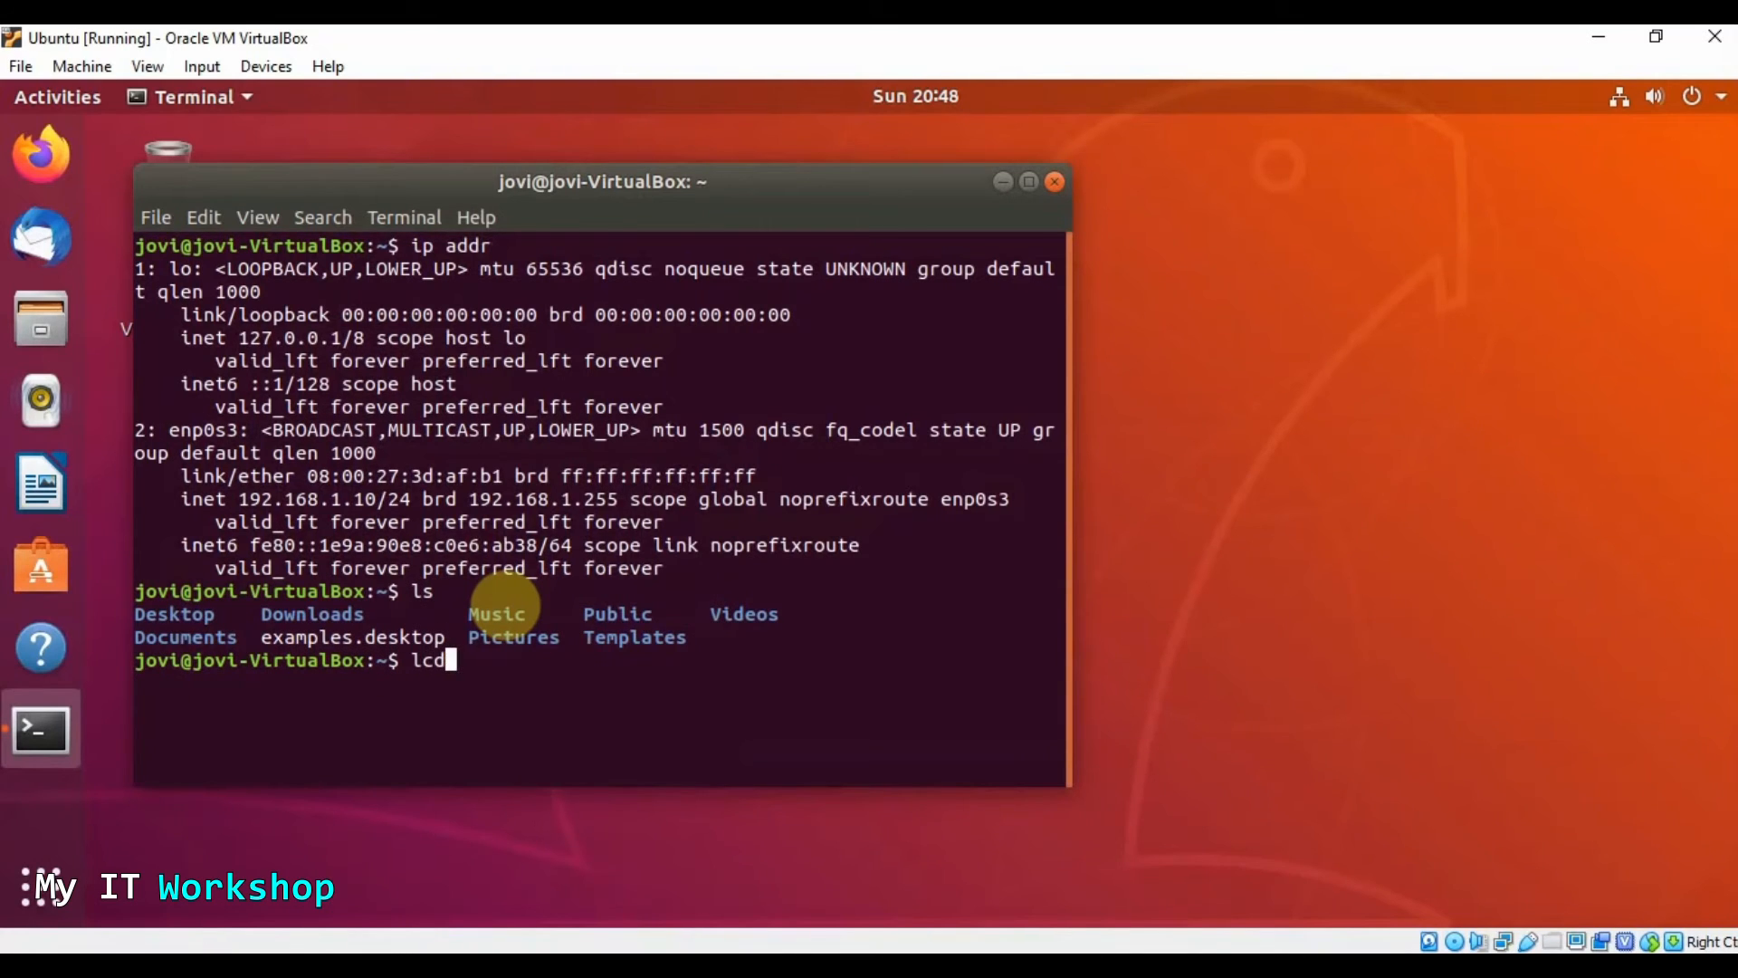
text(cd D)
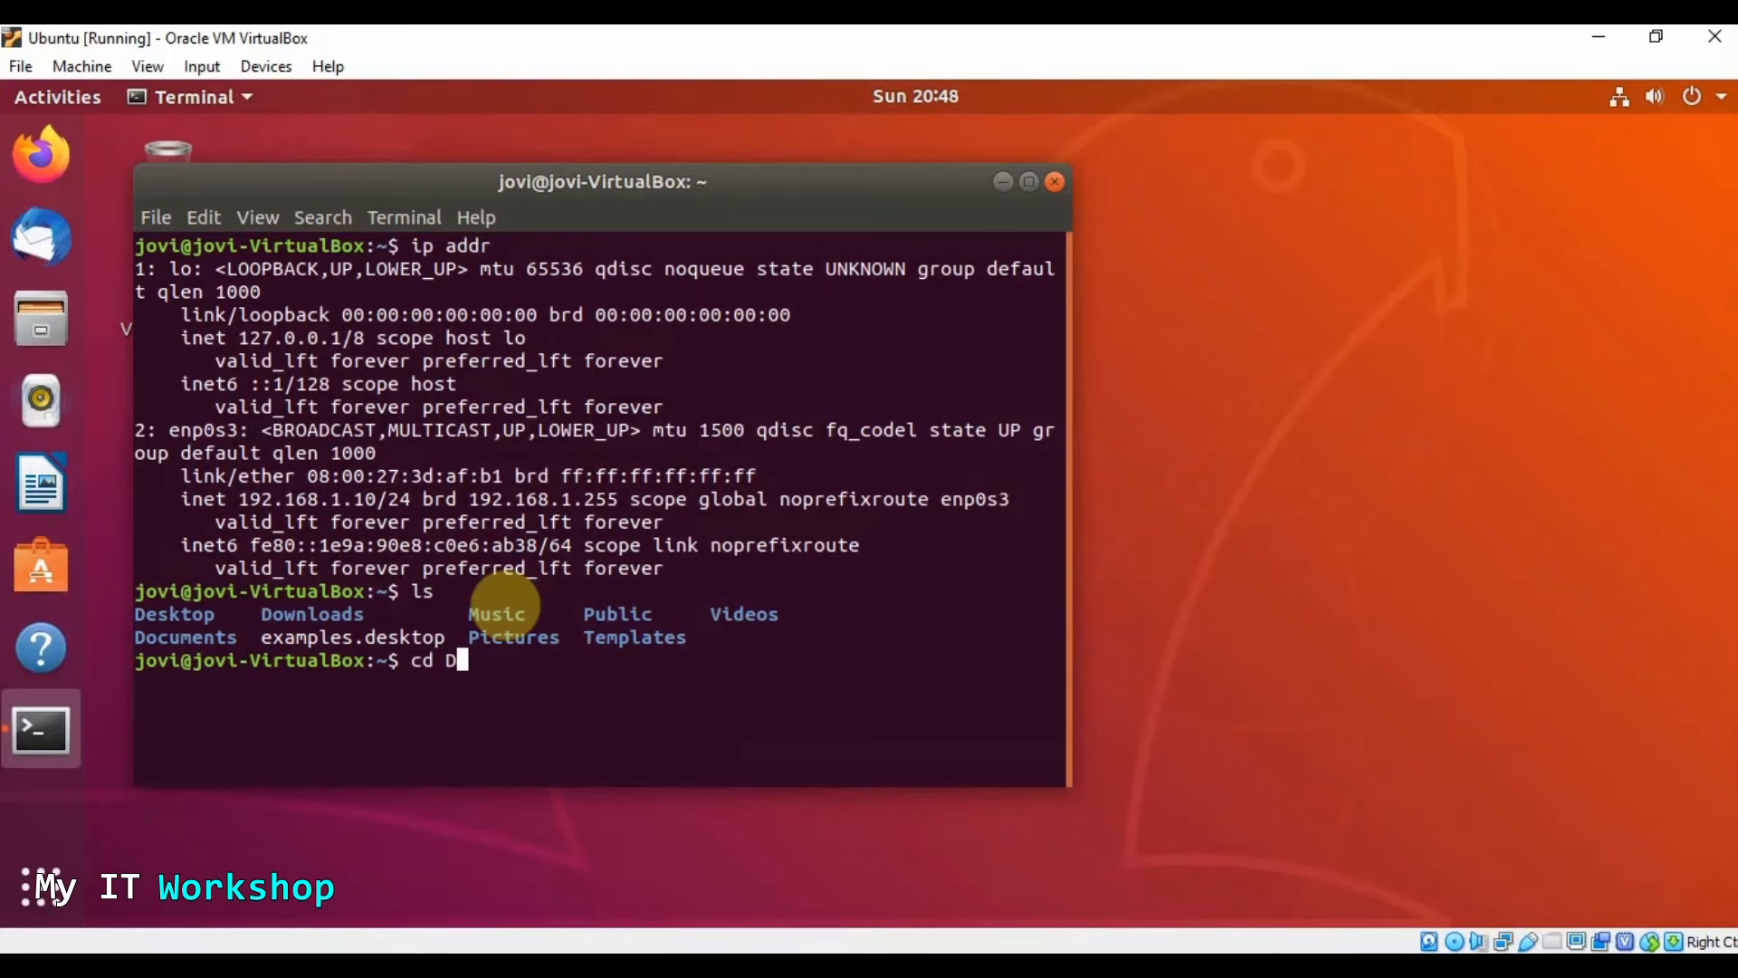
text(oci)
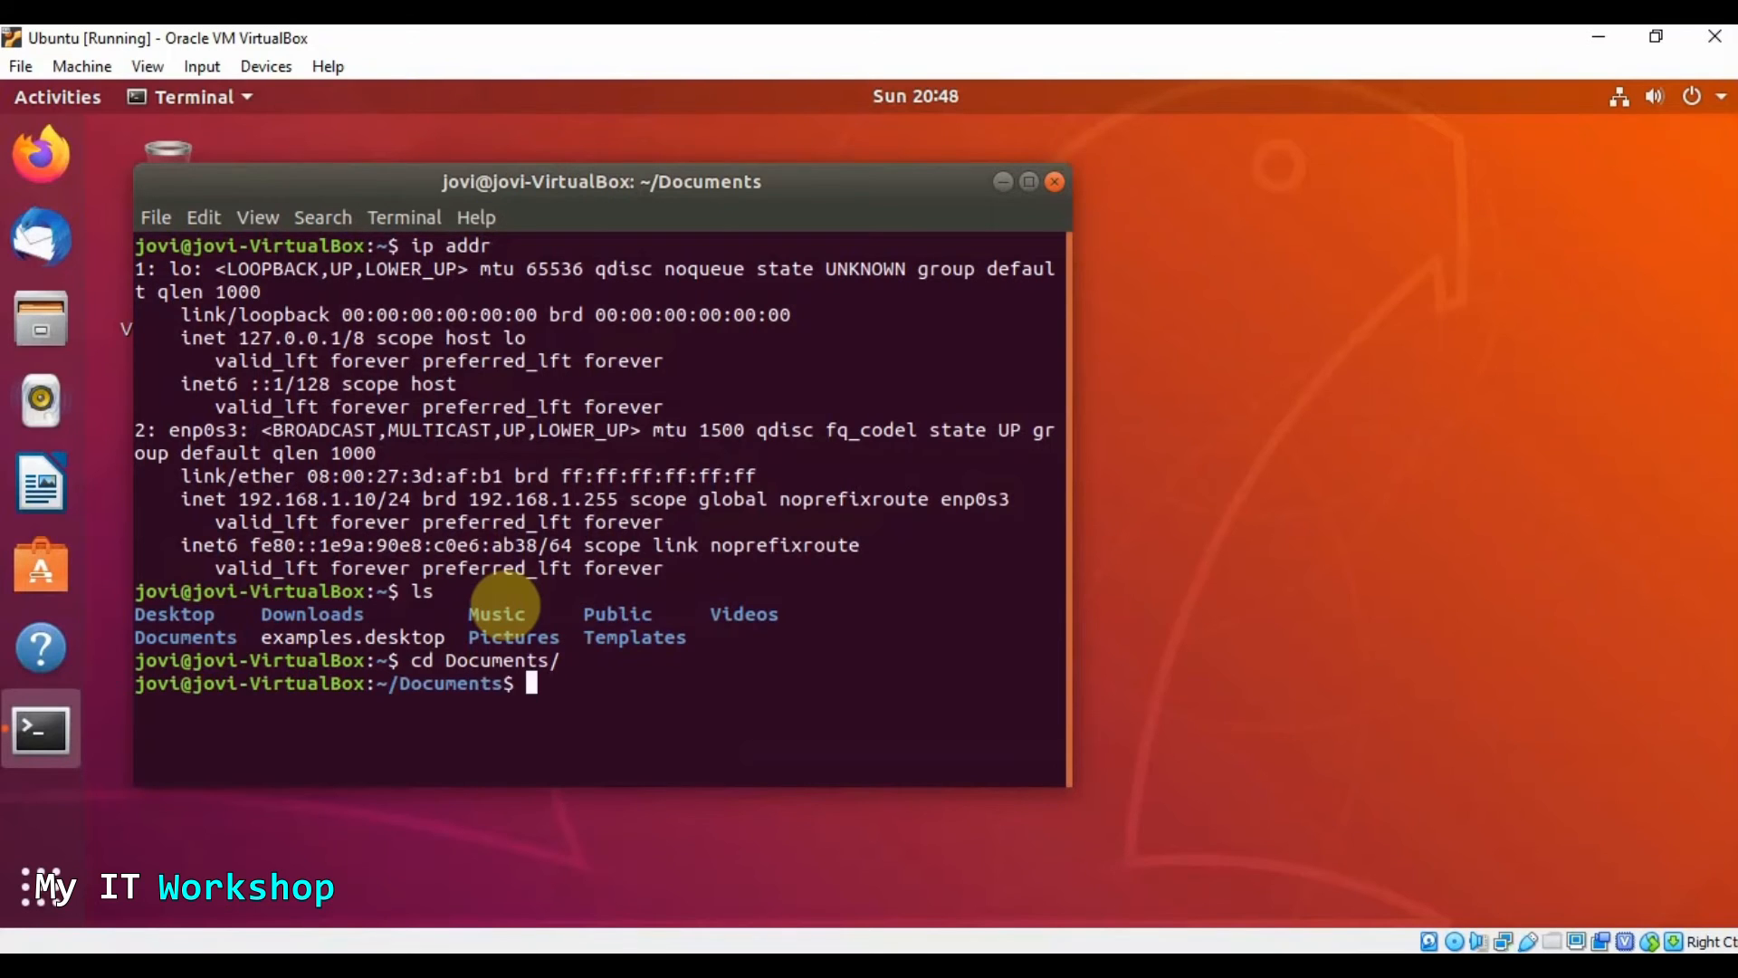
text(ls)
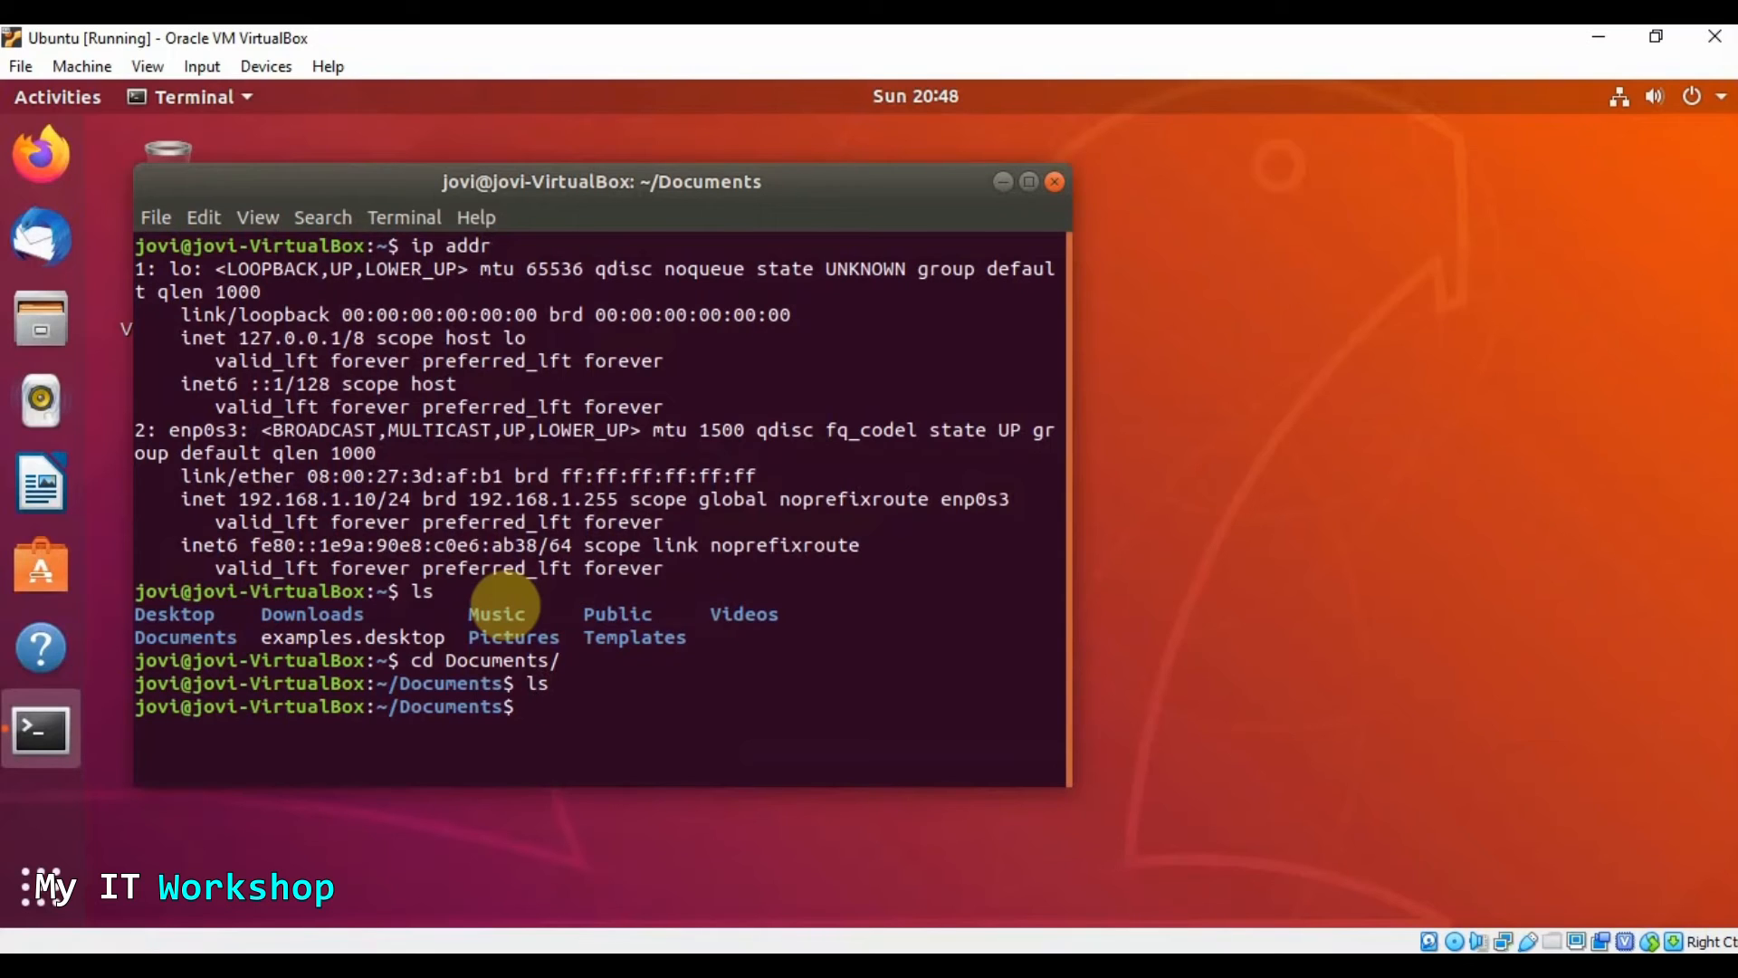
Create an empty MyITWorkshop.txt with touch, correcting the mistyped uppercase name
text(touch)
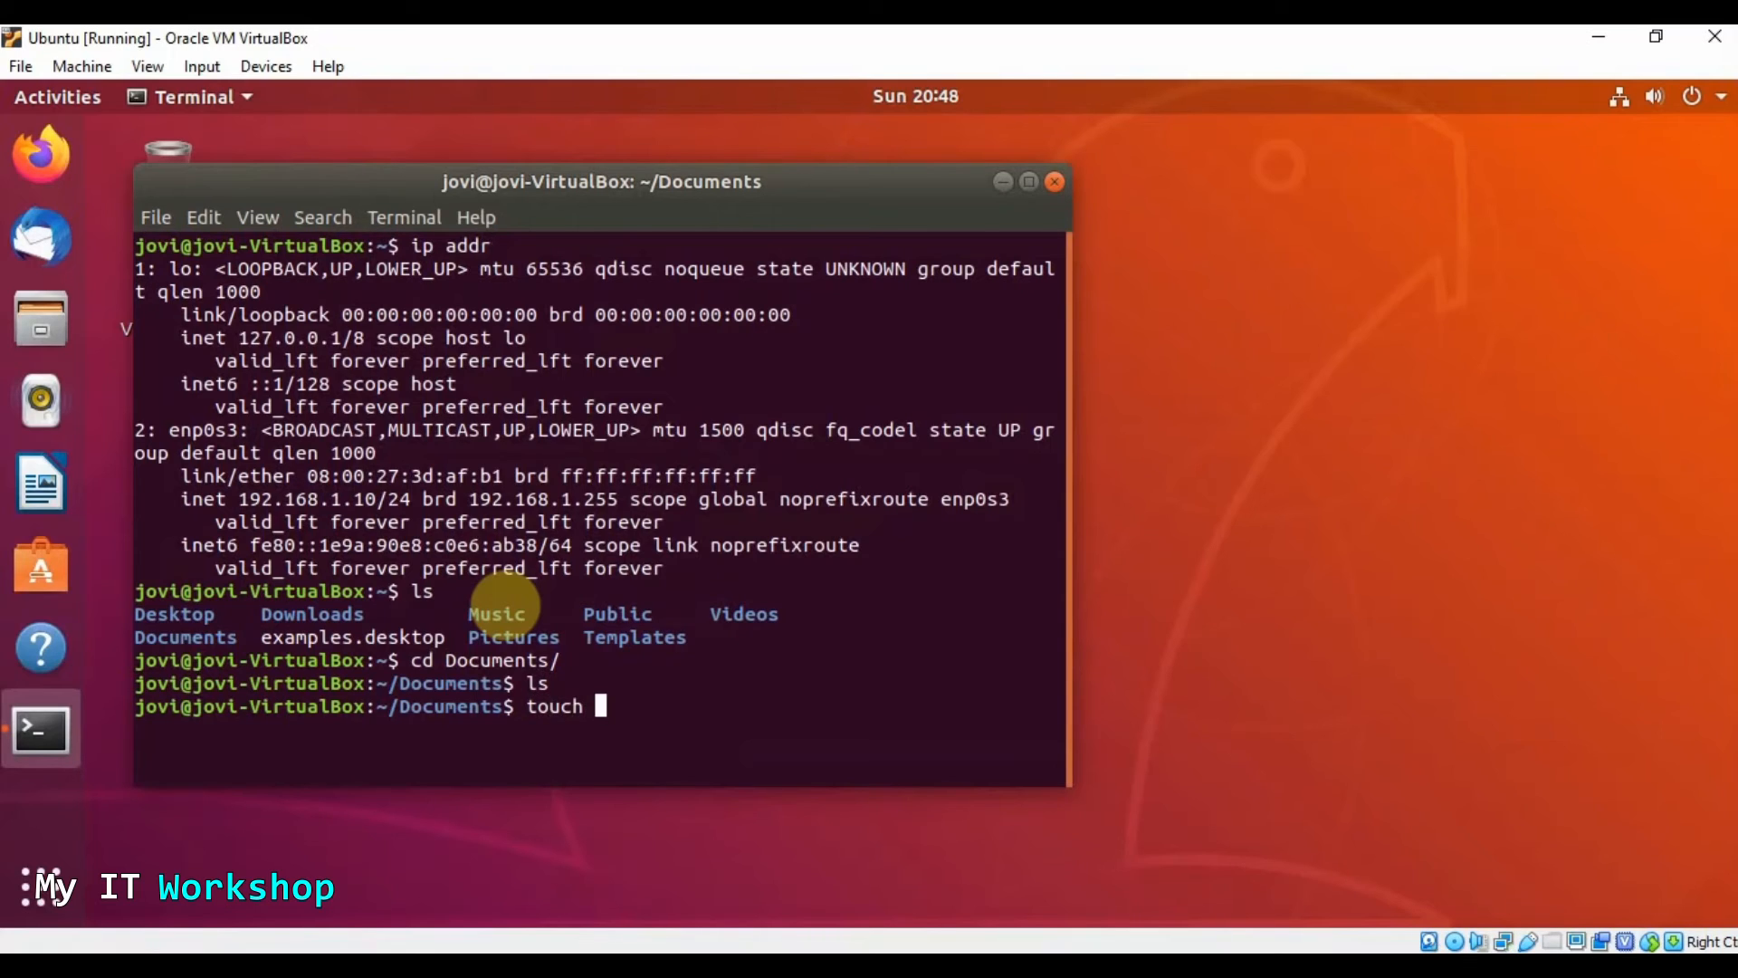
text(M)
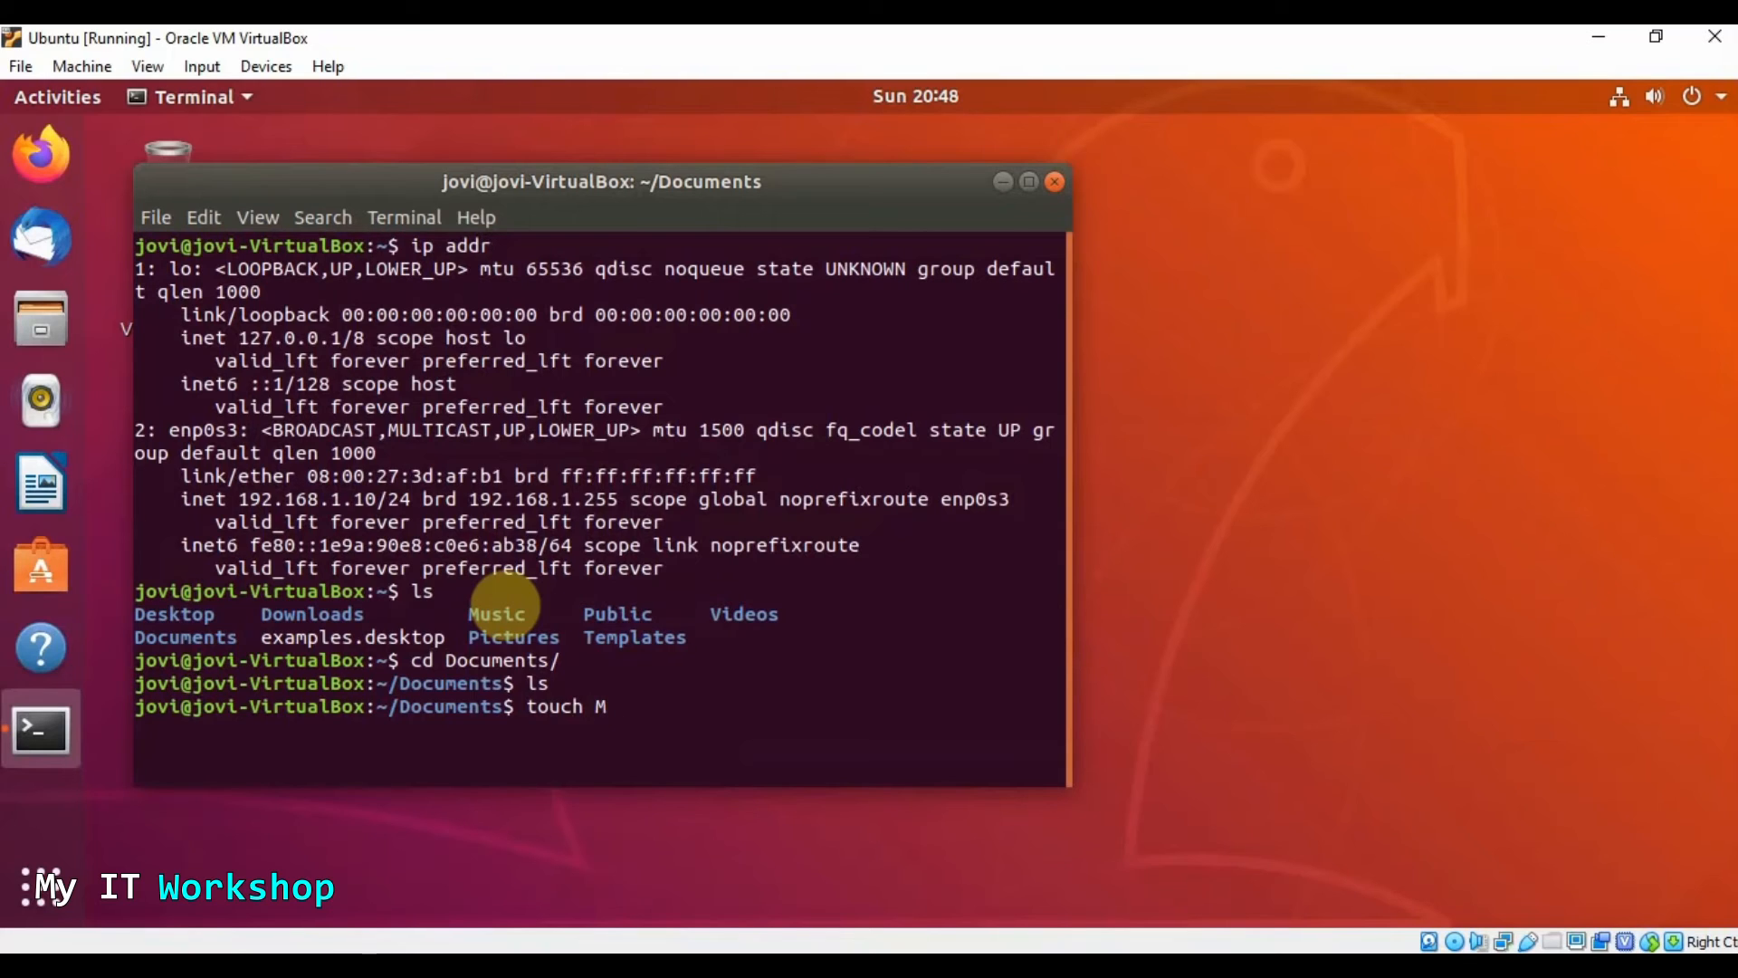
text(yIT)
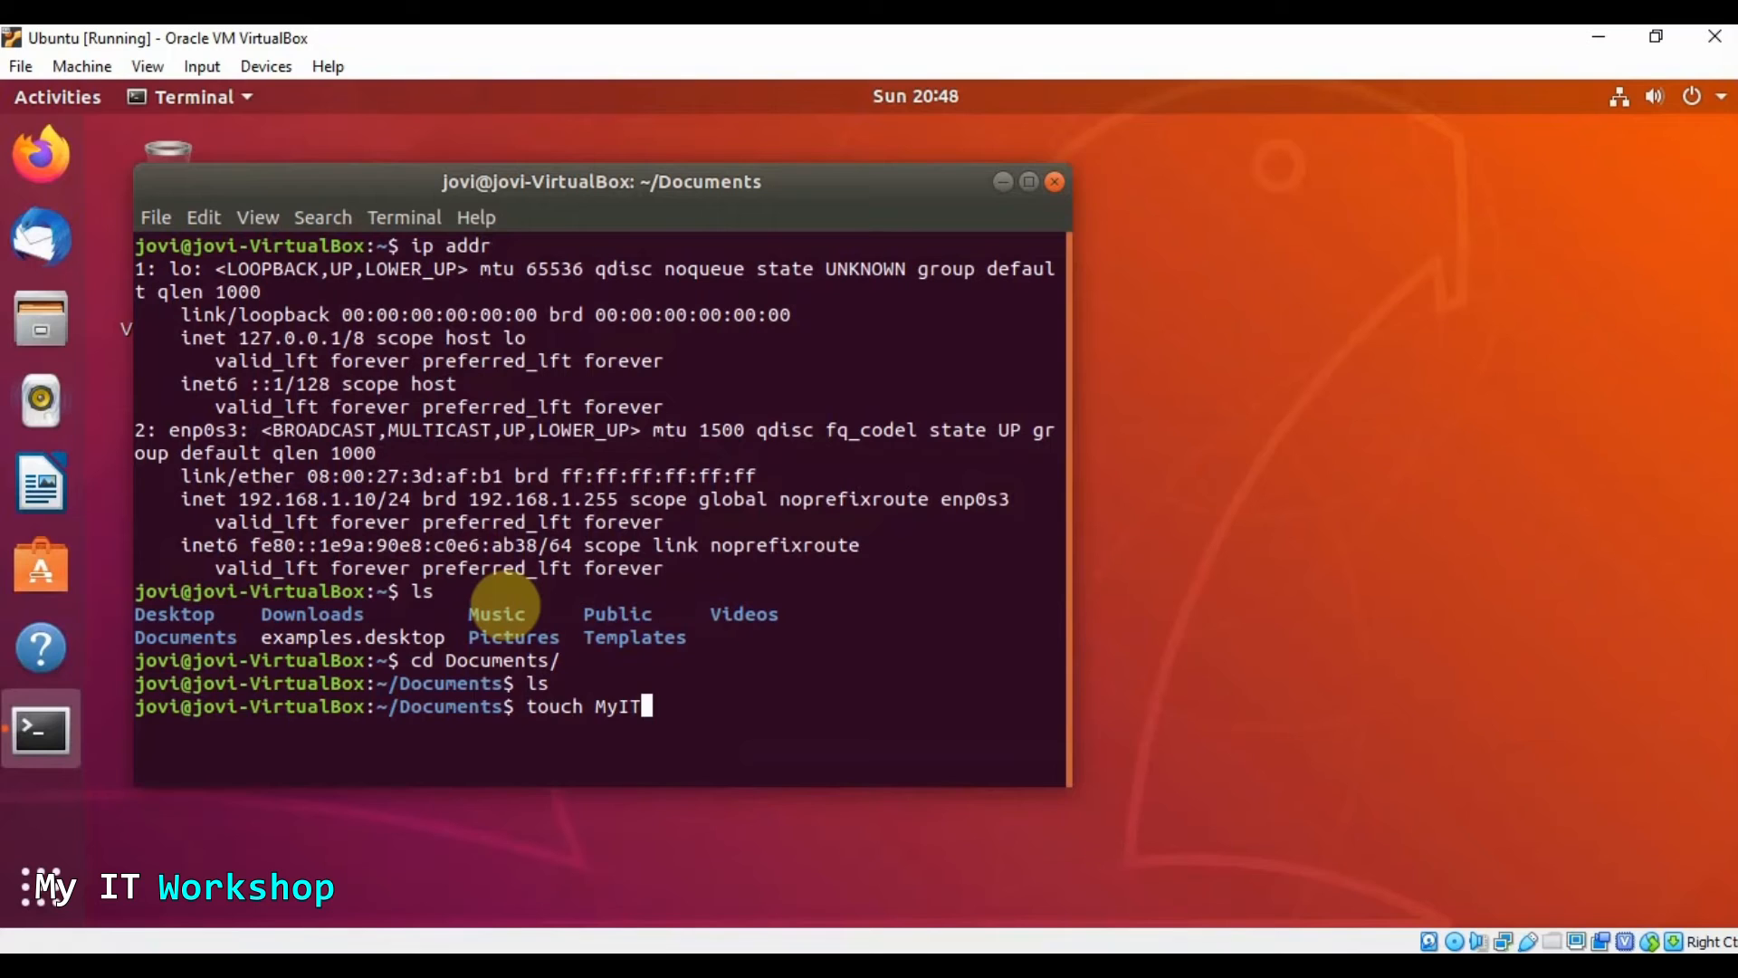
text(WOR)
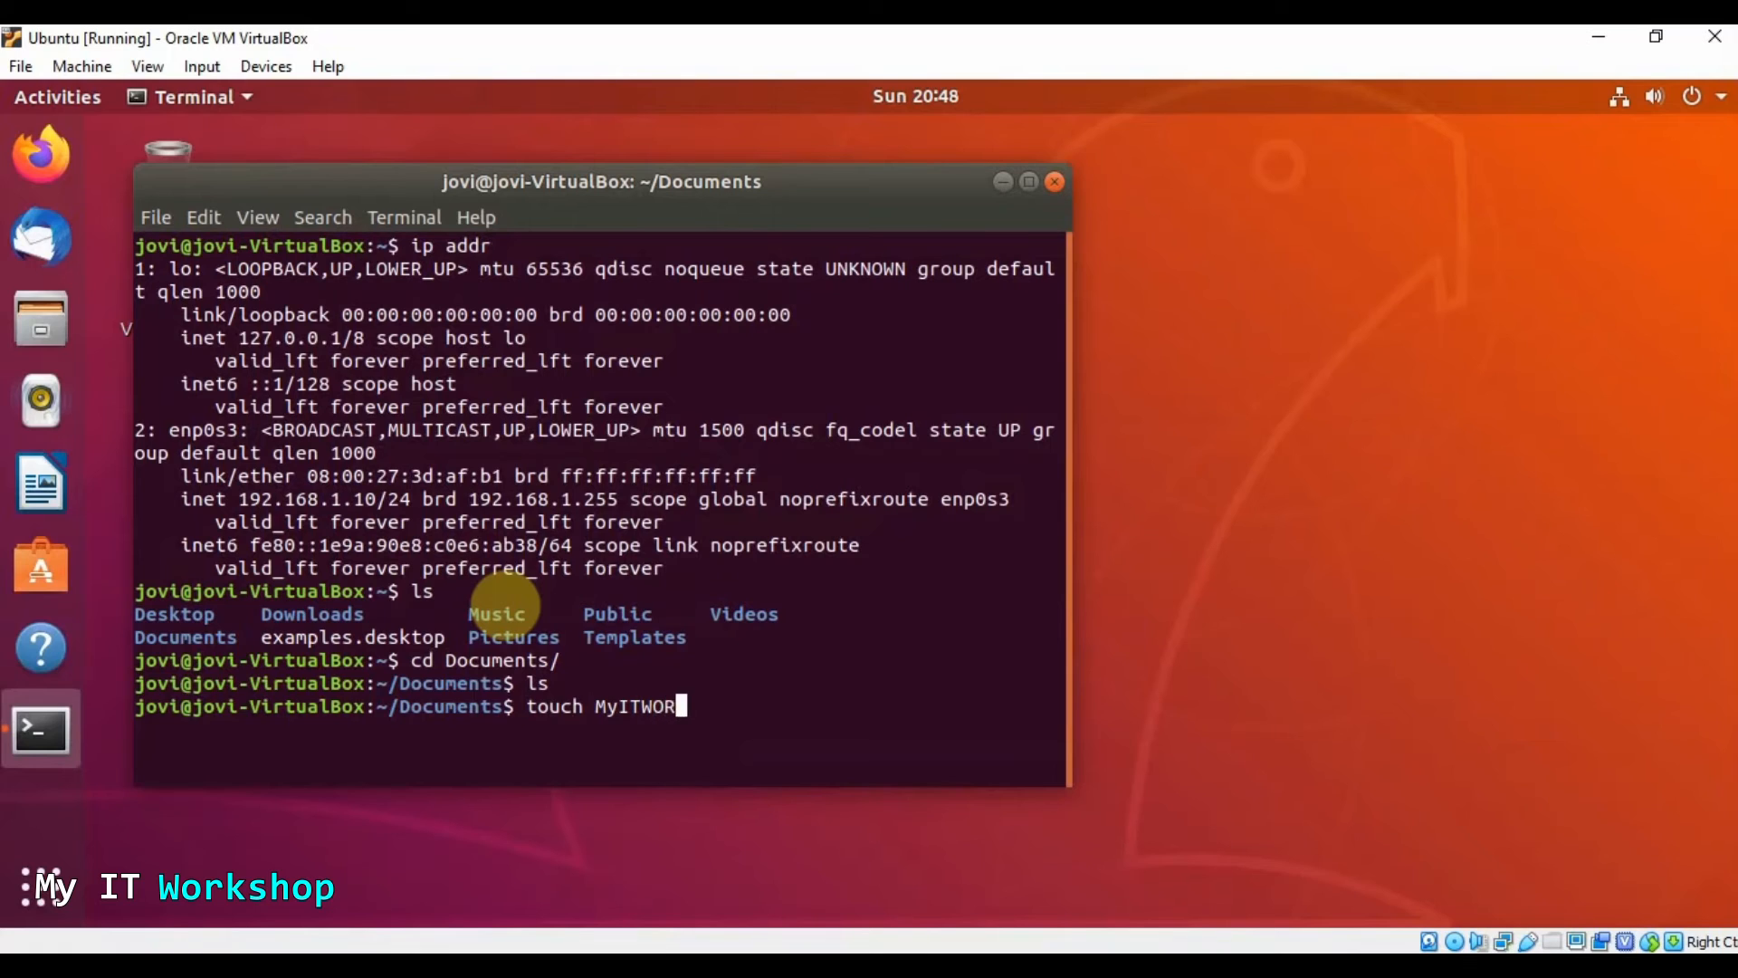
text(KSHOP.TXT)
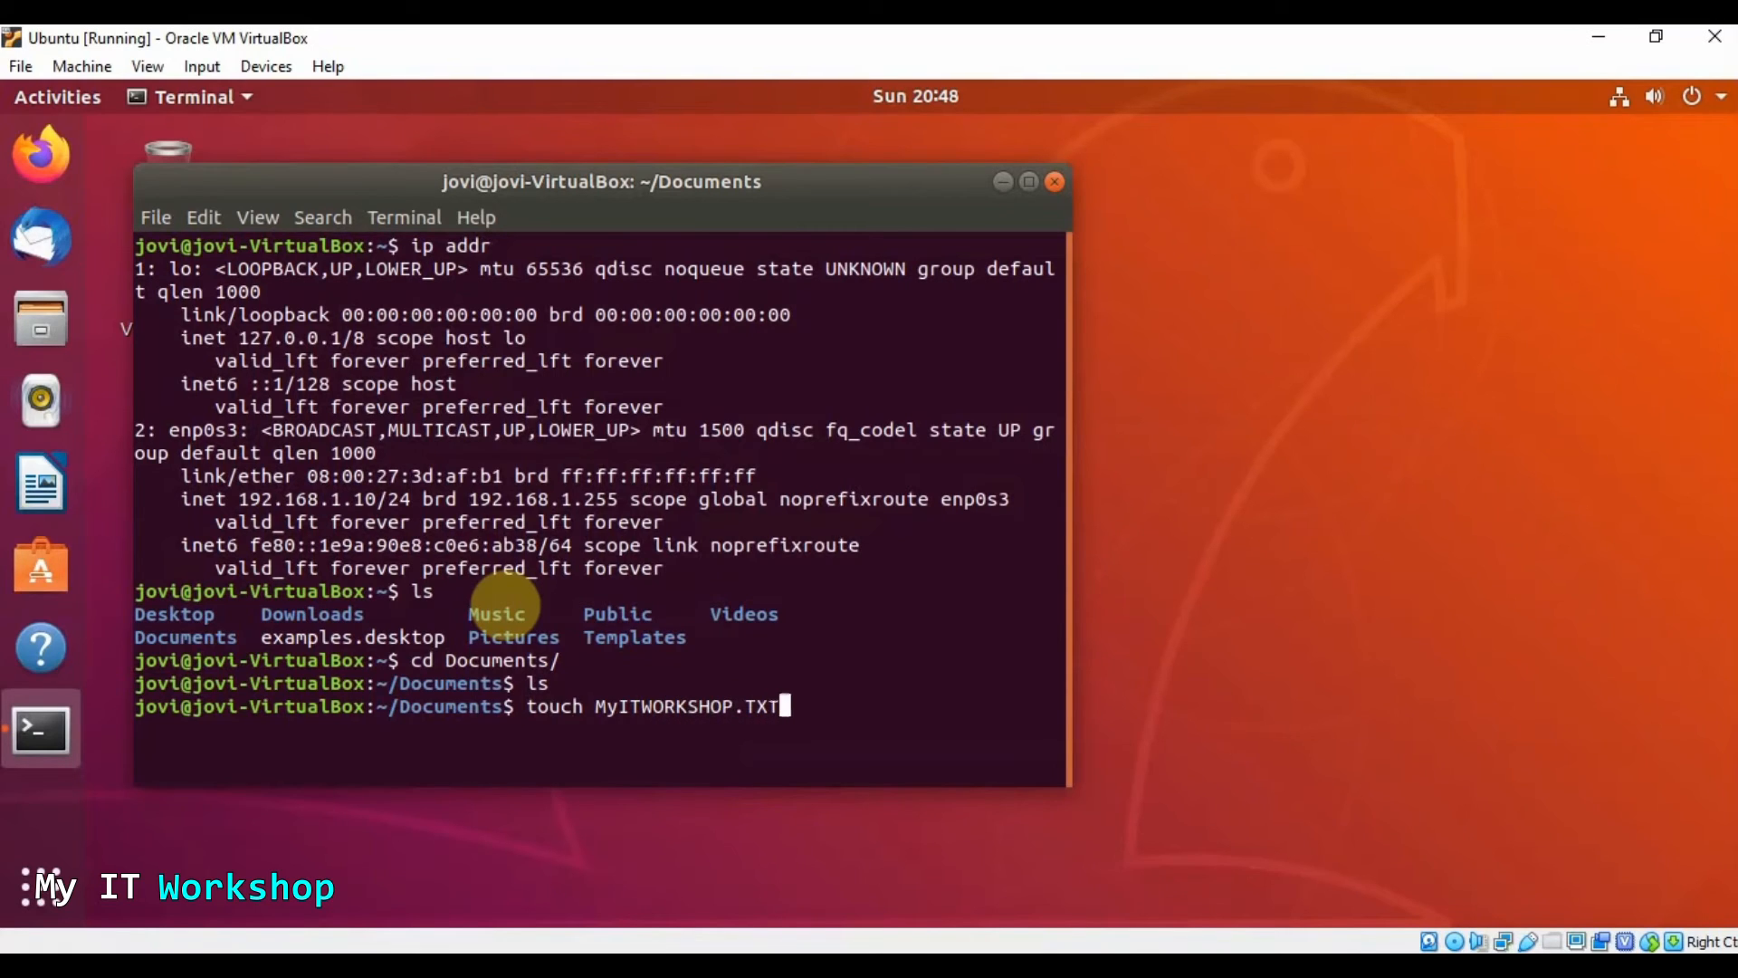
key(BackSpace)
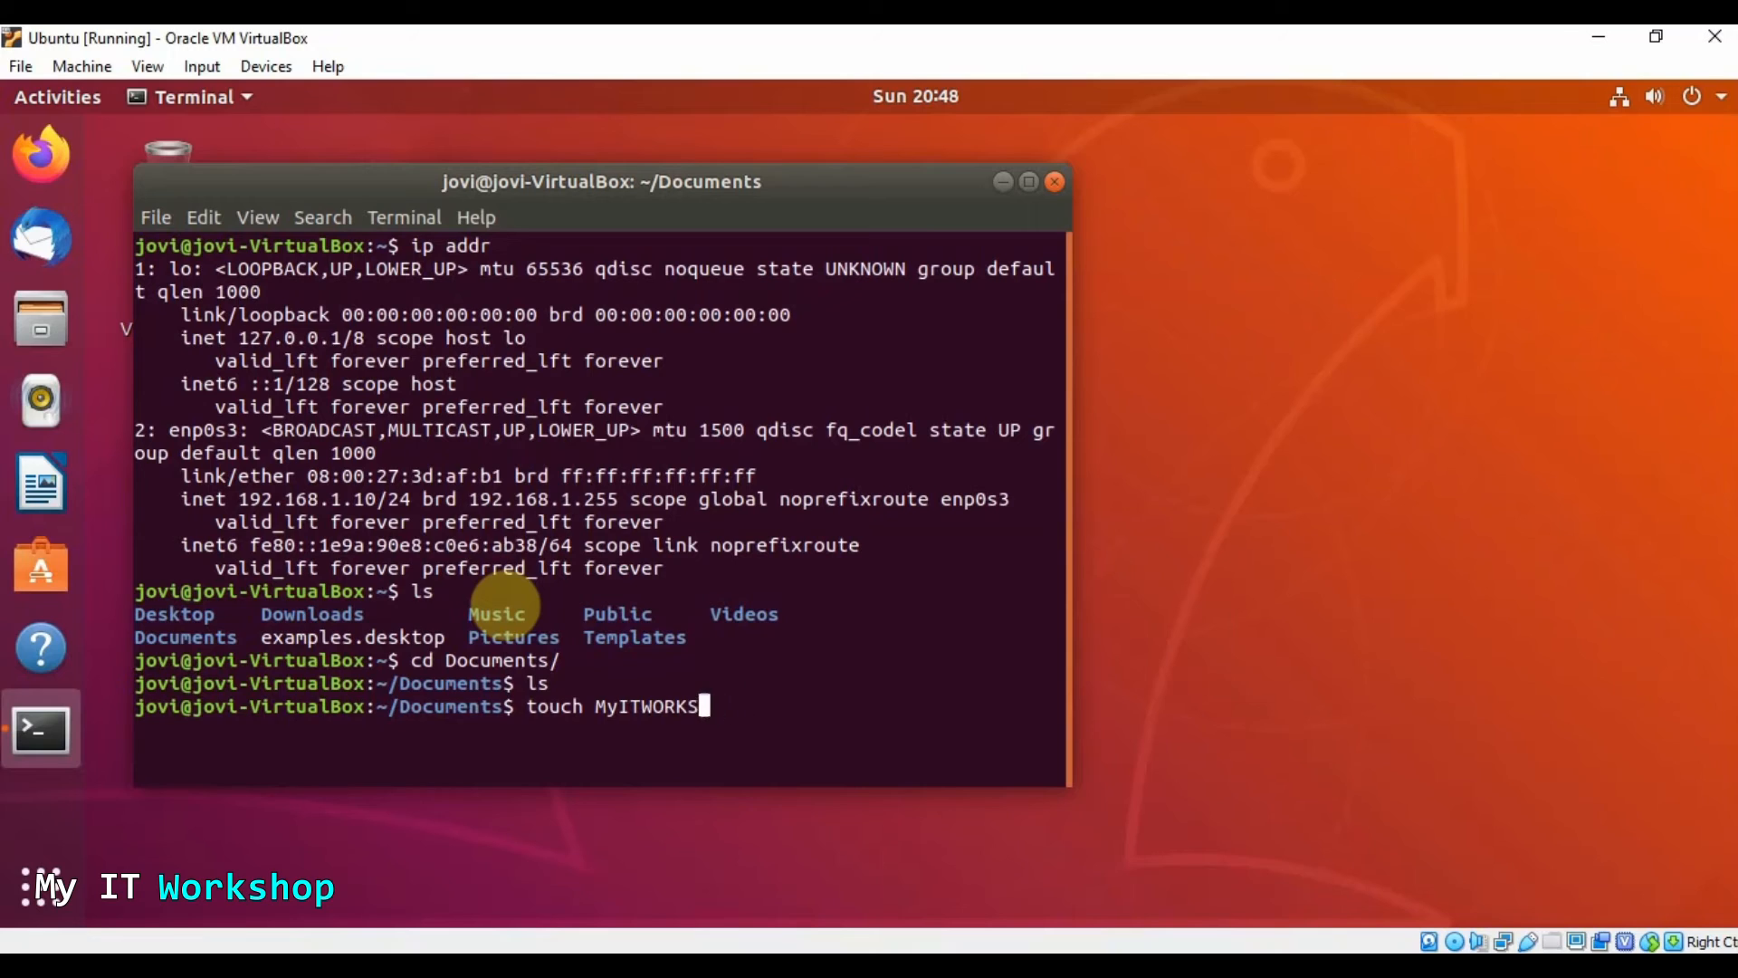
key(BackSpace)
text(ork)
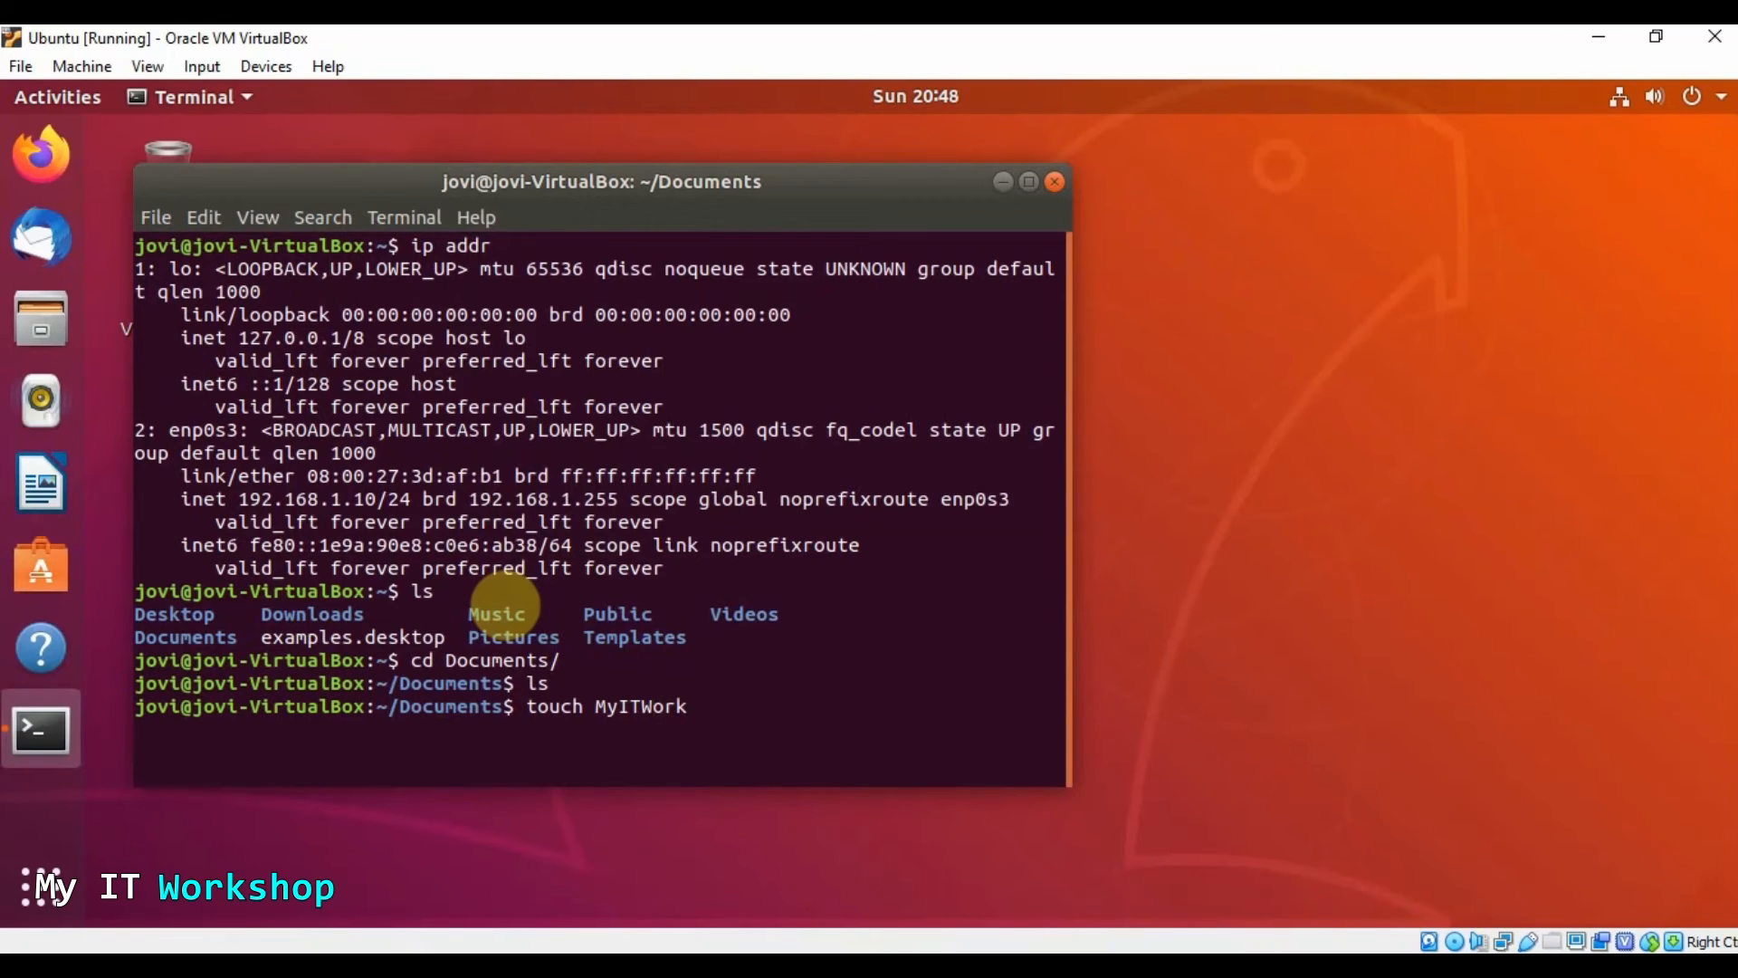
text(shop.txt)
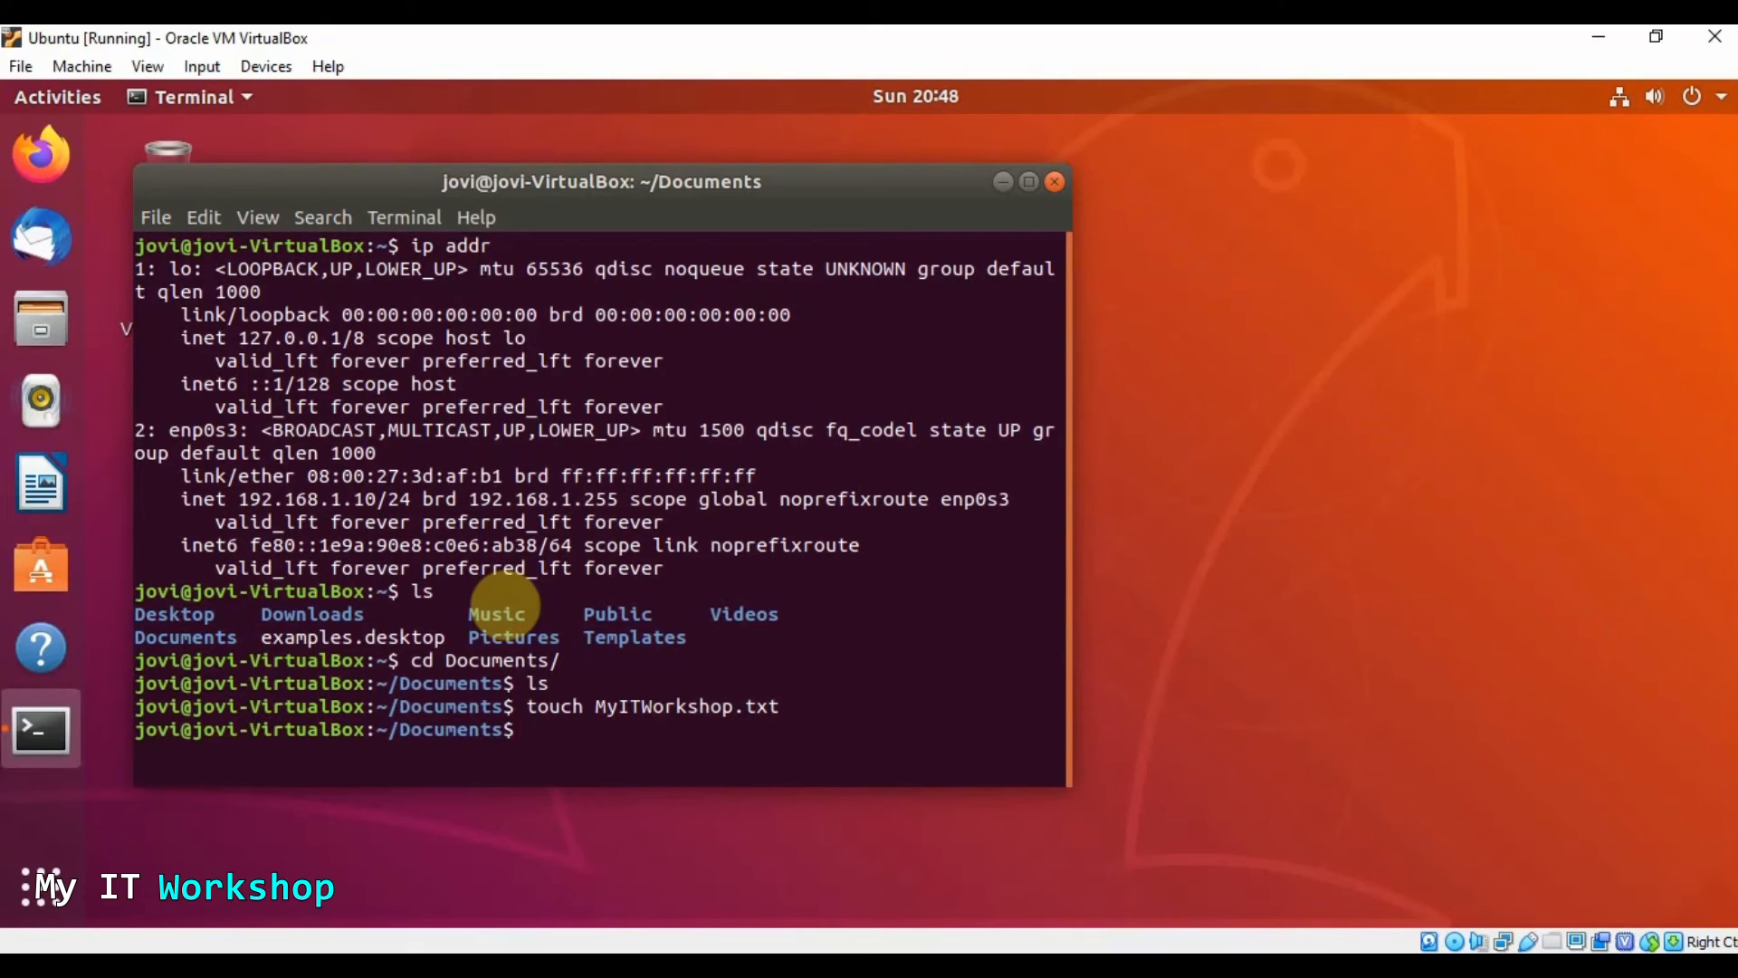
Set MyITWorkshop.txt to 775 permissions with chmod and start a nano command for it
text(cho)
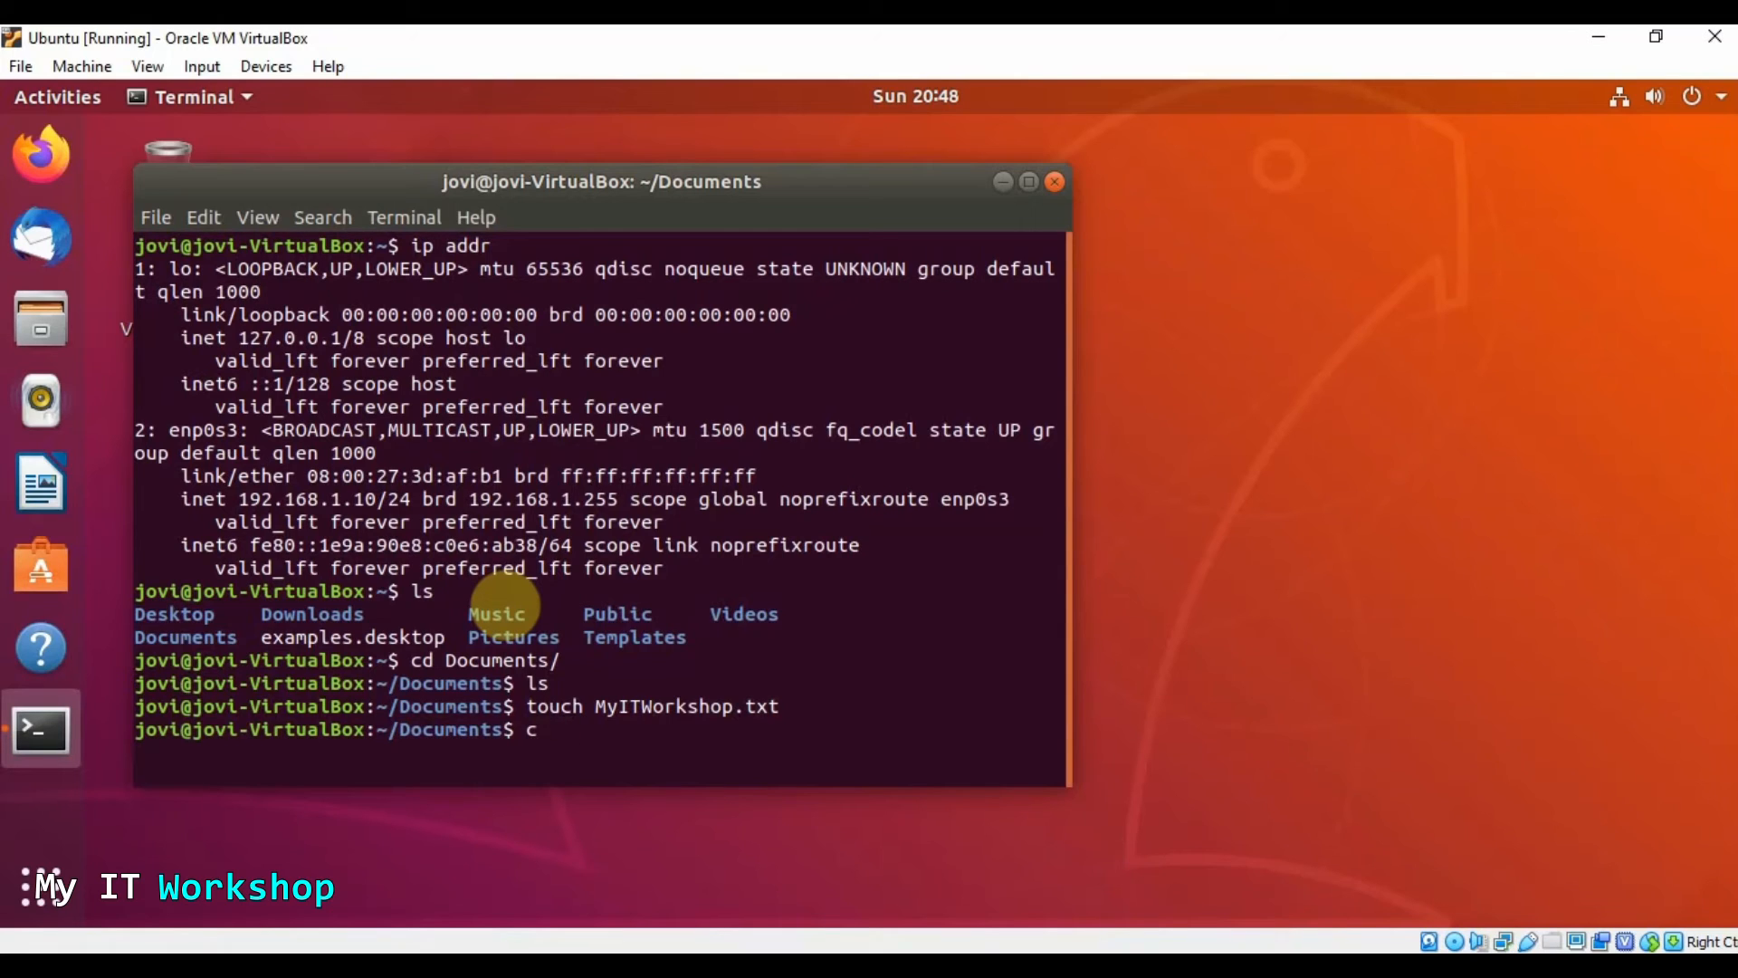
text(hmod)
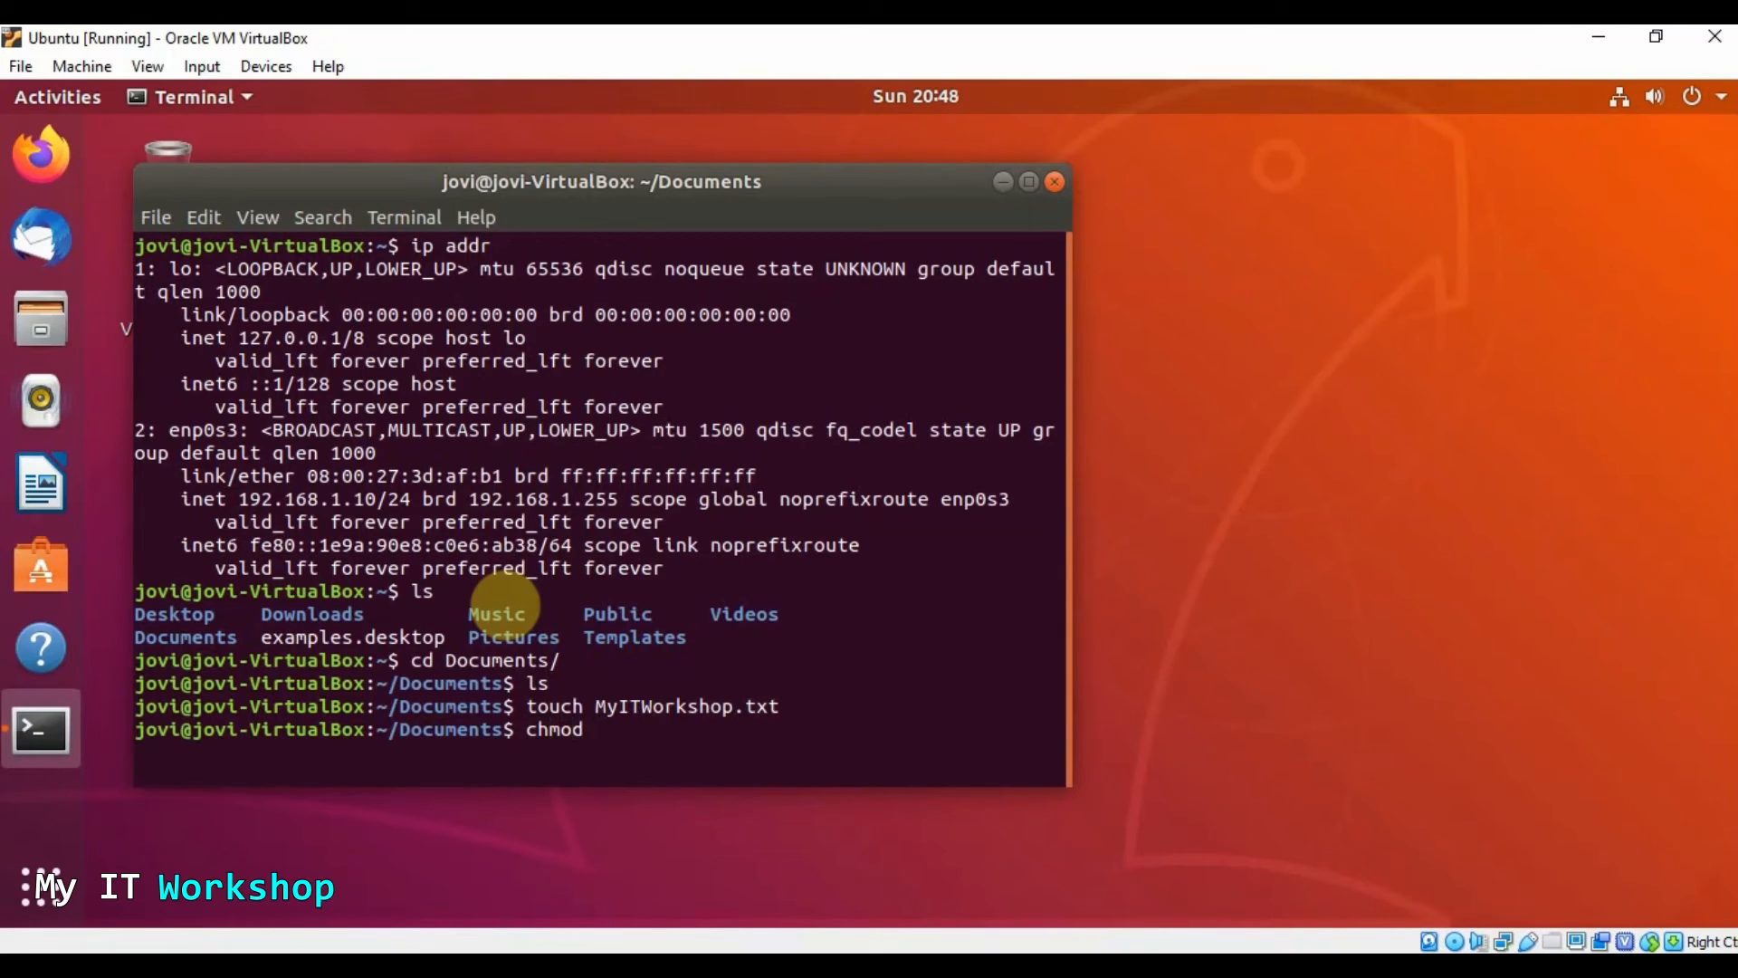
text(775 MyITWorkshop.txt)
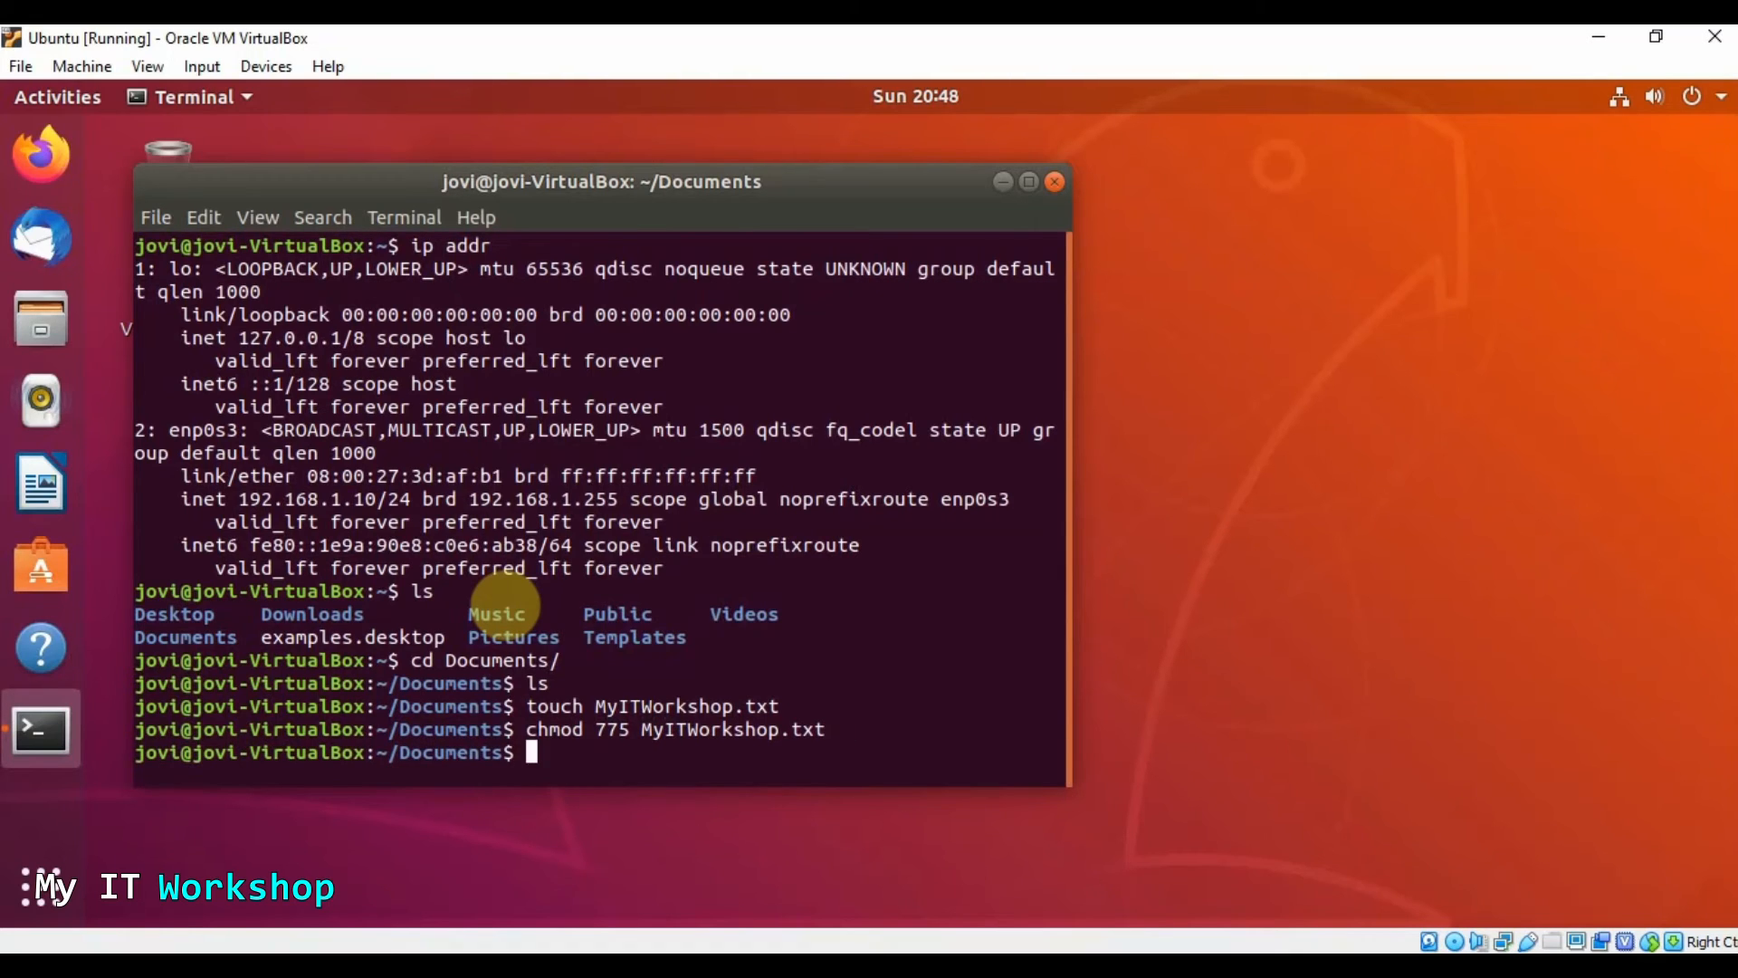
text(nano)
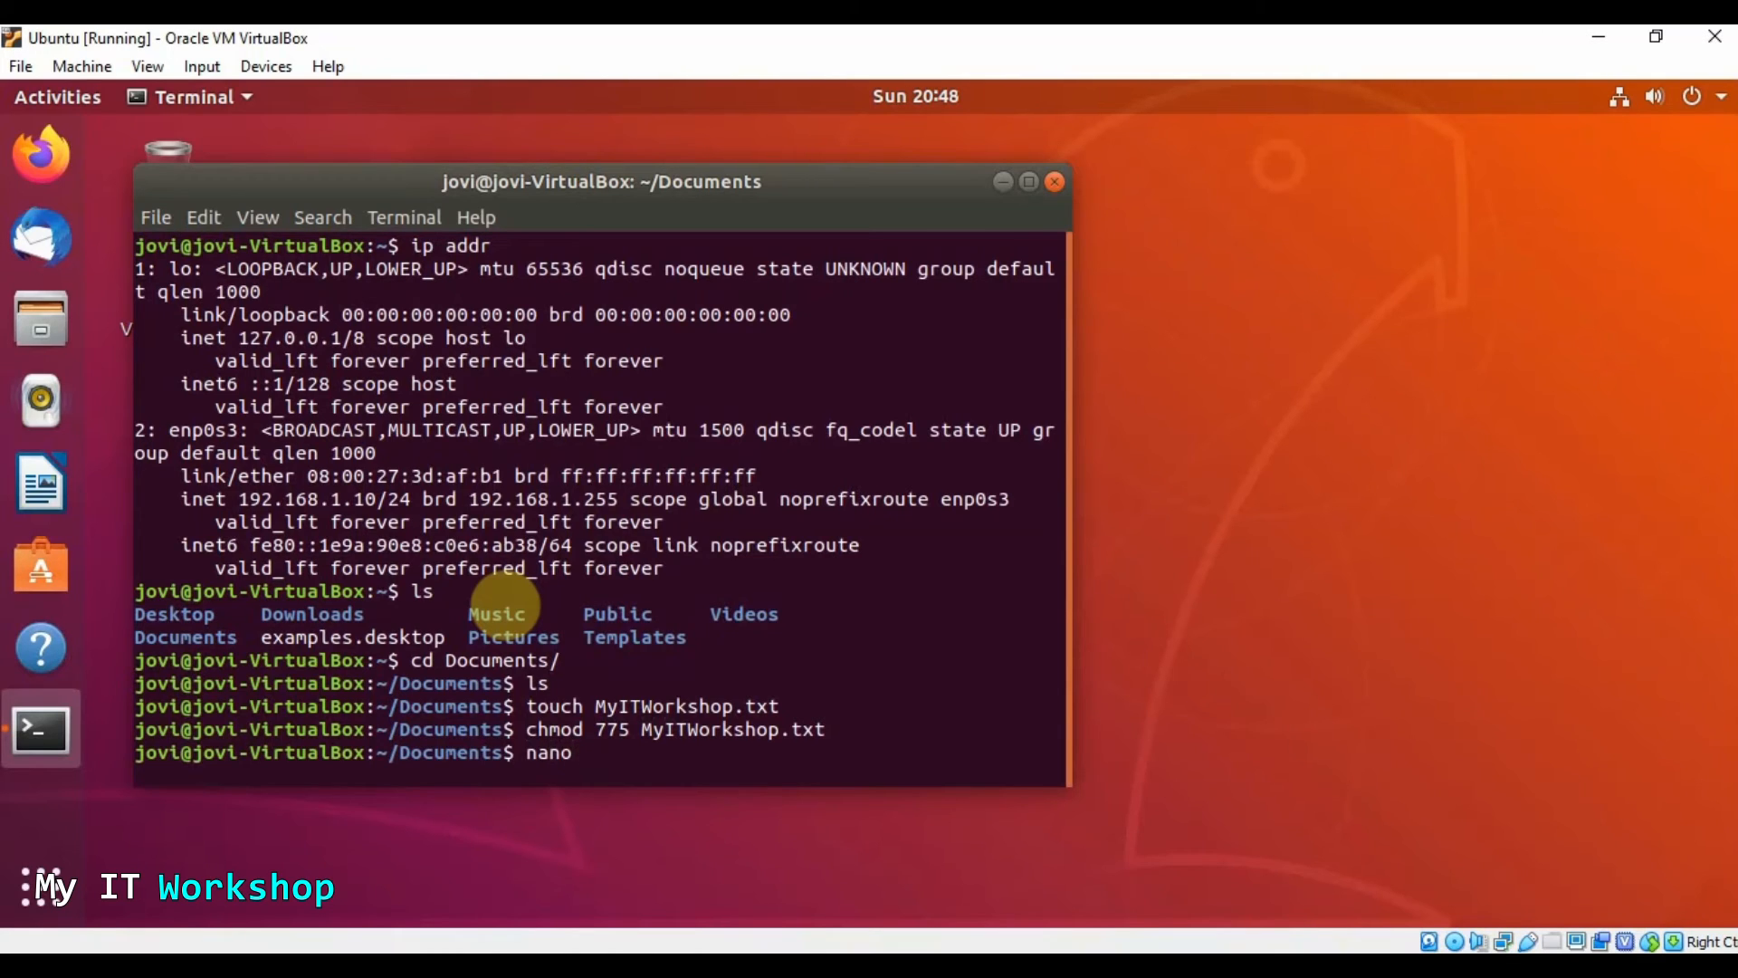
text(MyITWorkshop.txt)
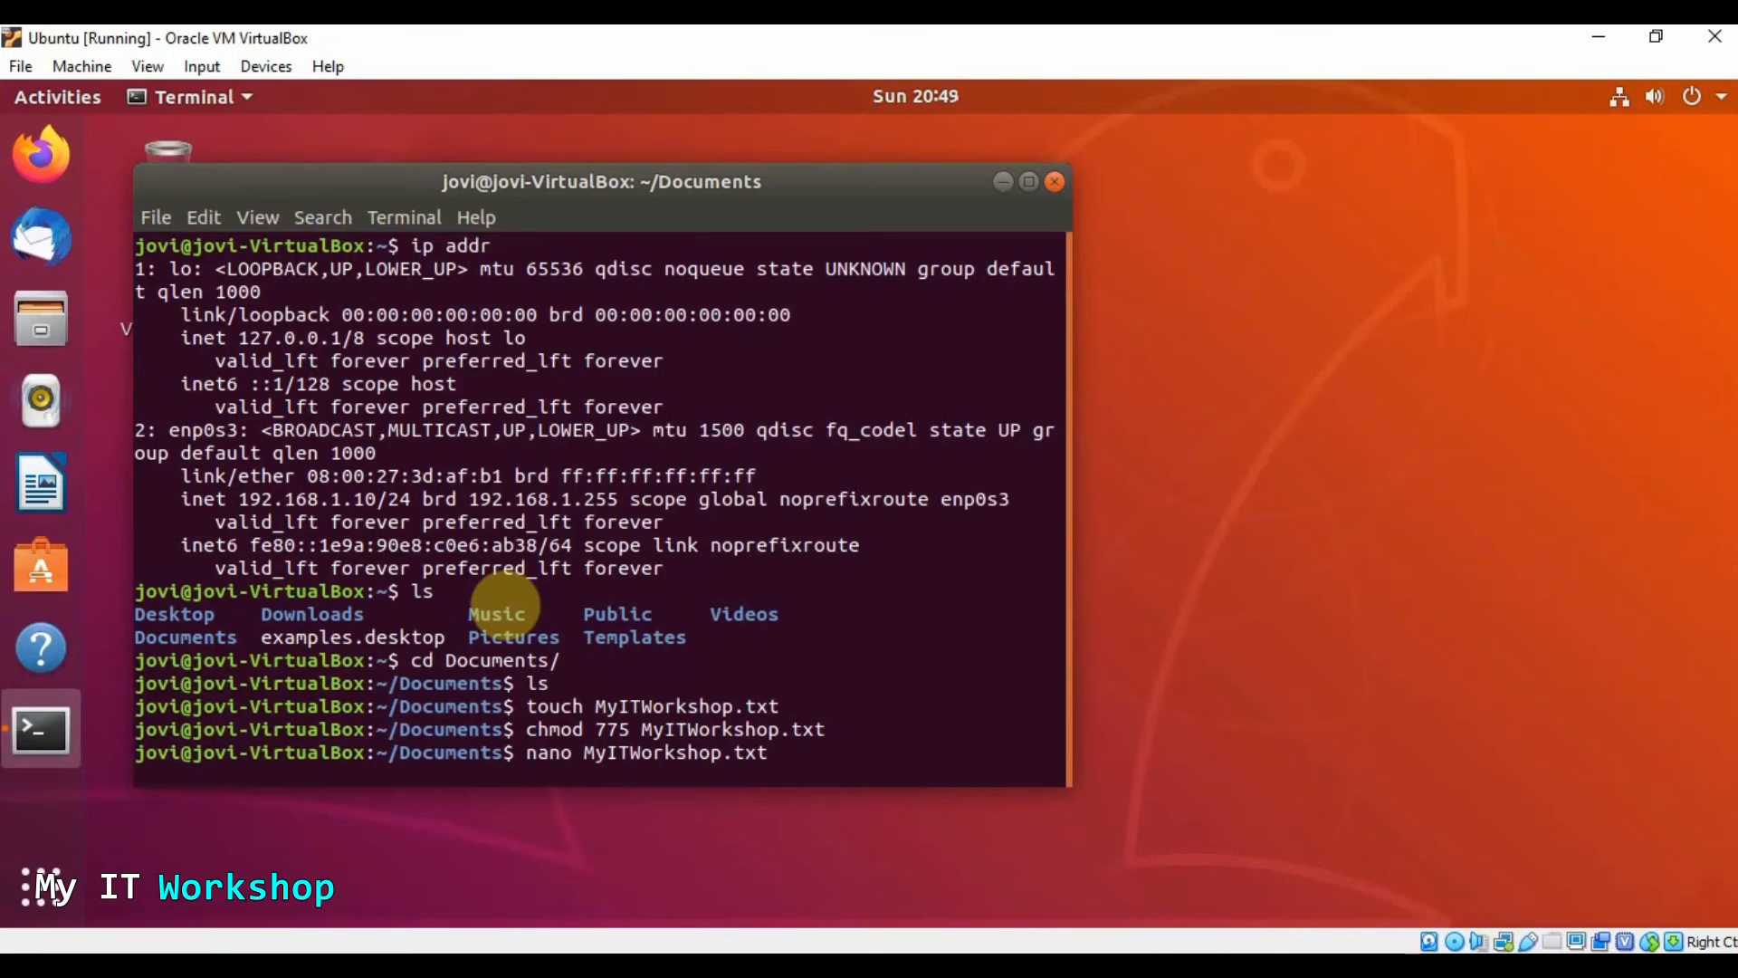
Write 'This is for Windows' into MyITWorkshop.txt in nano, save it, and begin a cat command
key(Return)
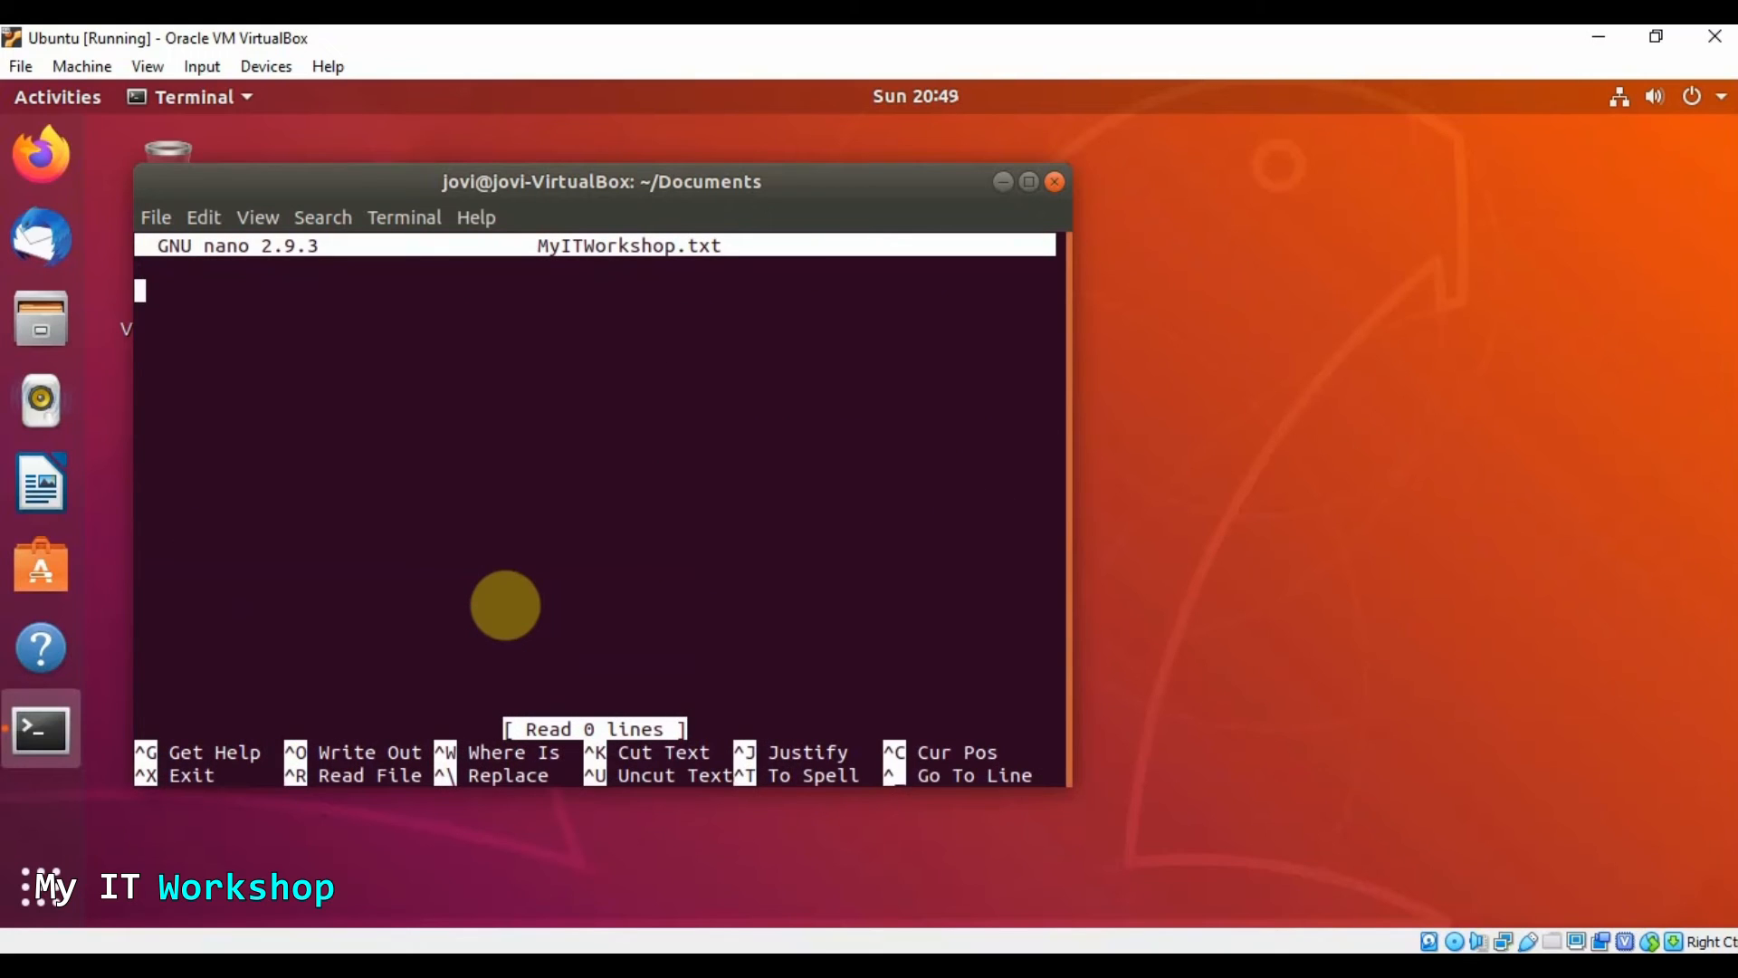
text(THis)
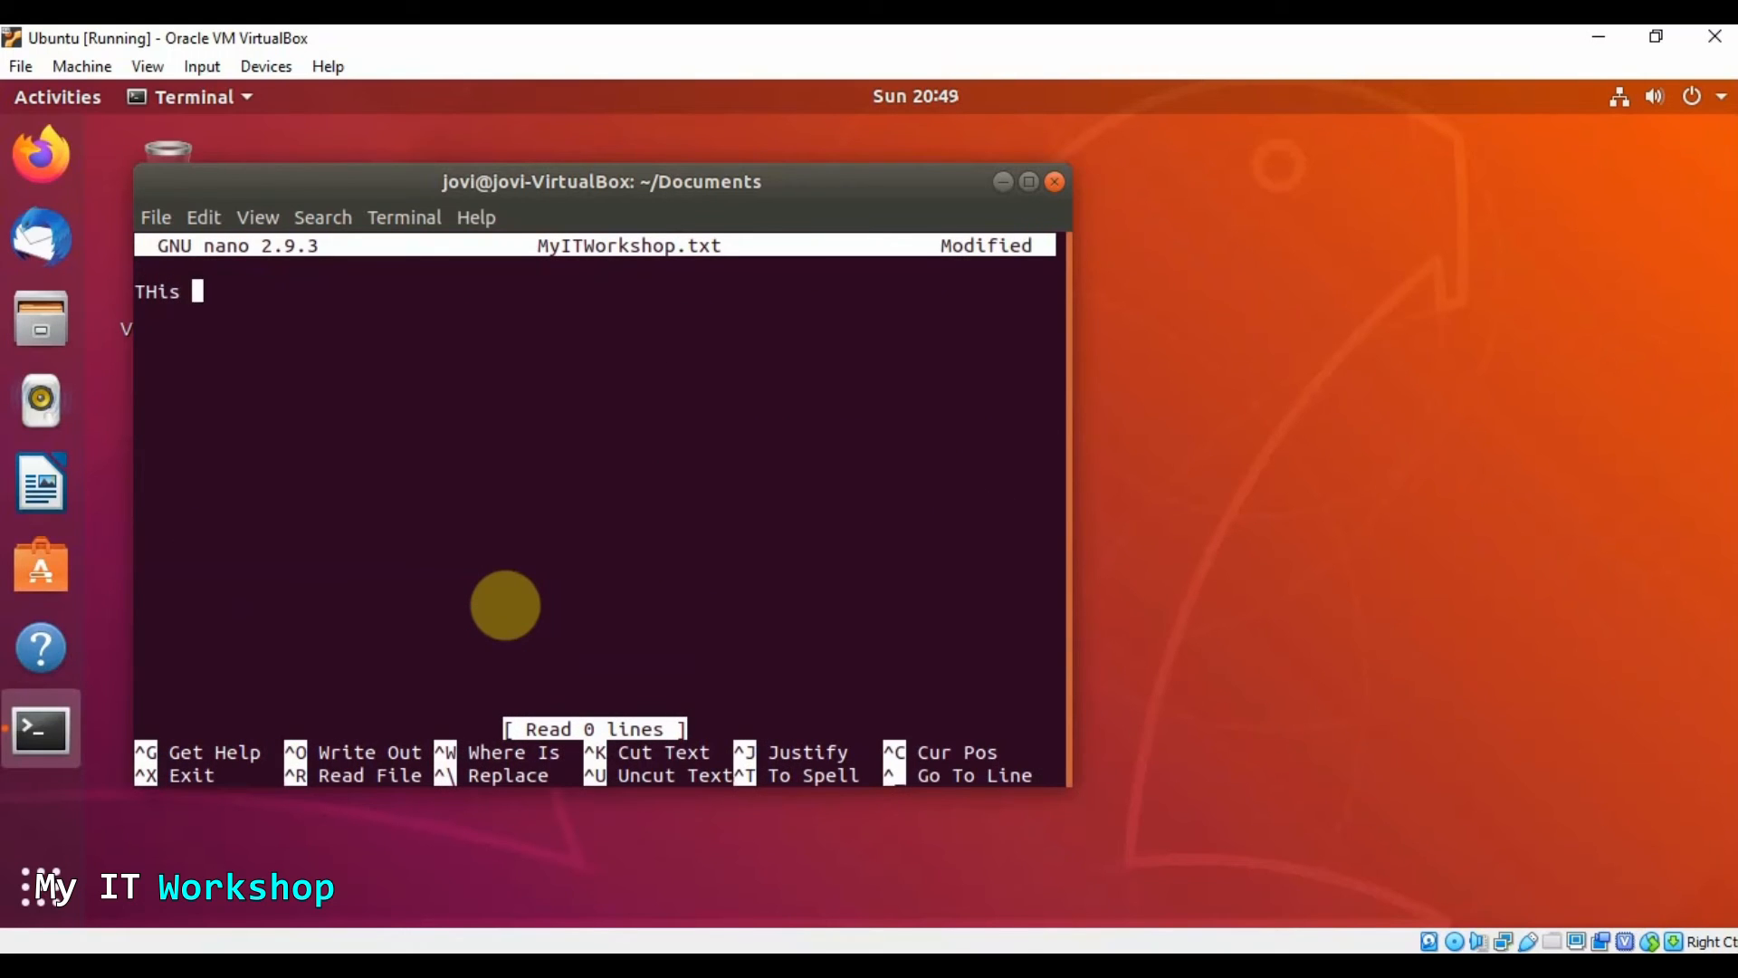
text(is for)
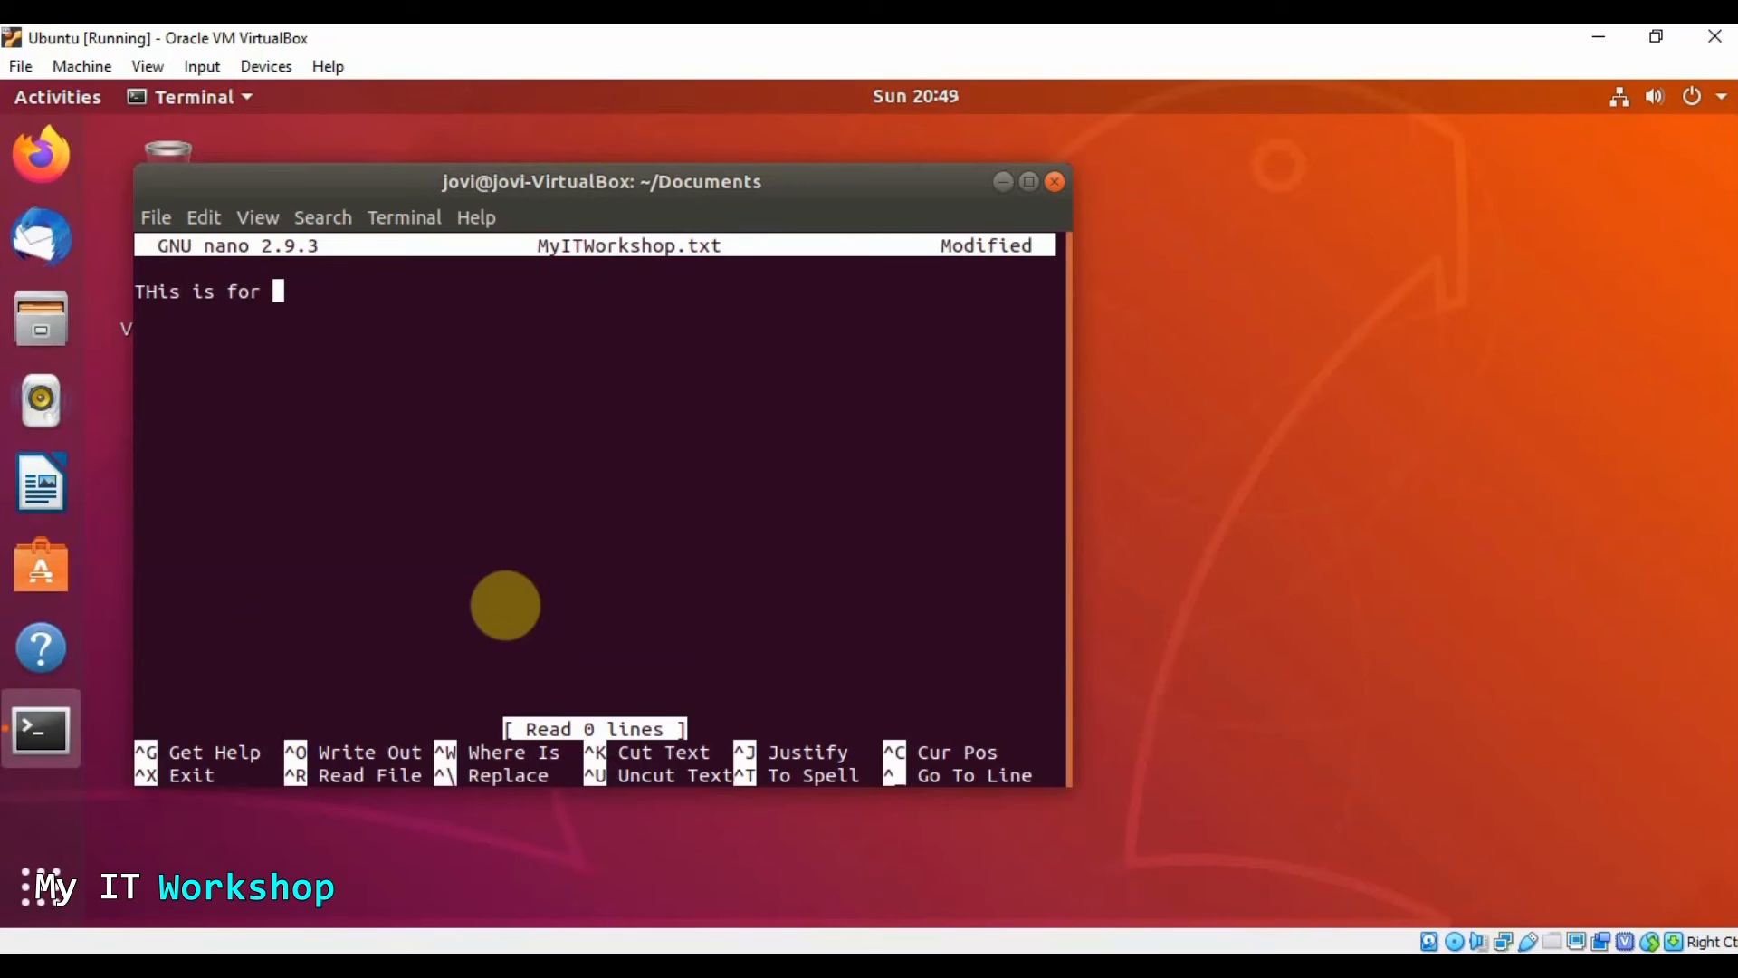
text(WIndows)
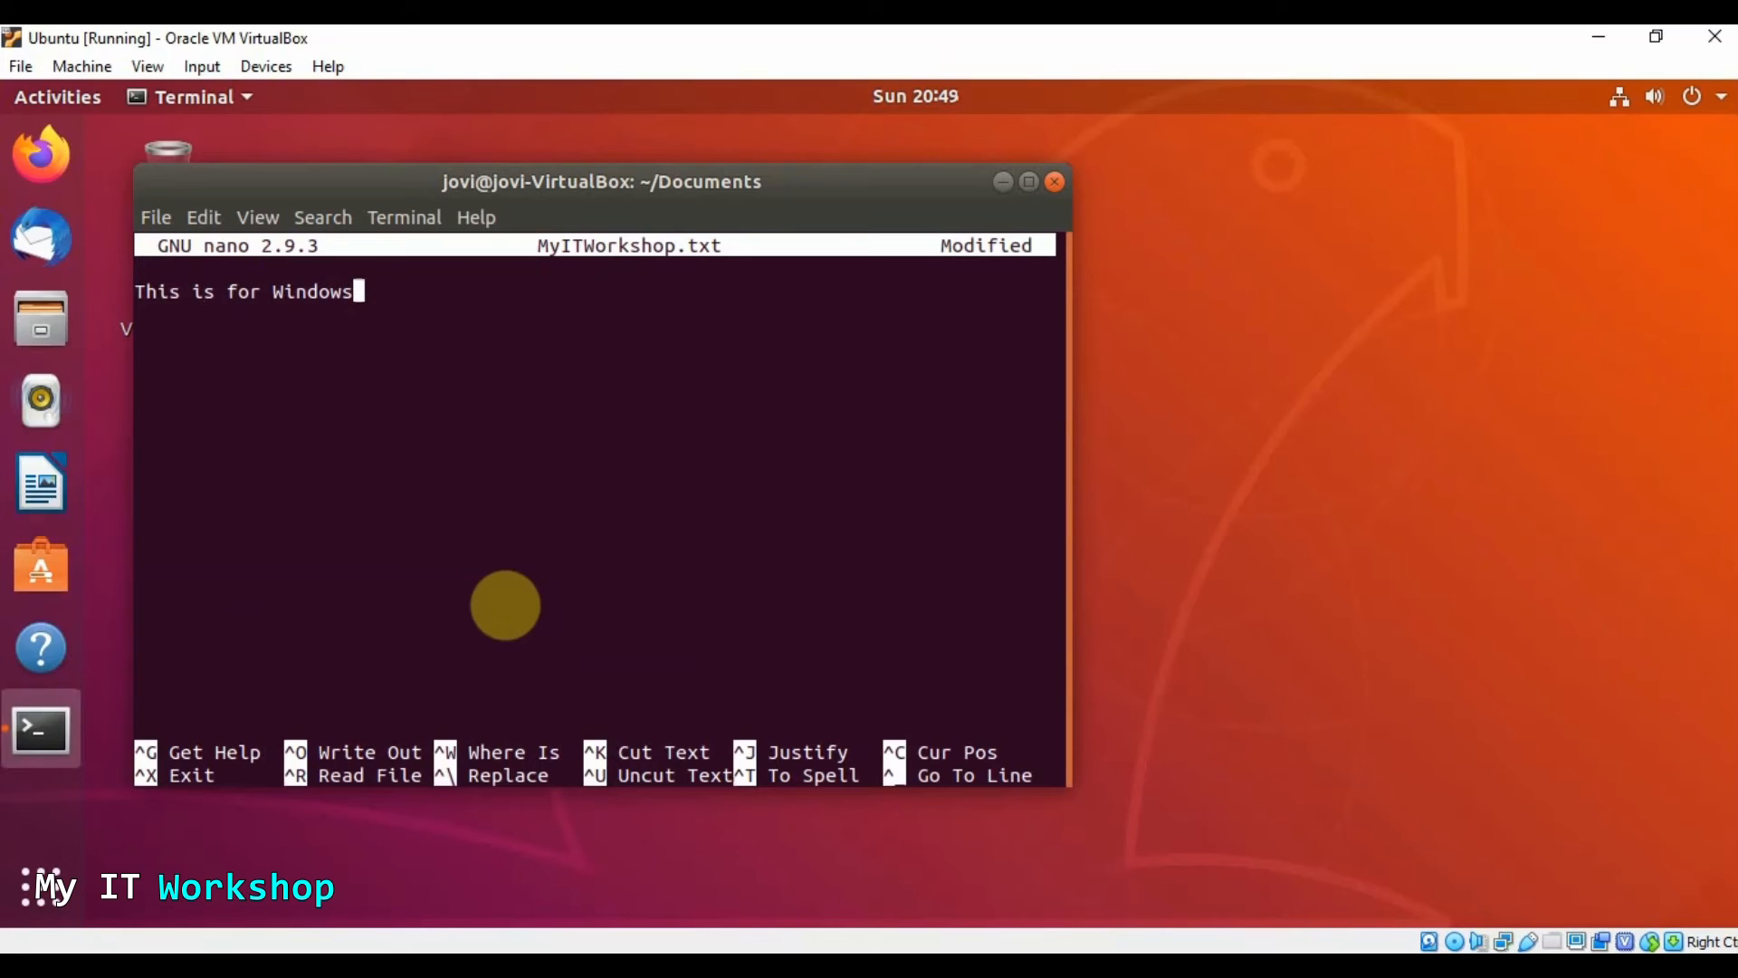
key(ctrl+o)
text(cat)
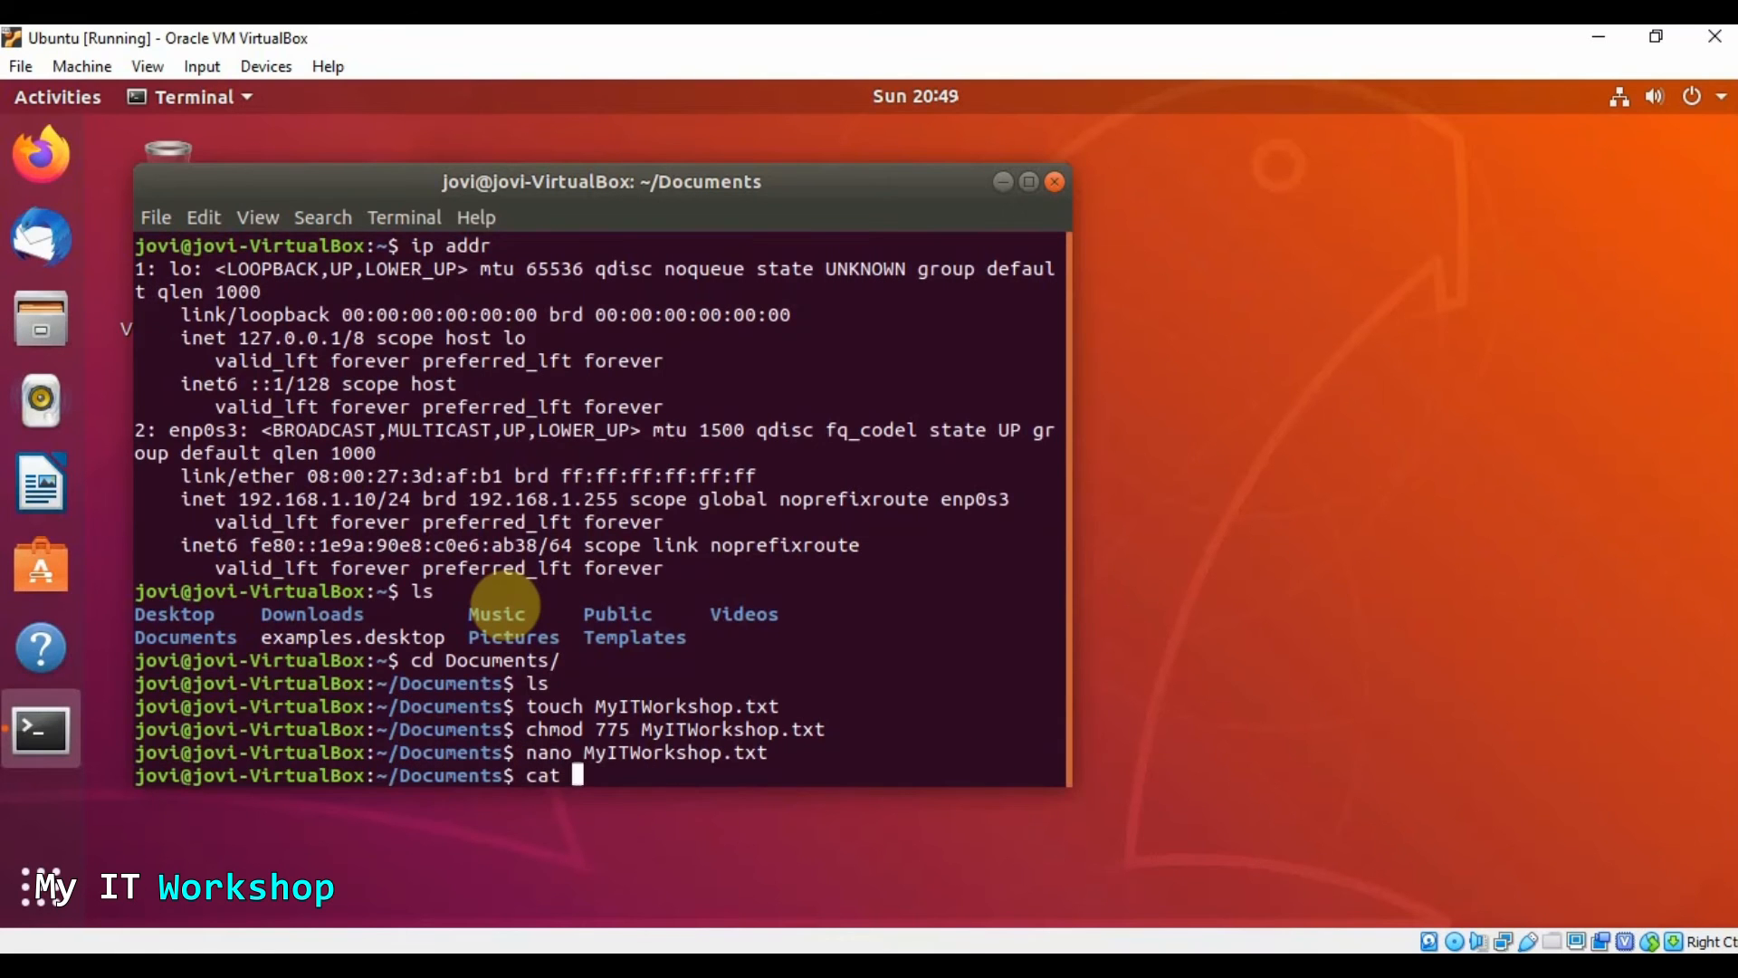
text(Mu)
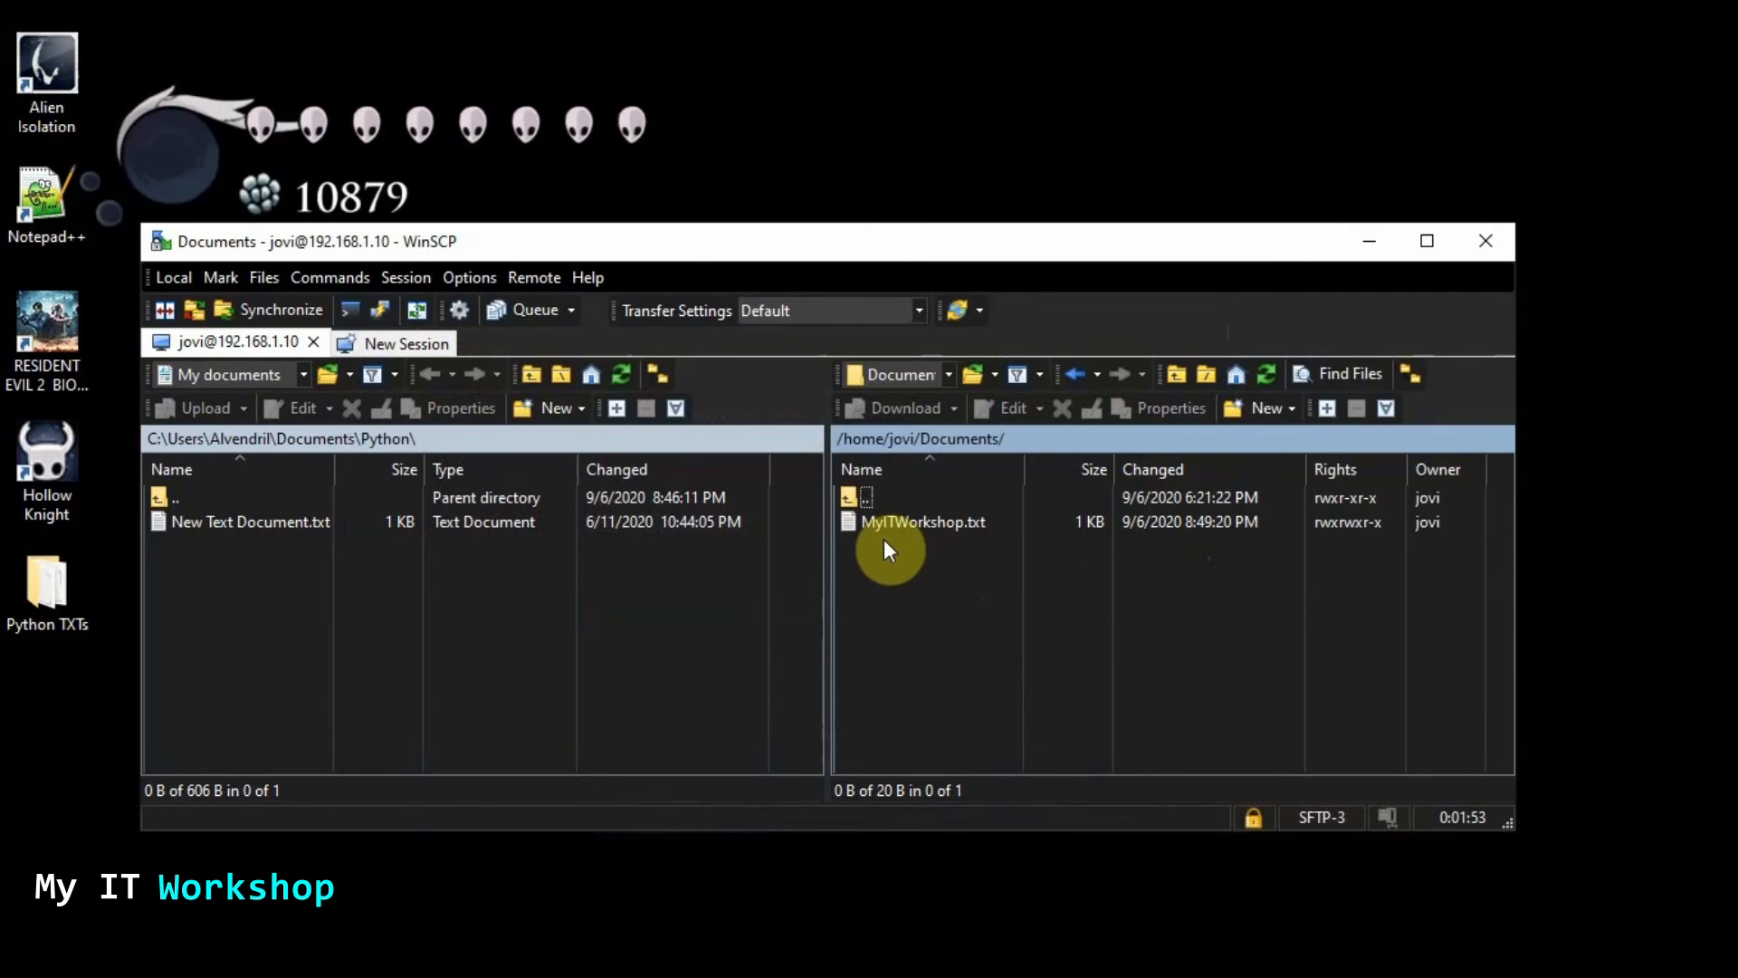
mouse_move(1336, 532)
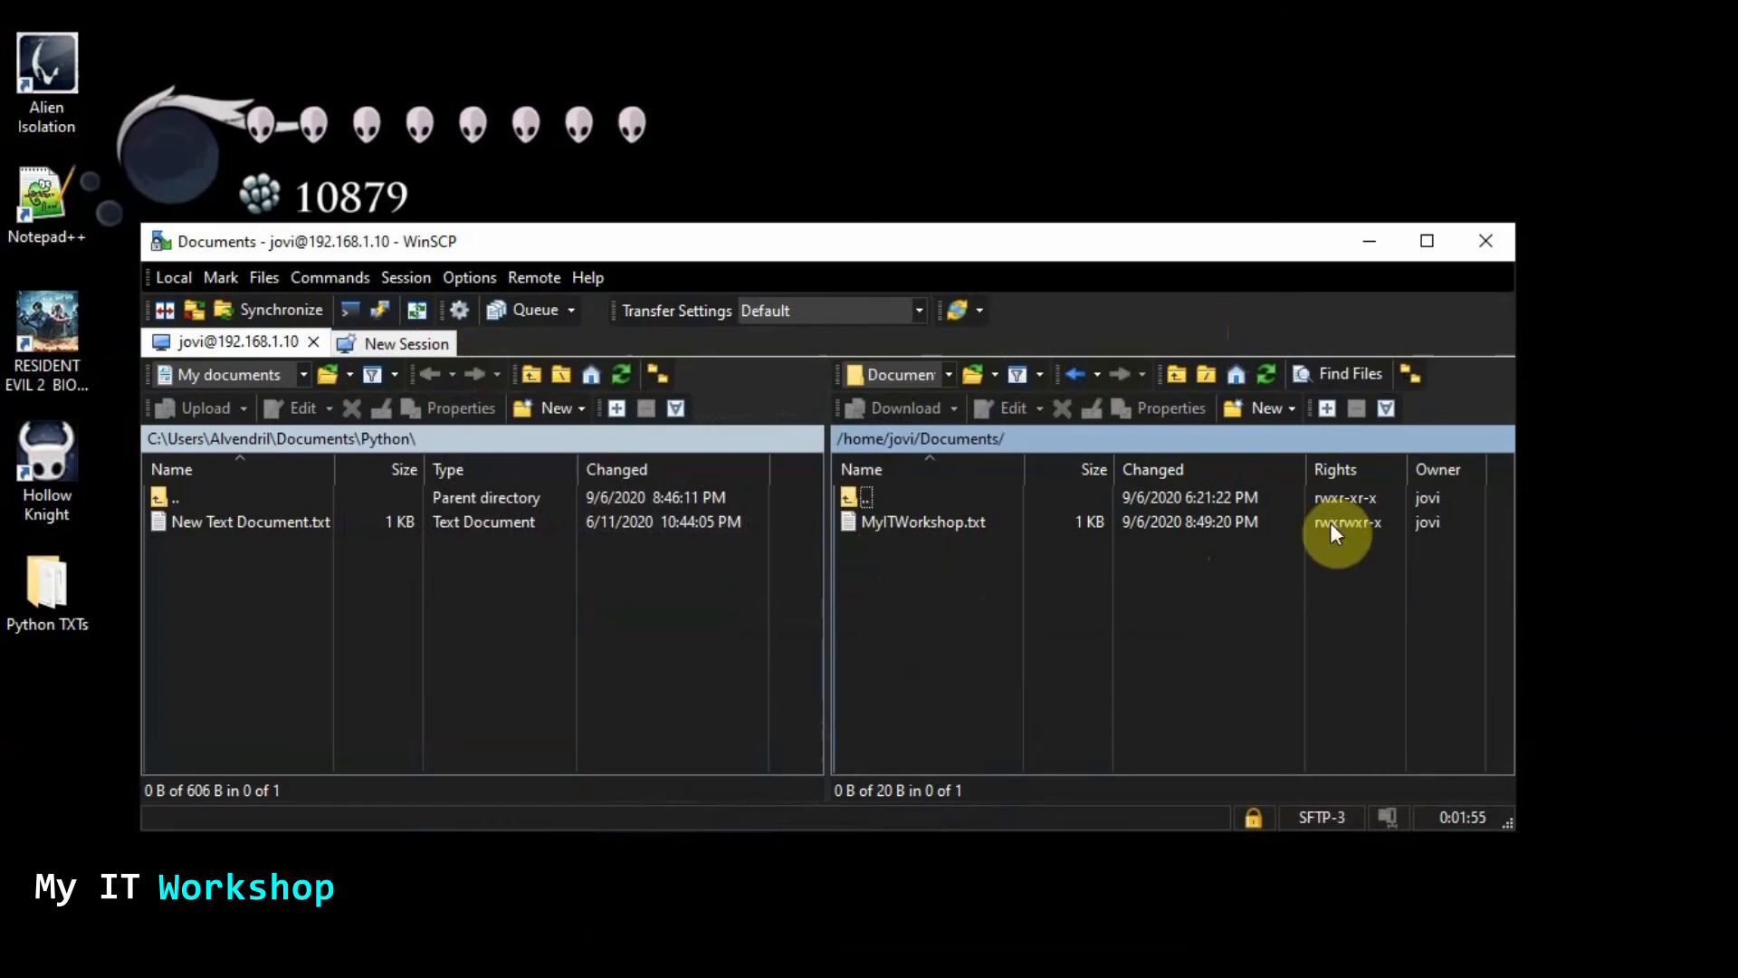
Download MyITWorkshop.txt from remote Documents into the local Python folder and confirm
click(923, 521)
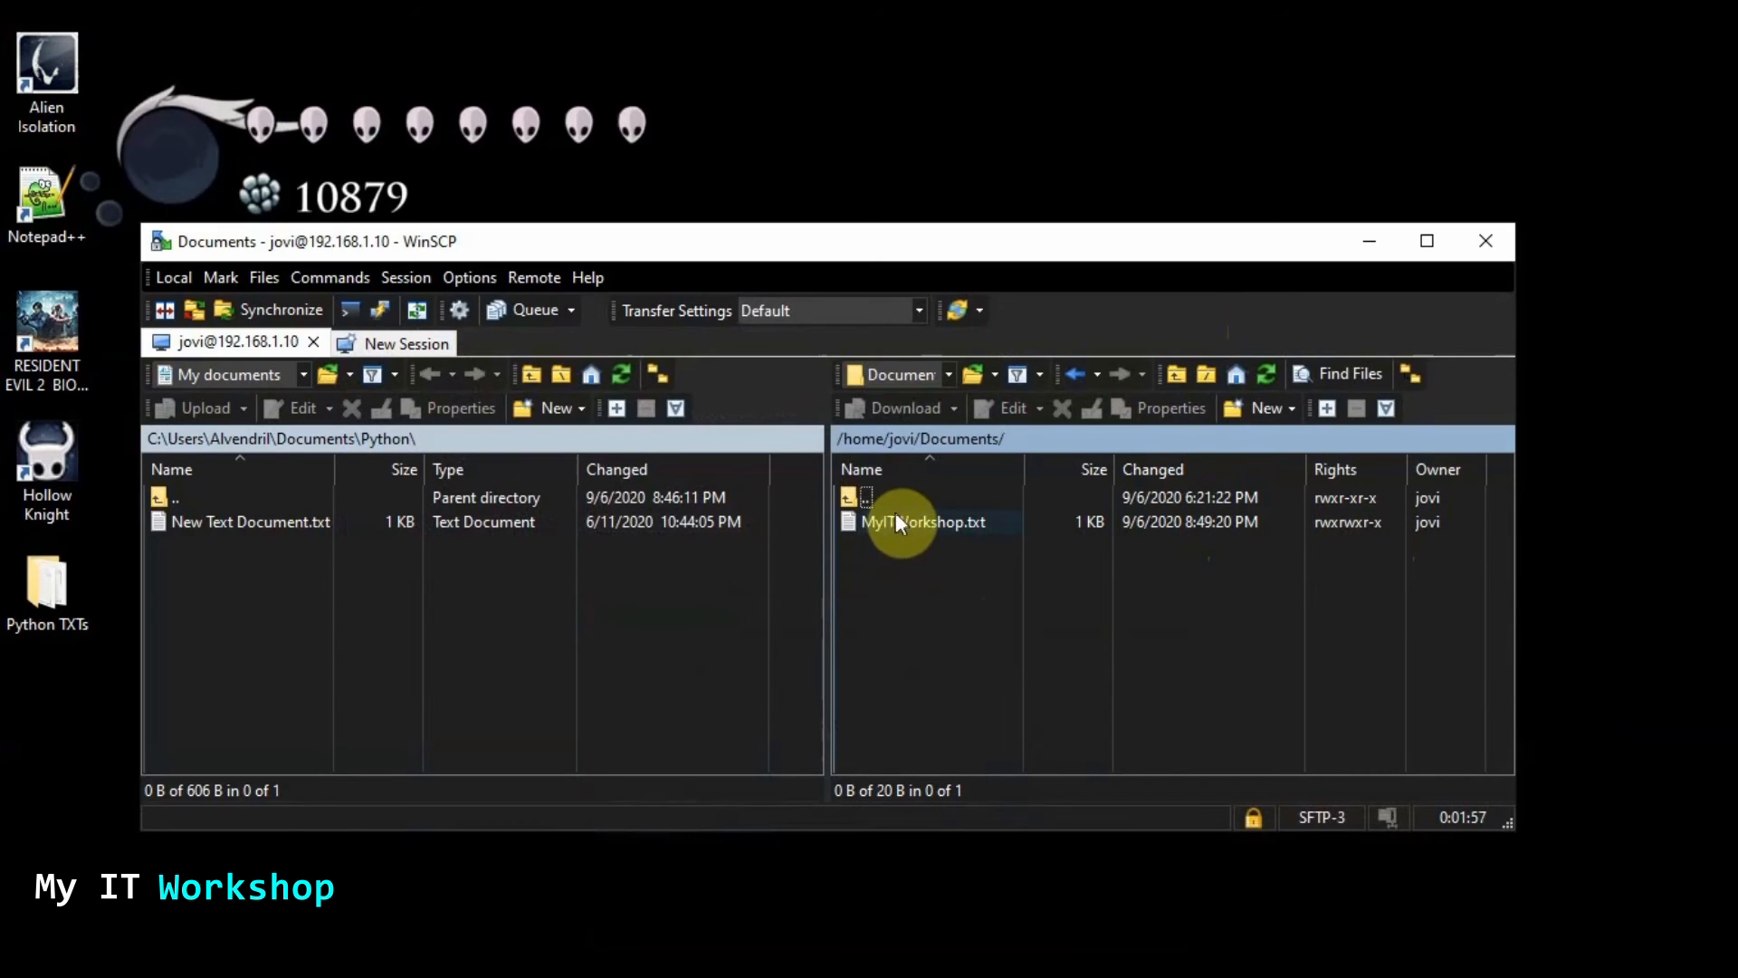
click(923, 521)
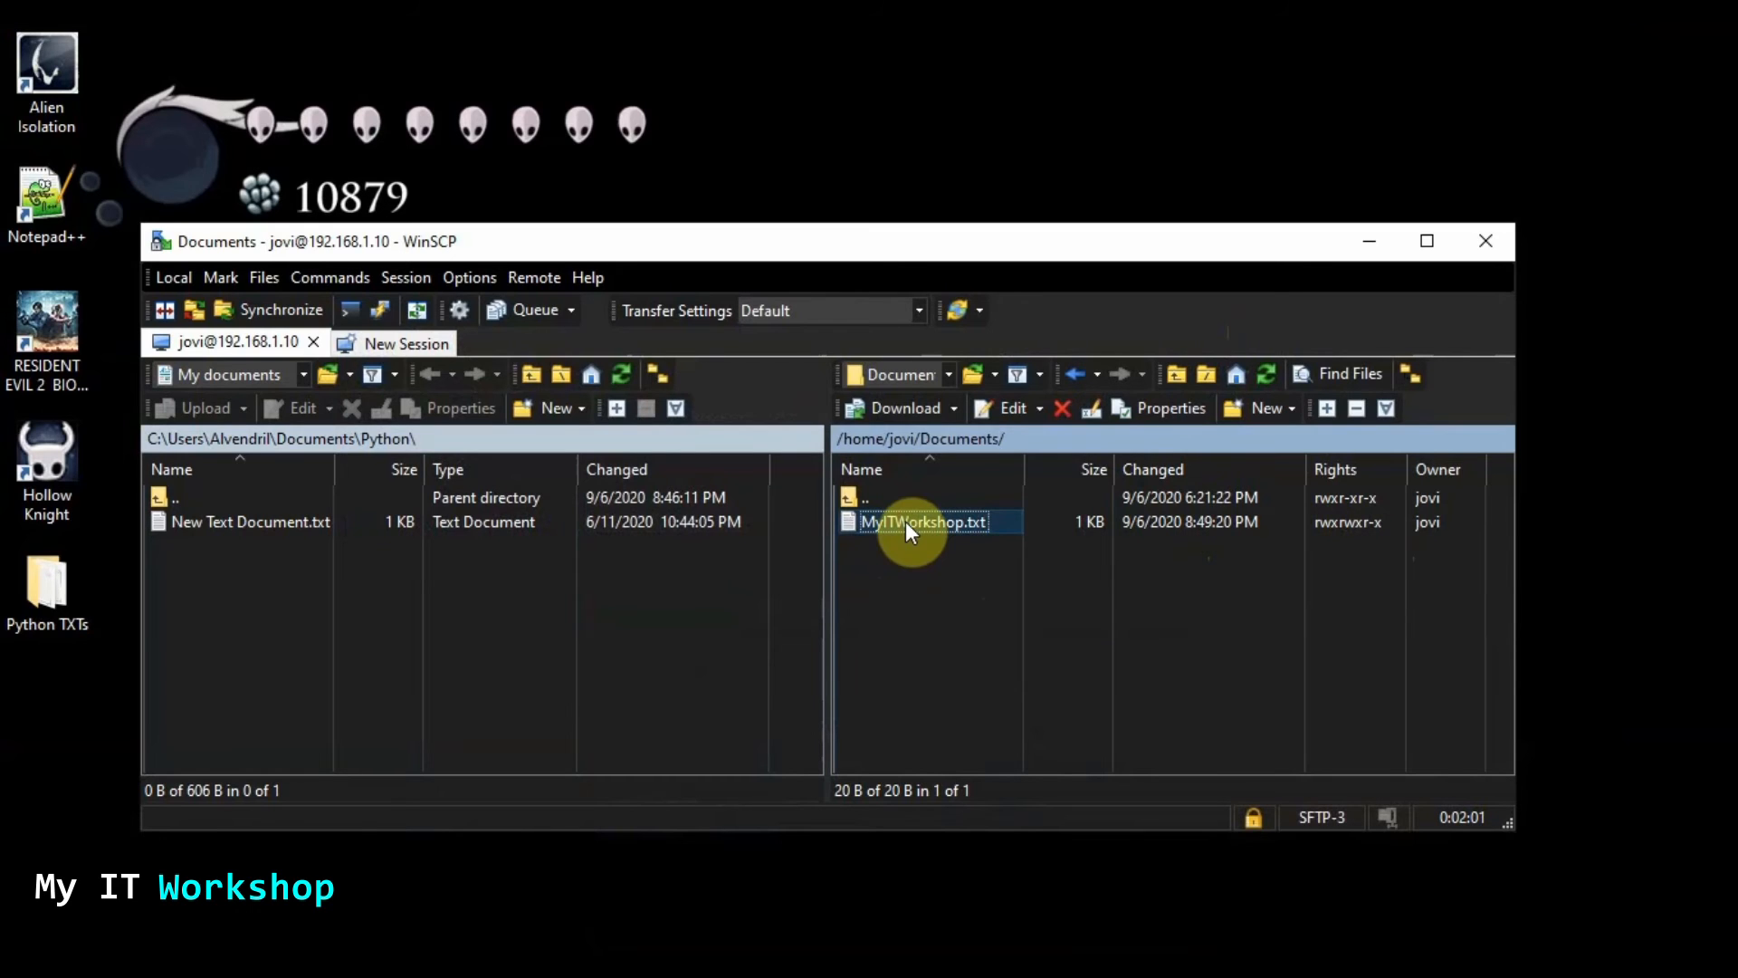
drag(909, 521, 272, 605)
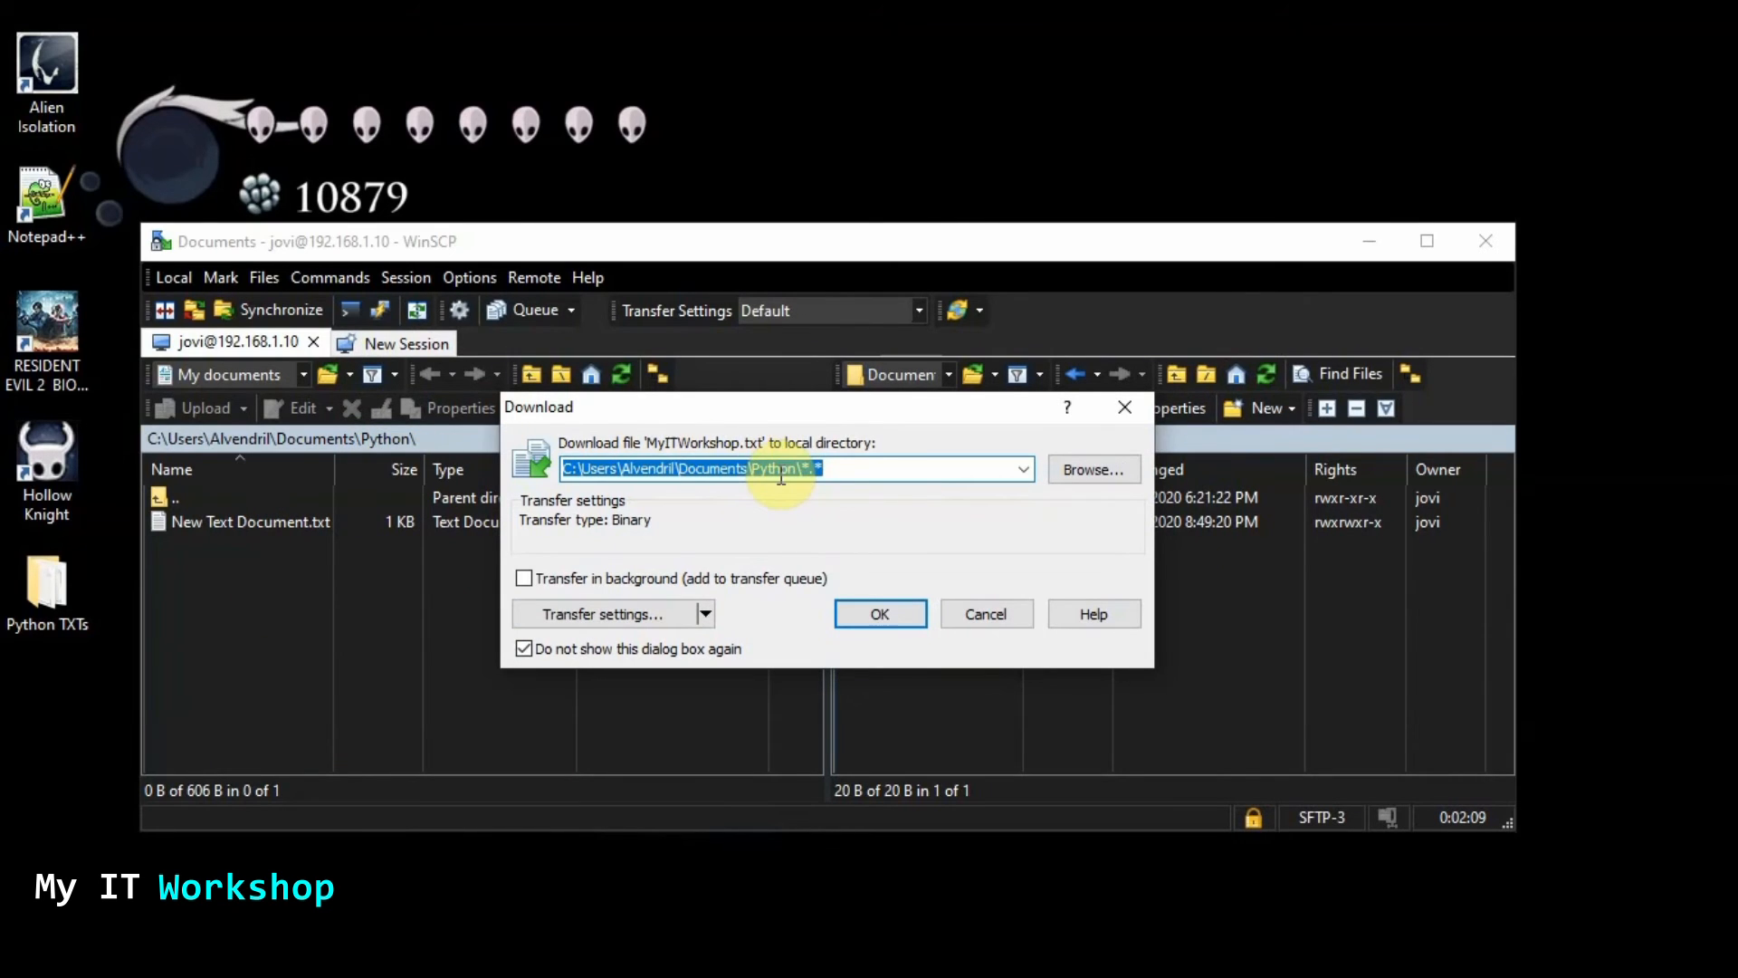
click(878, 614)
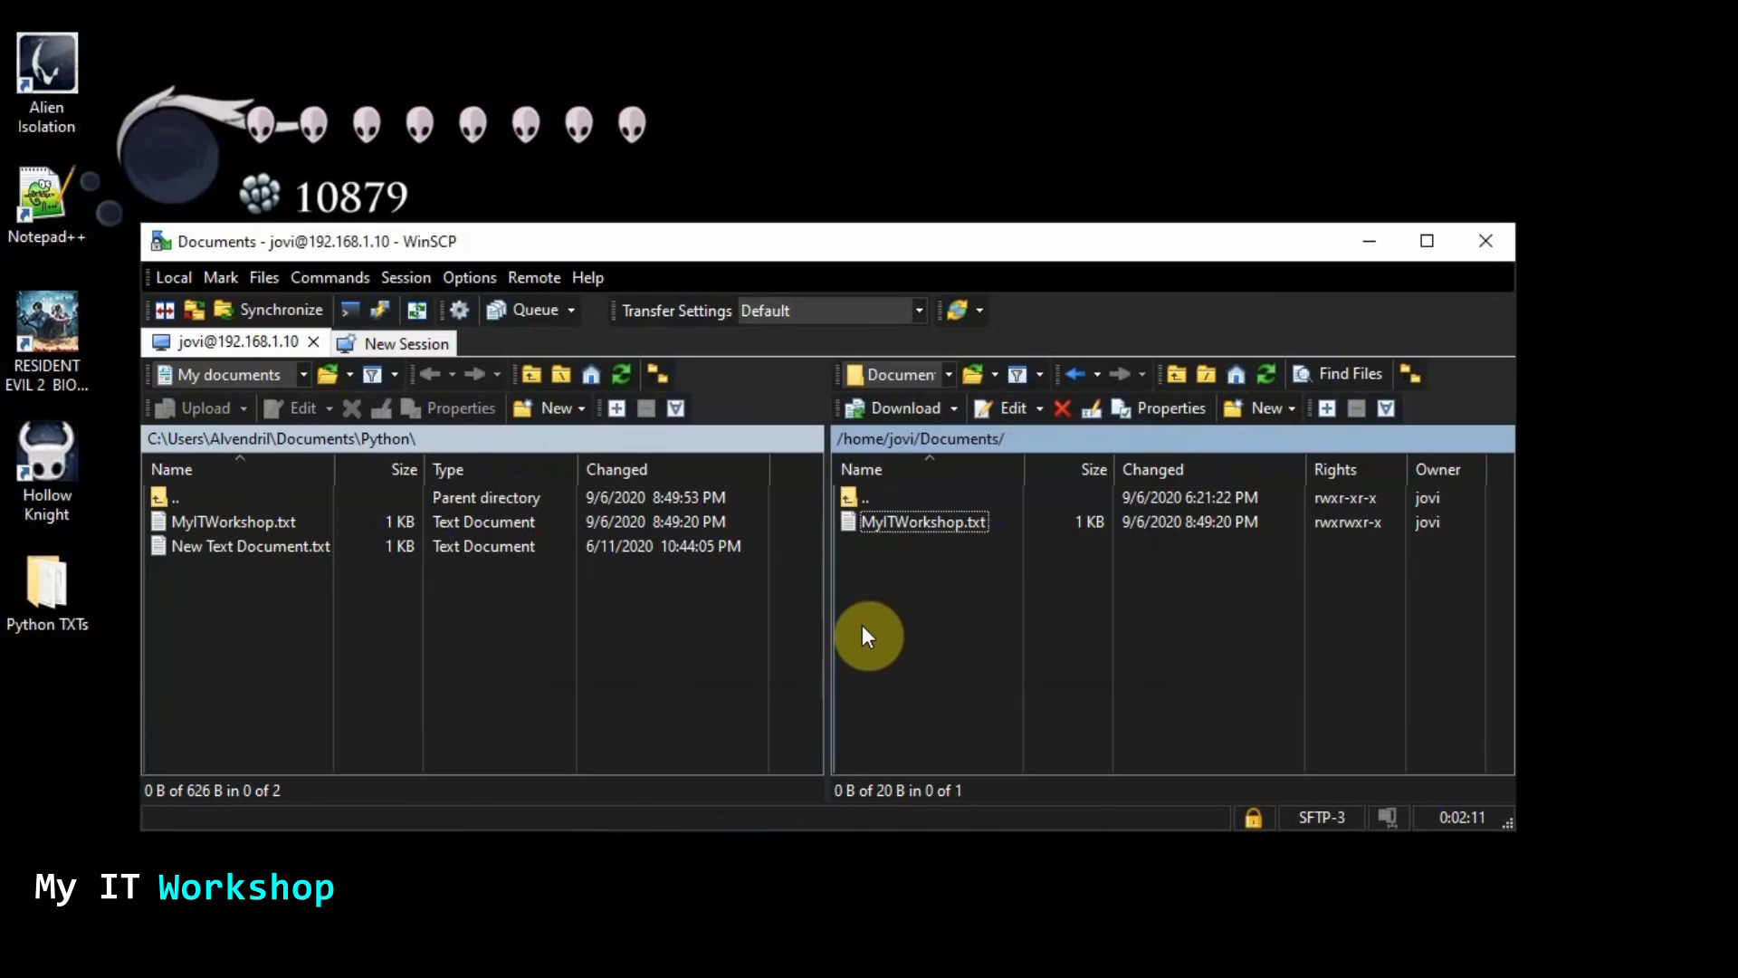
mouse_move(400, 838)
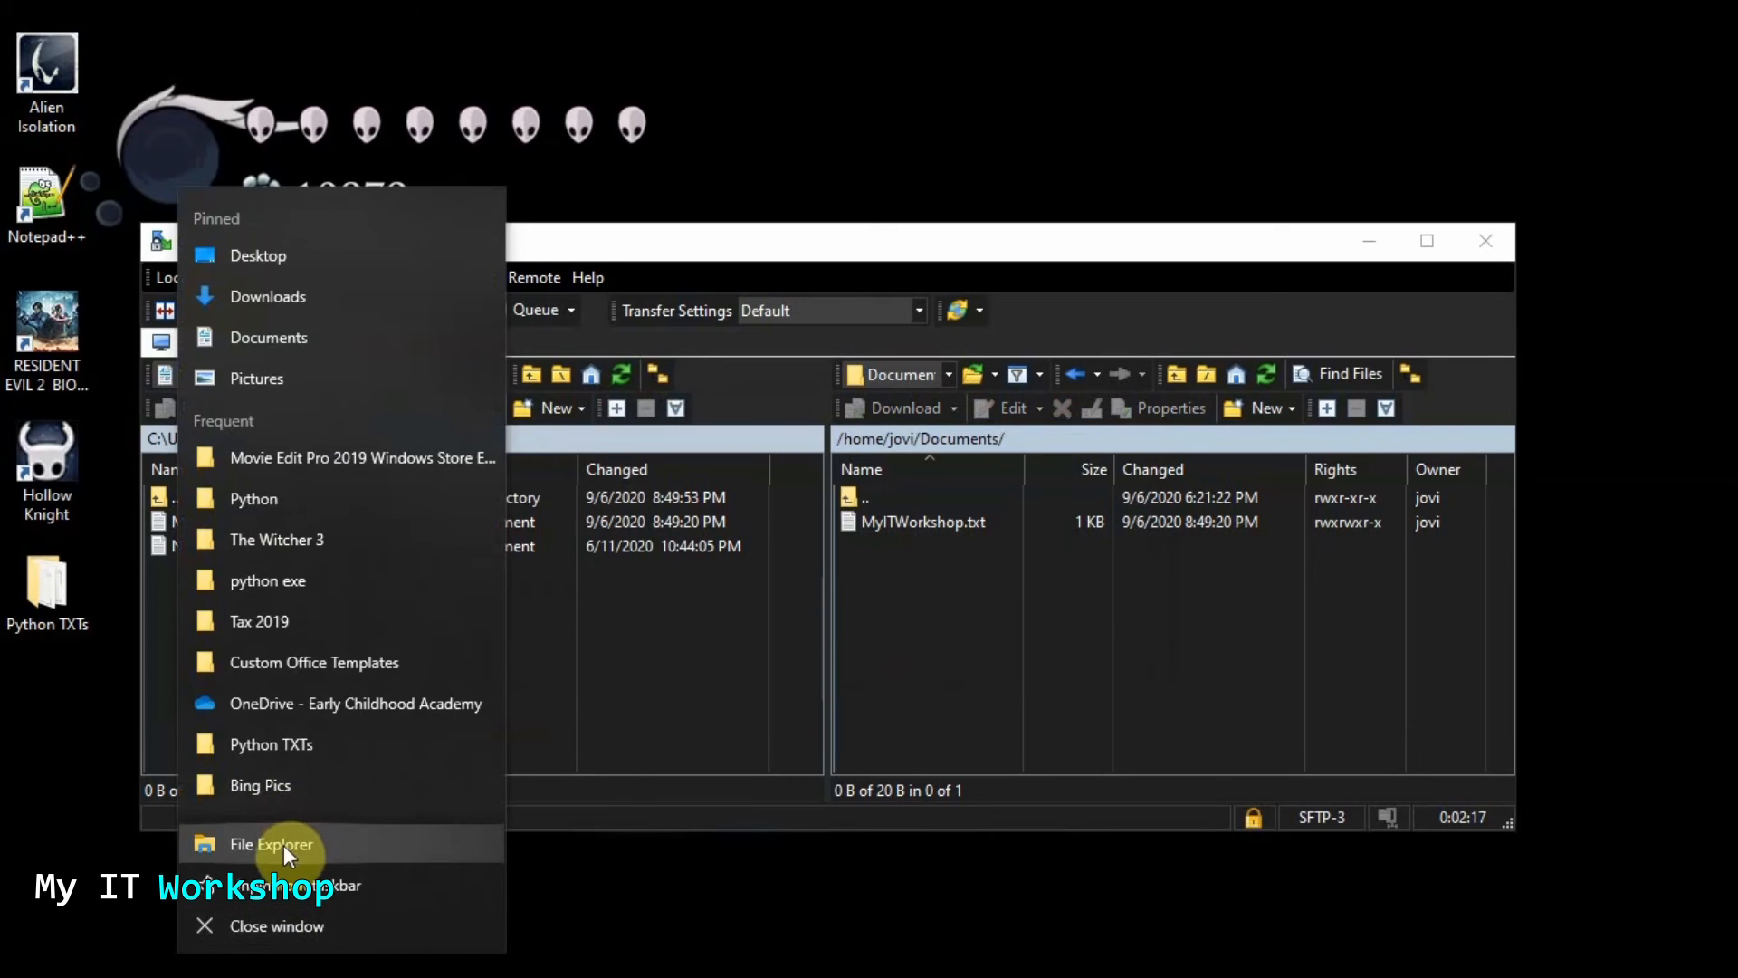
Navigate File Explorer to Documents > Python and create a new text file named For Ubuntu
click(271, 844)
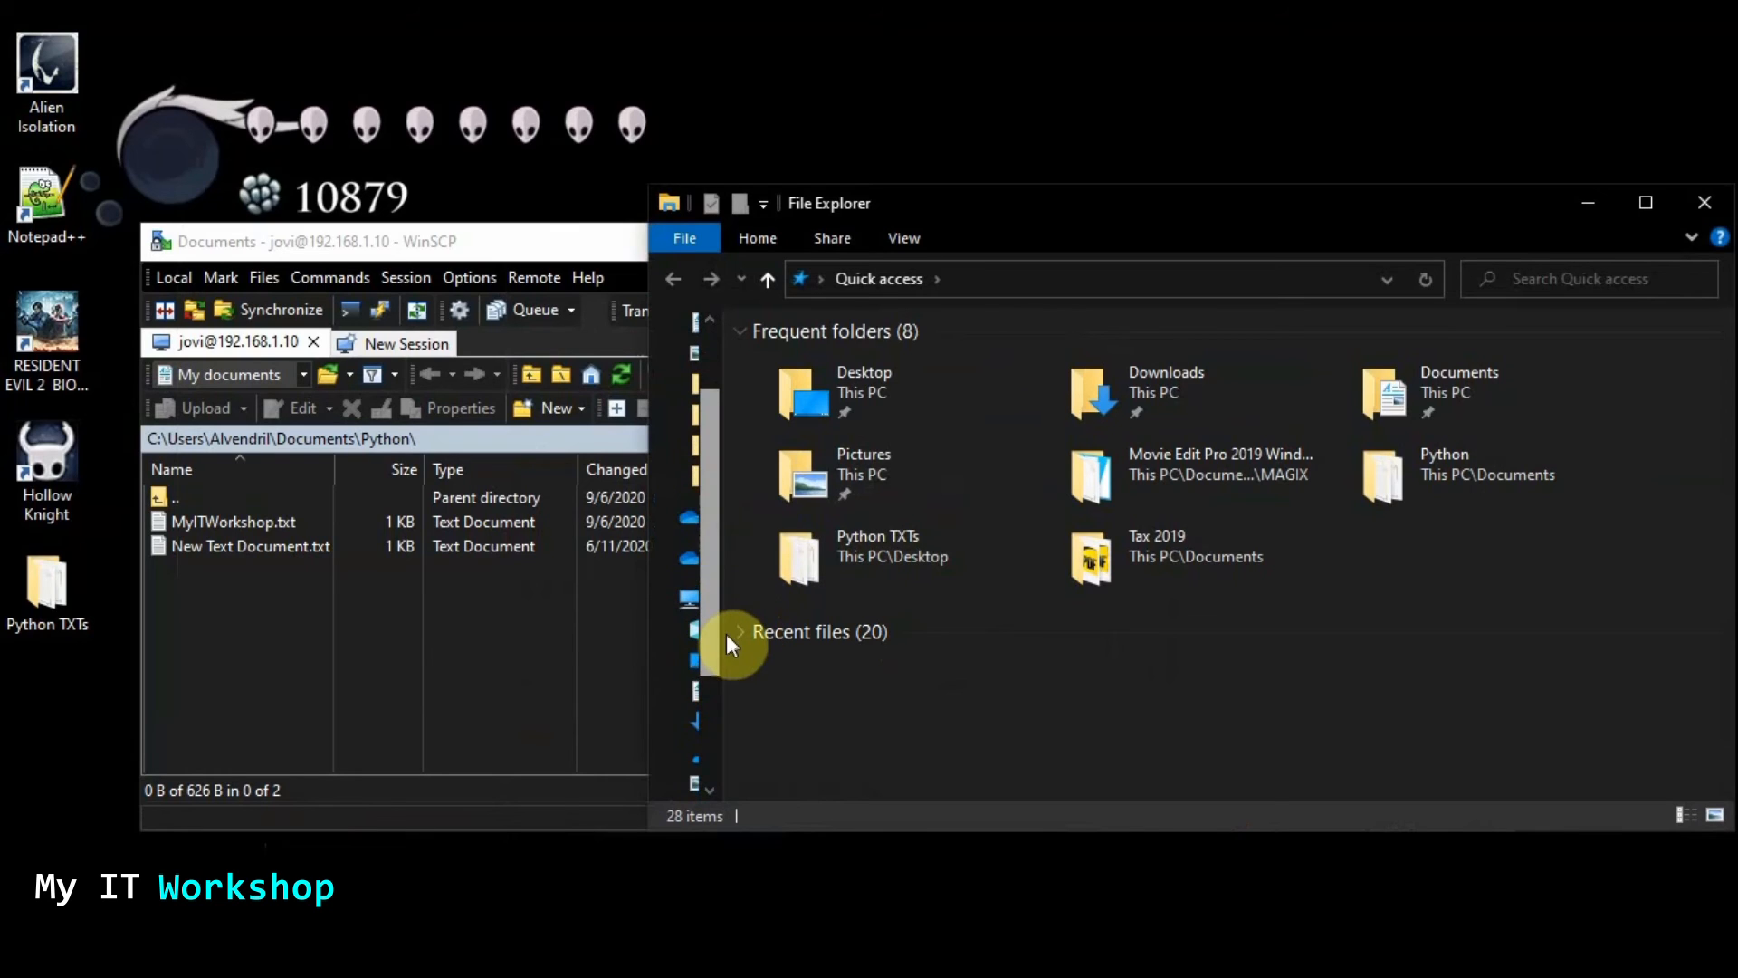
click(1459, 382)
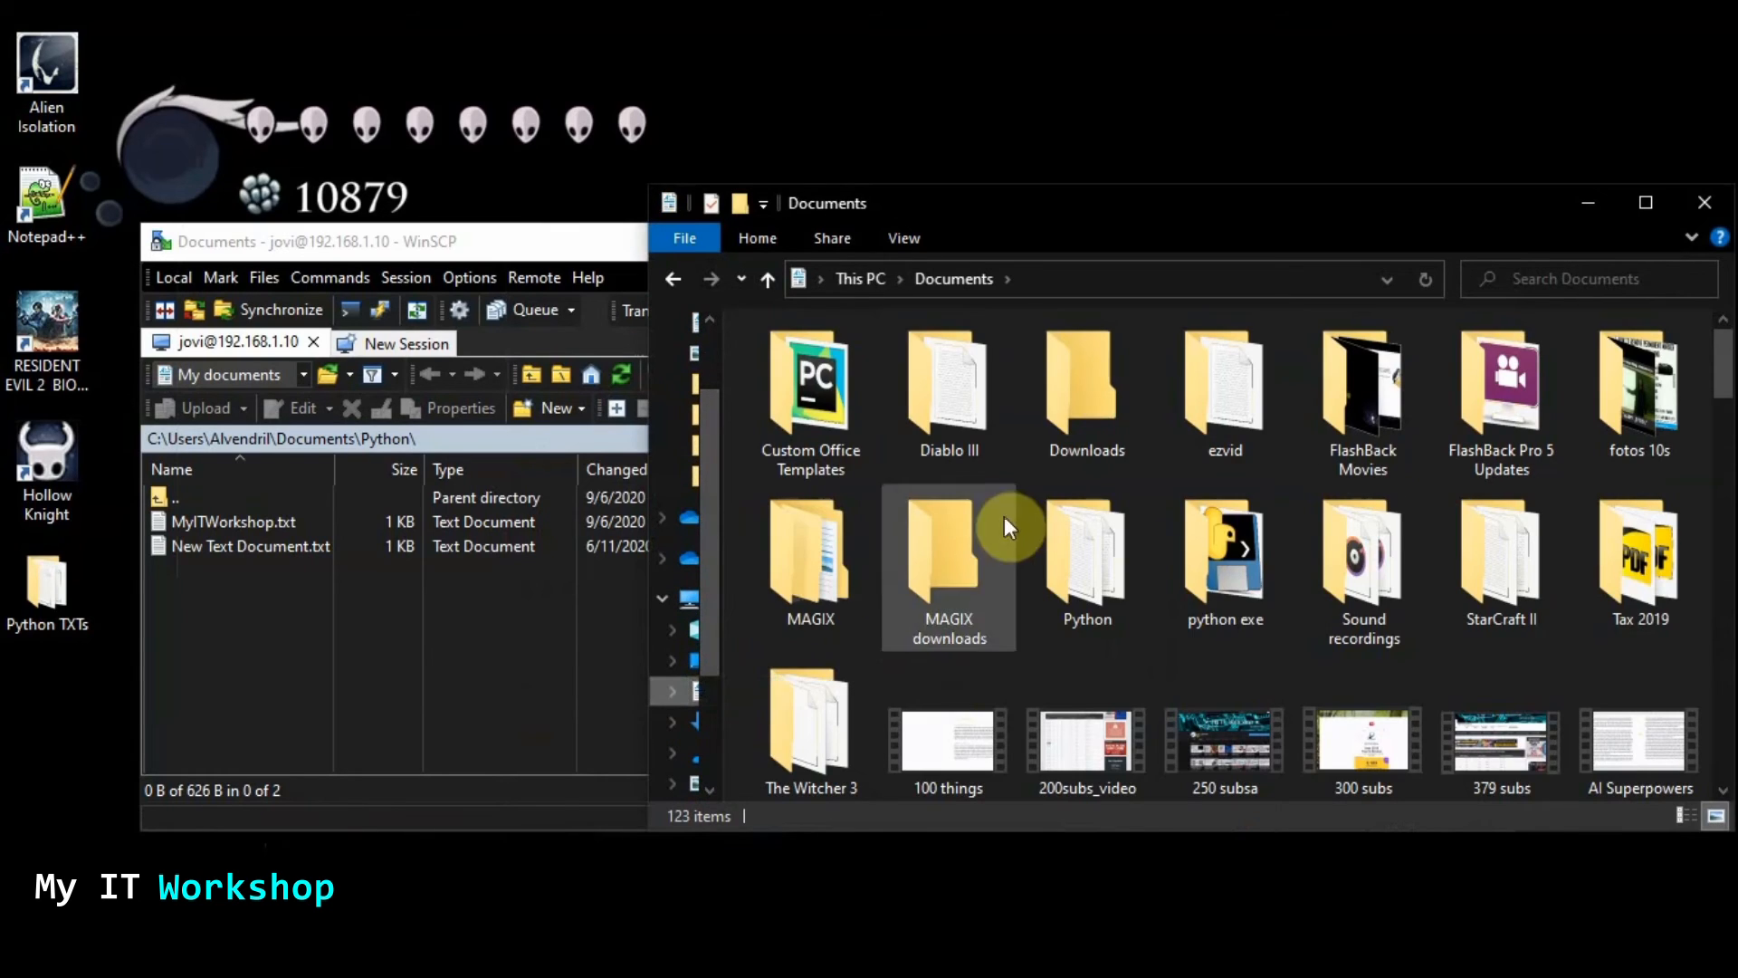
double_click(1084, 554)
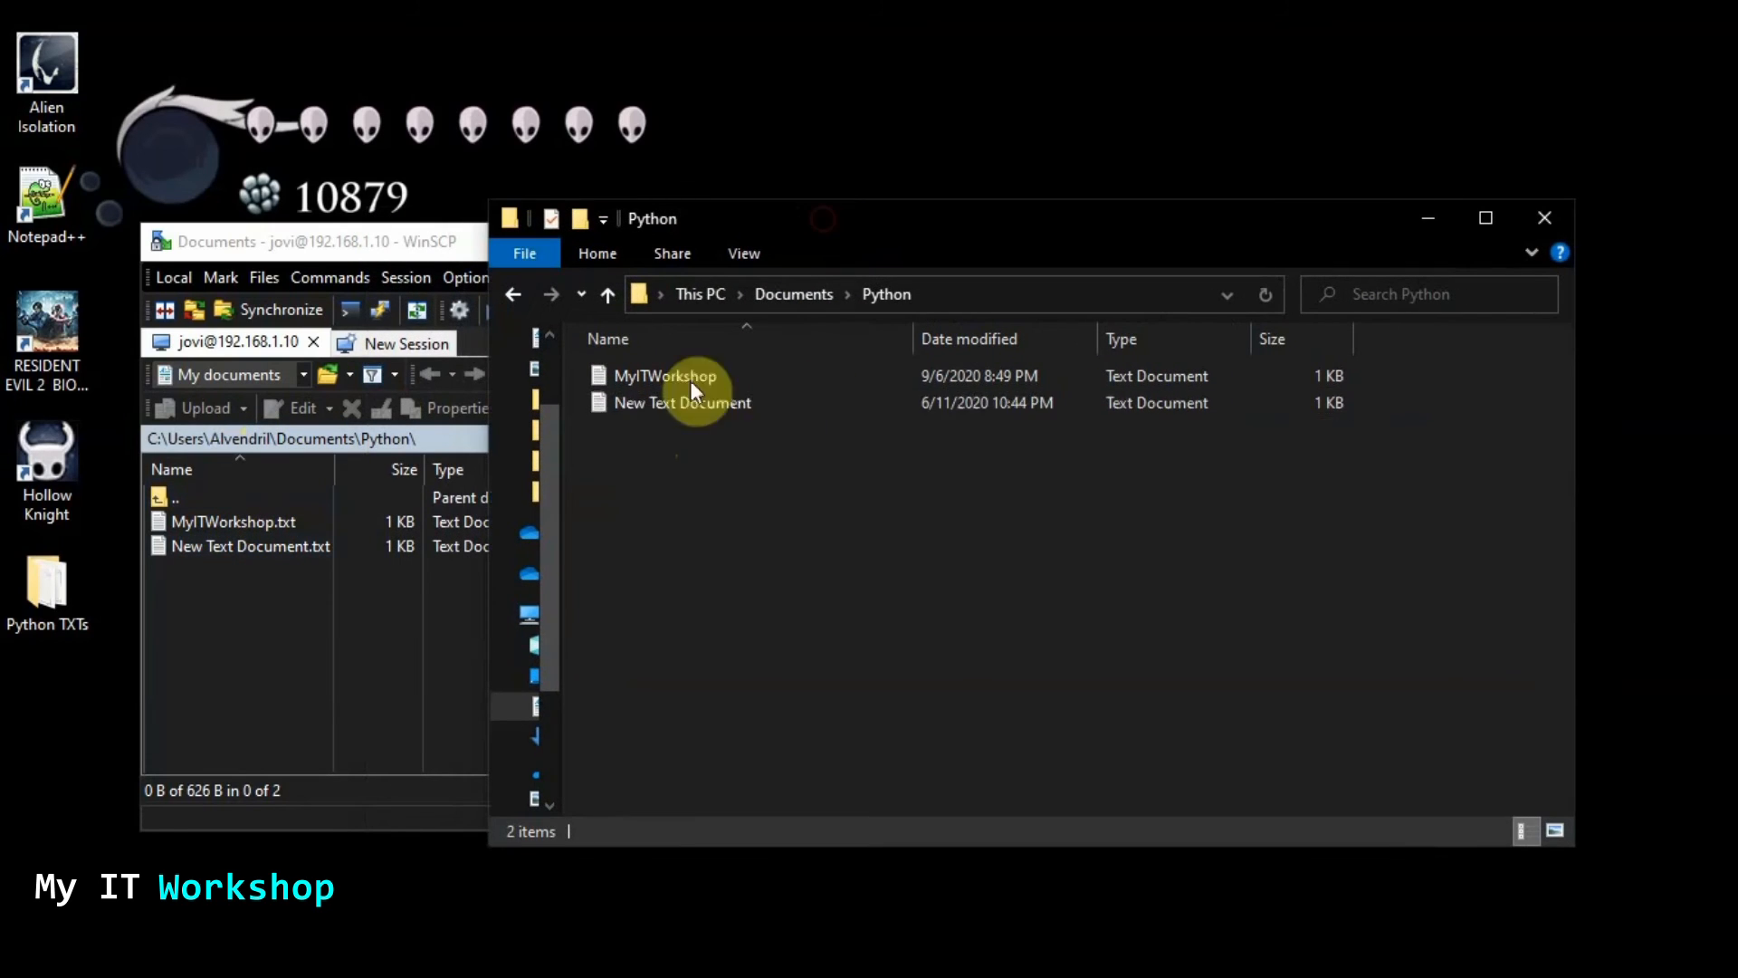
mouse_move(682, 402)
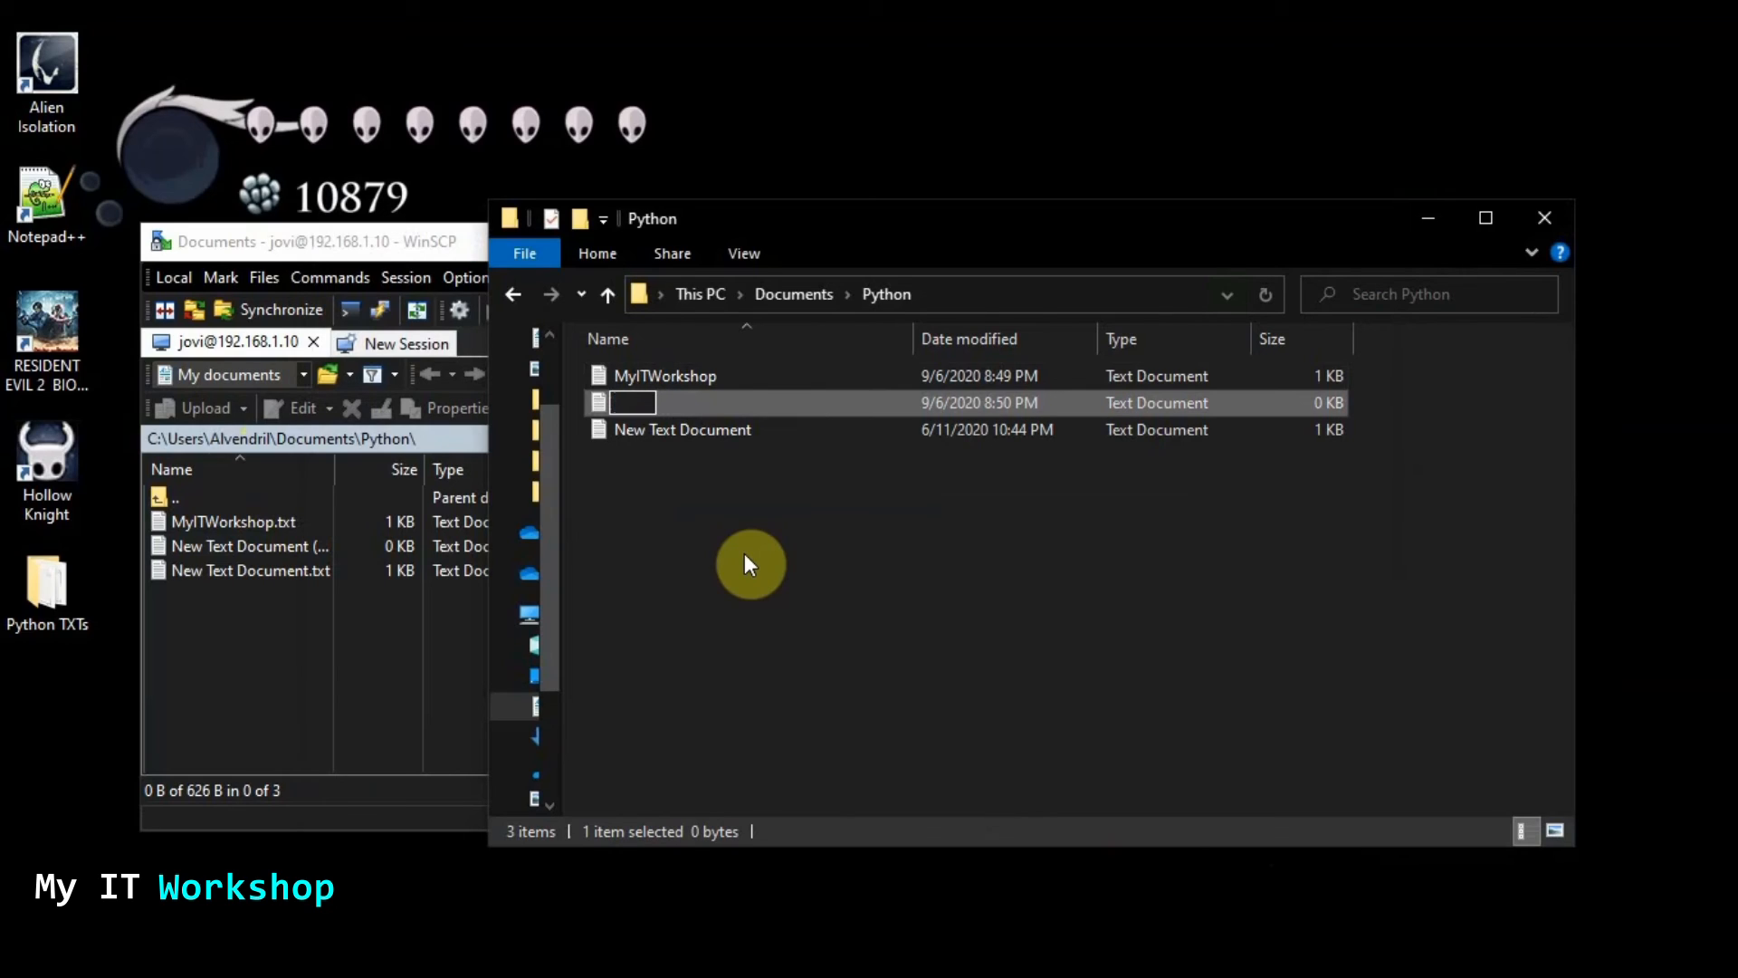
text(For Ubuntu)
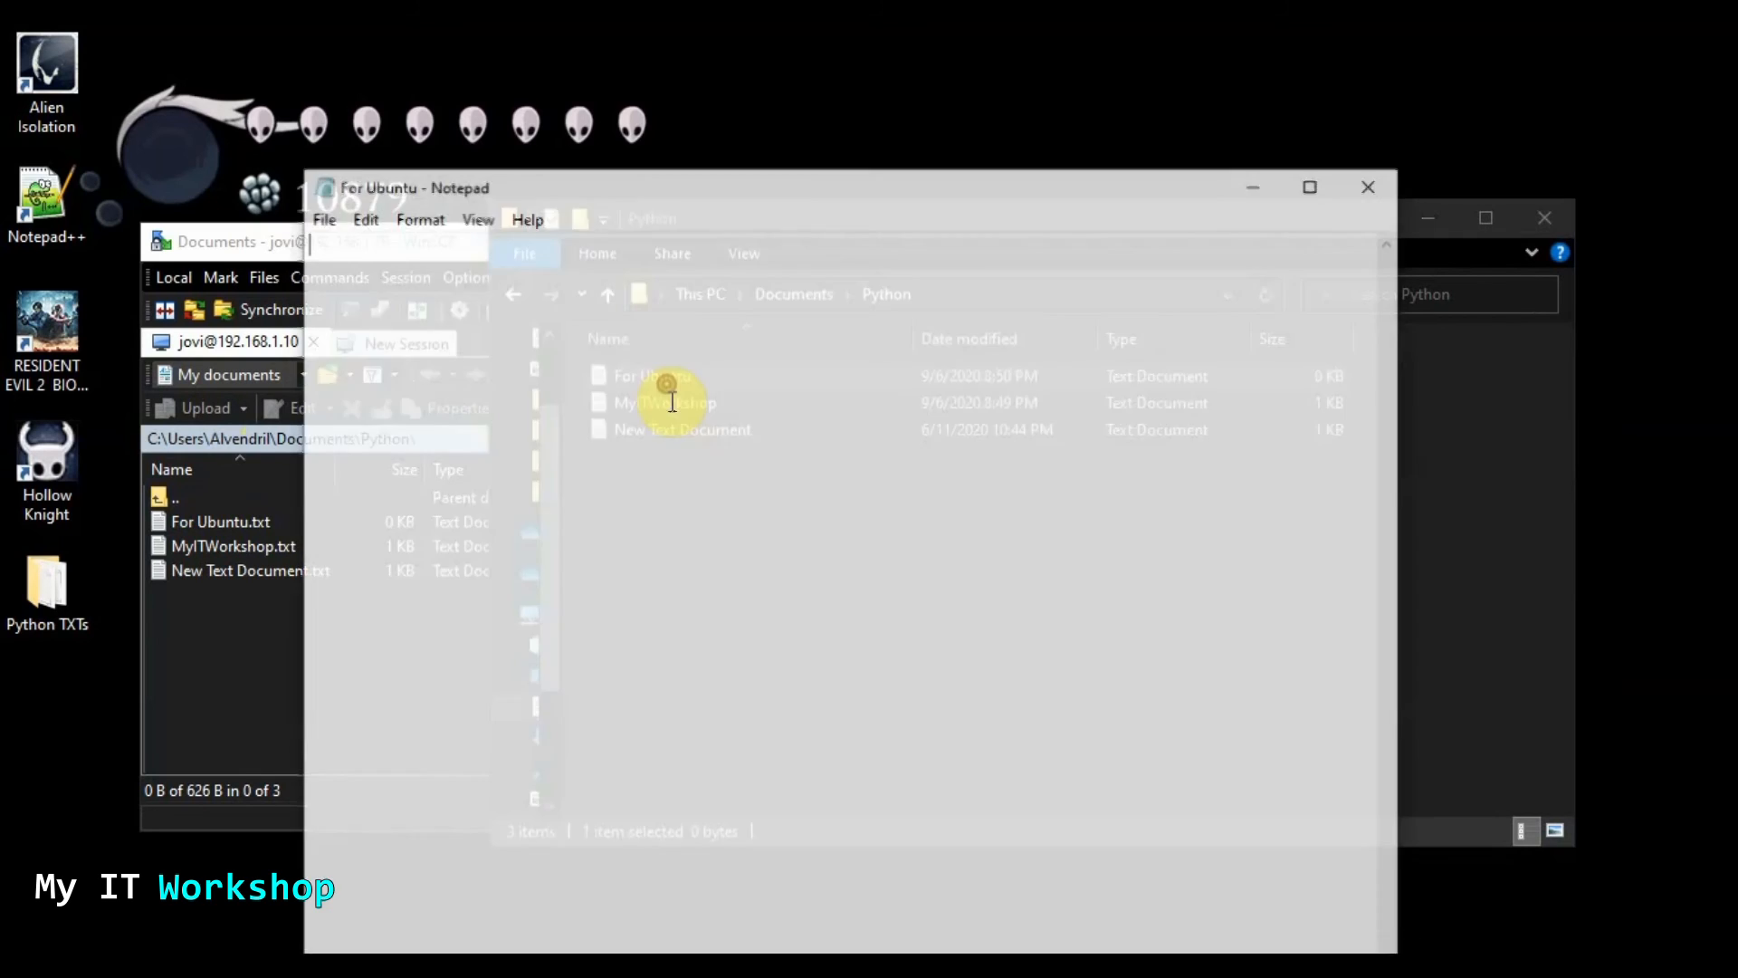
Enter 'Transfer file' in For Ubuntu.txt and save it from Notepad
text(Tran)
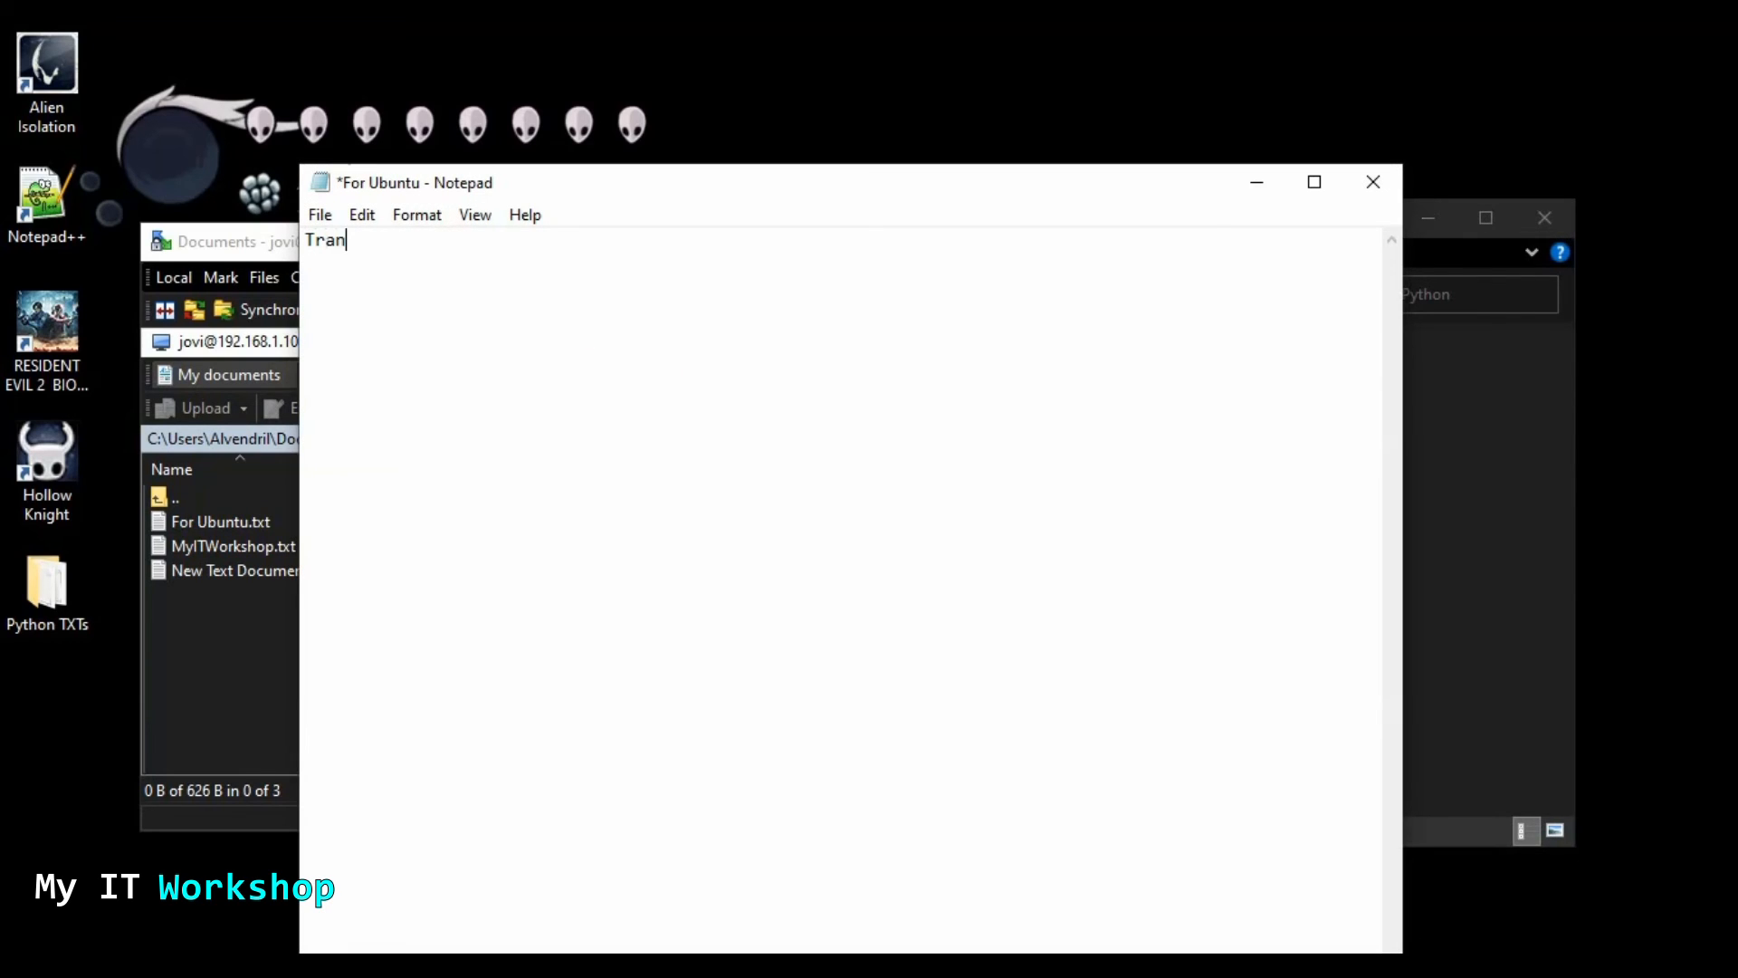
text(sfer file)
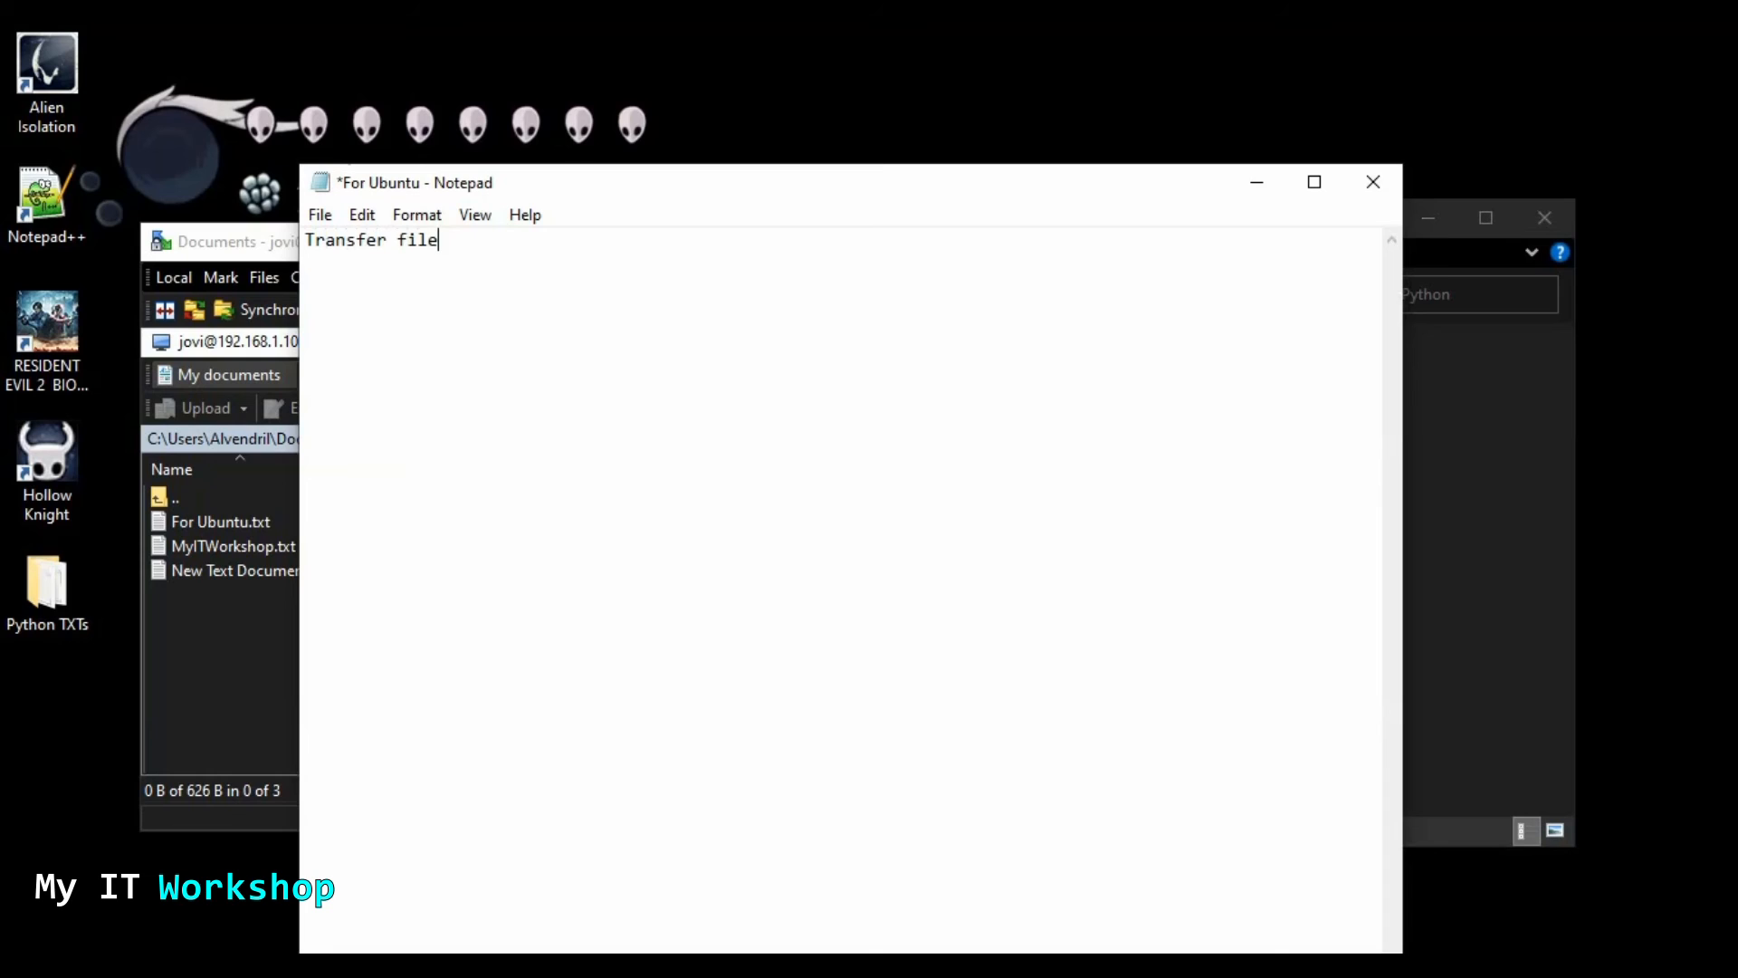
click(318, 214)
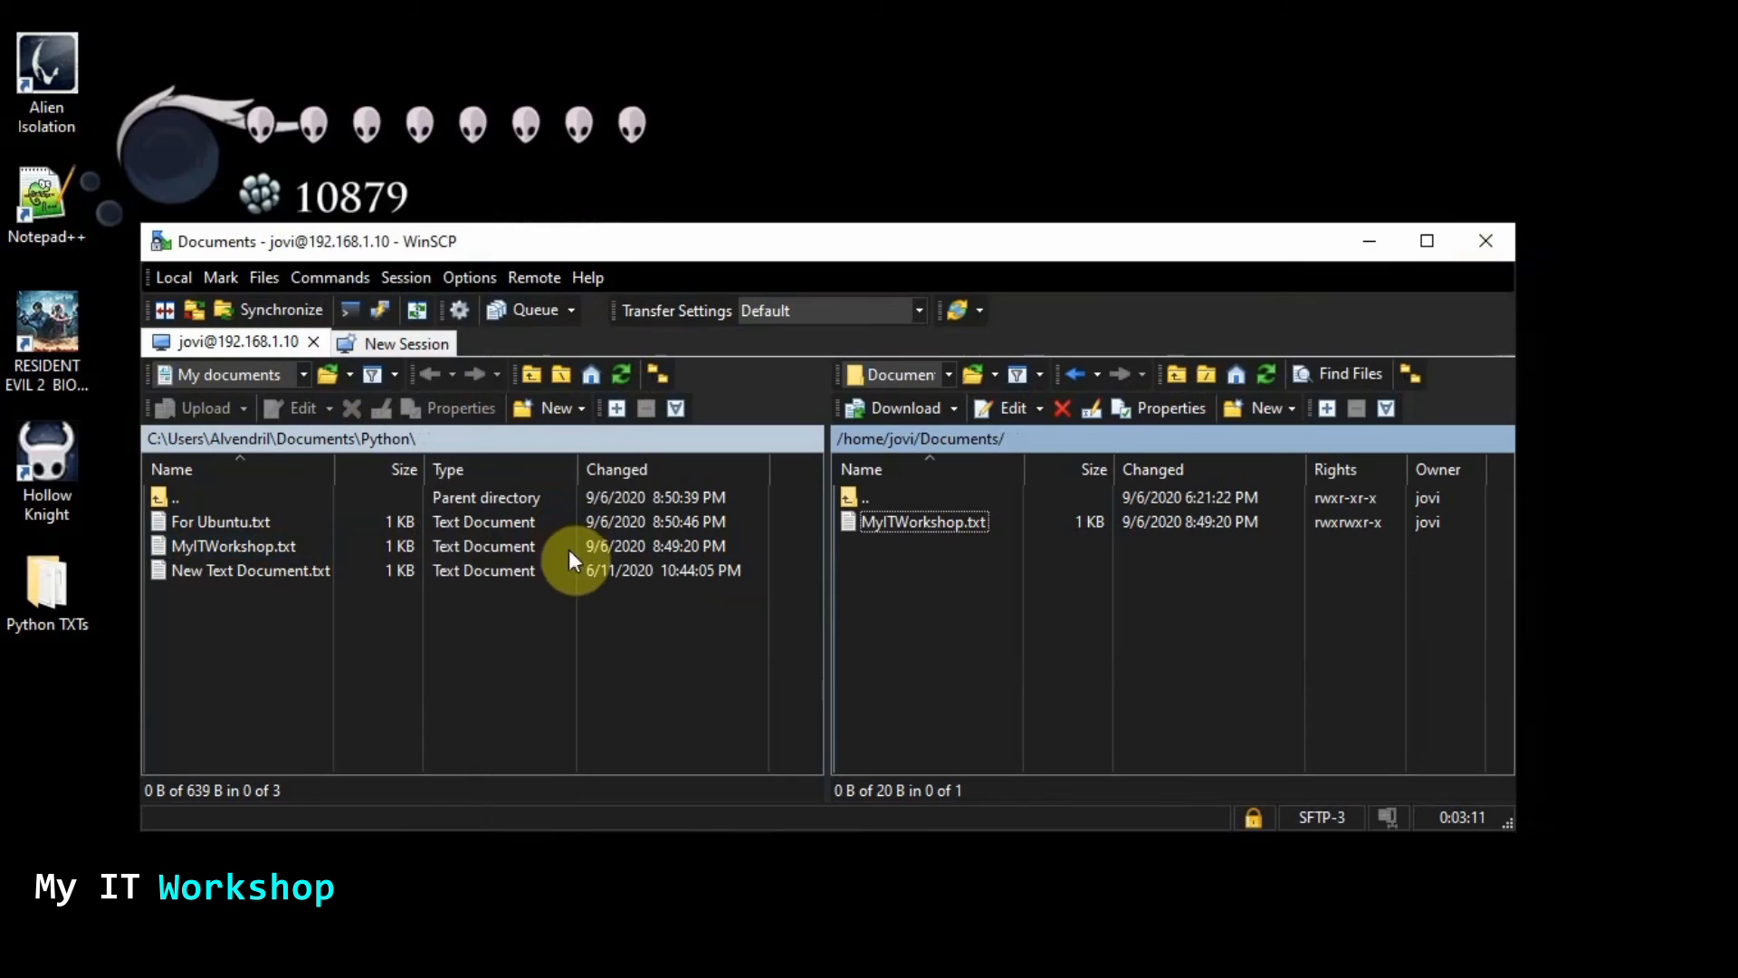
mouse_move(228, 570)
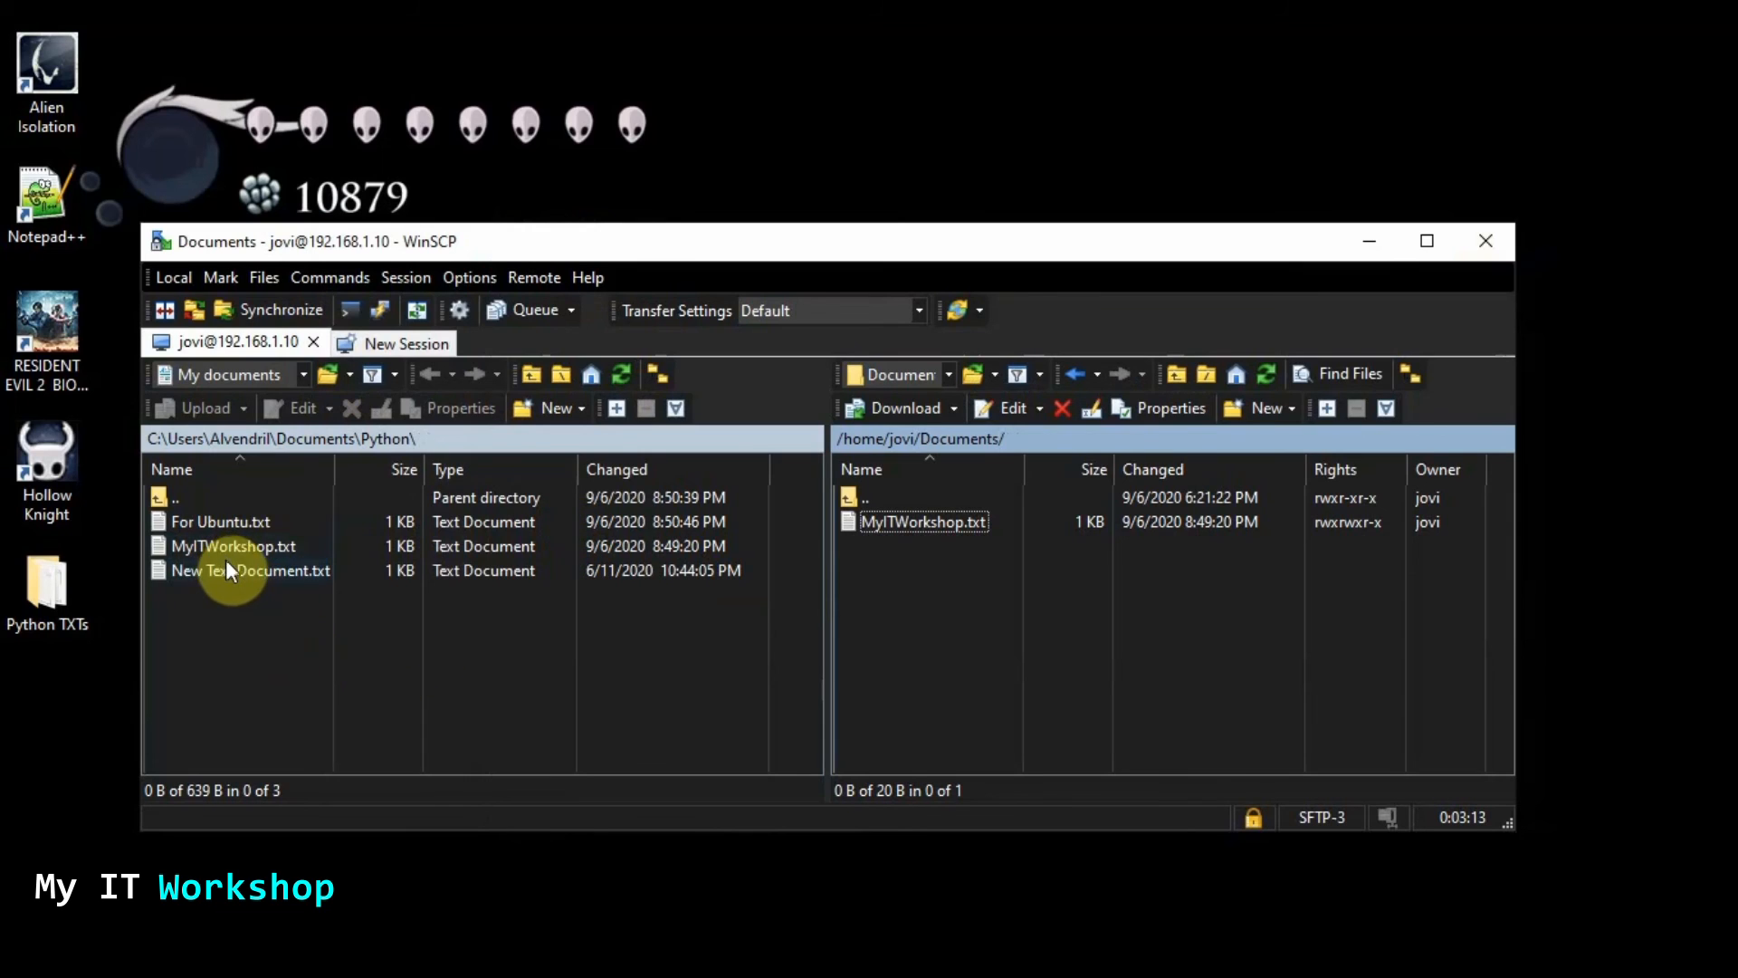
Upload For Ubuntu.txt from the local Python folder to remote /home/jovi/Documents
click(221, 521)
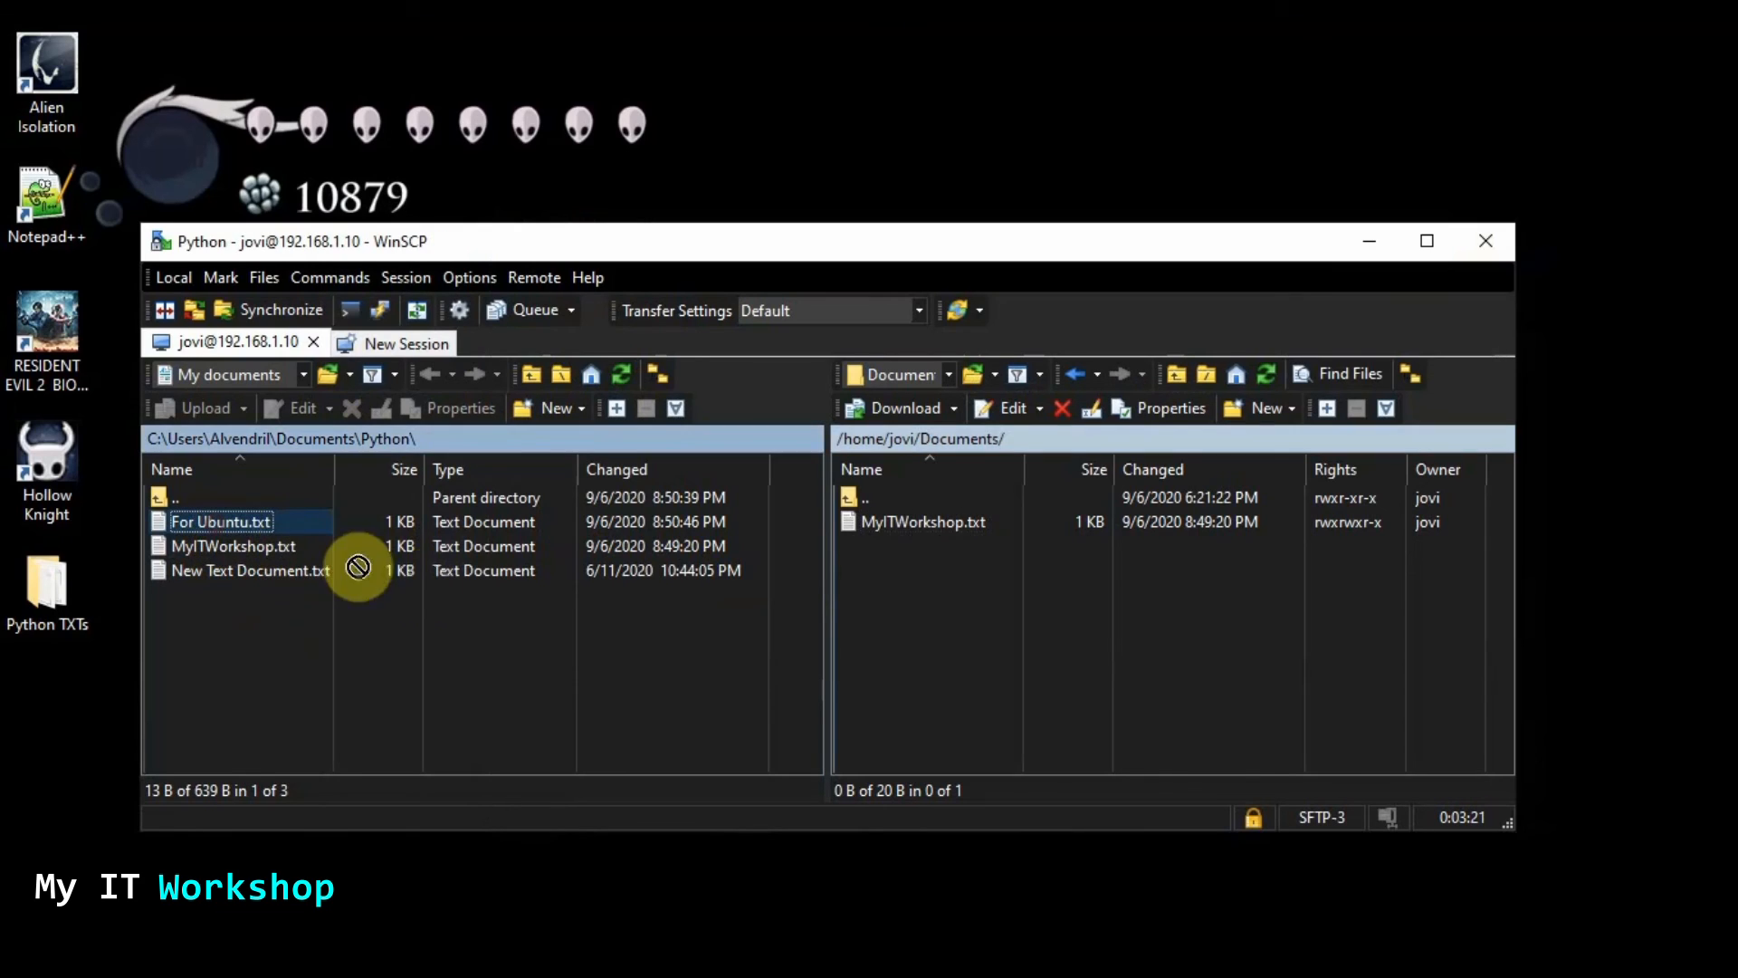
drag(219, 522, 942, 522)
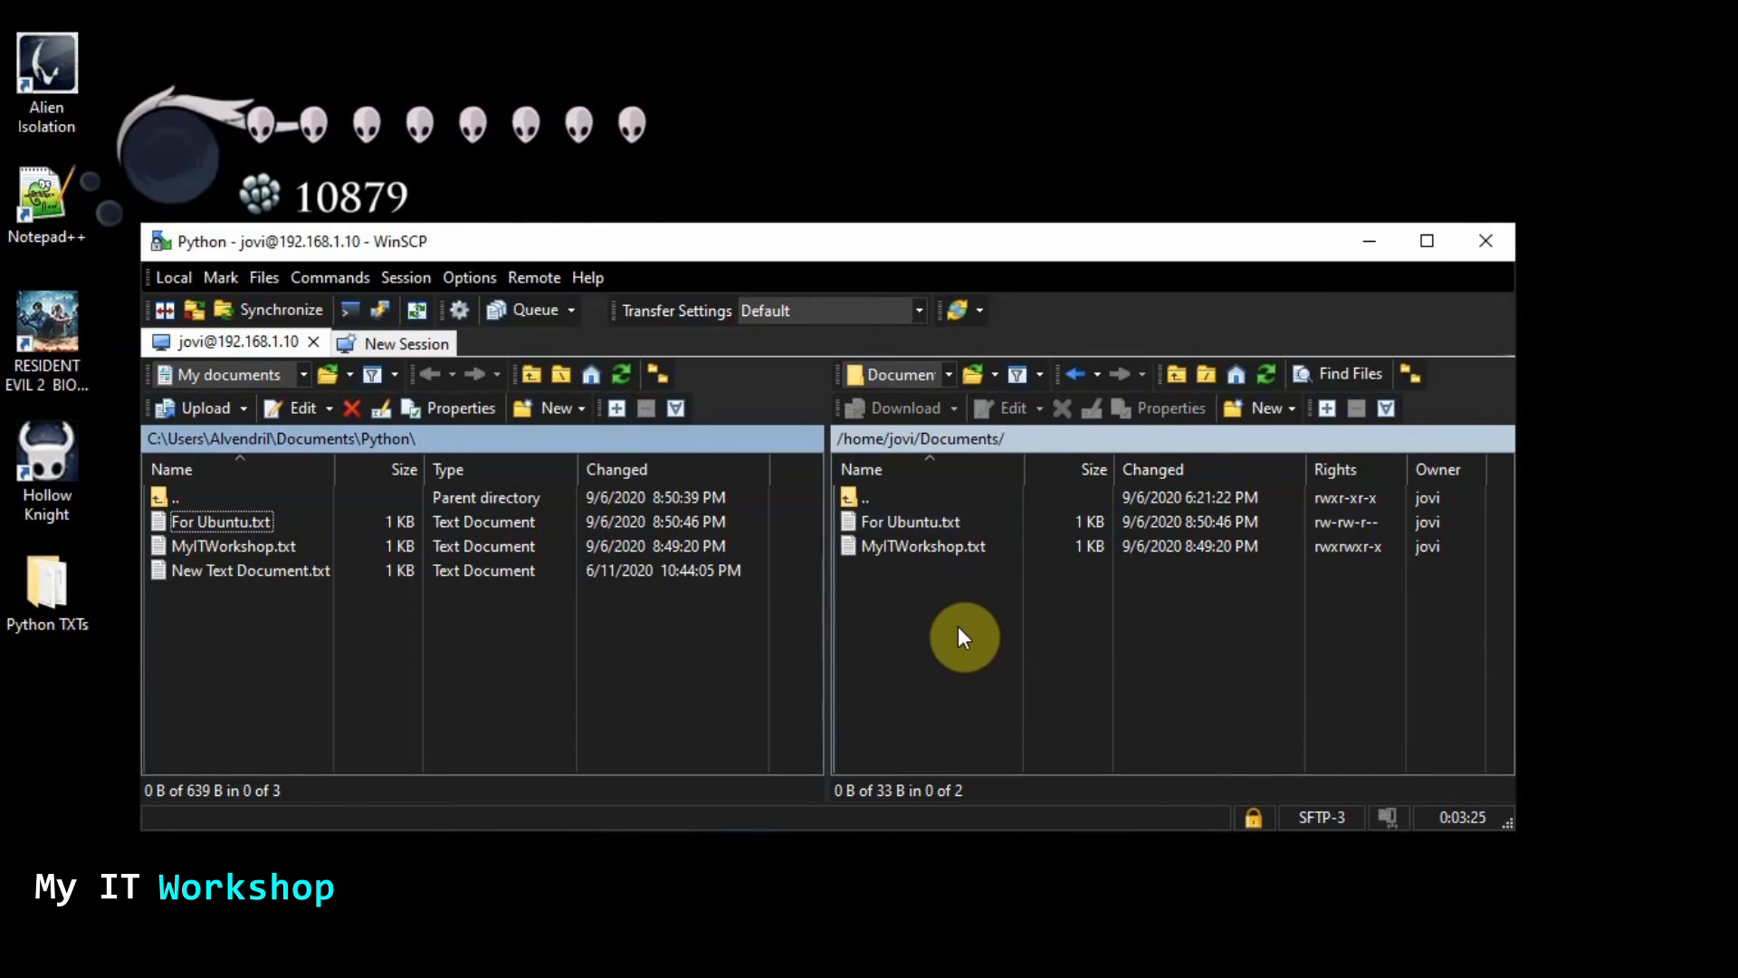
mouse_move(1225, 616)
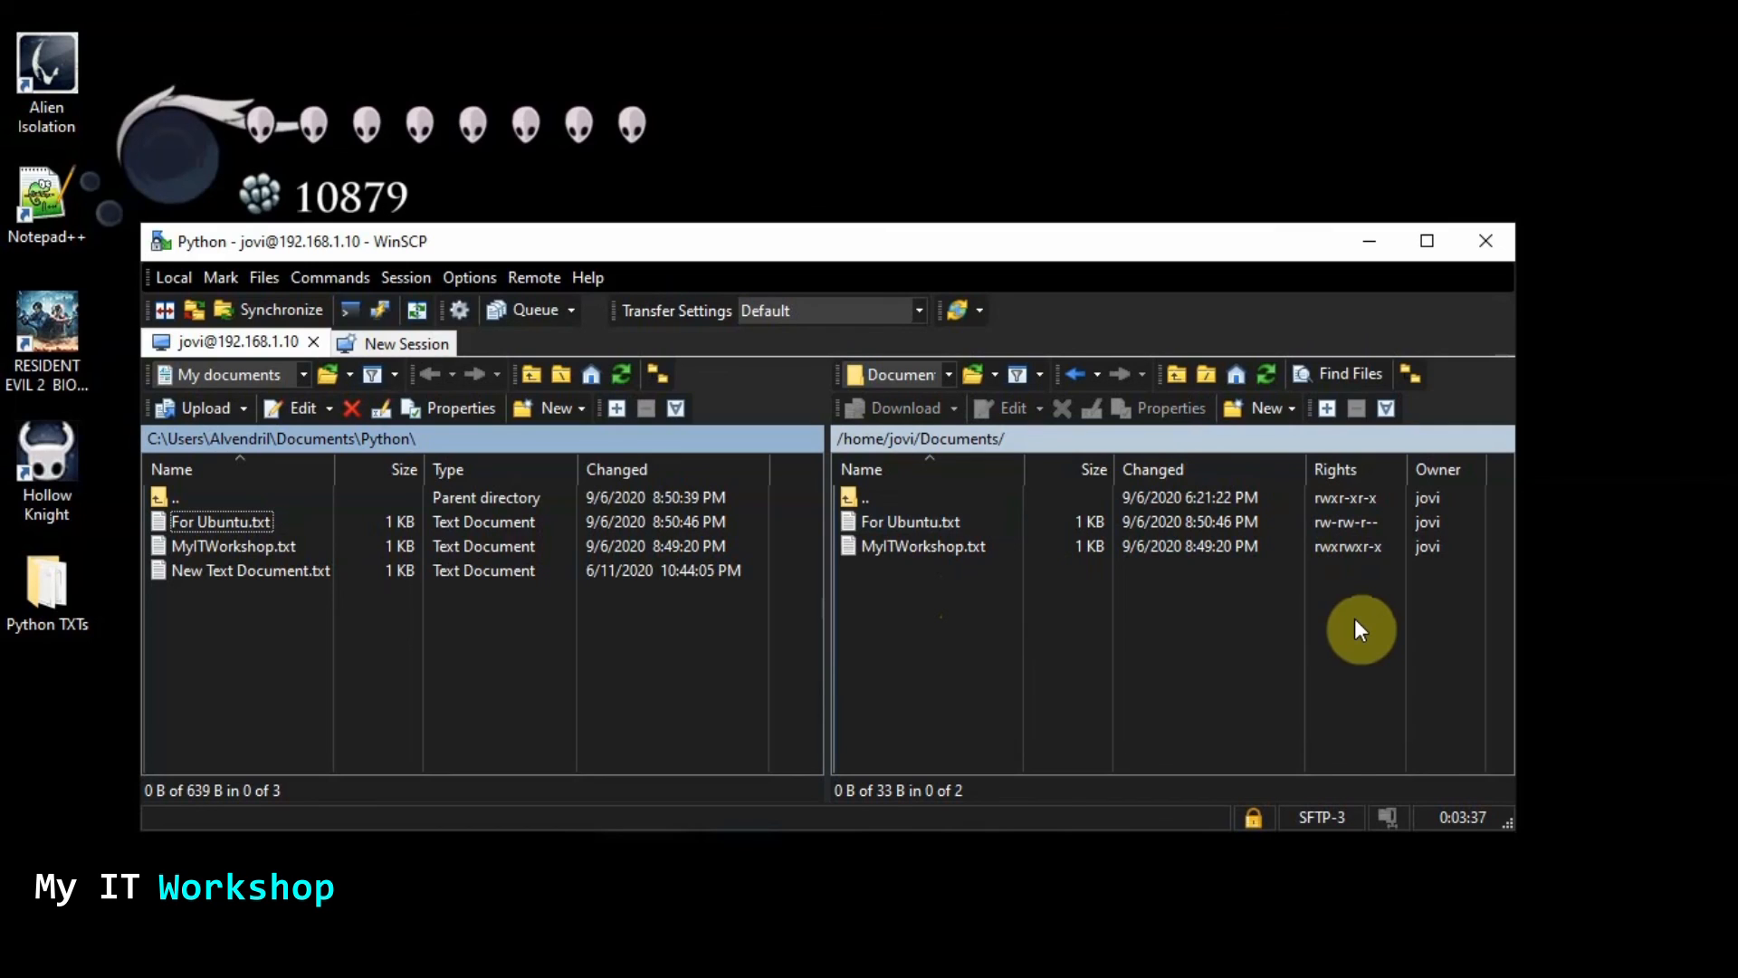
mouse_move(1306, 621)
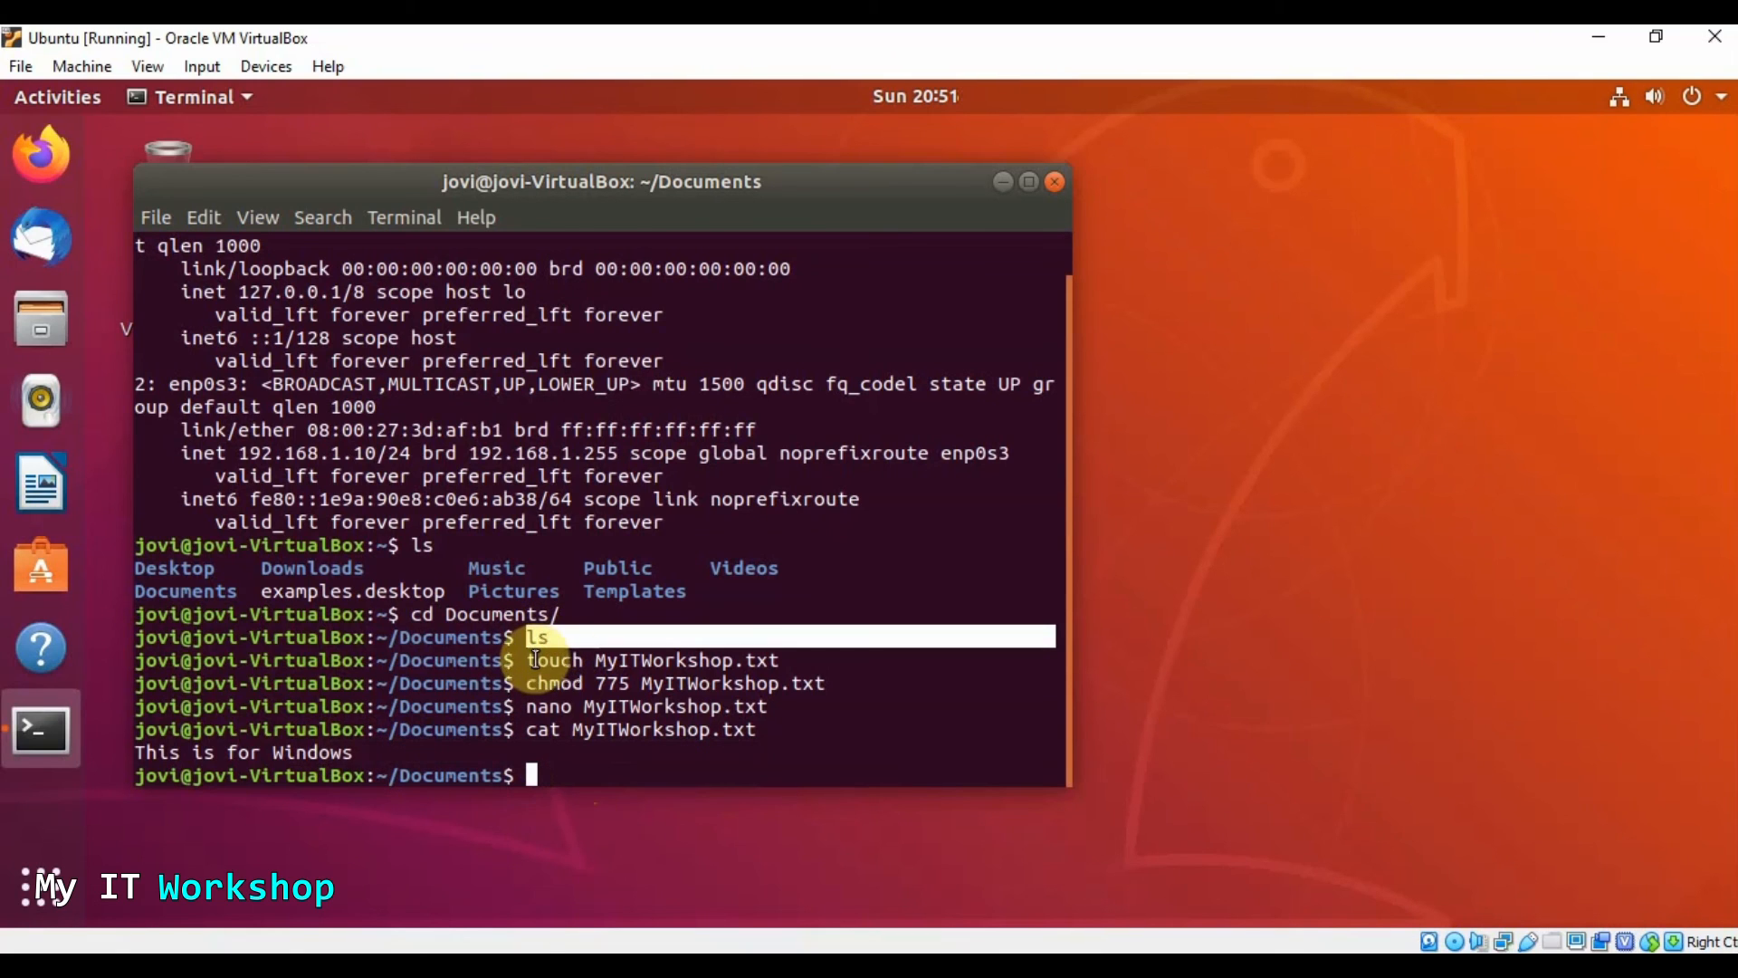
mouse_move(659, 662)
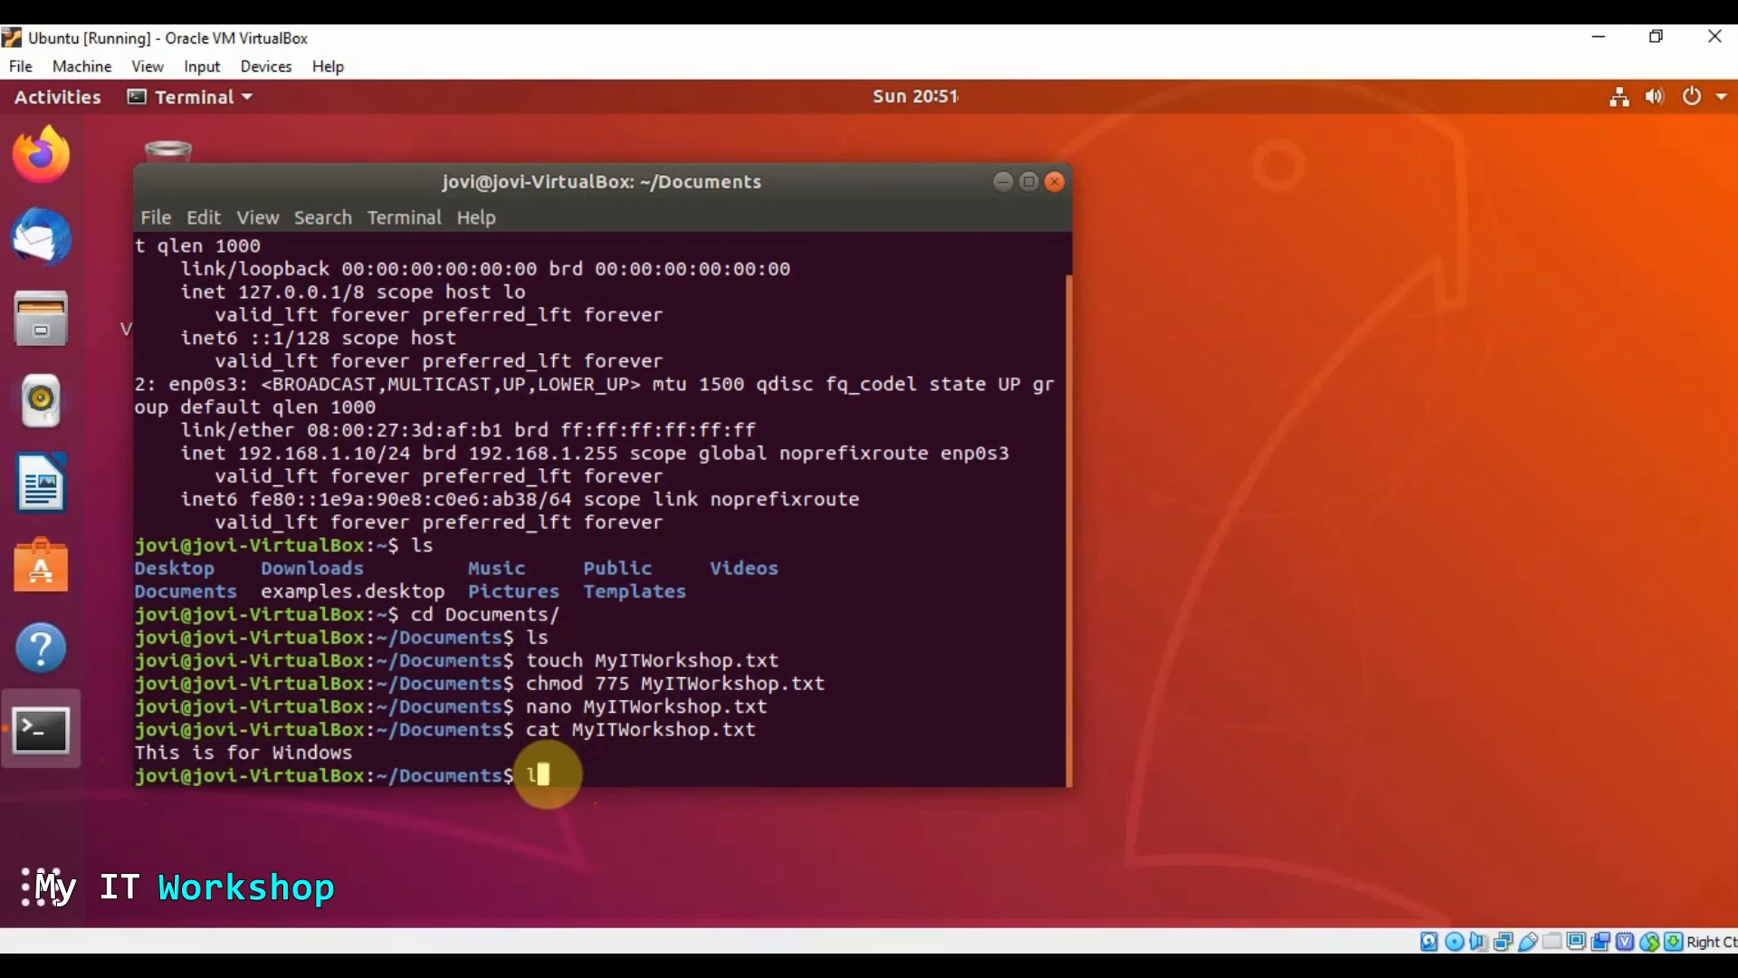
Run ls in ~/Documents to see For Ubuntu.txt, then start typing cat For Ubuntu.txt
text(ls)
text(cat)
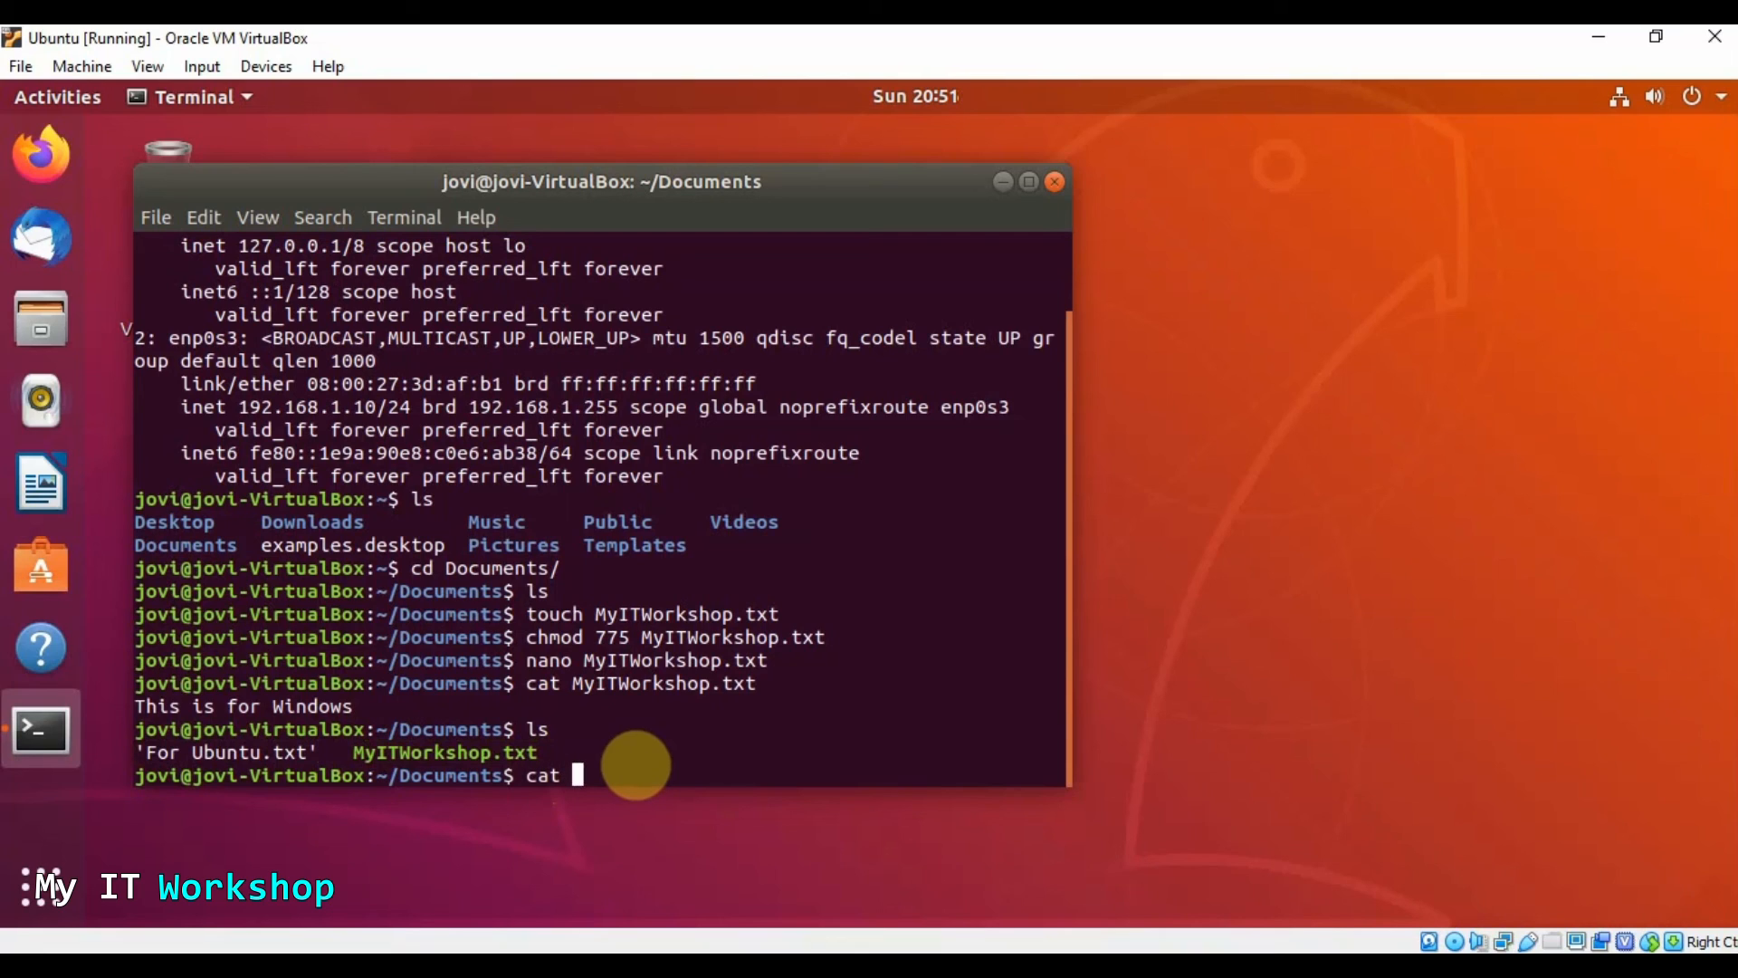
text(FO)
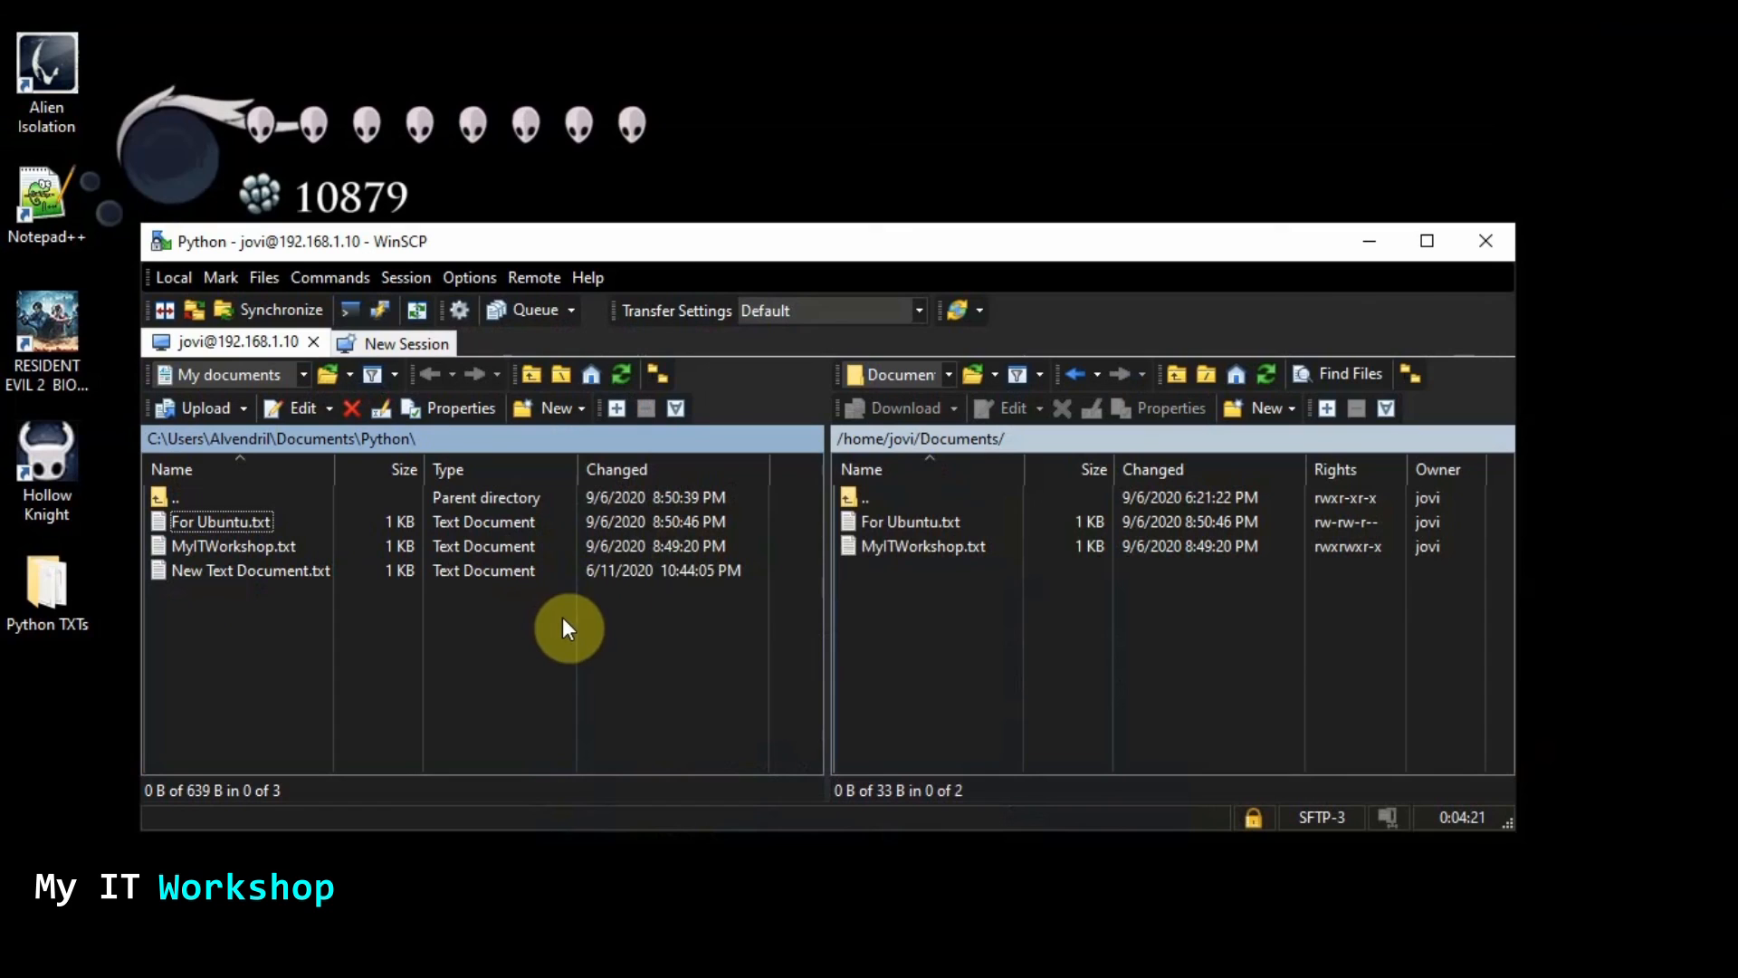
click(921, 545)
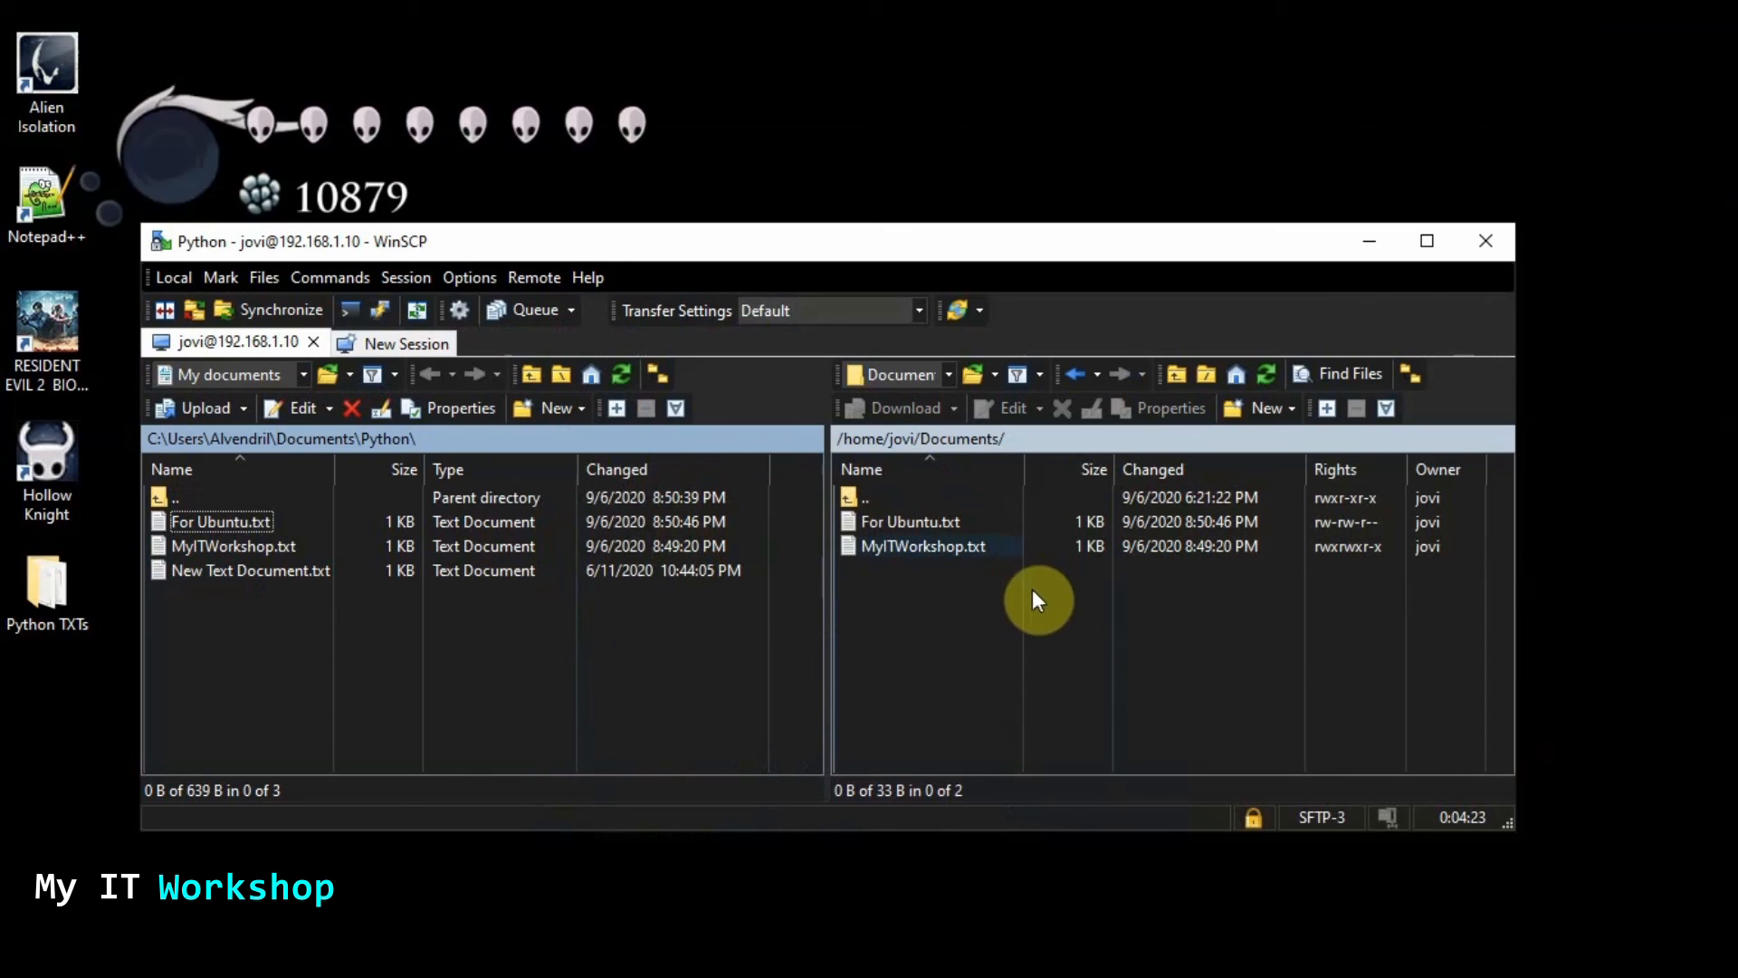